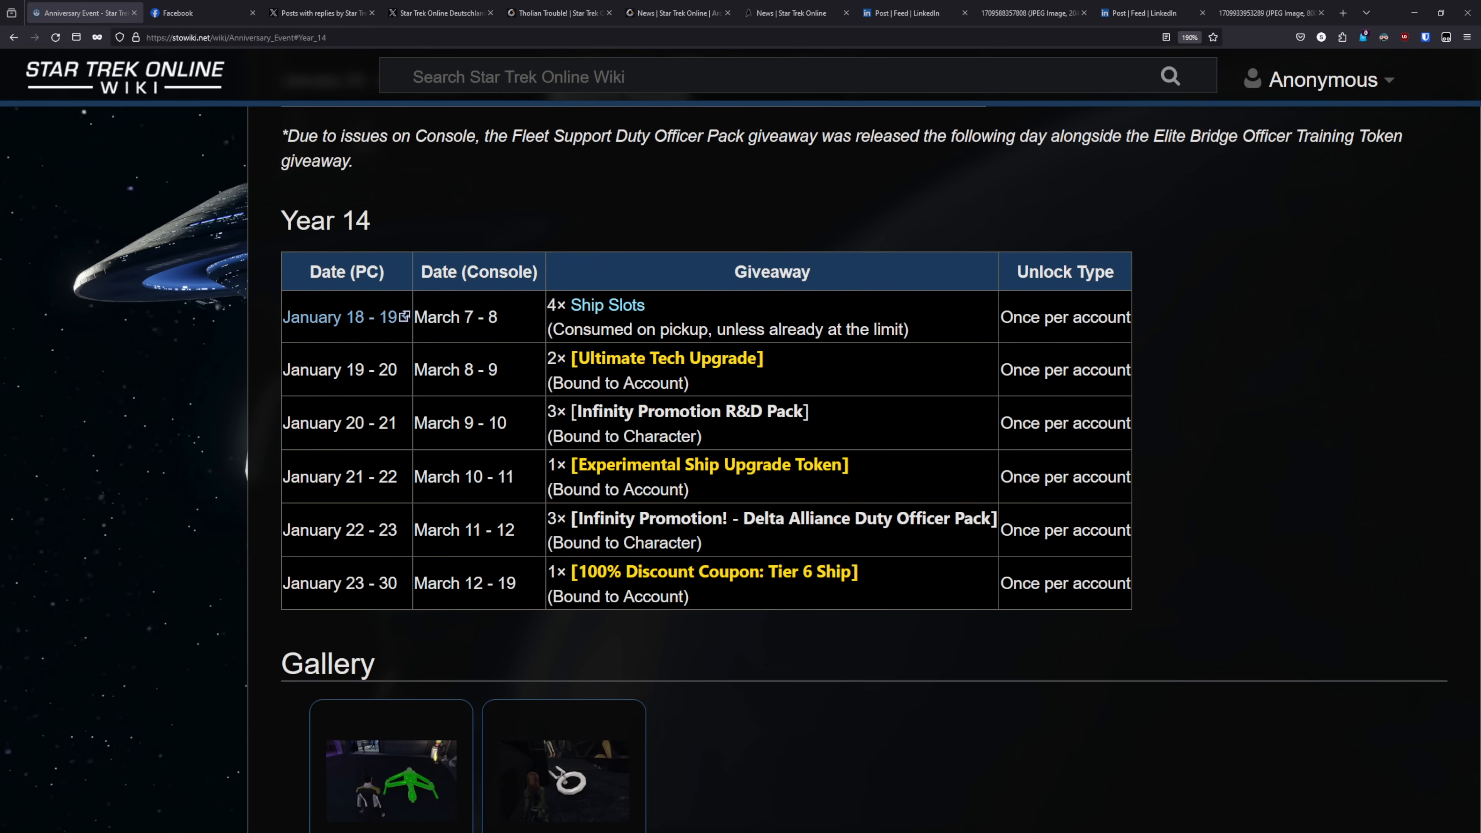
mouse_move(102, 781)
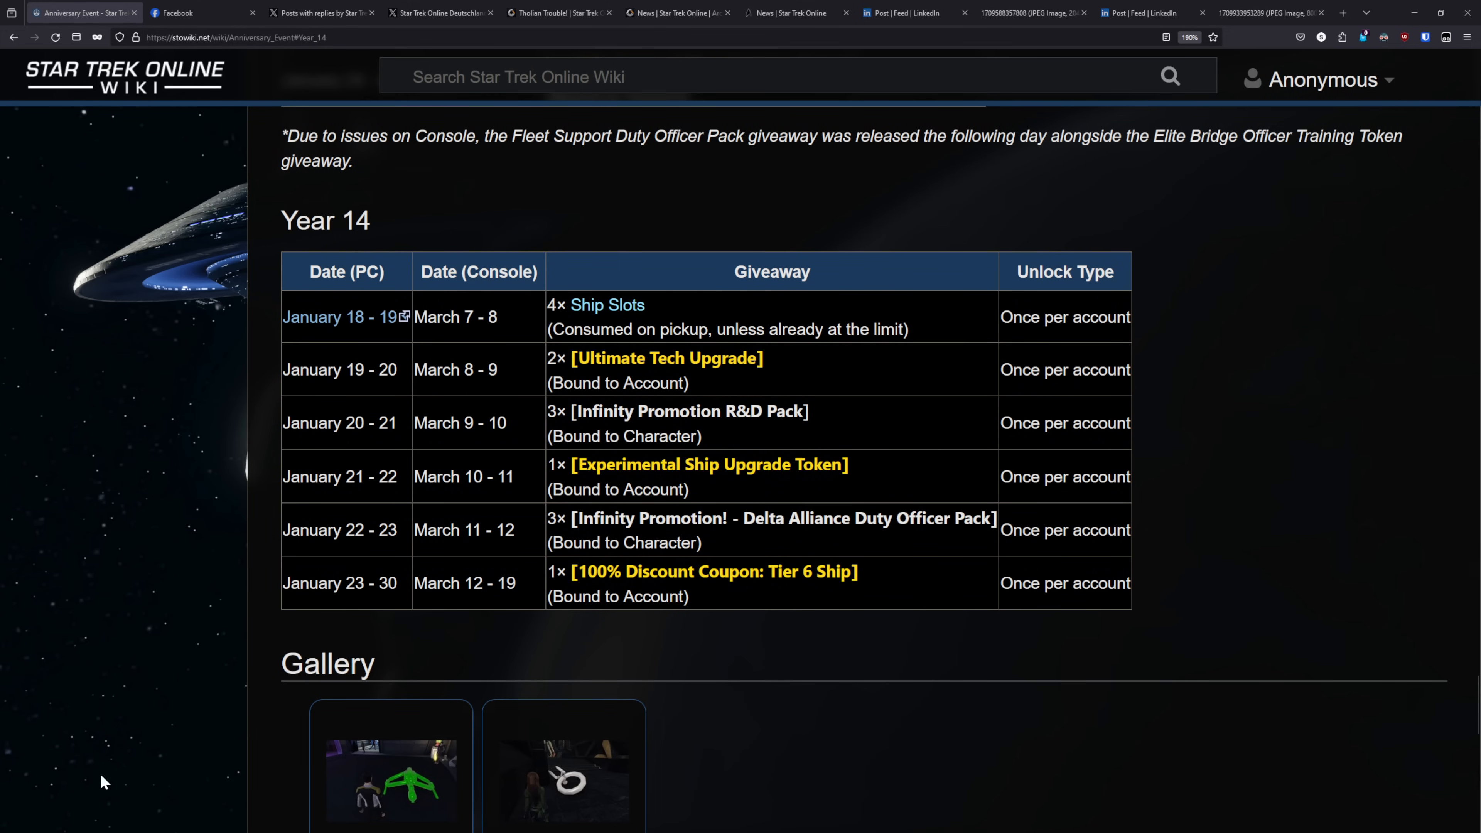
mouse_move(735, 484)
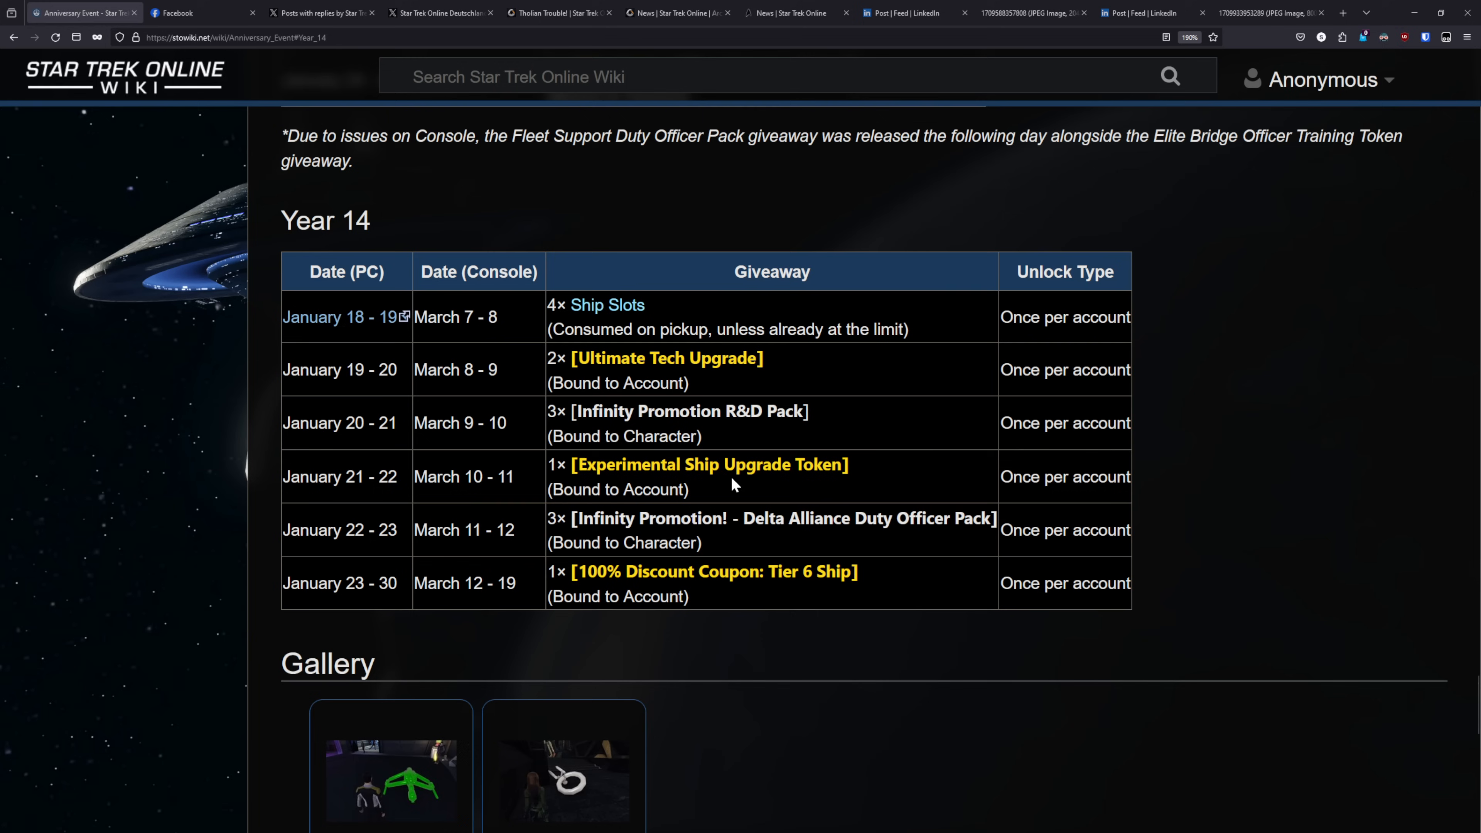
mouse_move(710, 464)
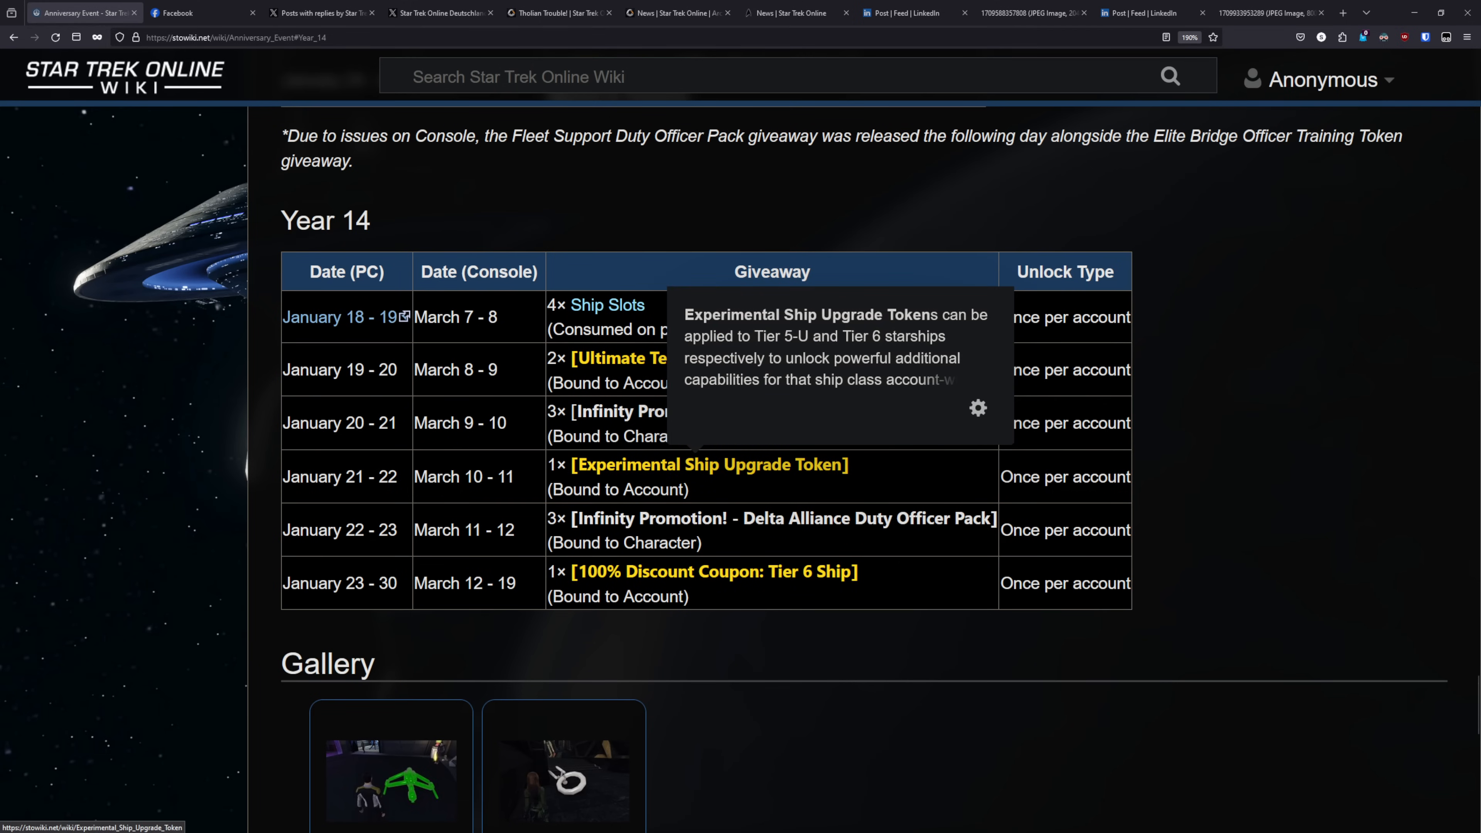
mouse_move(706, 487)
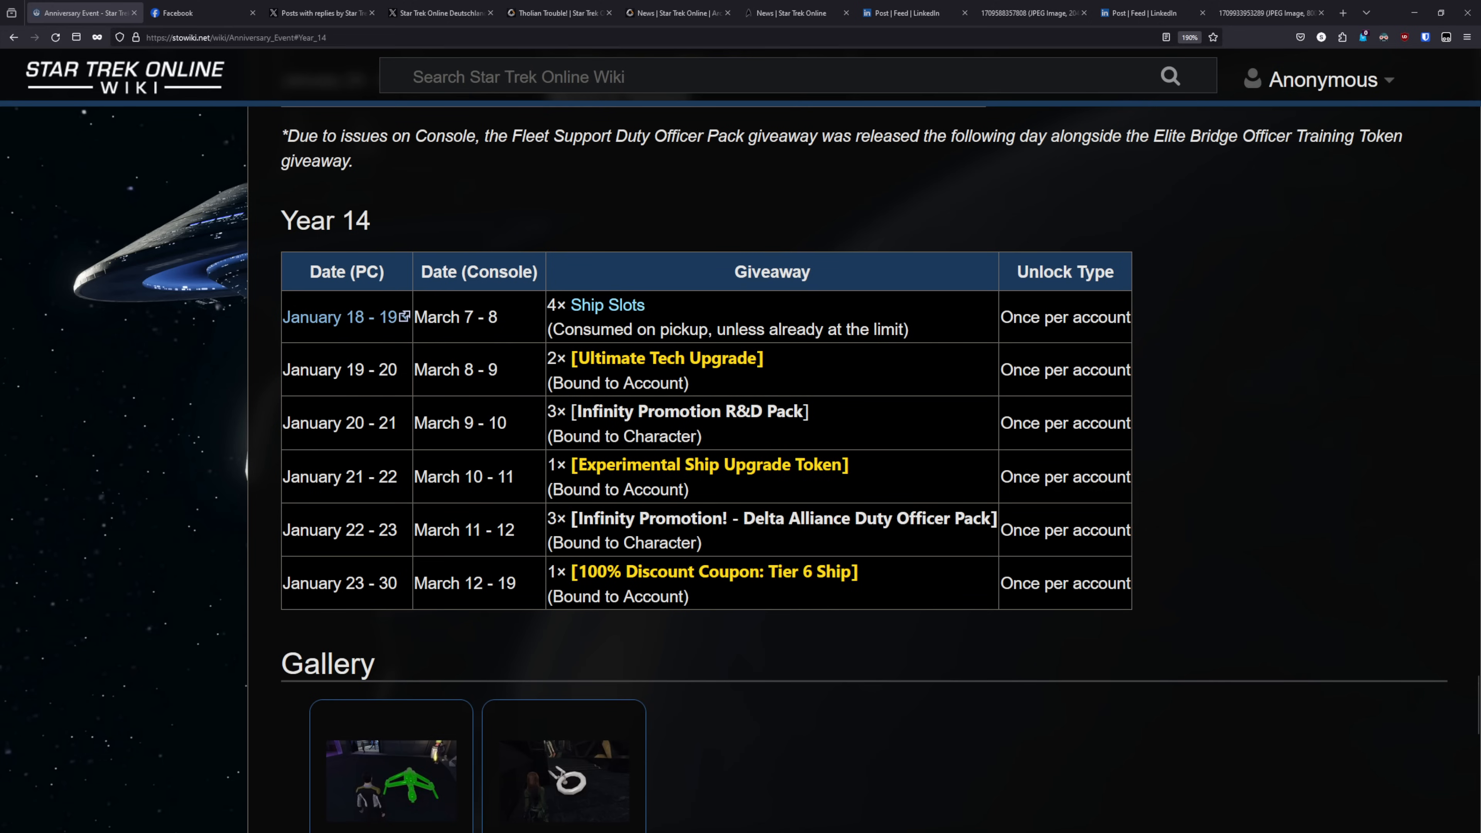
mouse_move(746, 538)
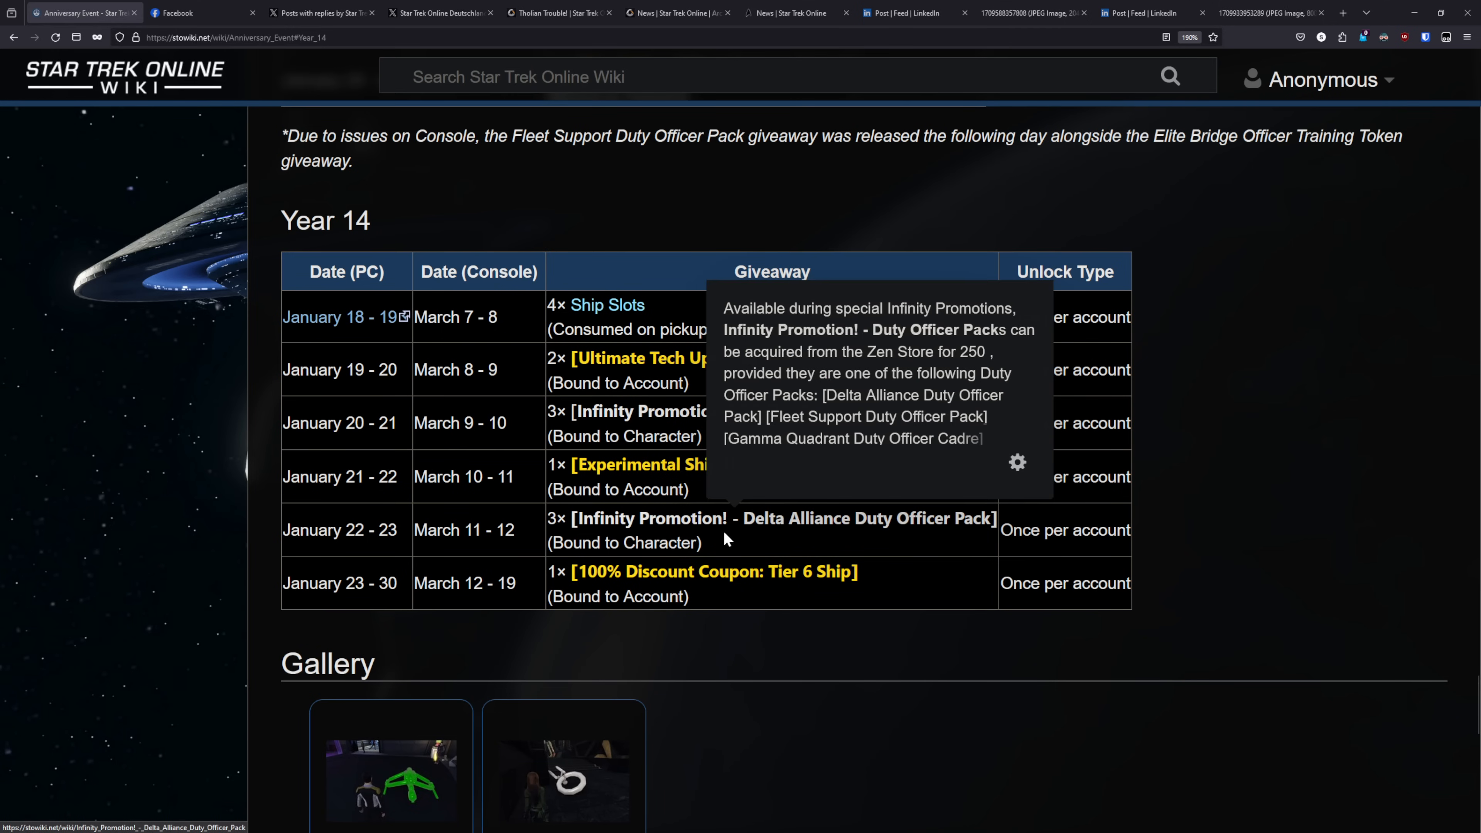
mouse_move(671, 477)
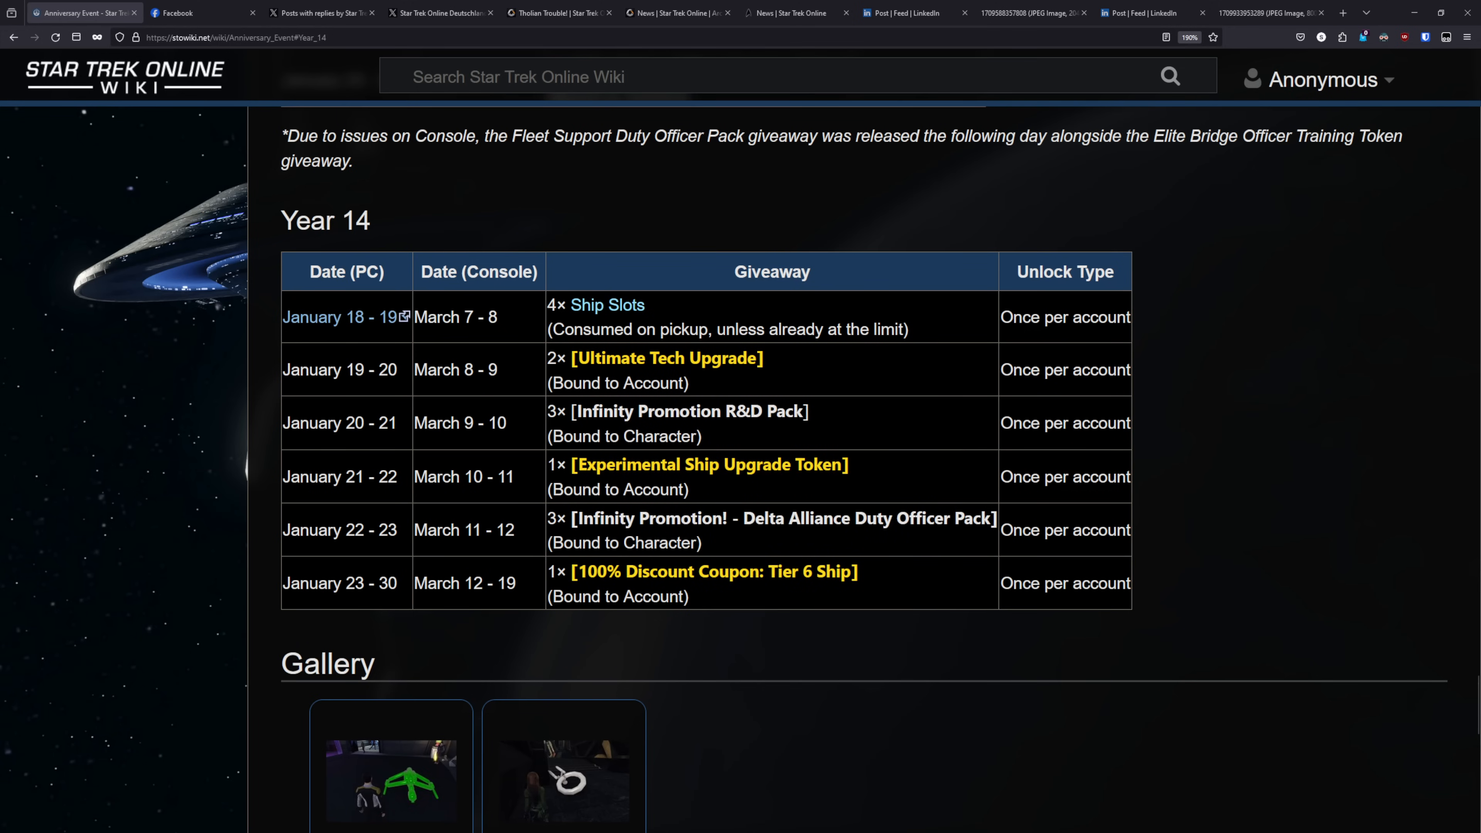
mouse_move(500, 577)
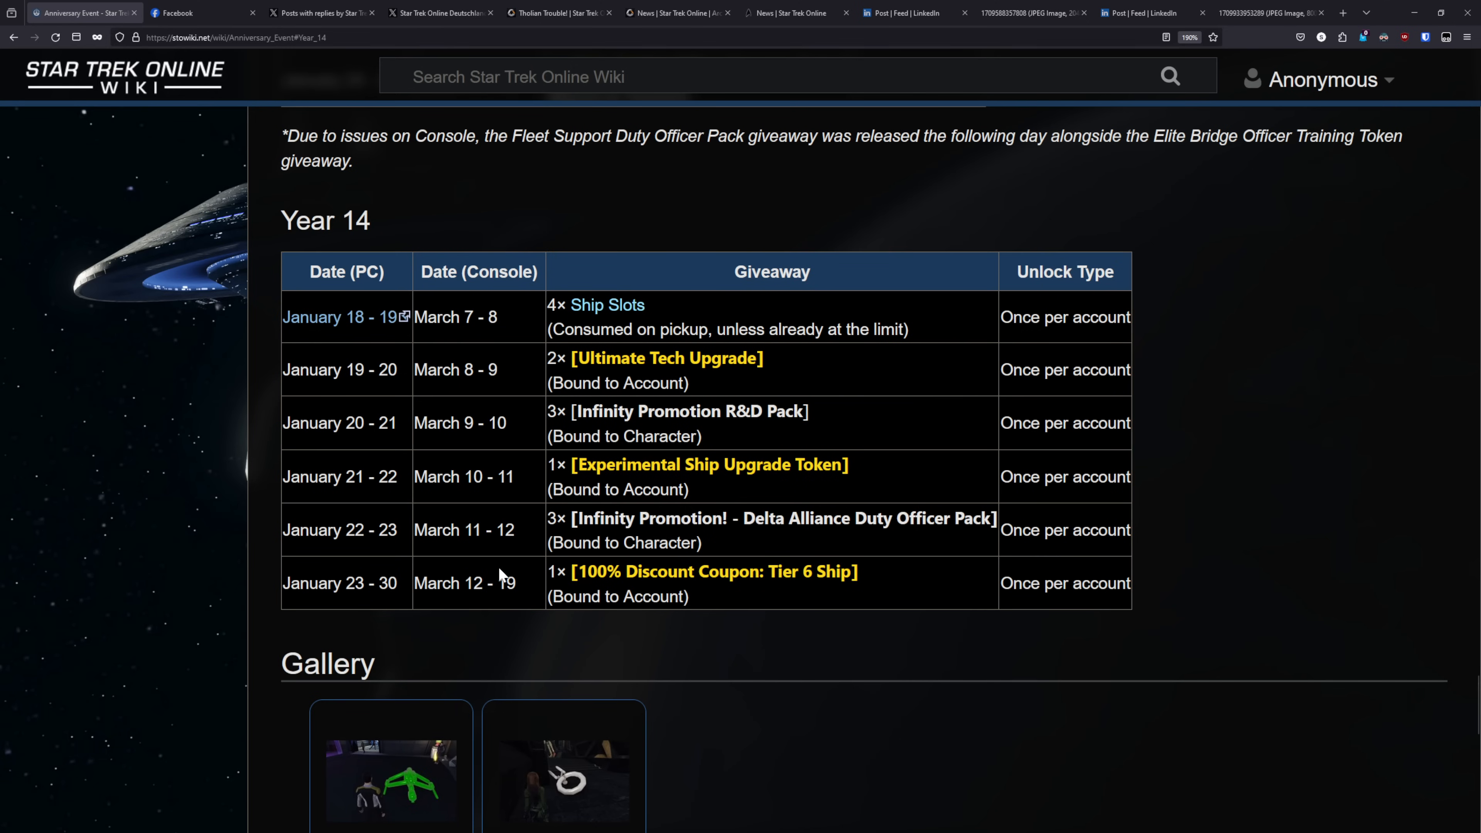
mouse_move(492, 567)
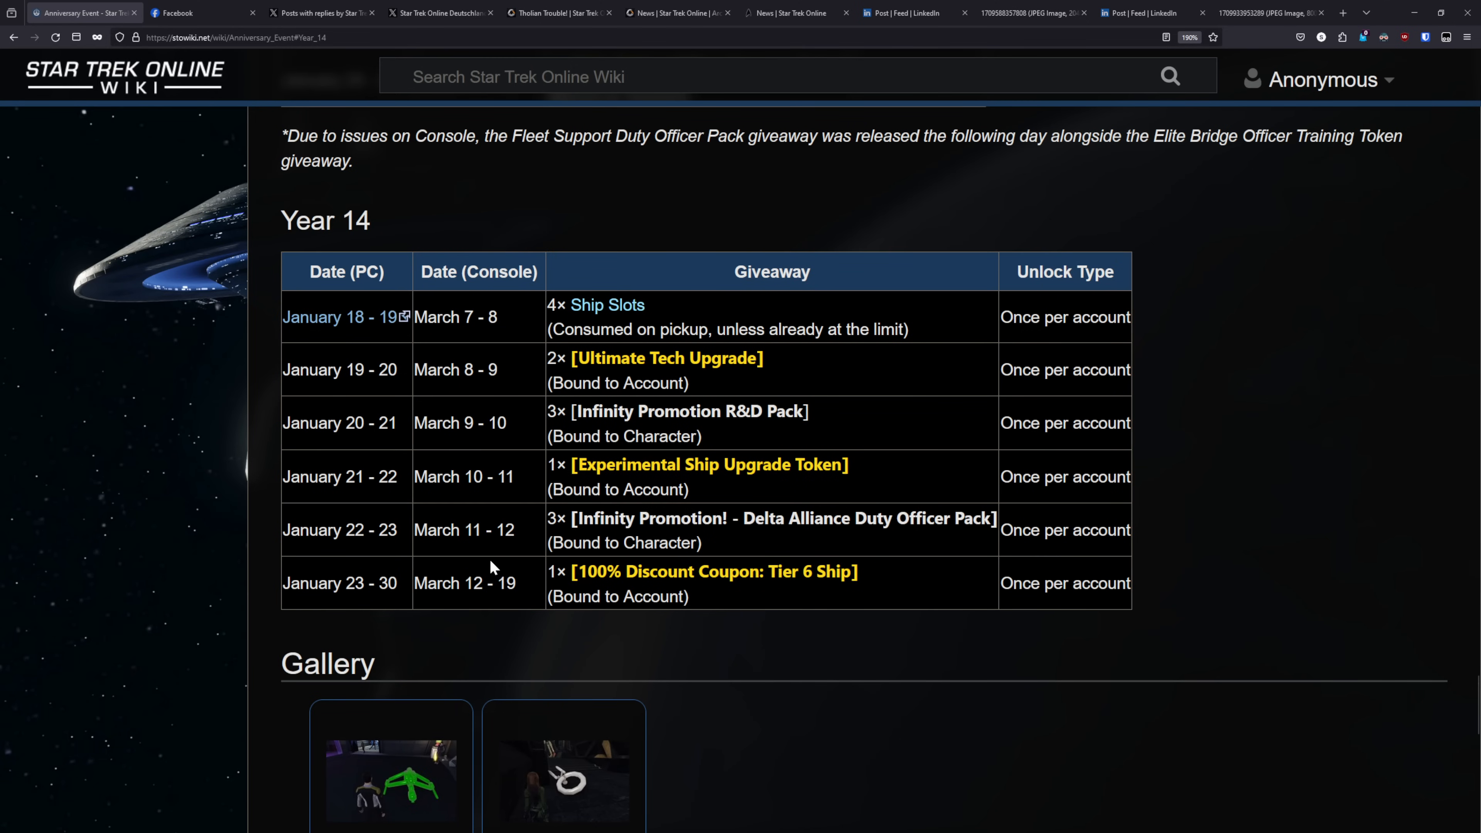
mouse_move(831, 529)
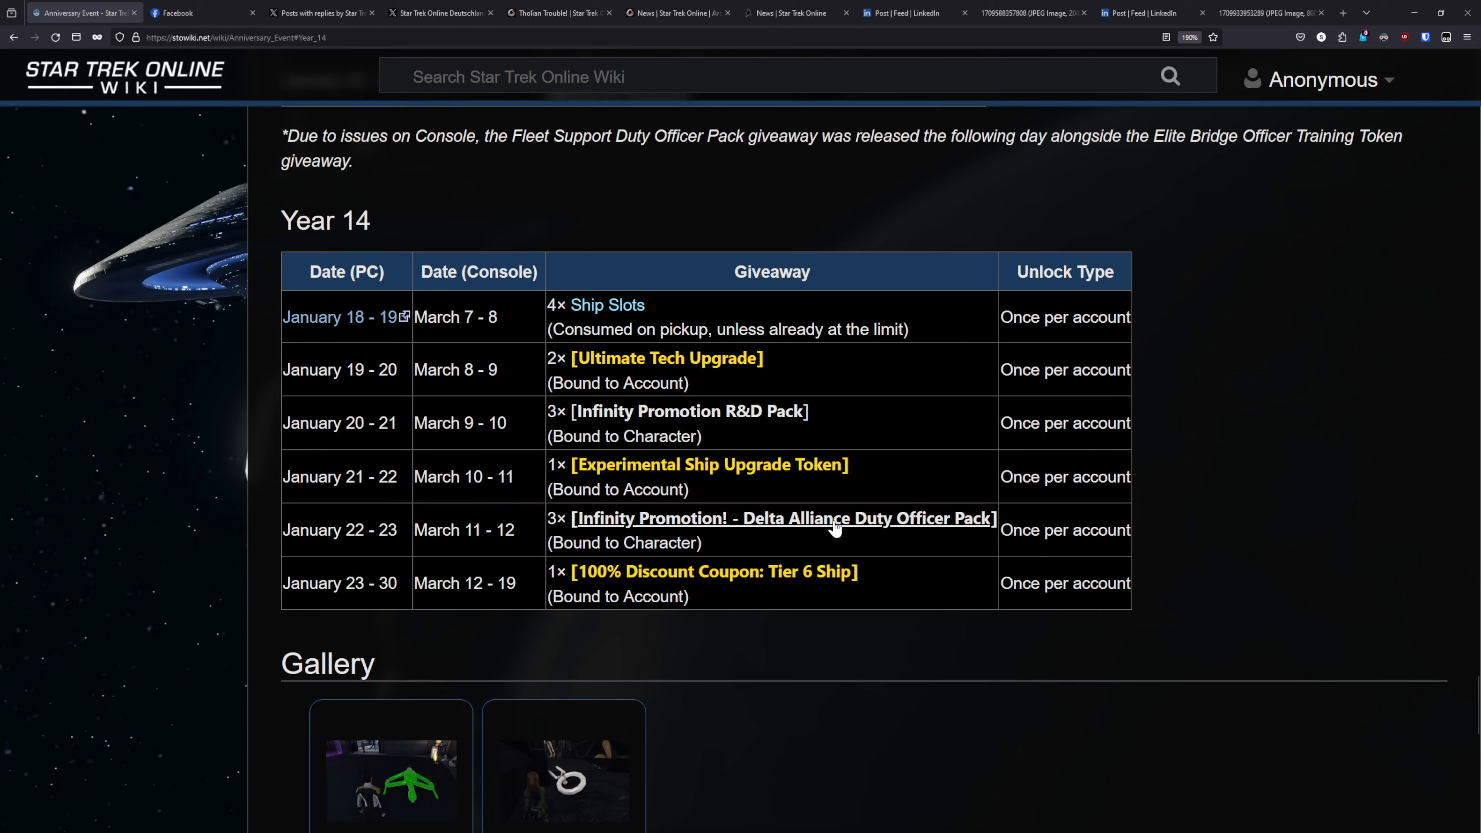
mouse_move(1203, 530)
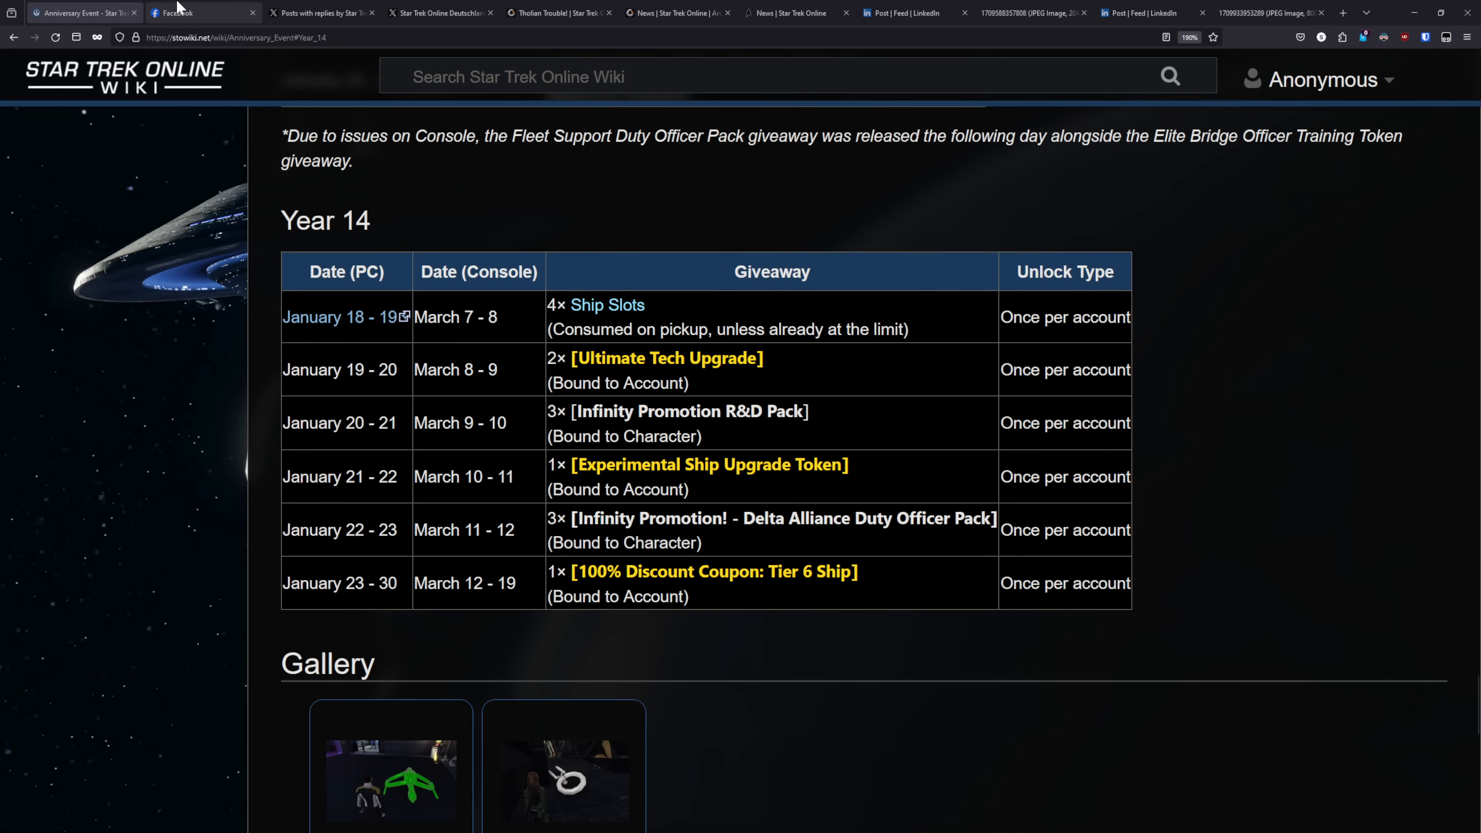
- Bring up the Star Trek Online Facebook page's Last Generation Lock Box post for Xbox and PlayStation
click(202, 12)
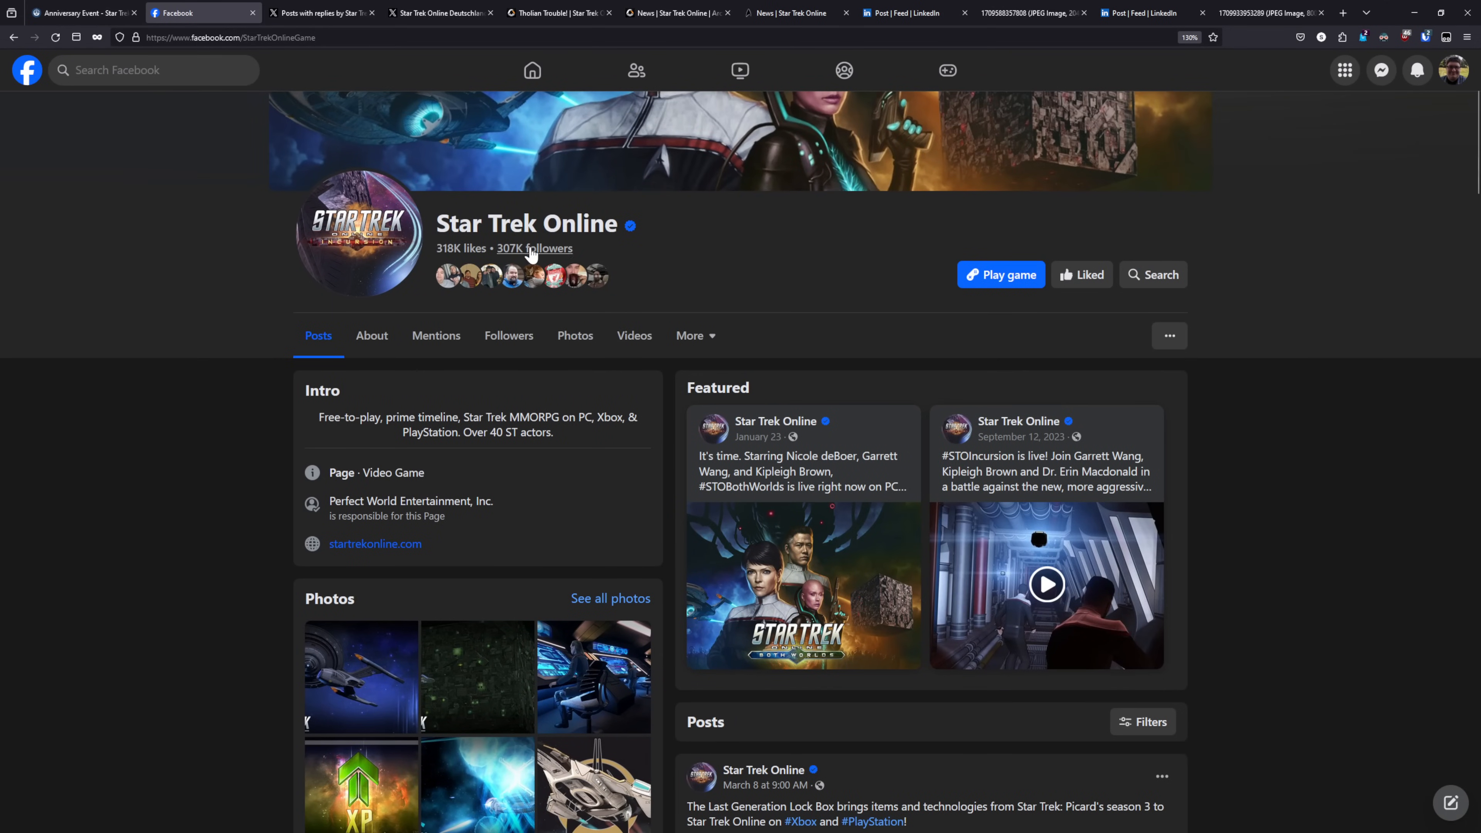
mouse_move(816, 187)
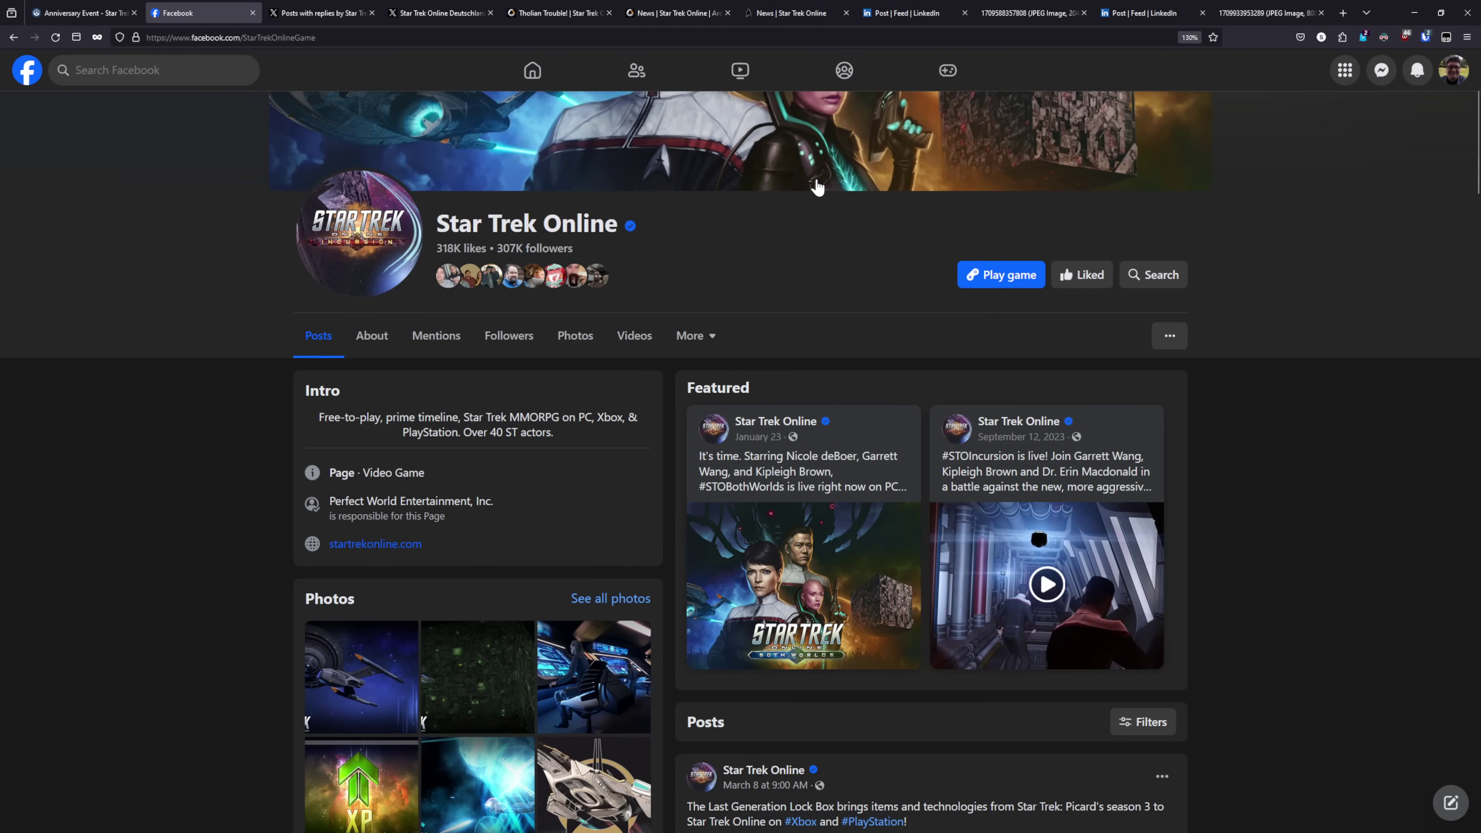
scroll(down, 3)
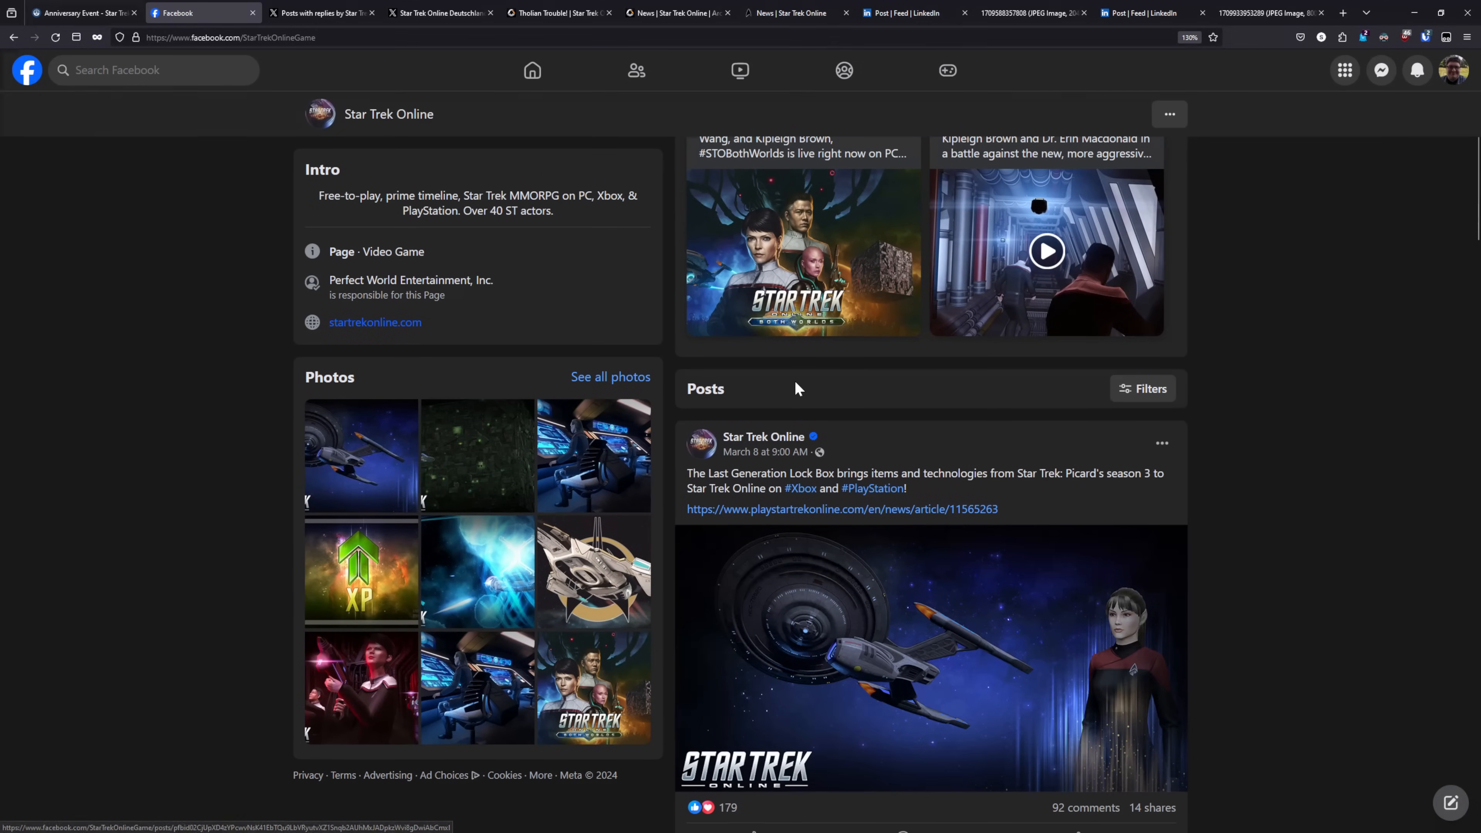
mouse_move(786, 374)
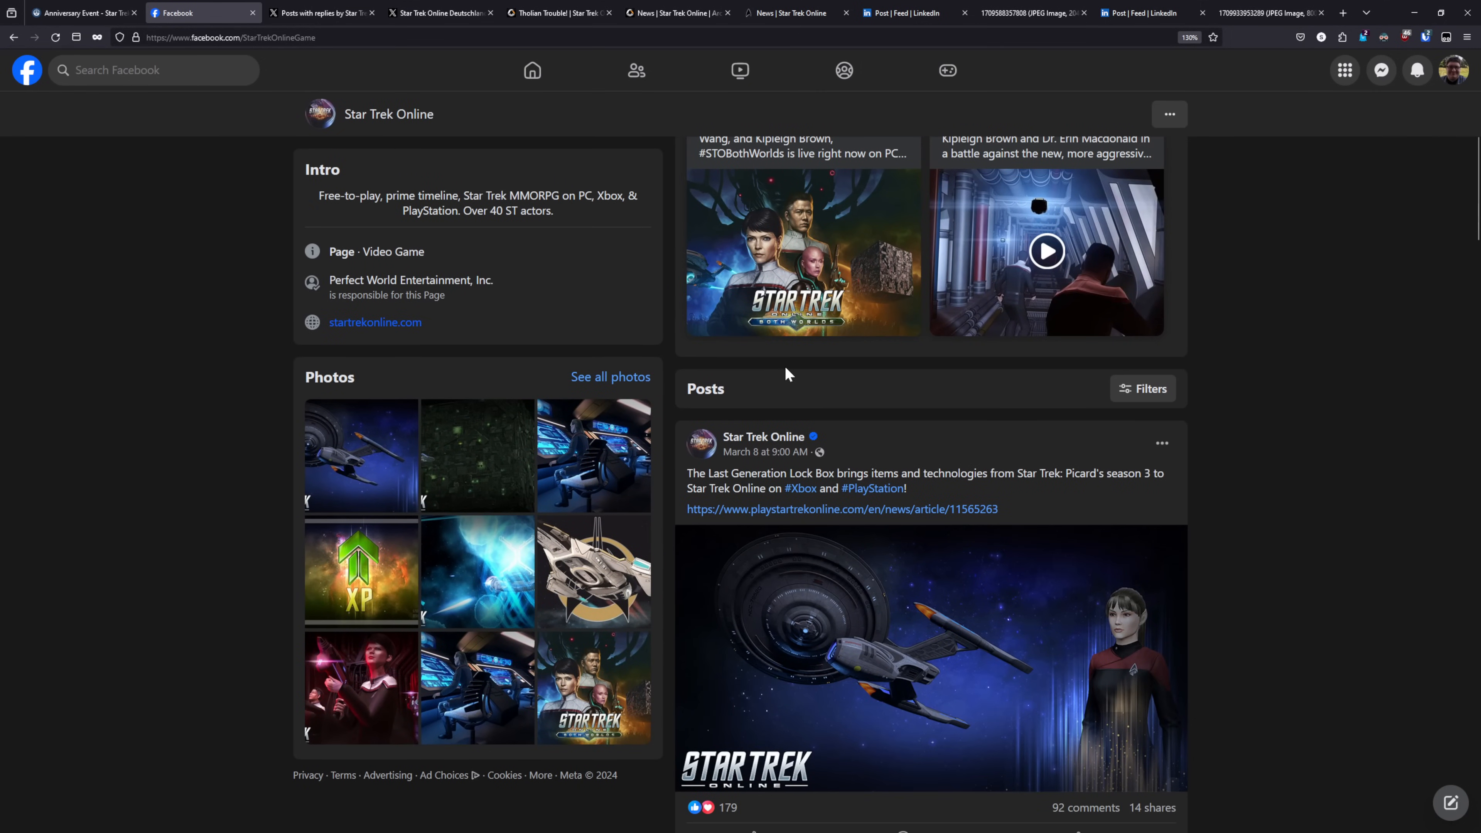
scroll(down, 3)
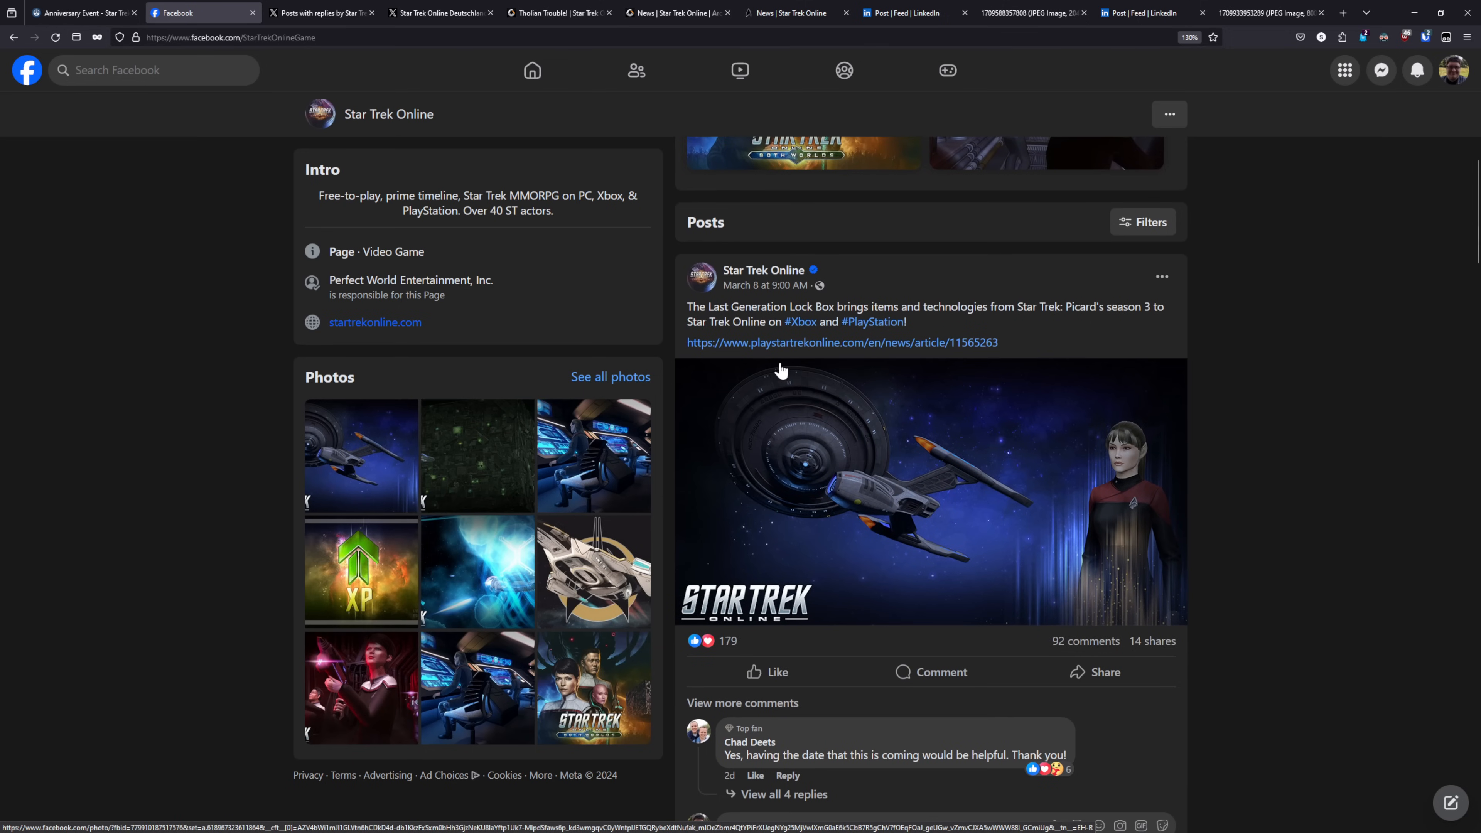
mouse_move(770, 377)
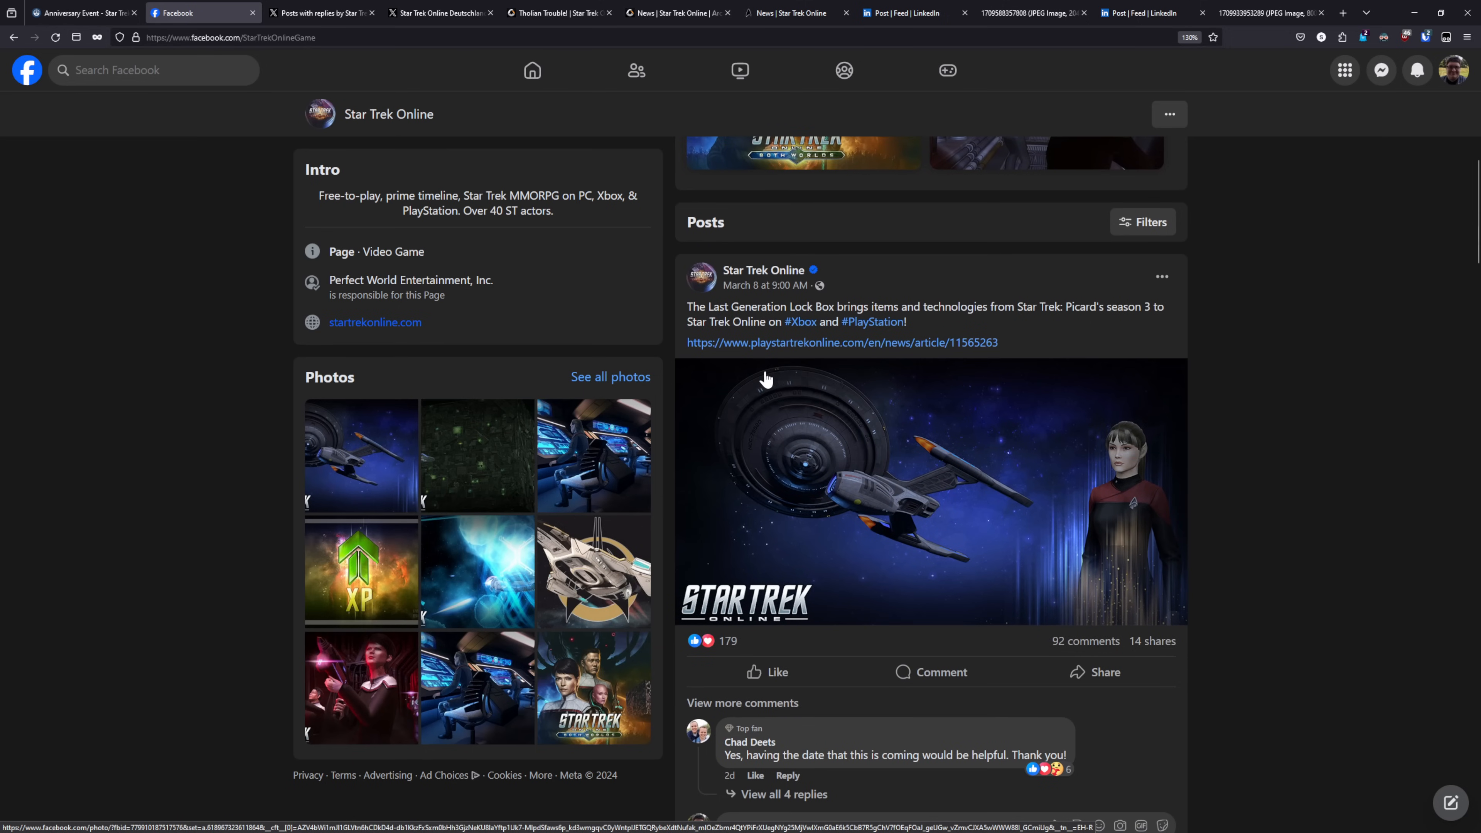
- Return to the Anniversary Event wiki page showing the Year 14 giveaway table
click(80, 13)
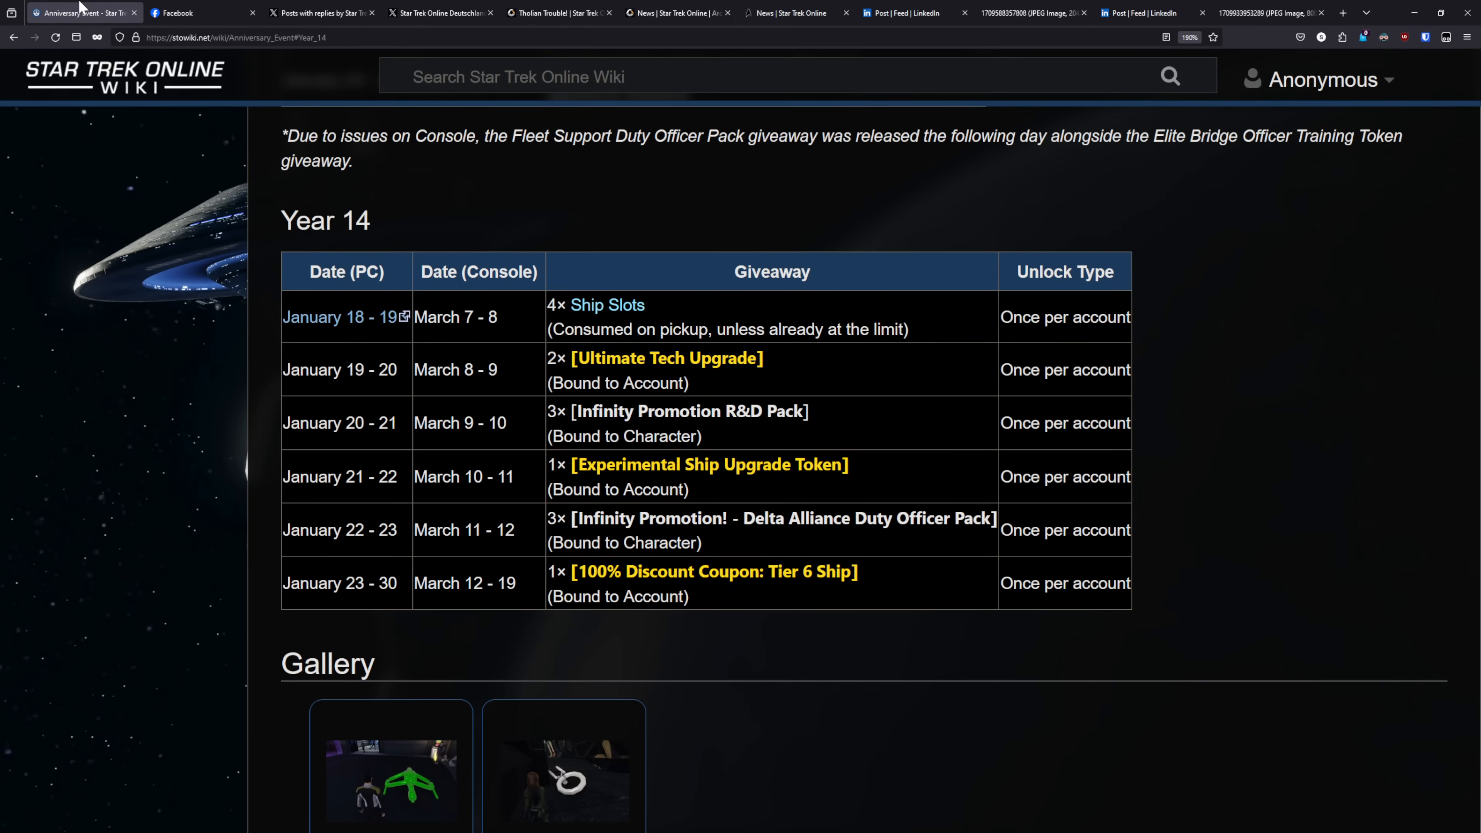
mouse_move(480, 454)
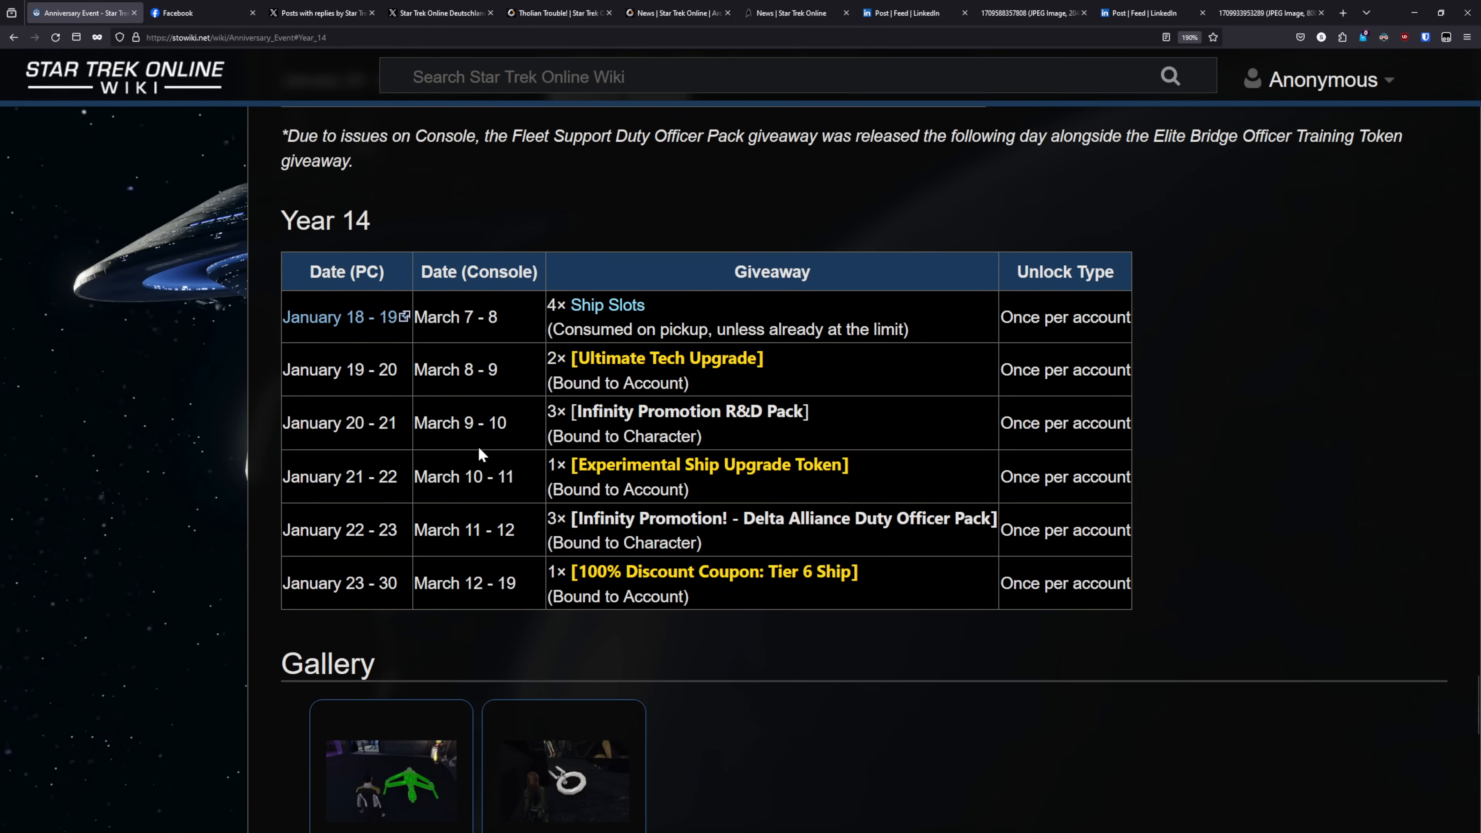
mouse_move(772, 597)
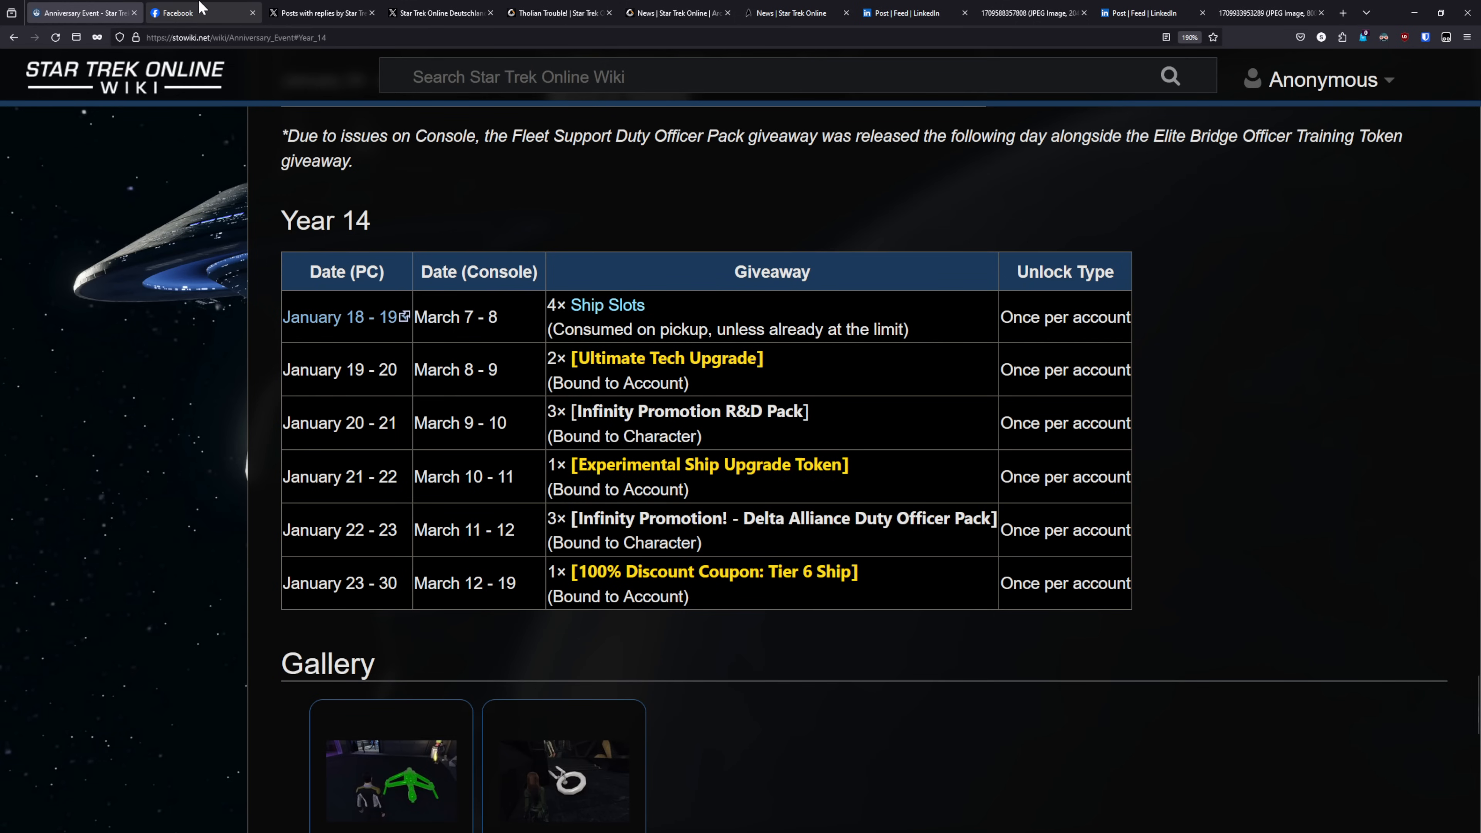
- Browse the Star Trek Online posts on X
click(320, 12)
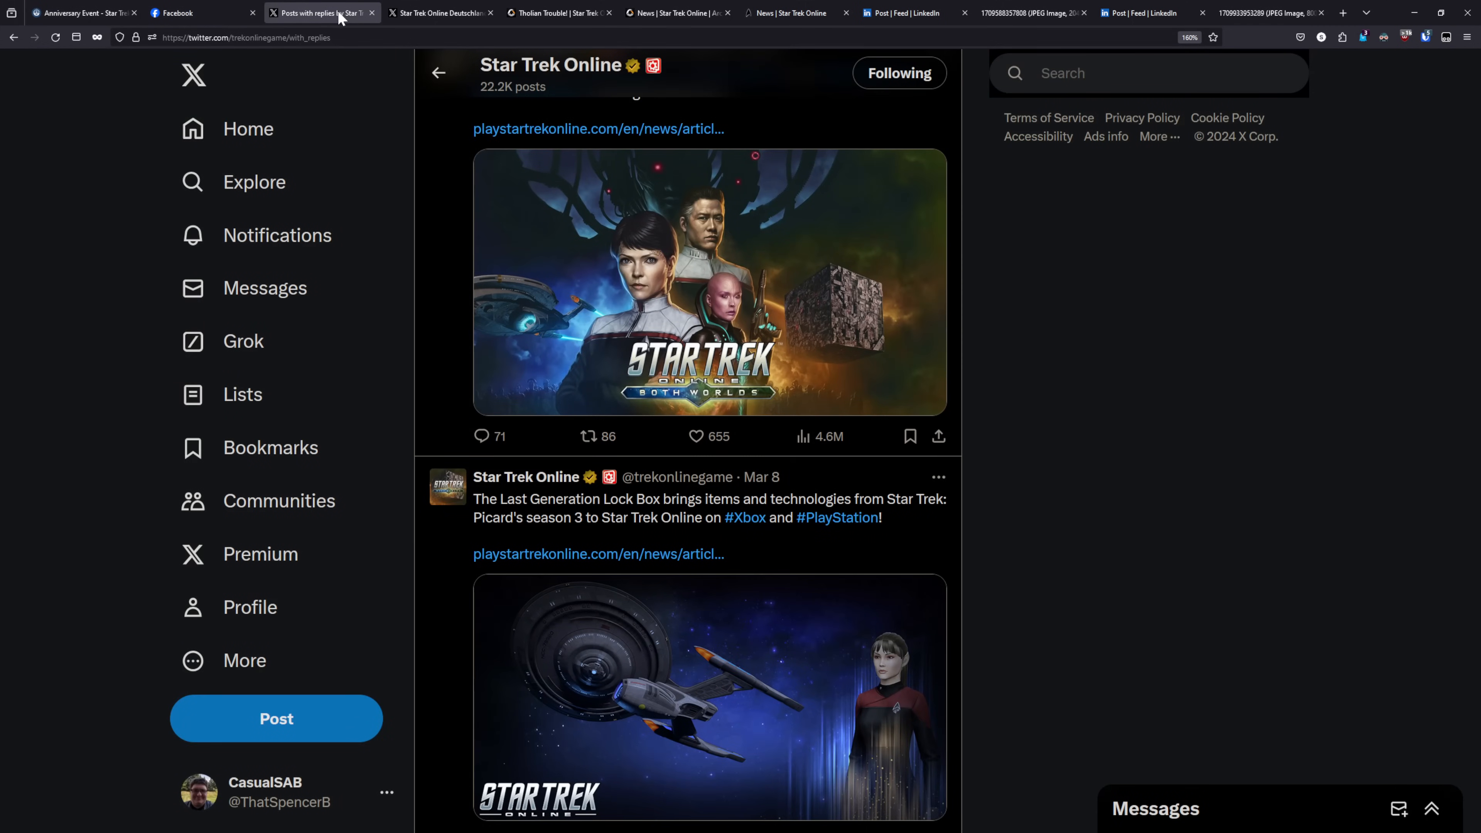
scroll(down, 3)
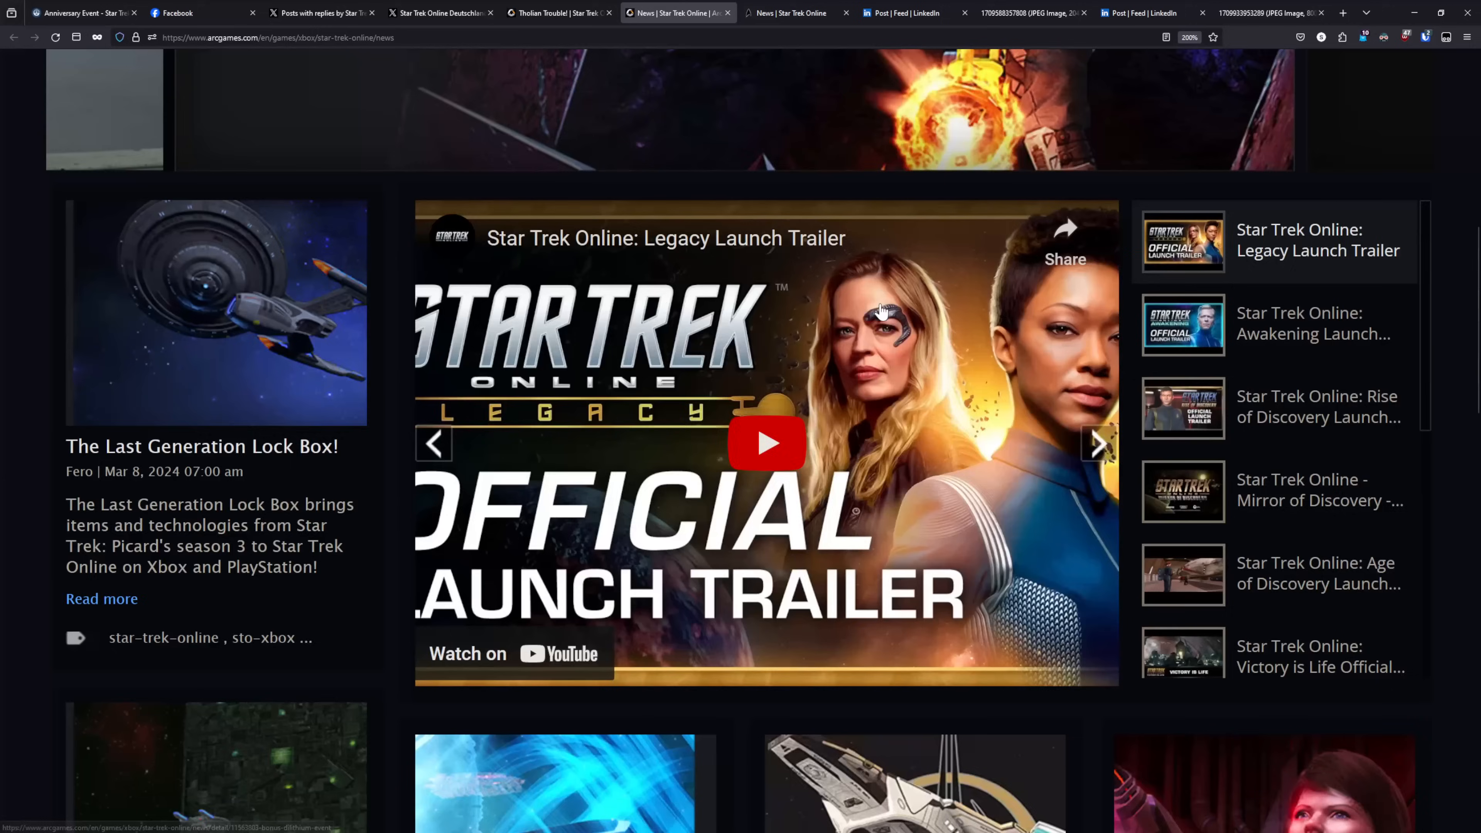
scroll(down, 3)
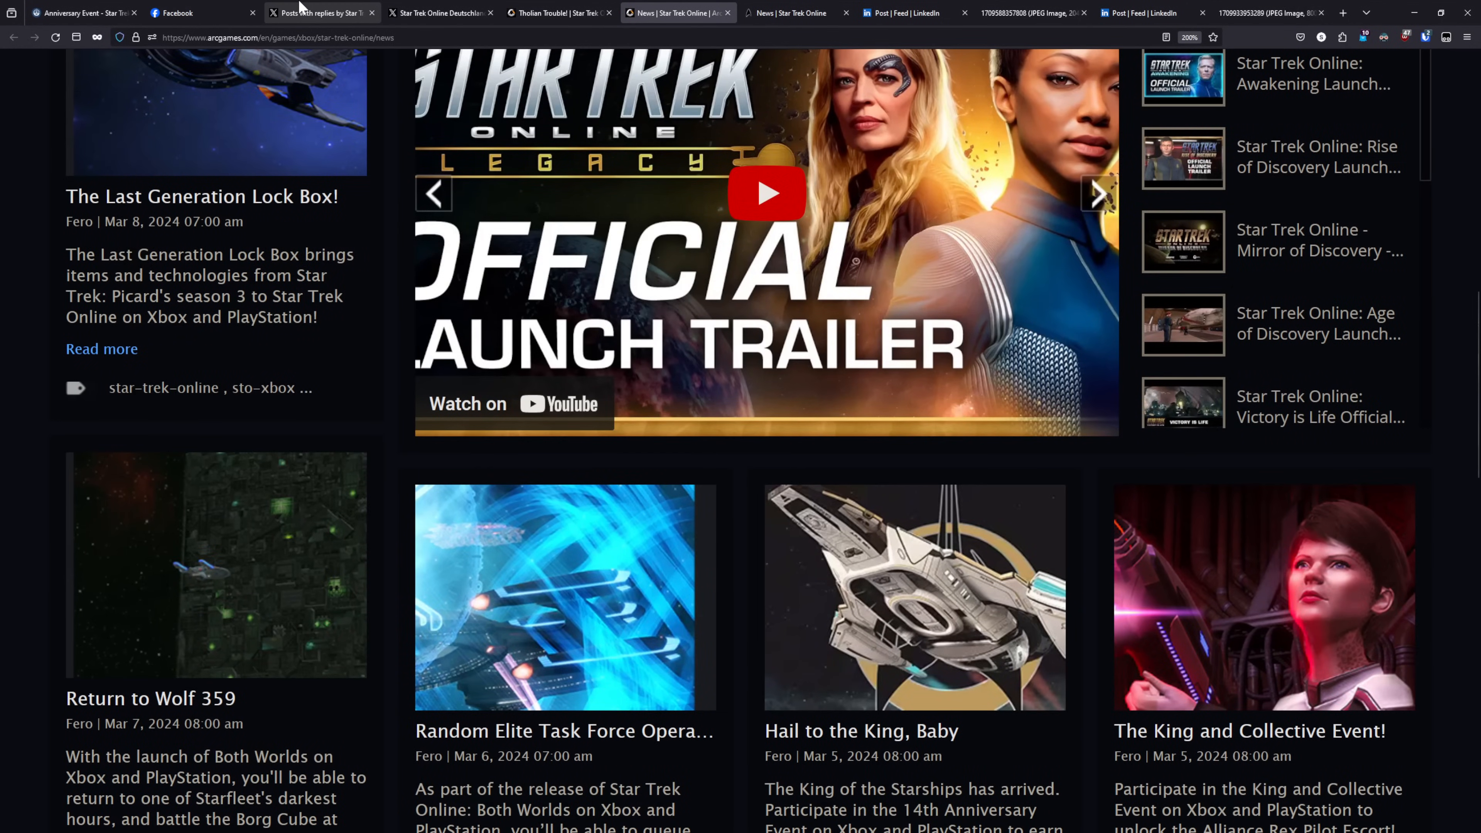
scroll(up, 3)
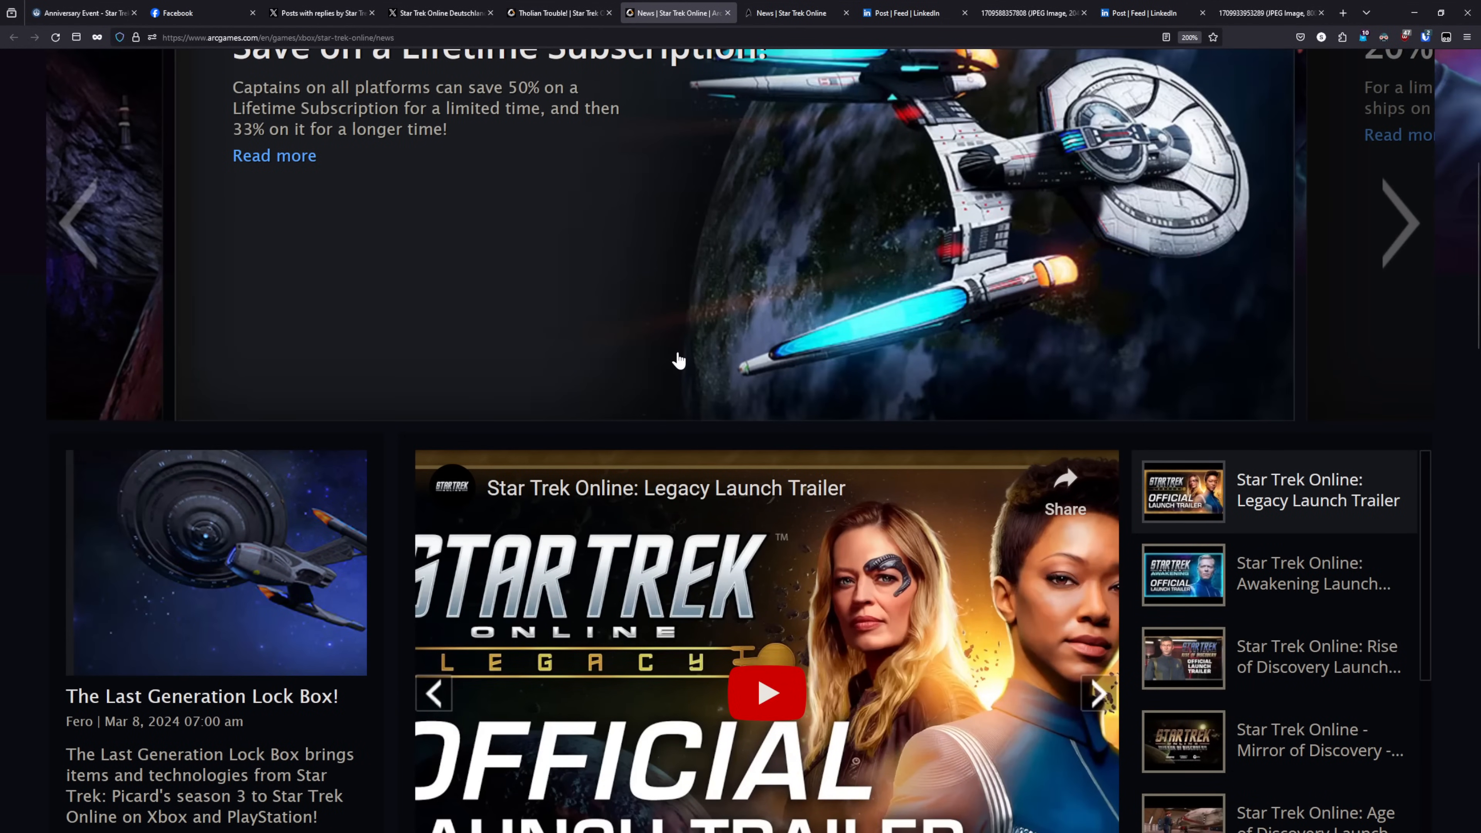
- Visit the official news page, then the Star Trek Online Deutschland X profile with its anniversary gift posts
click(795, 12)
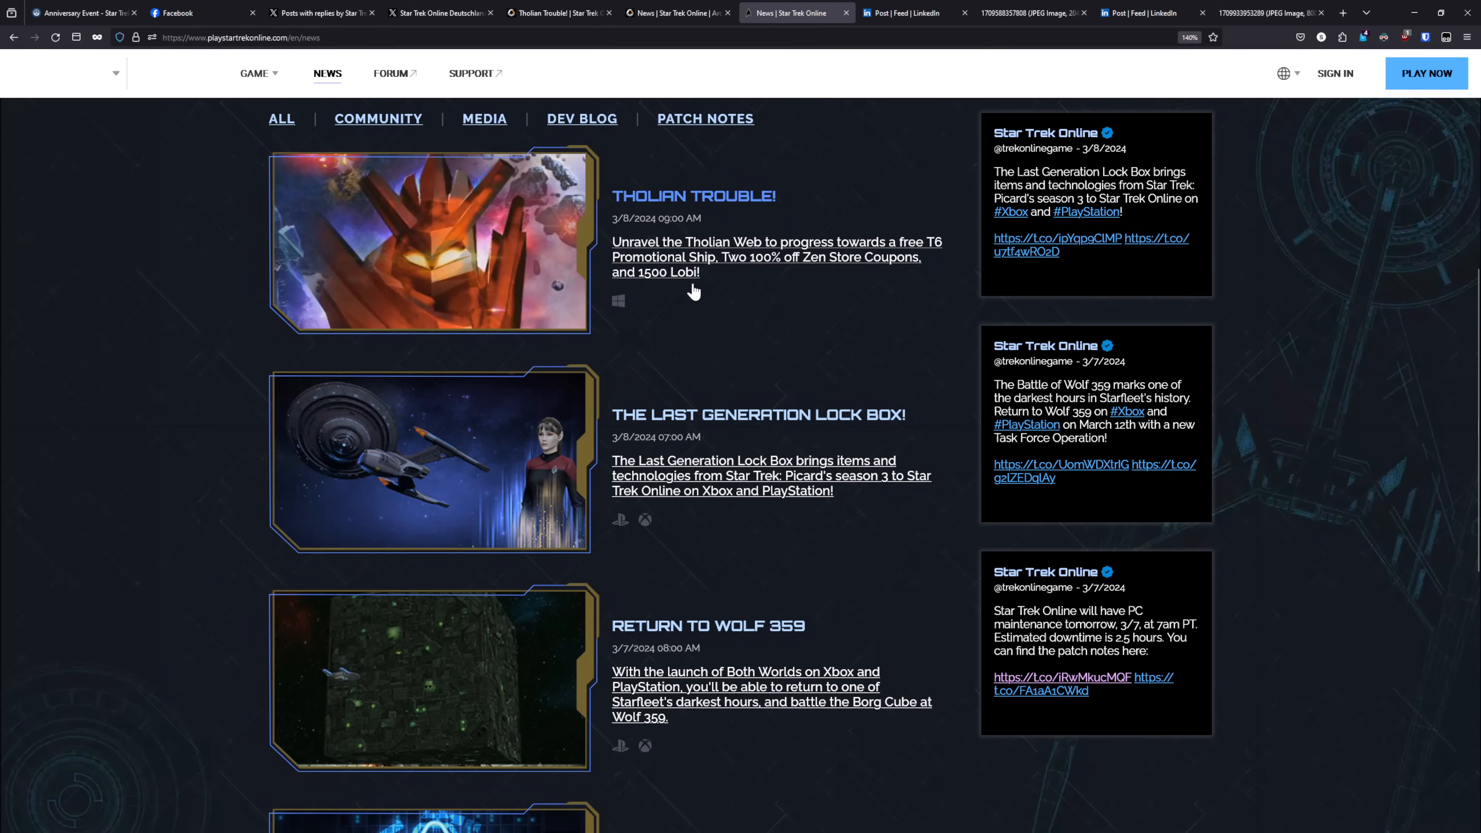
mouse_move(701, 274)
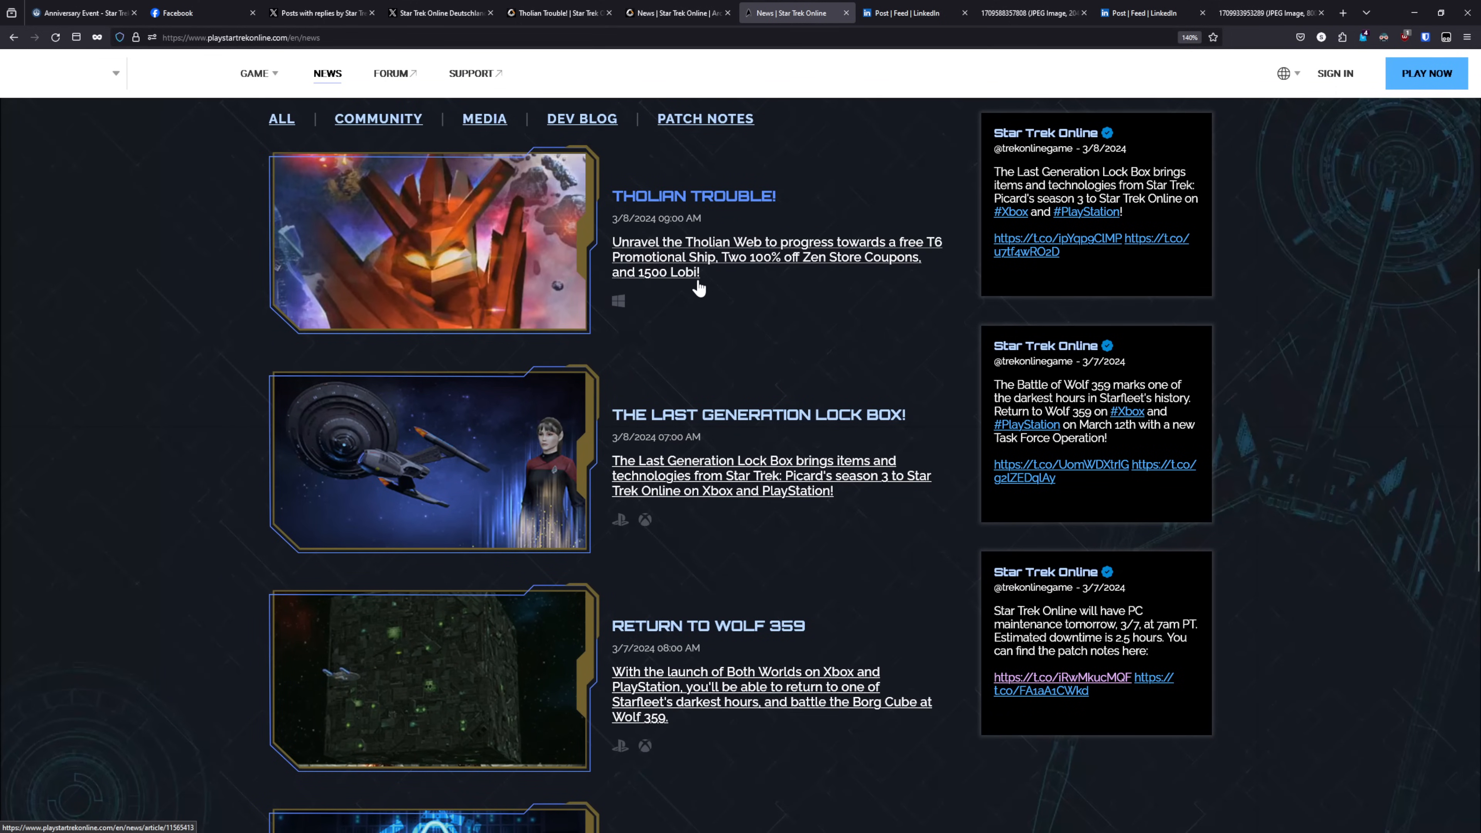
click(438, 12)
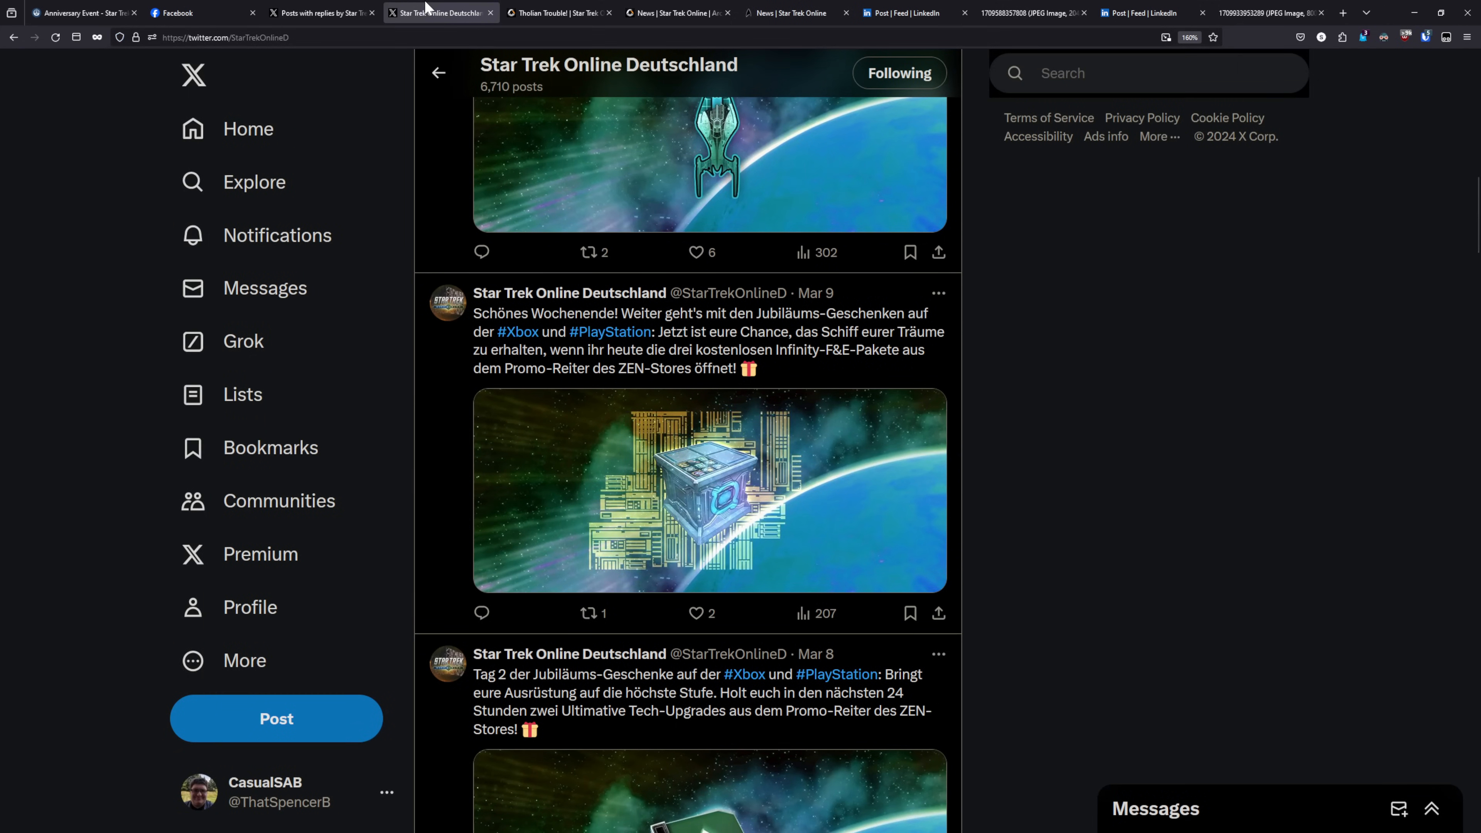
mouse_move(463, 26)
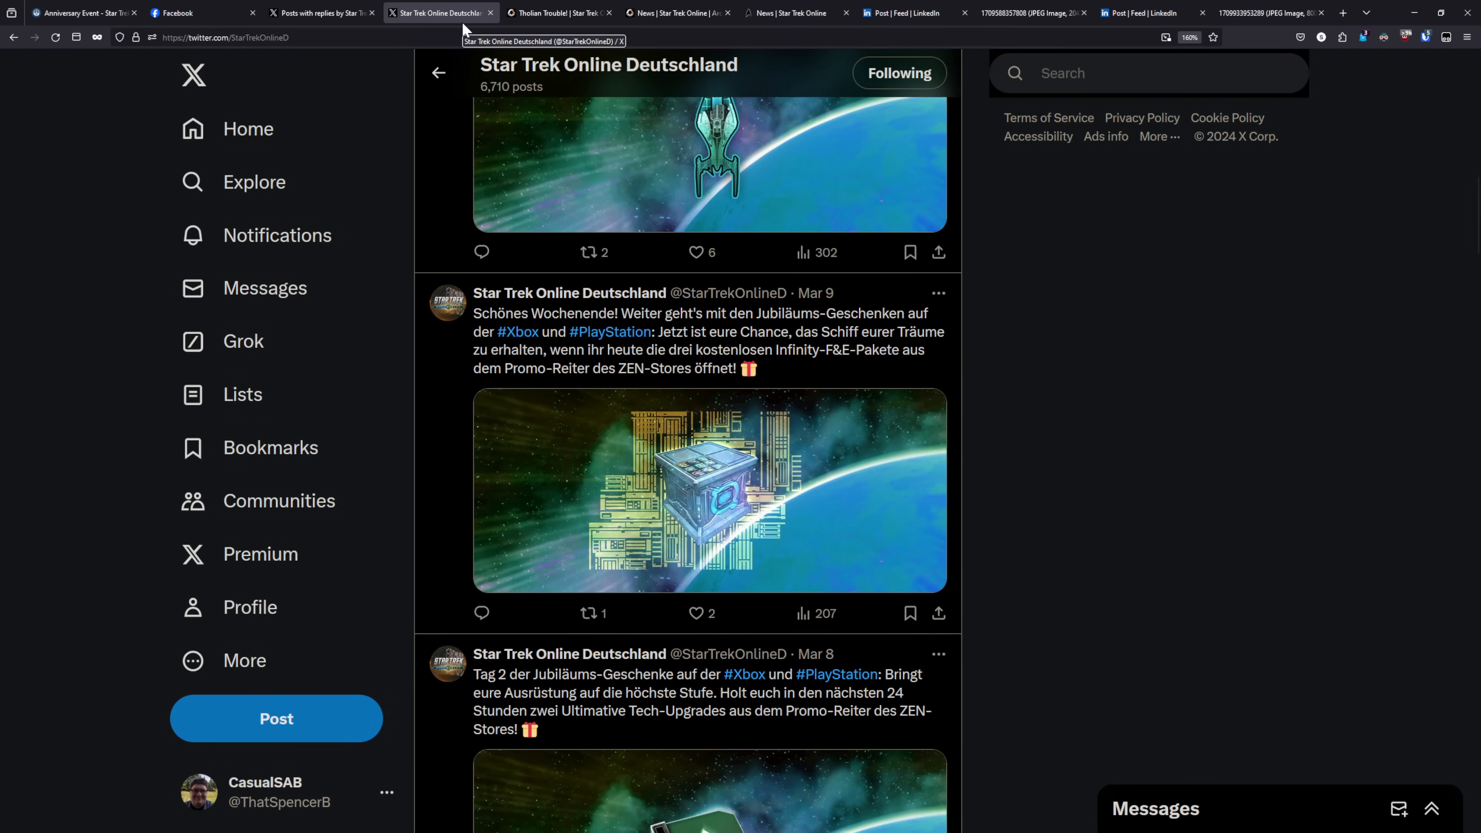
mouse_move(175, 13)
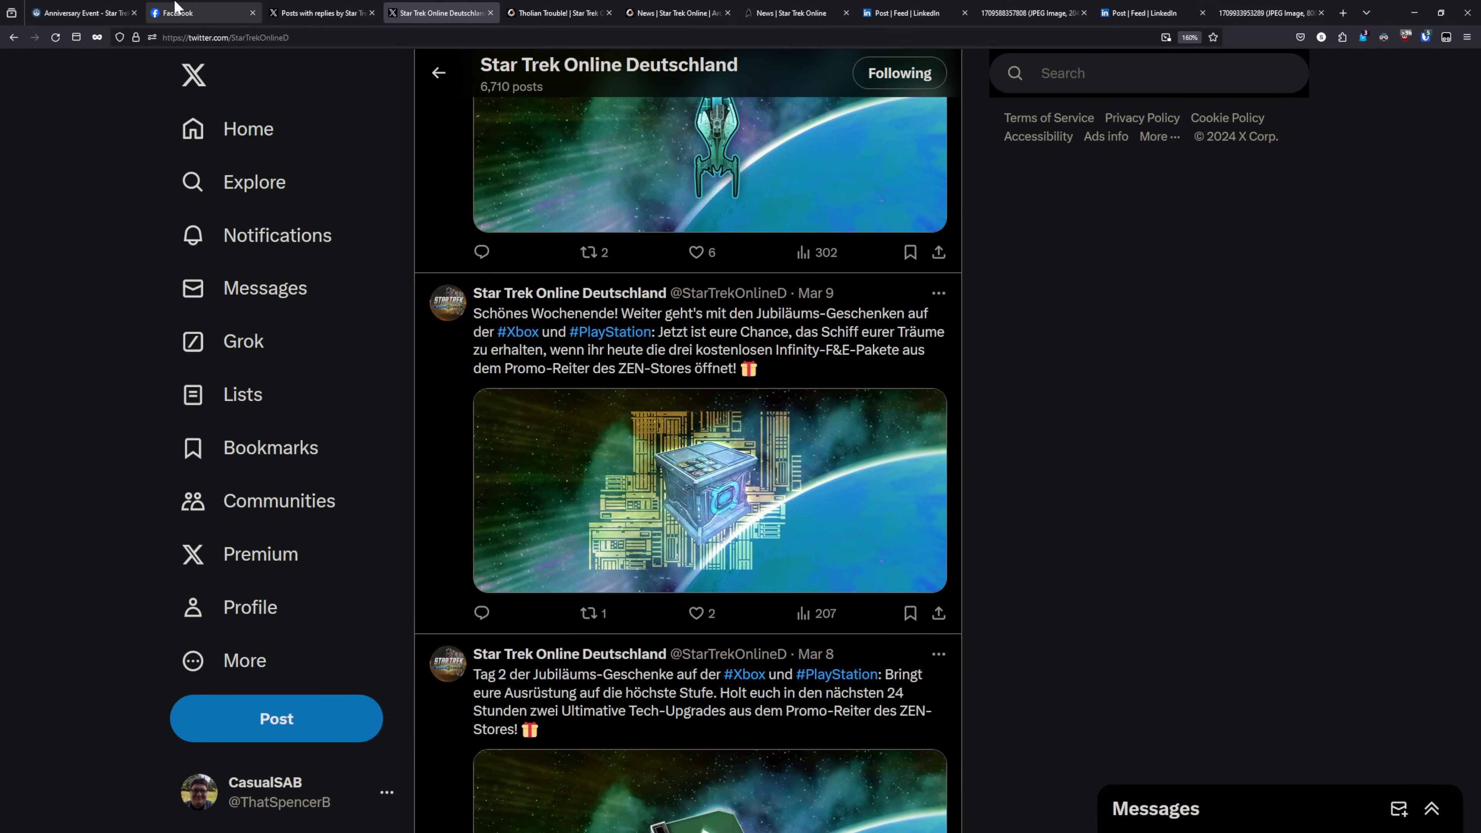
- Return to the Anniversary Event wiki page with the Year 14 giveaway table
click(80, 12)
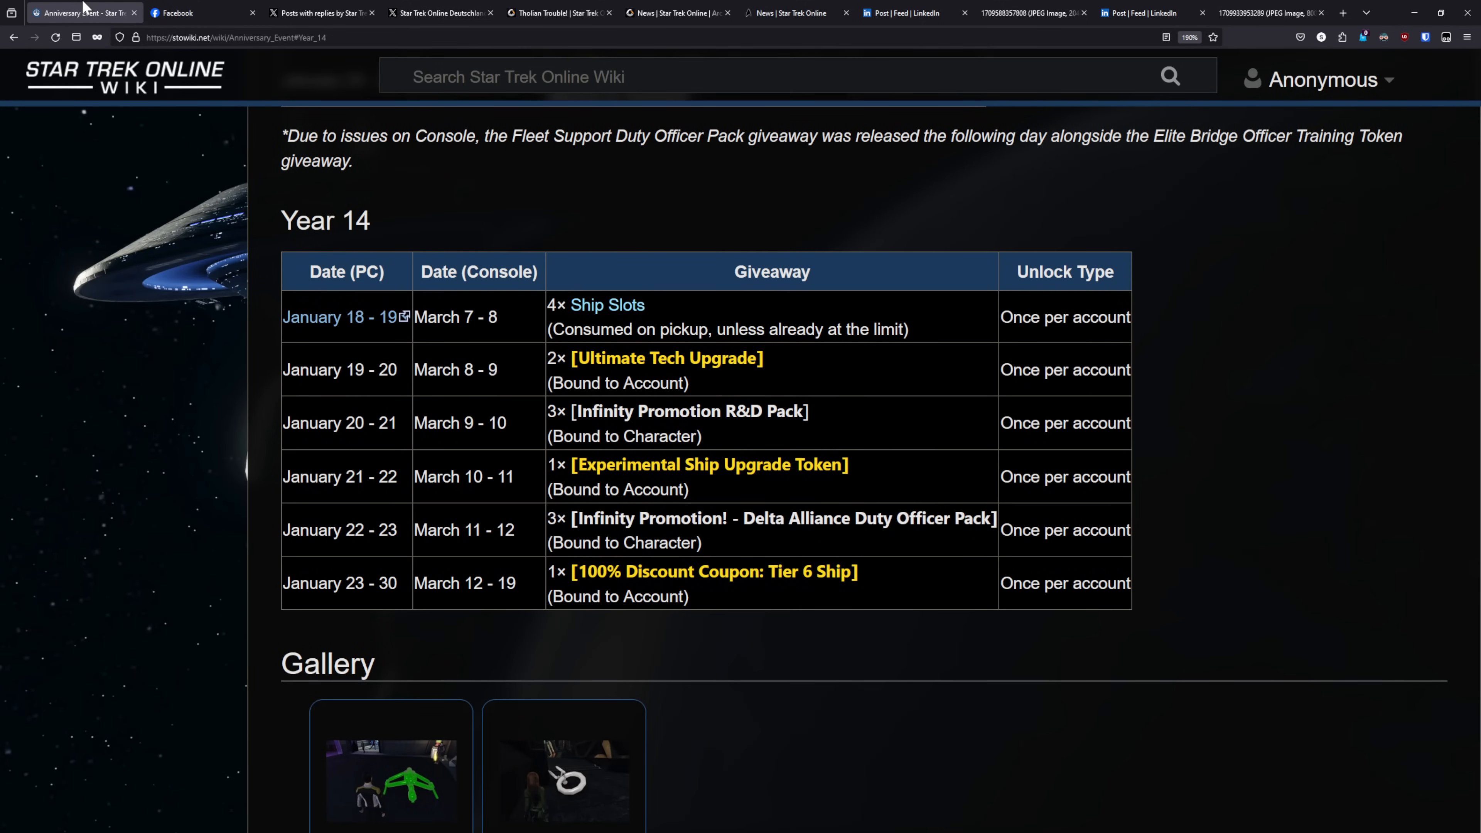
mouse_move(348, 414)
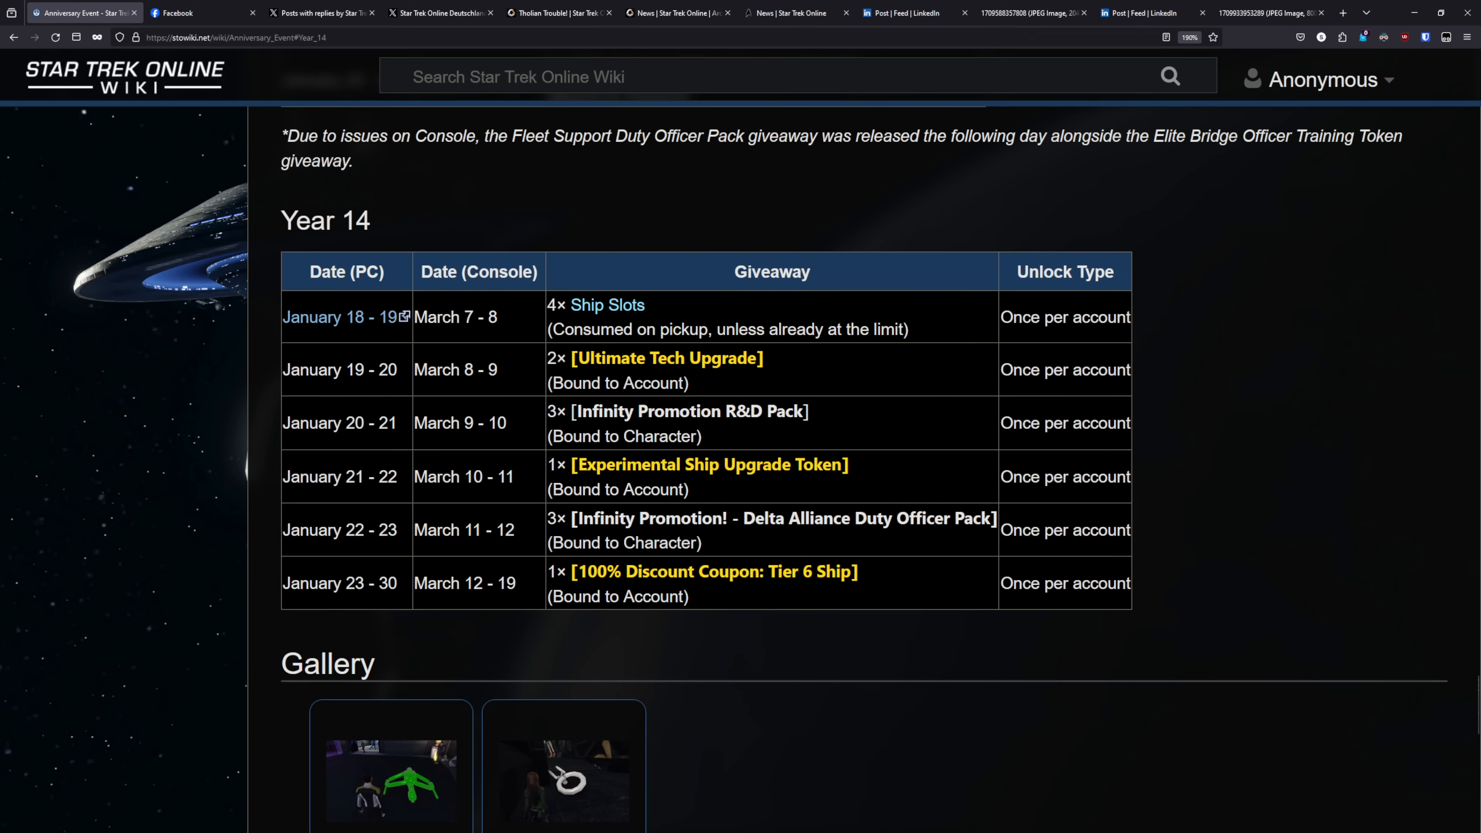
mouse_move(761, 571)
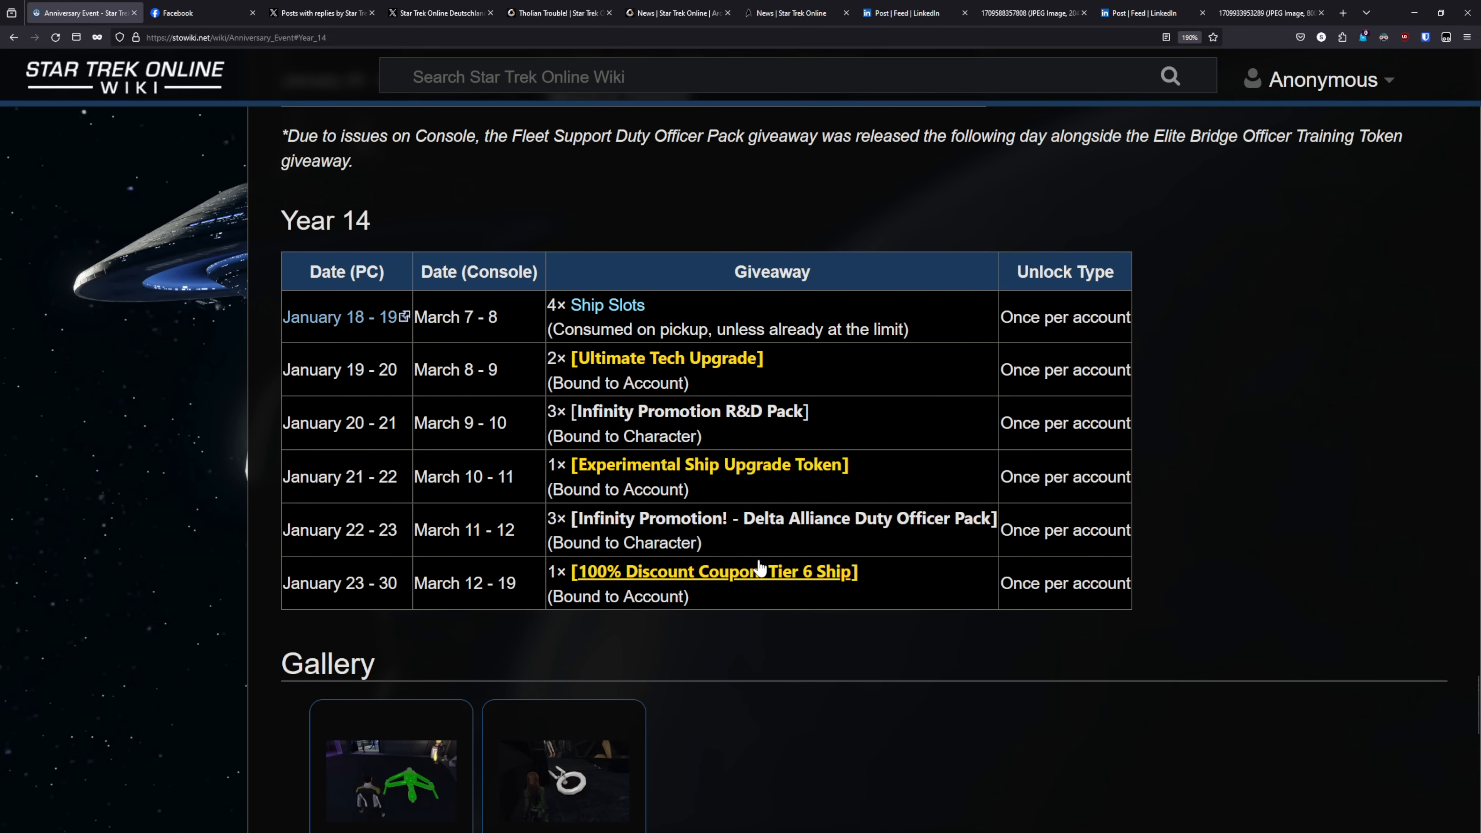
mouse_move(778, 550)
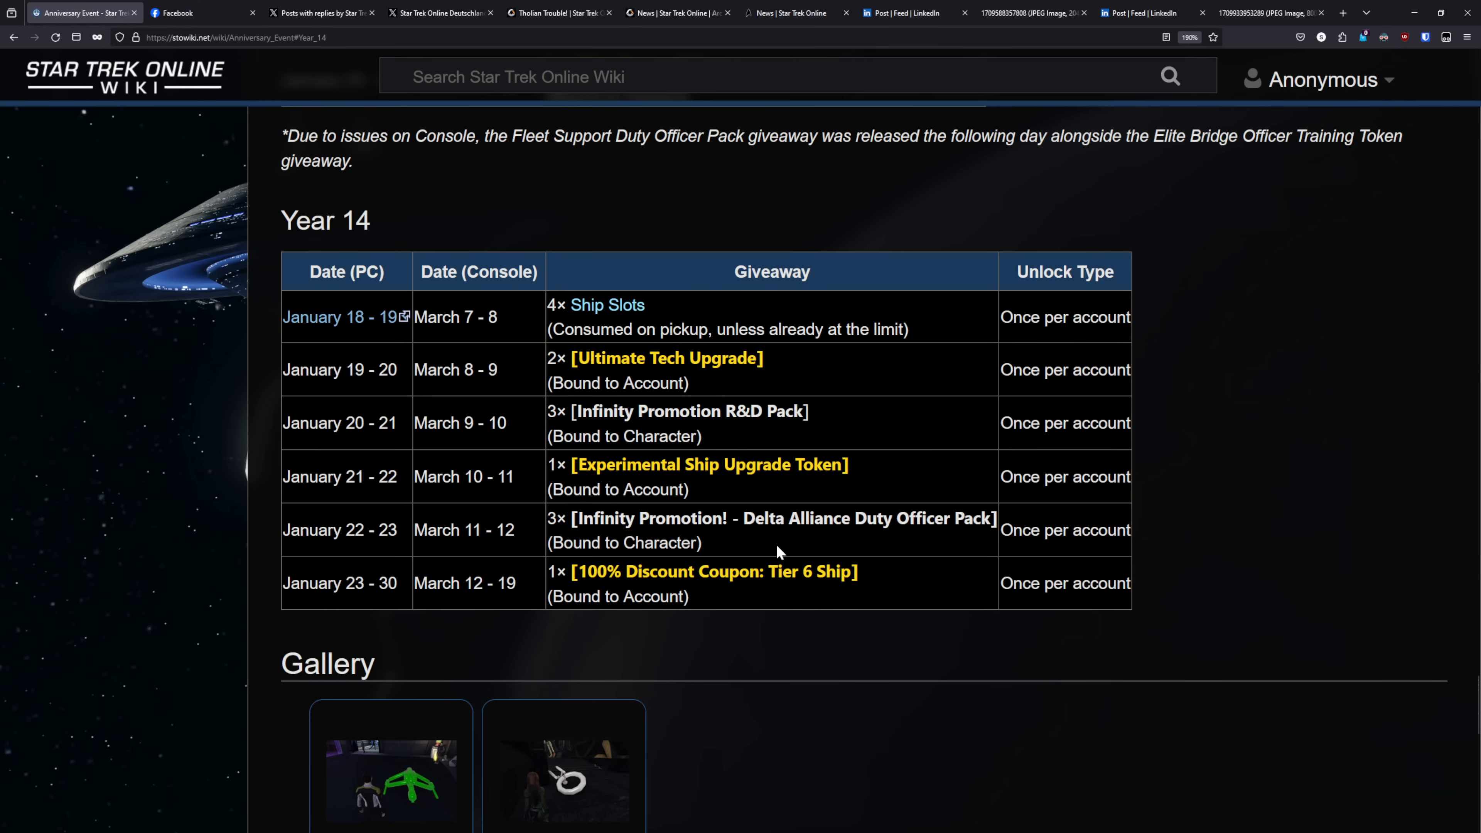
mouse_move(777, 507)
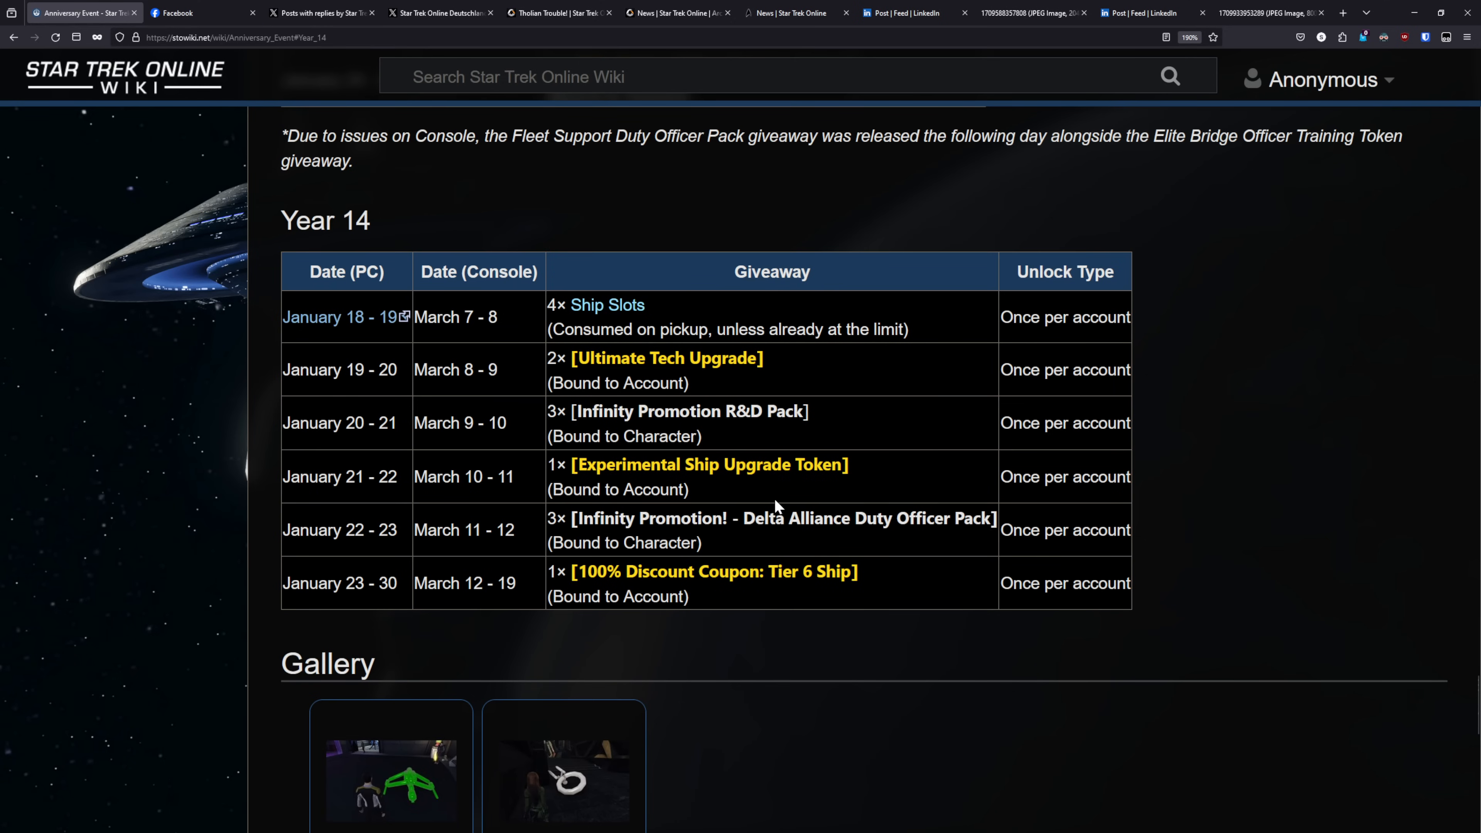
mouse_move(859, 635)
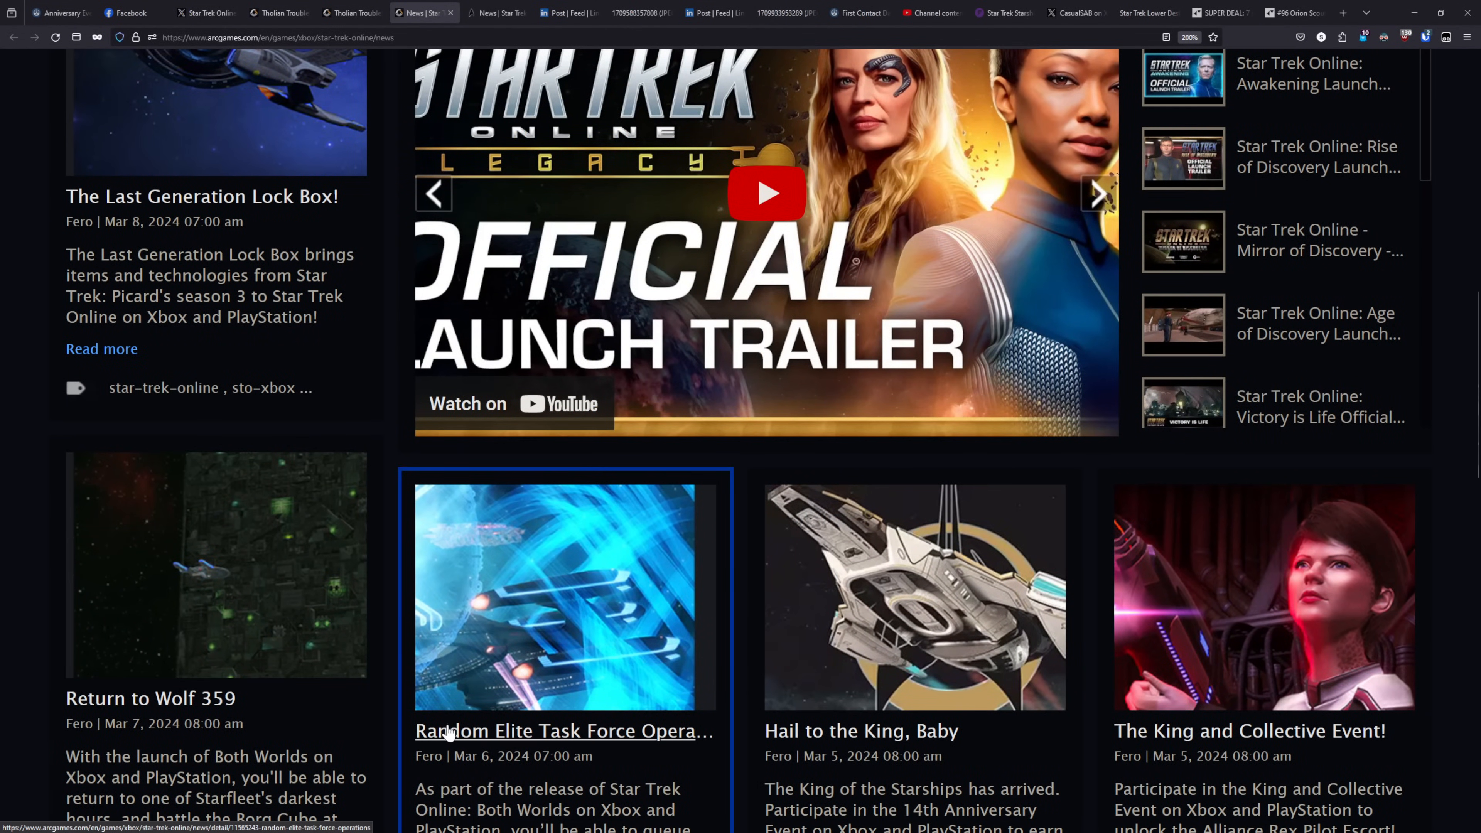
- Look through the Arc Games Star Trek Online news grid toward the Random Elite Task Force Operations post
scroll(up, 3)
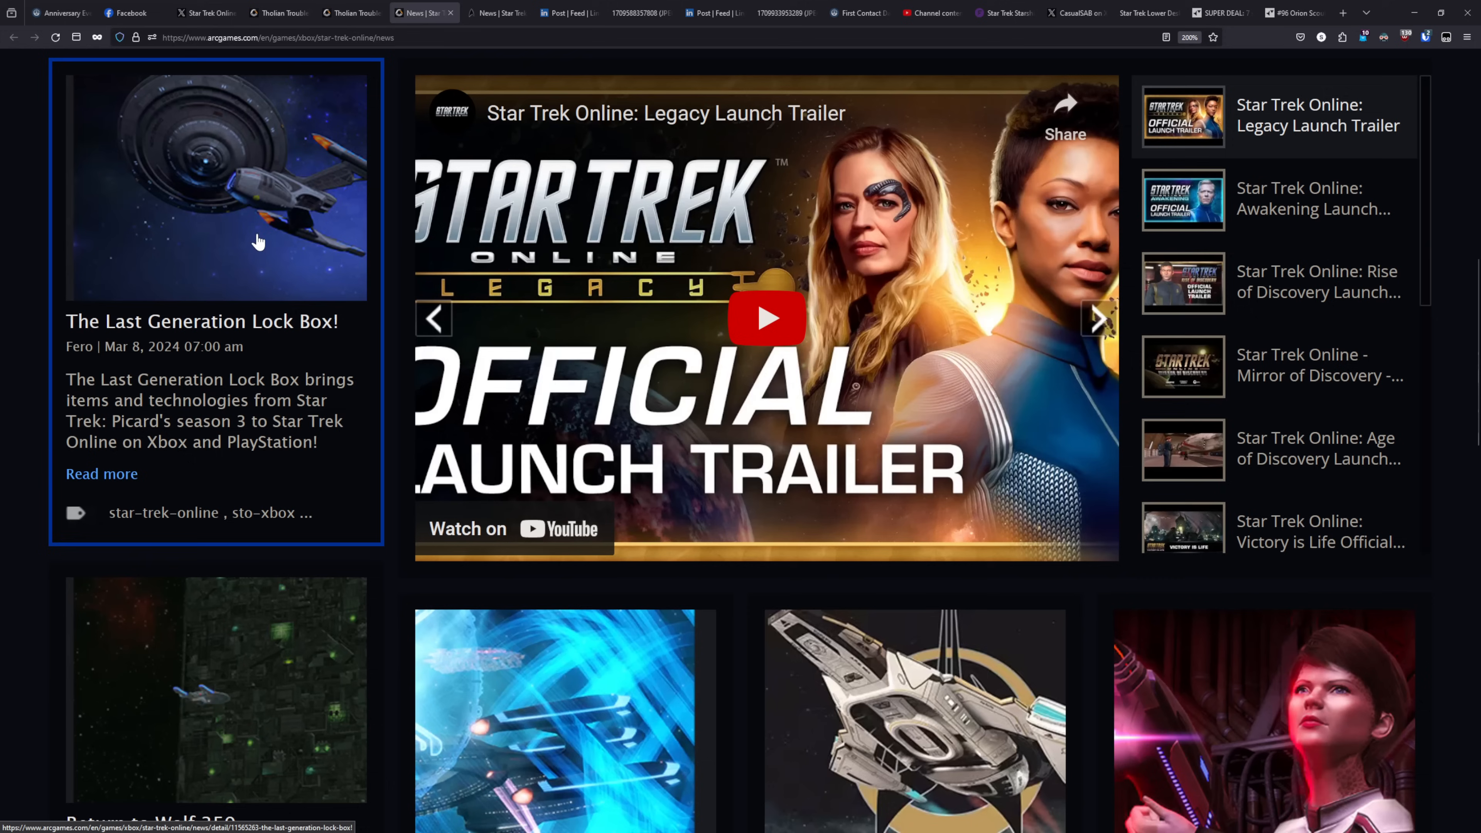
mouse_move(311, 233)
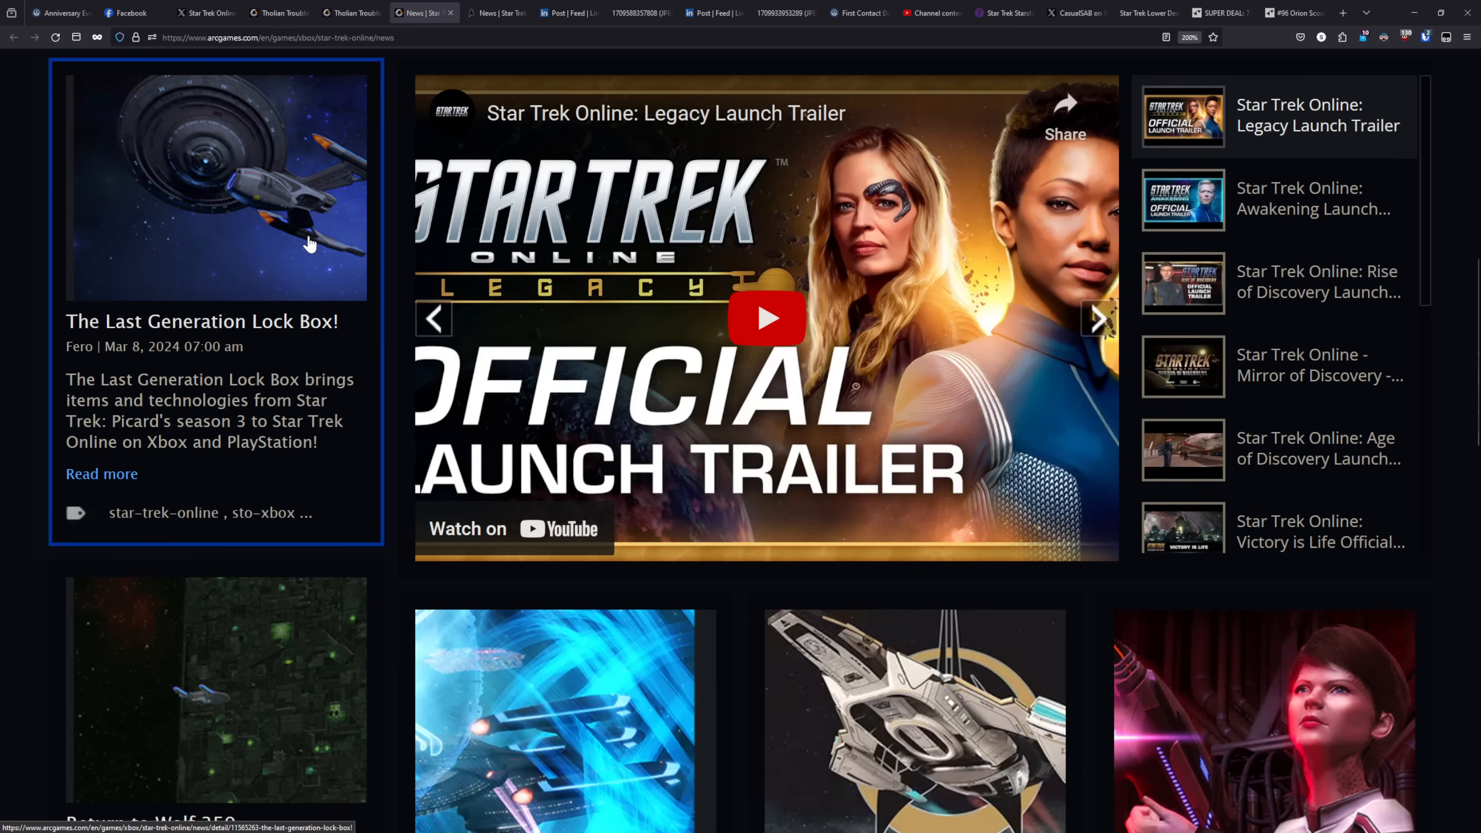
scroll(down, 3)
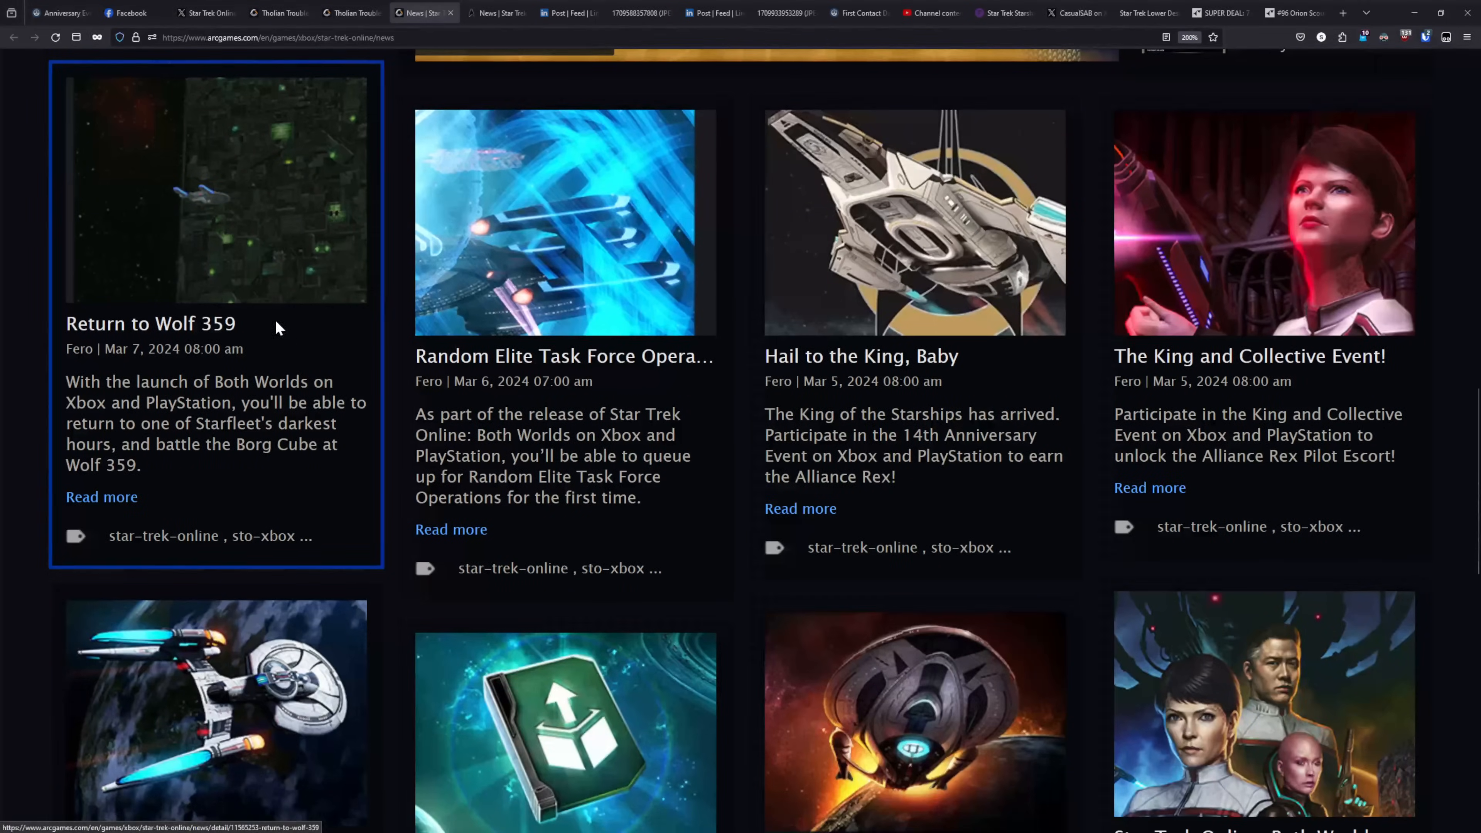
mouse_move(296, 224)
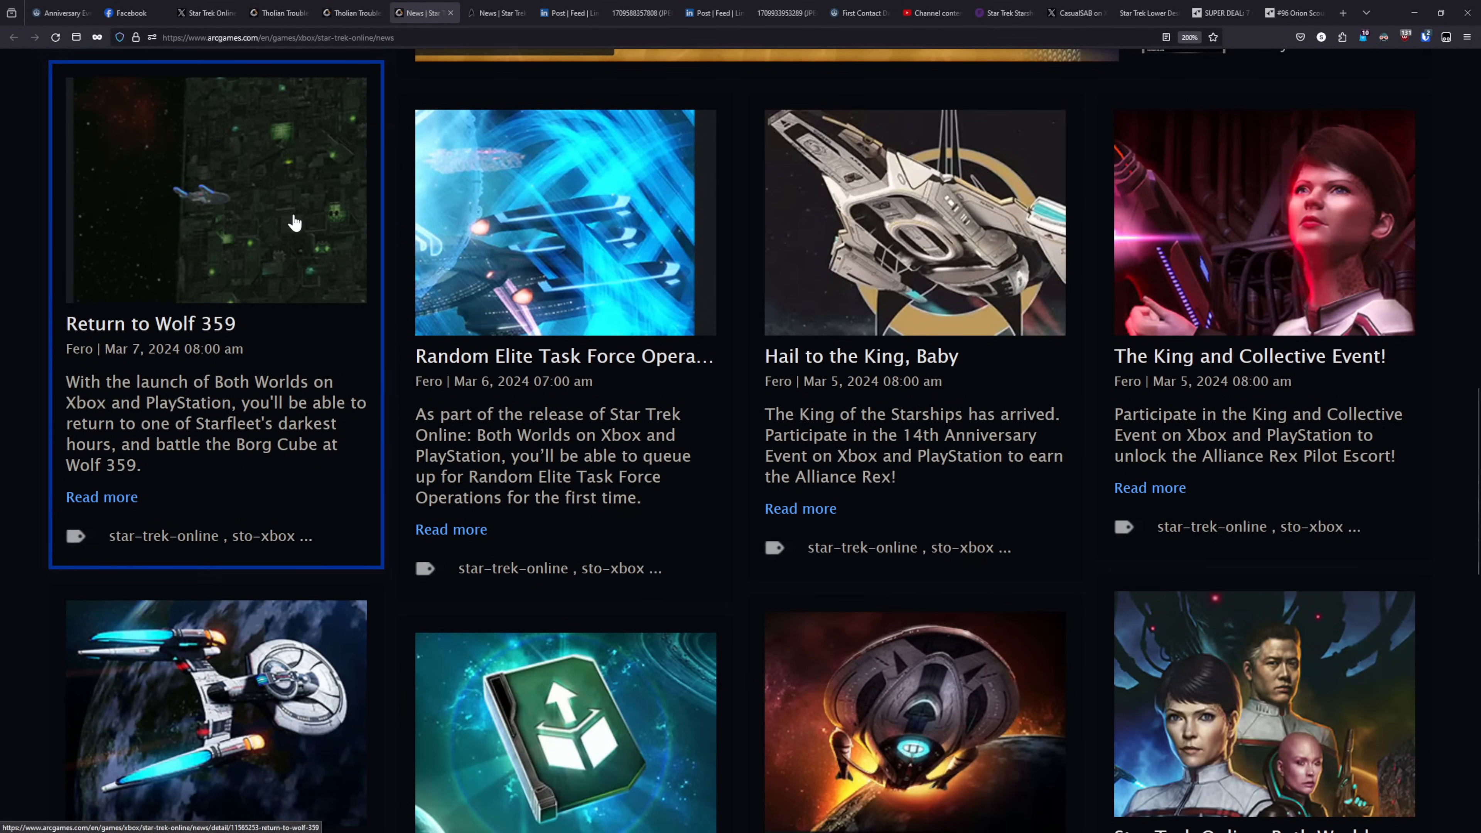
mouse_move(296, 228)
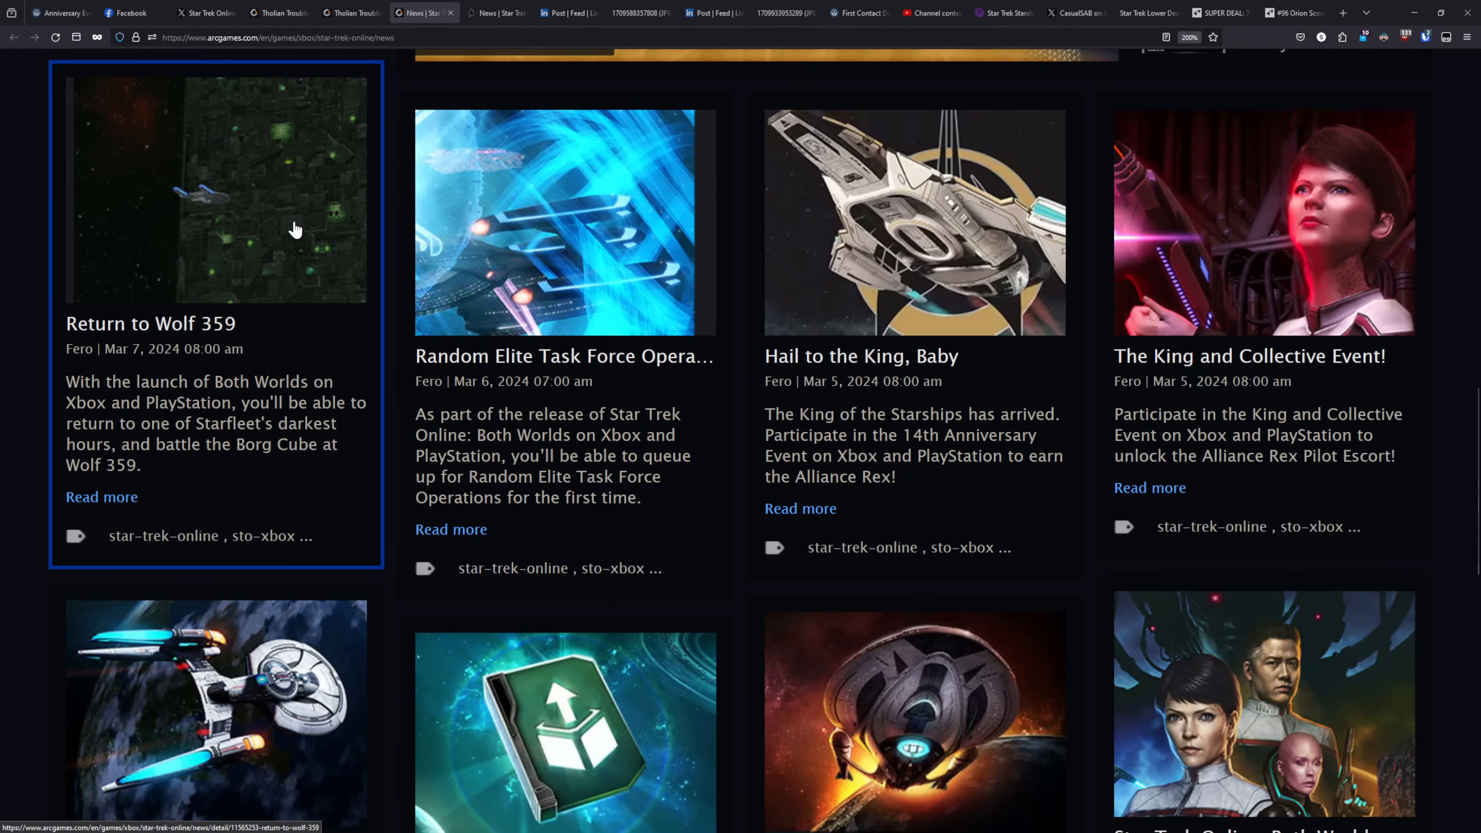
mouse_move(508, 288)
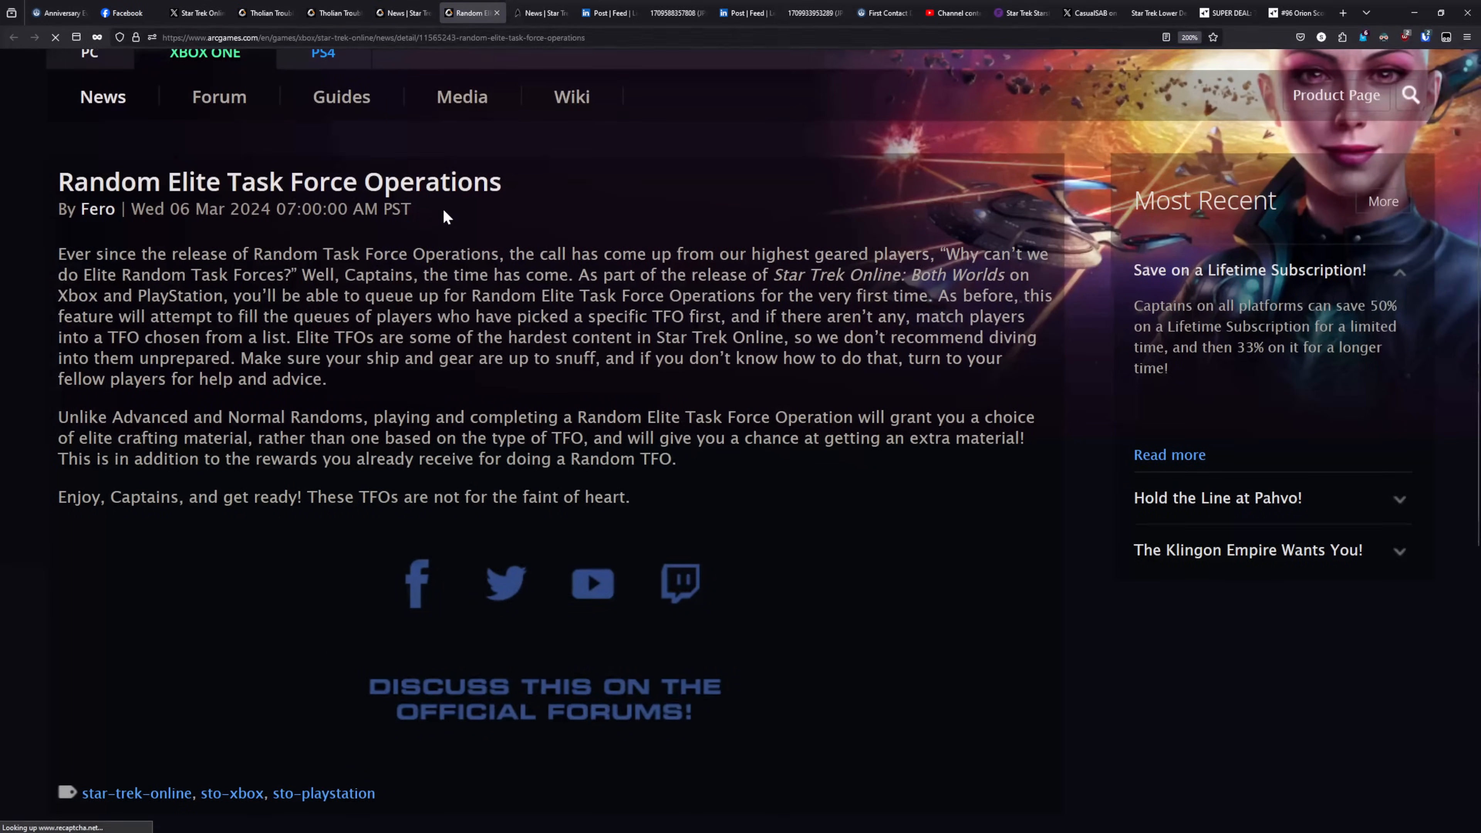
scroll(down, 3)
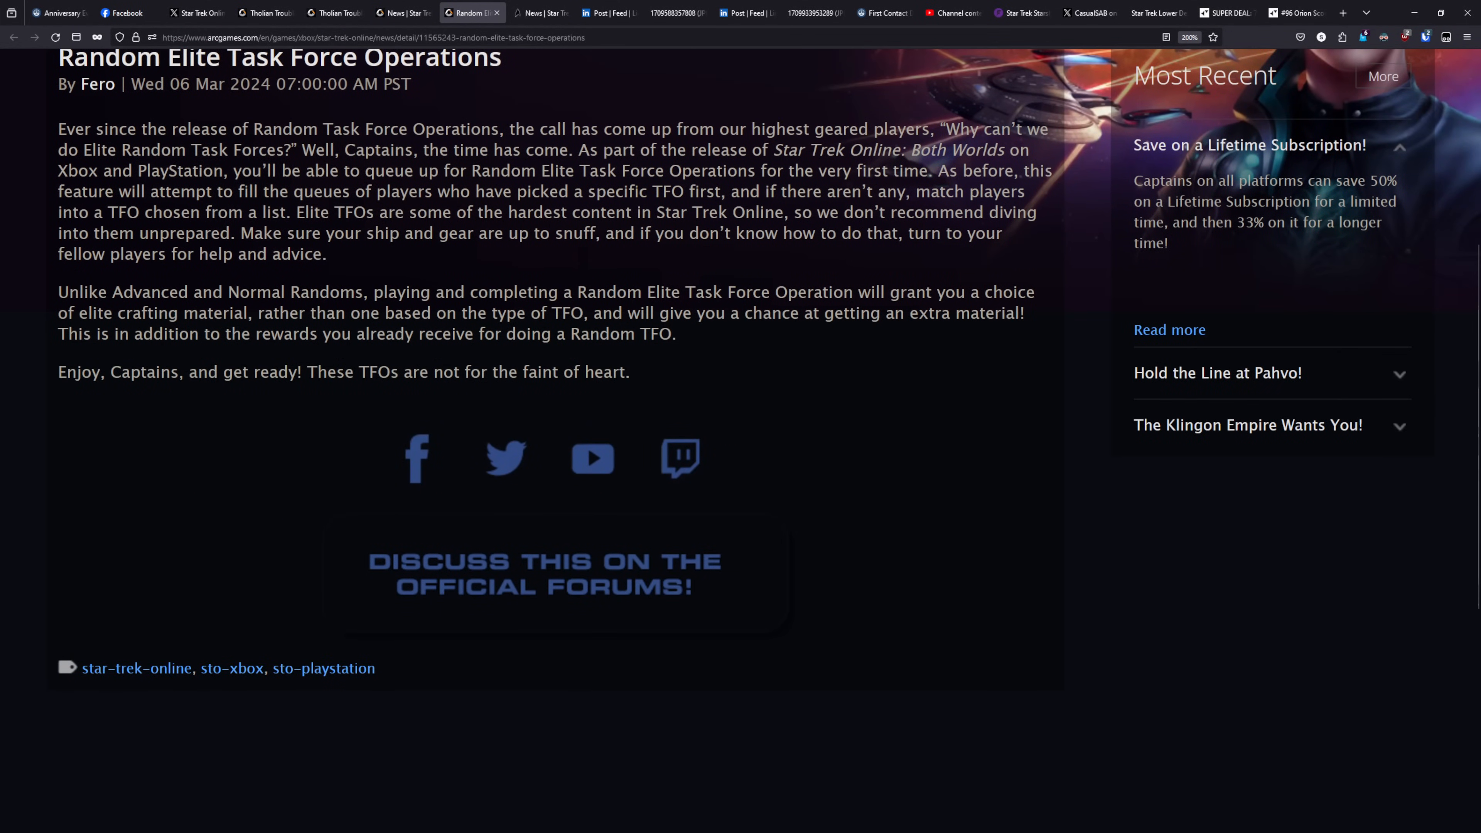
mouse_move(425, 256)
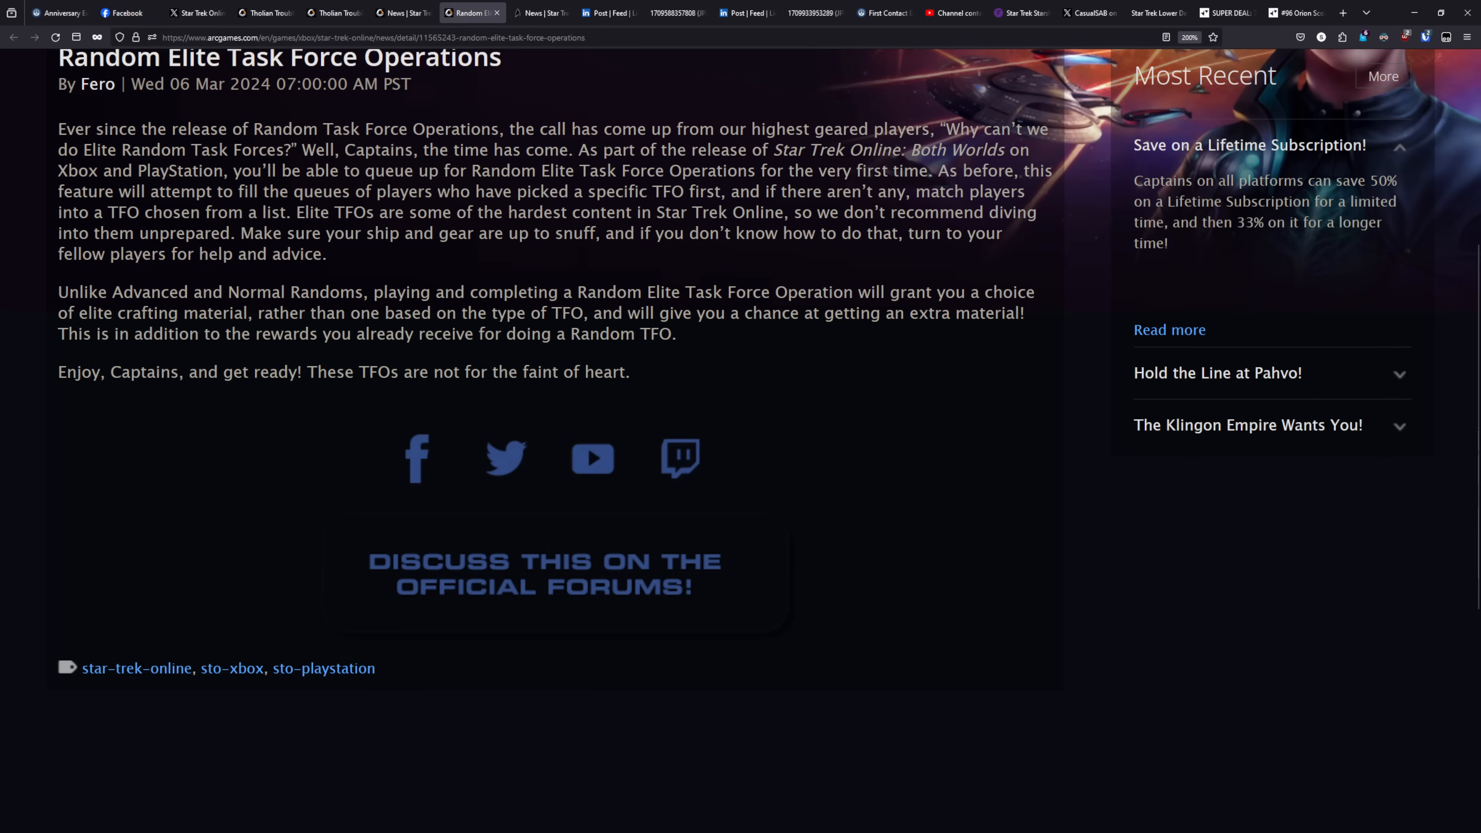
mouse_move(227, 109)
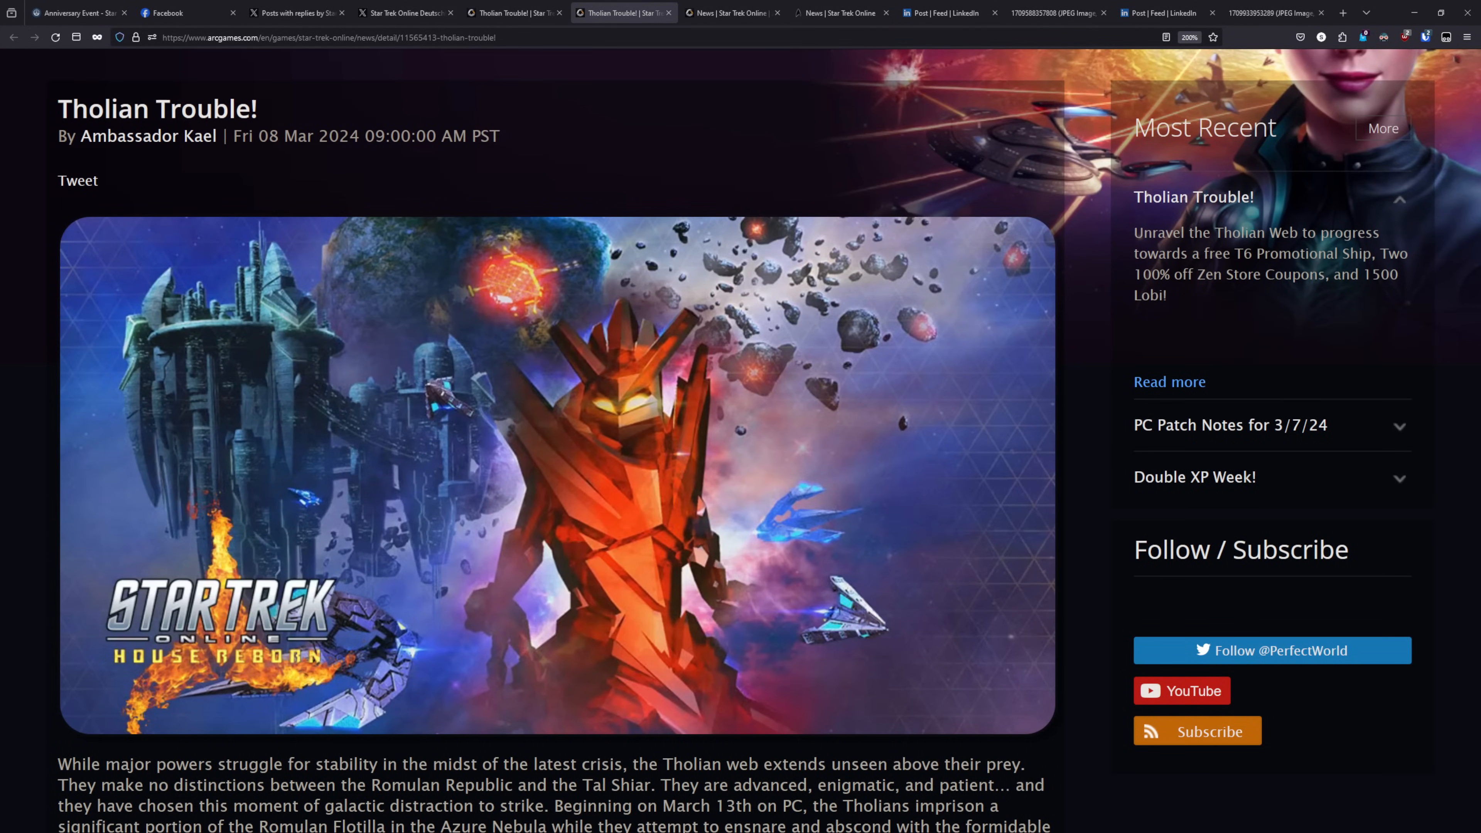
- Read through the Tholian Trouble! article's March 13th date and Universal Console prize details
scroll(down, 3)
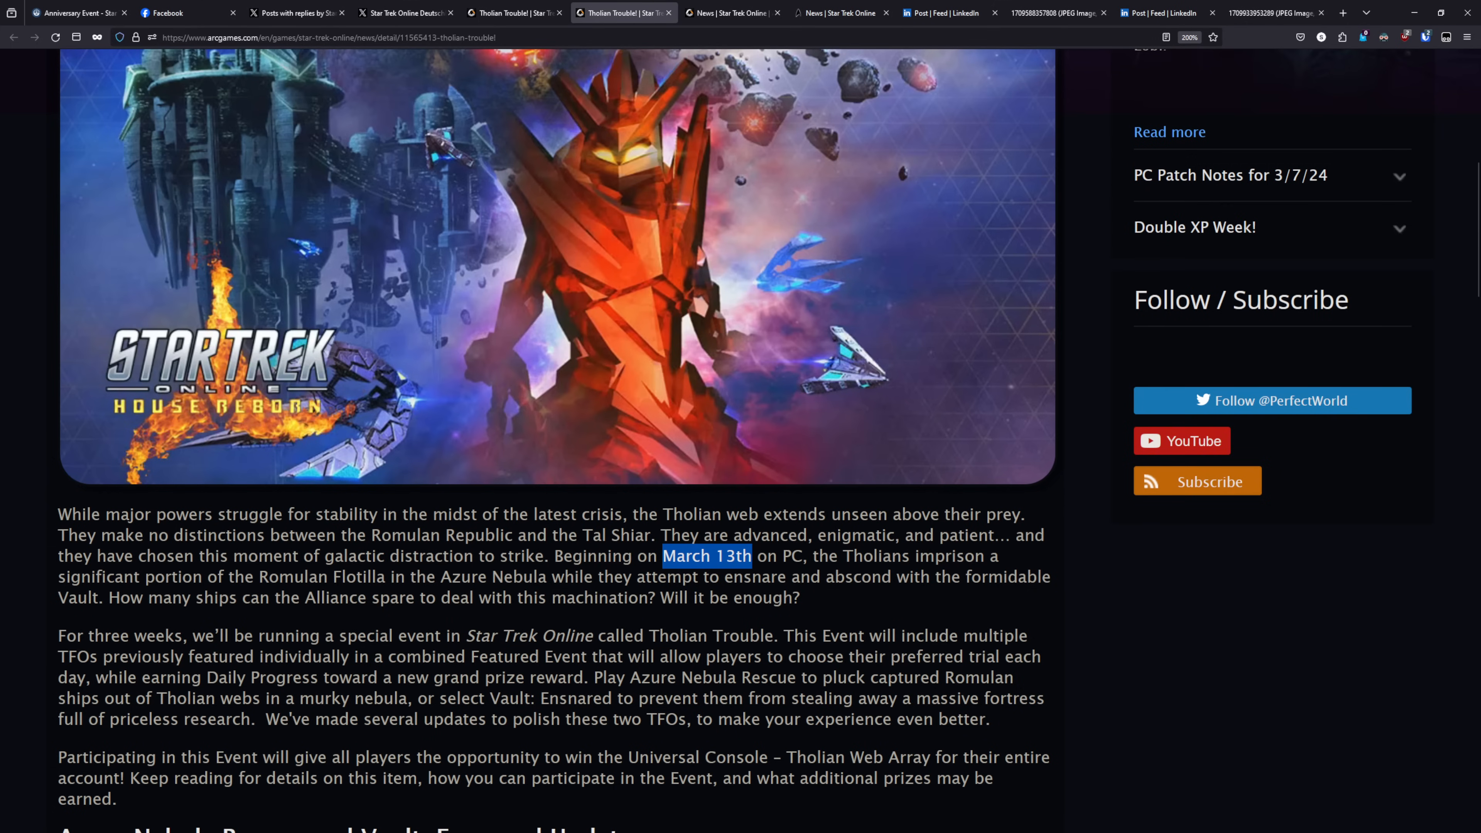
scroll(down, 3)
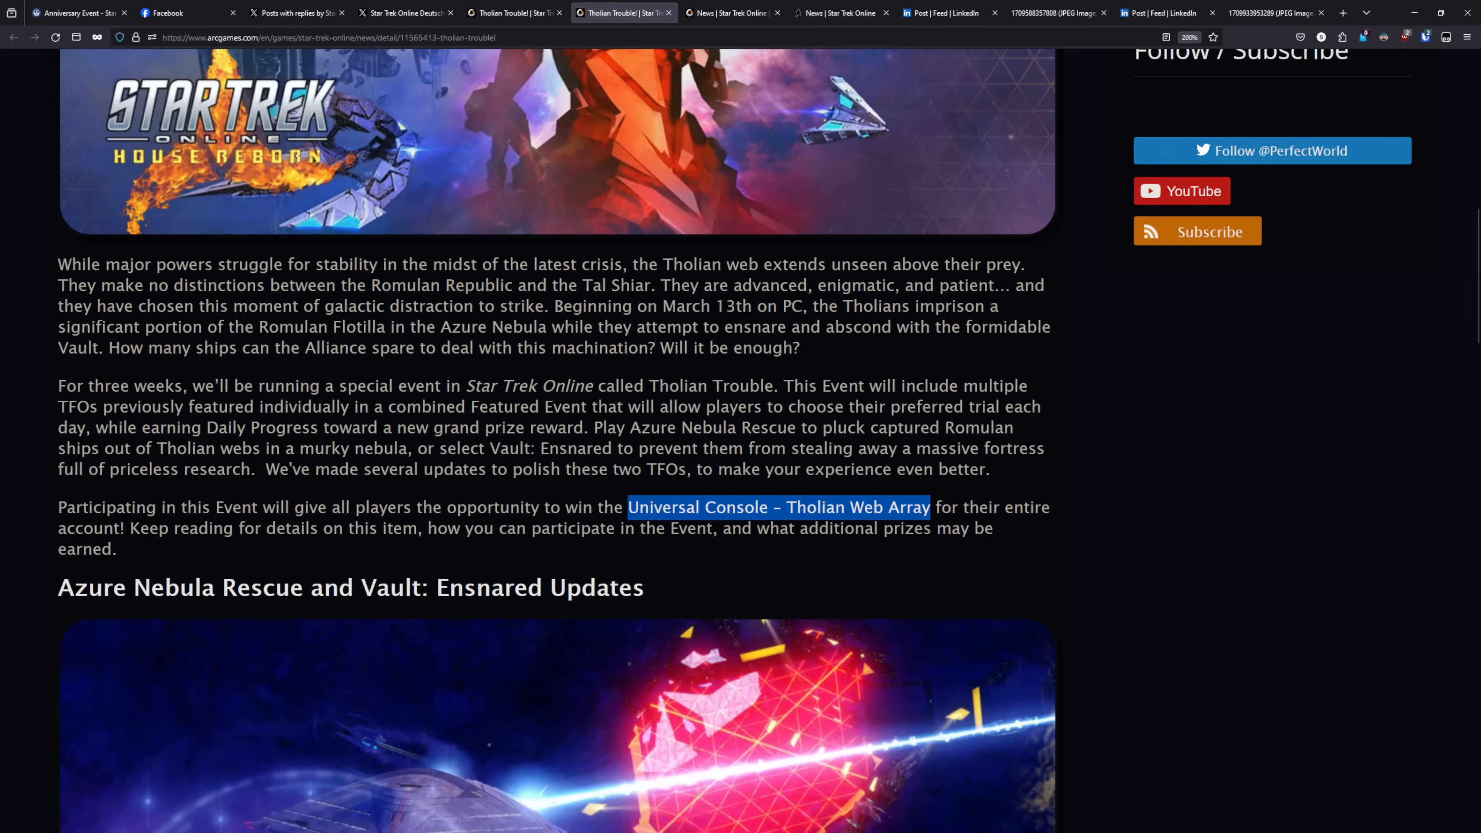
scroll(down, 3)
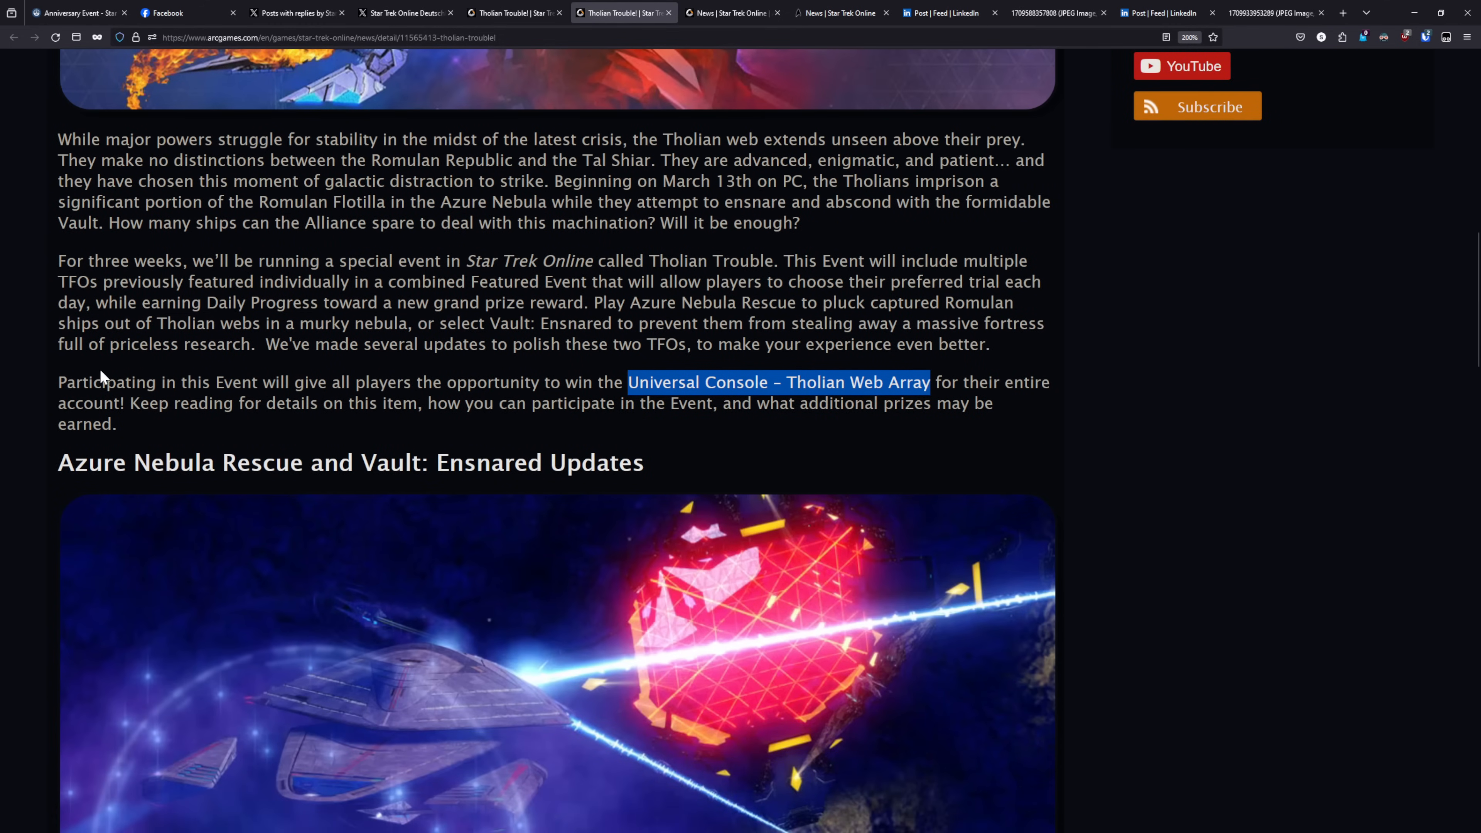
scroll(up, 3)
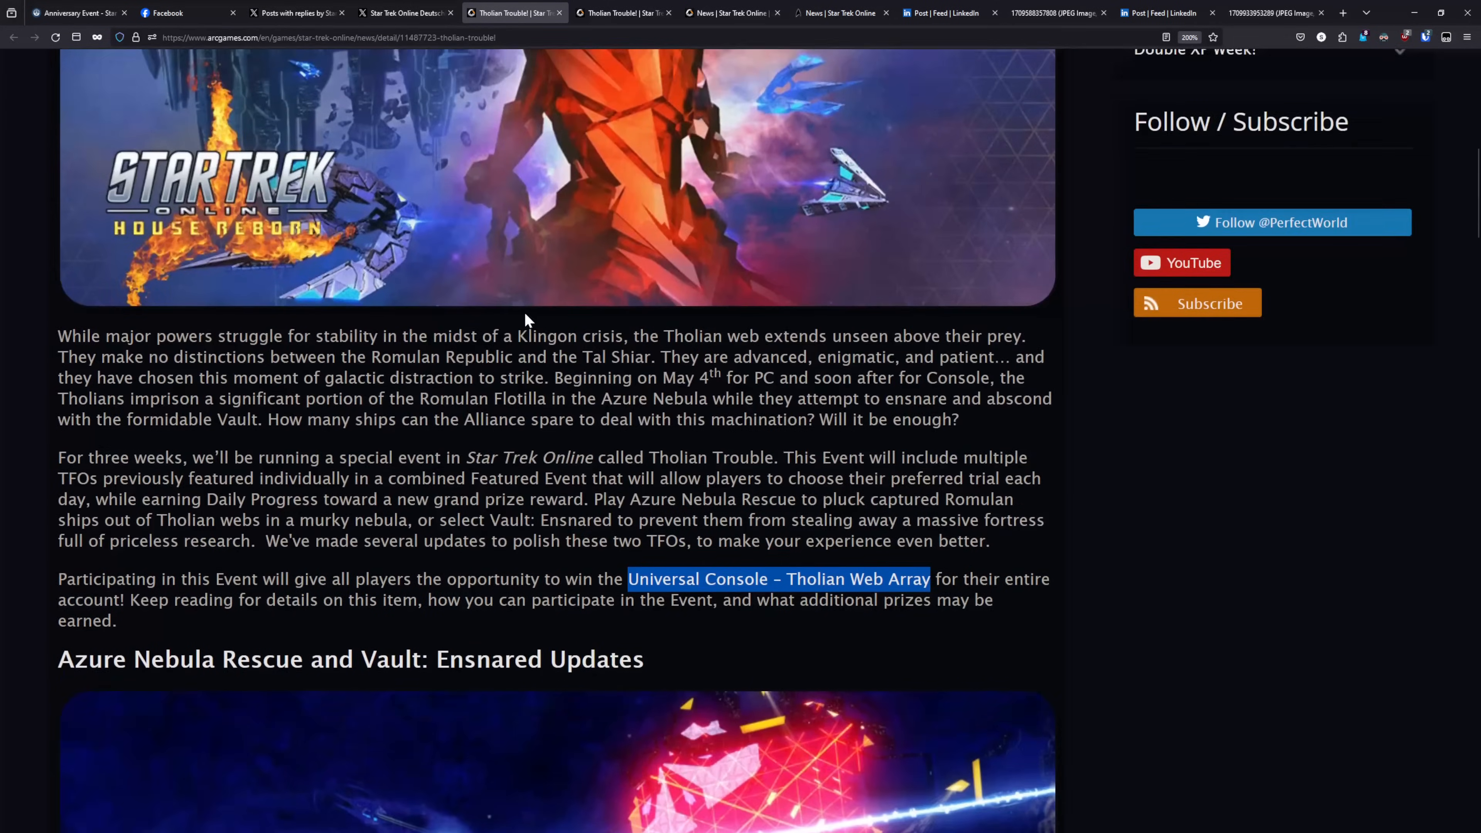
- Check the 2021 Tholian Trouble! article's date and prize paragraph, then return to the March 2024 version
scroll(up, 3)
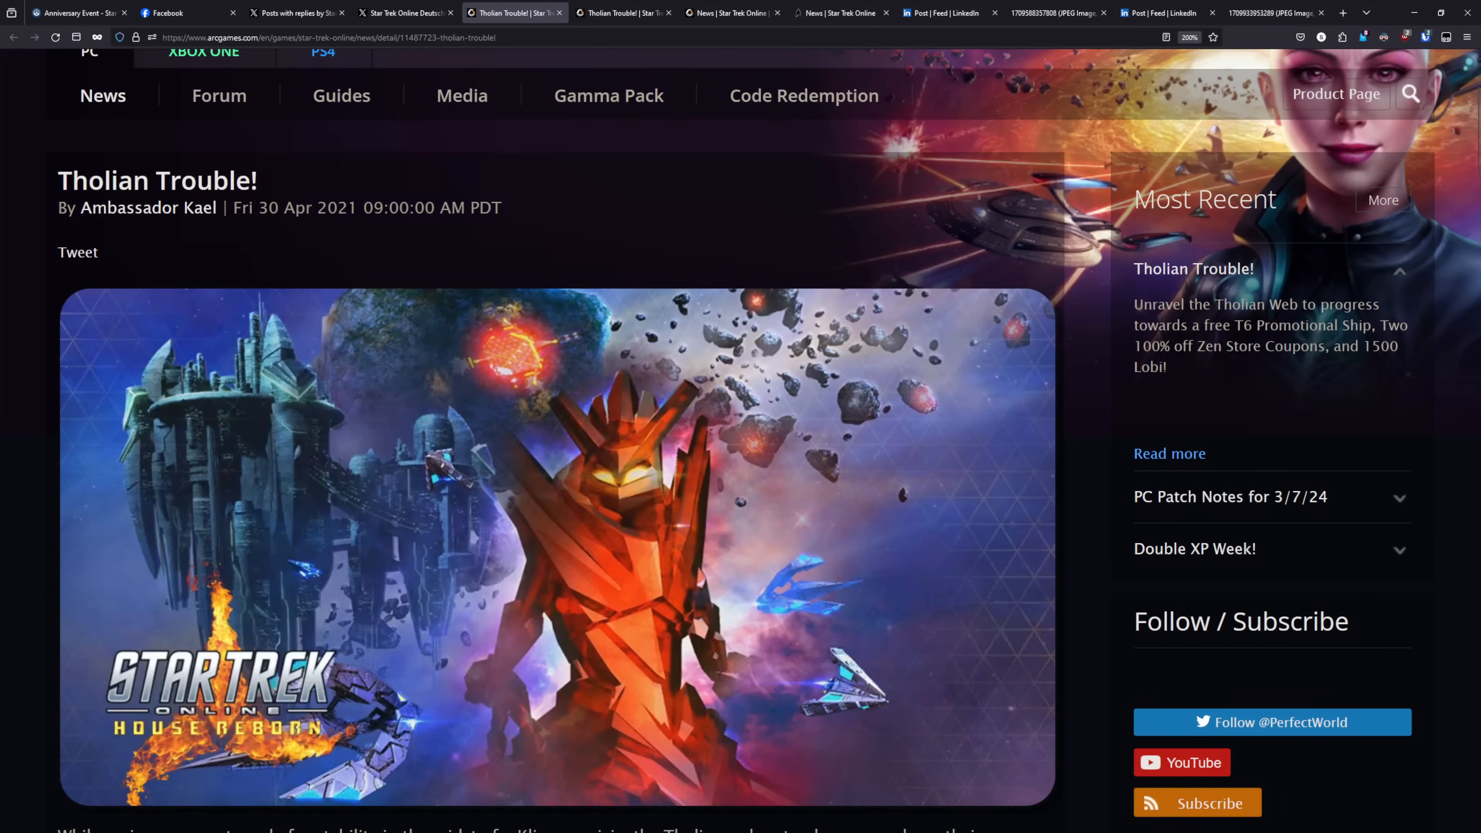
scroll(down, 3)
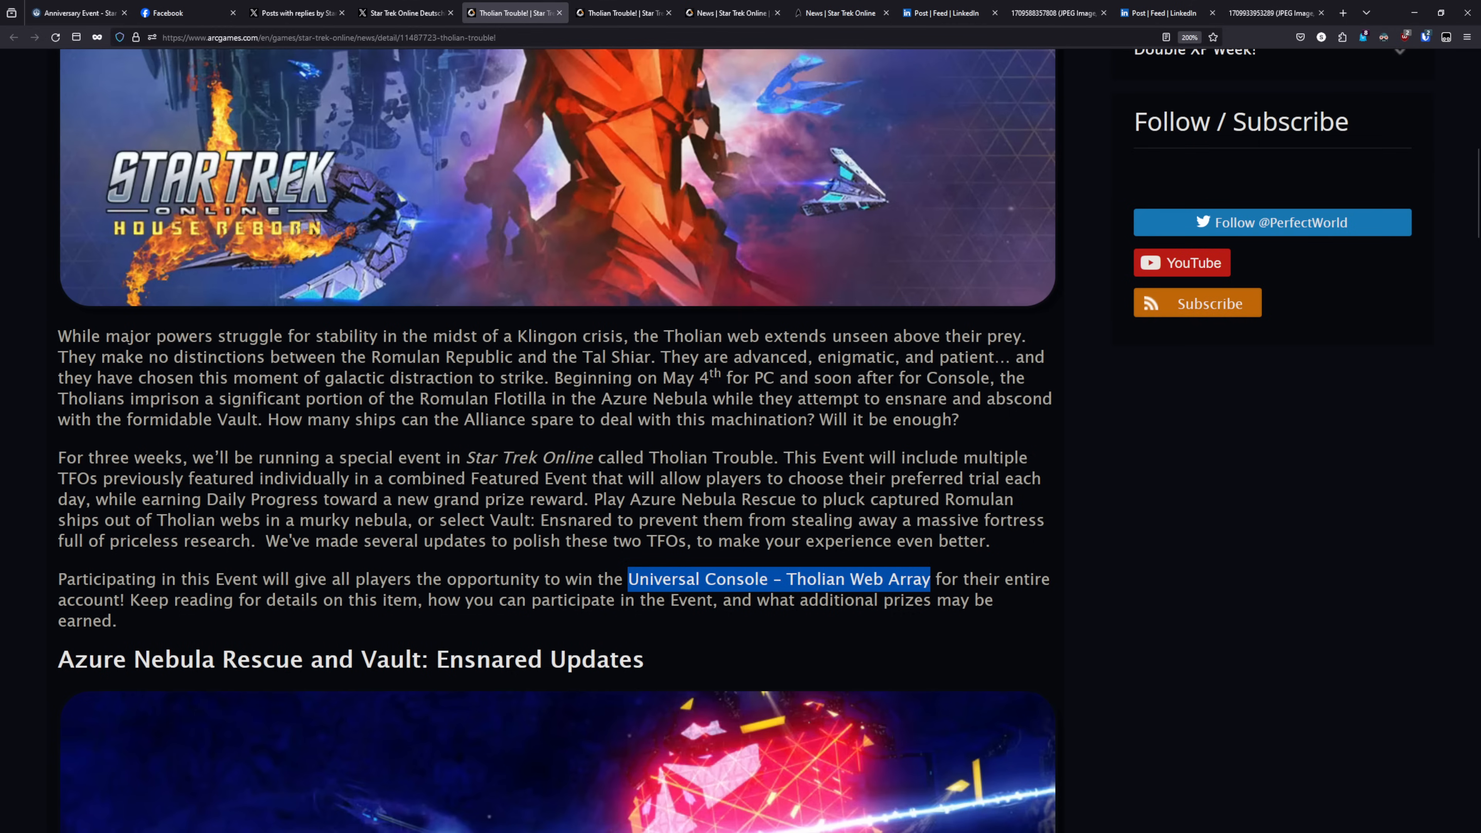
scroll(up, 3)
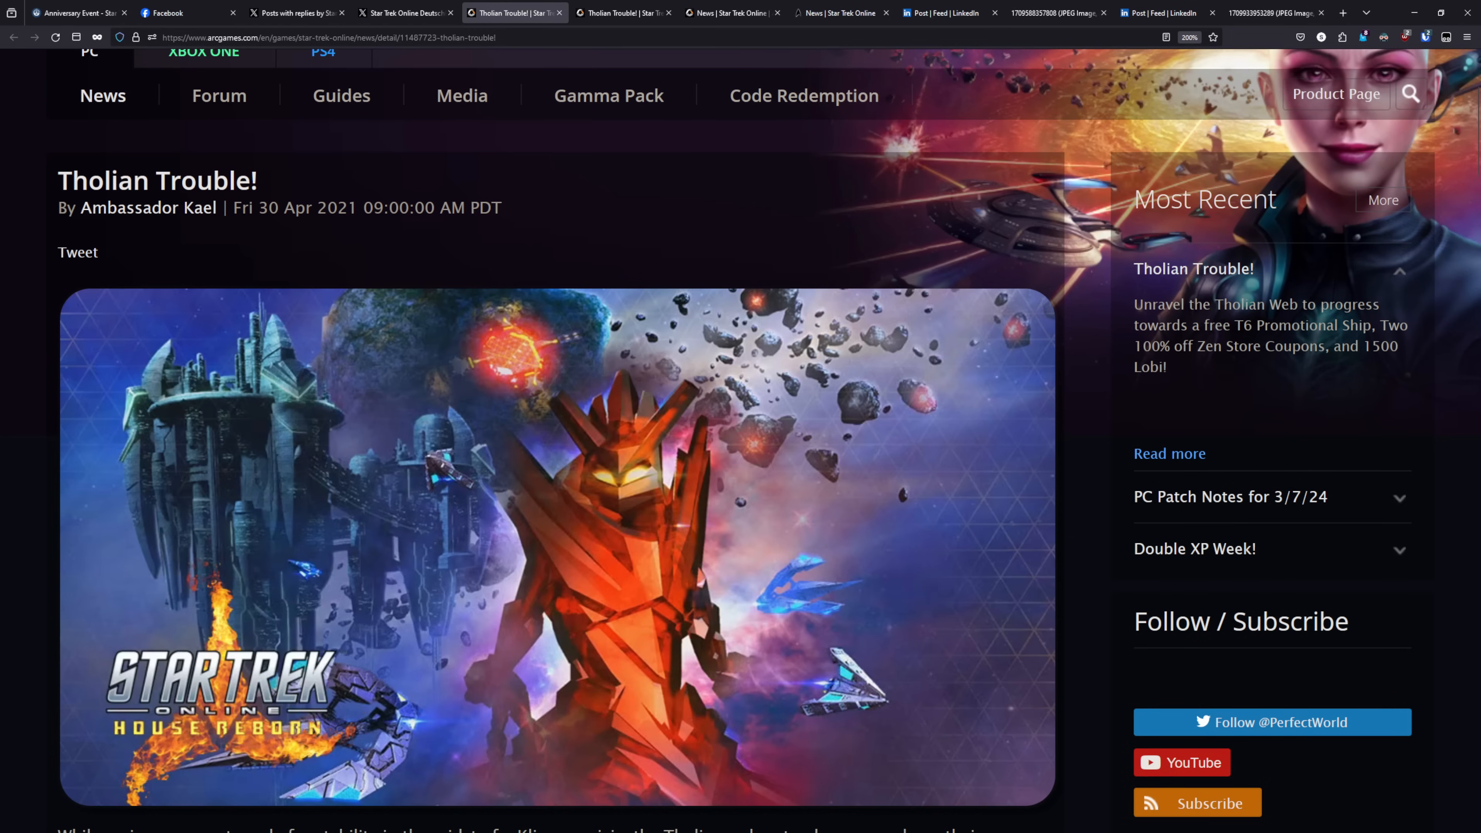
scroll(down, 3)
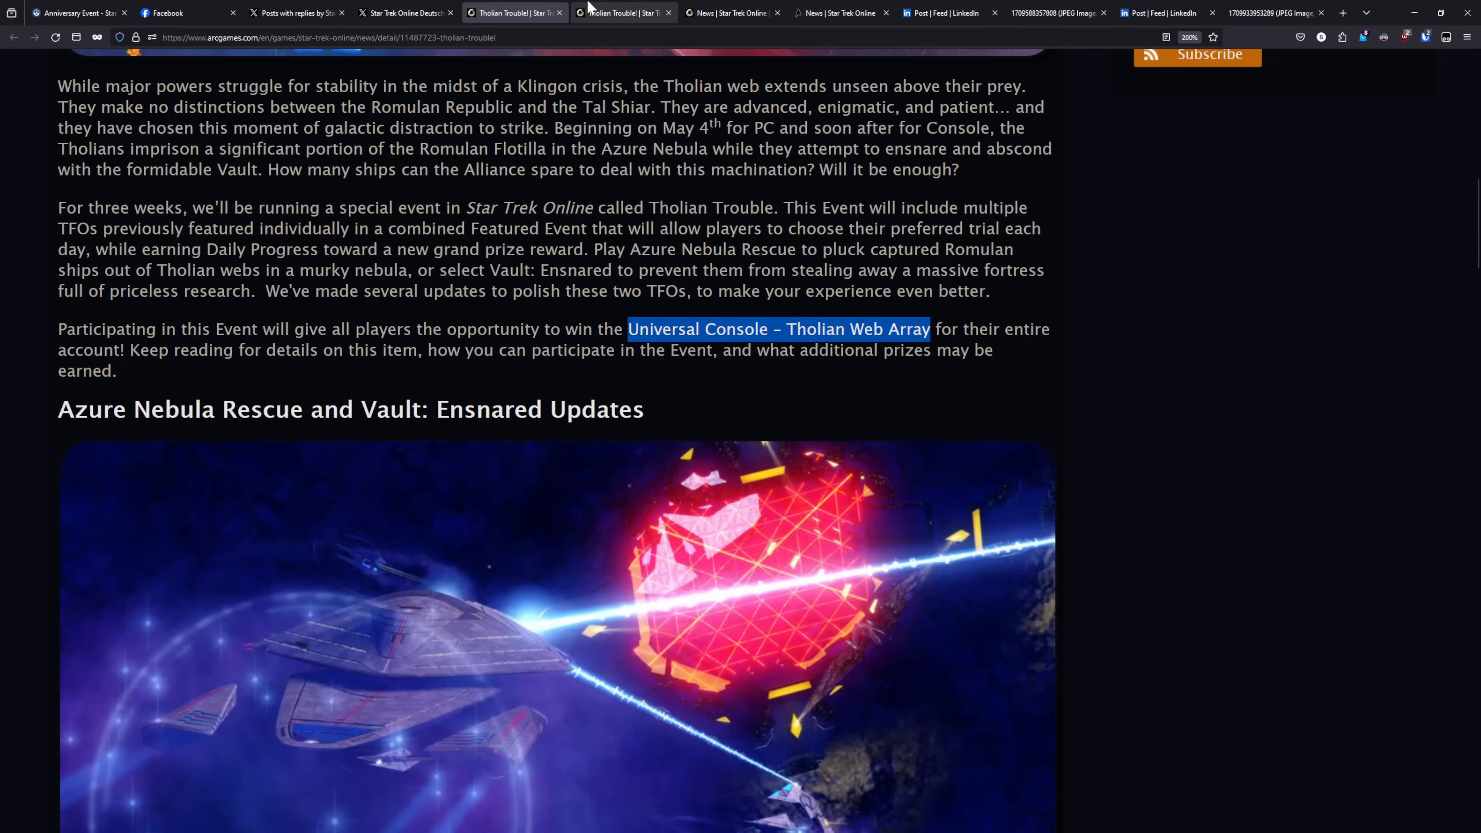
click(623, 13)
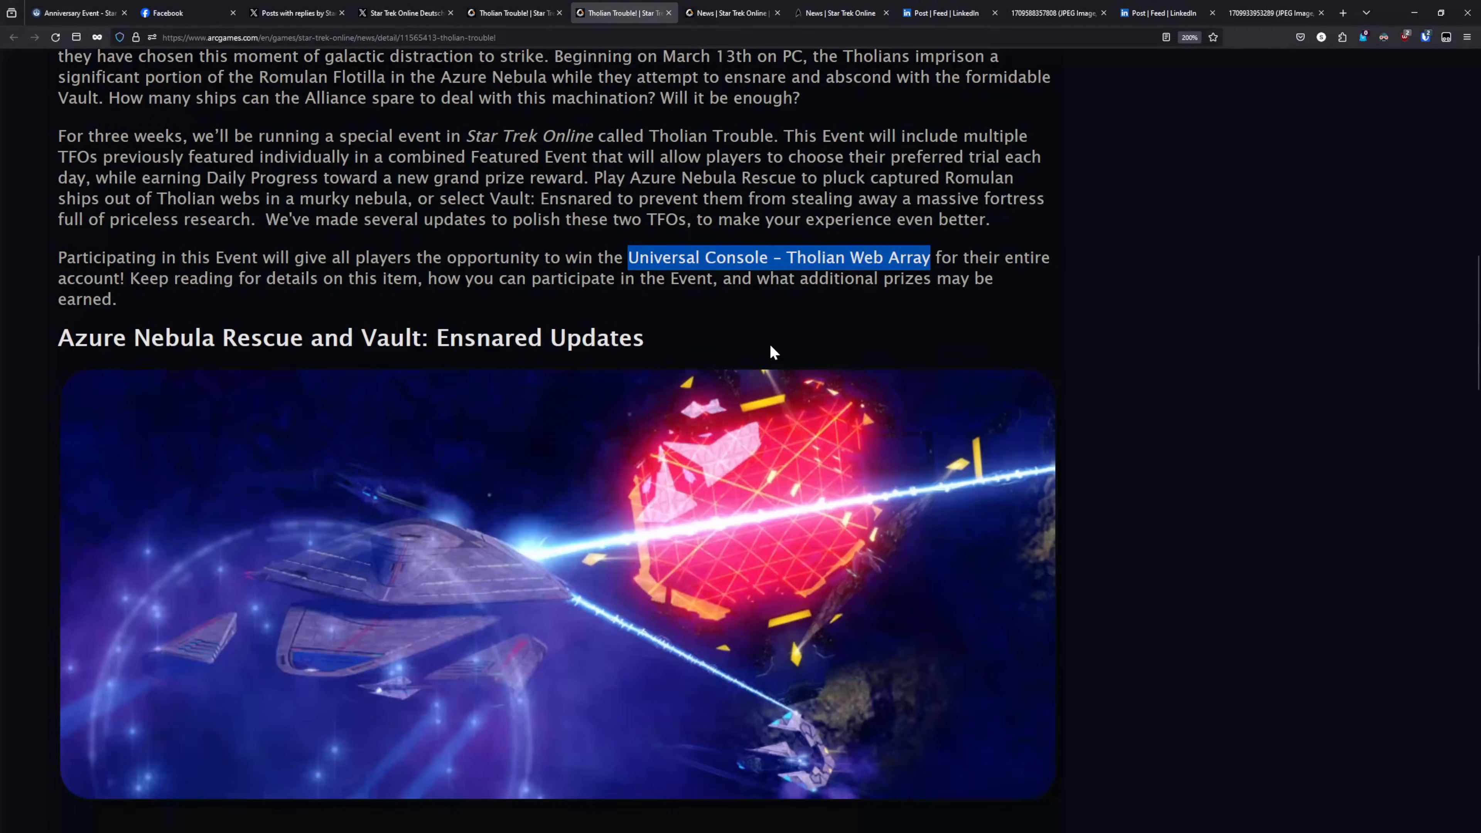
- Bring the Tholian Trouble! article's Universal Kit Module and Event Campaign reward sections into view
scroll(down, 3)
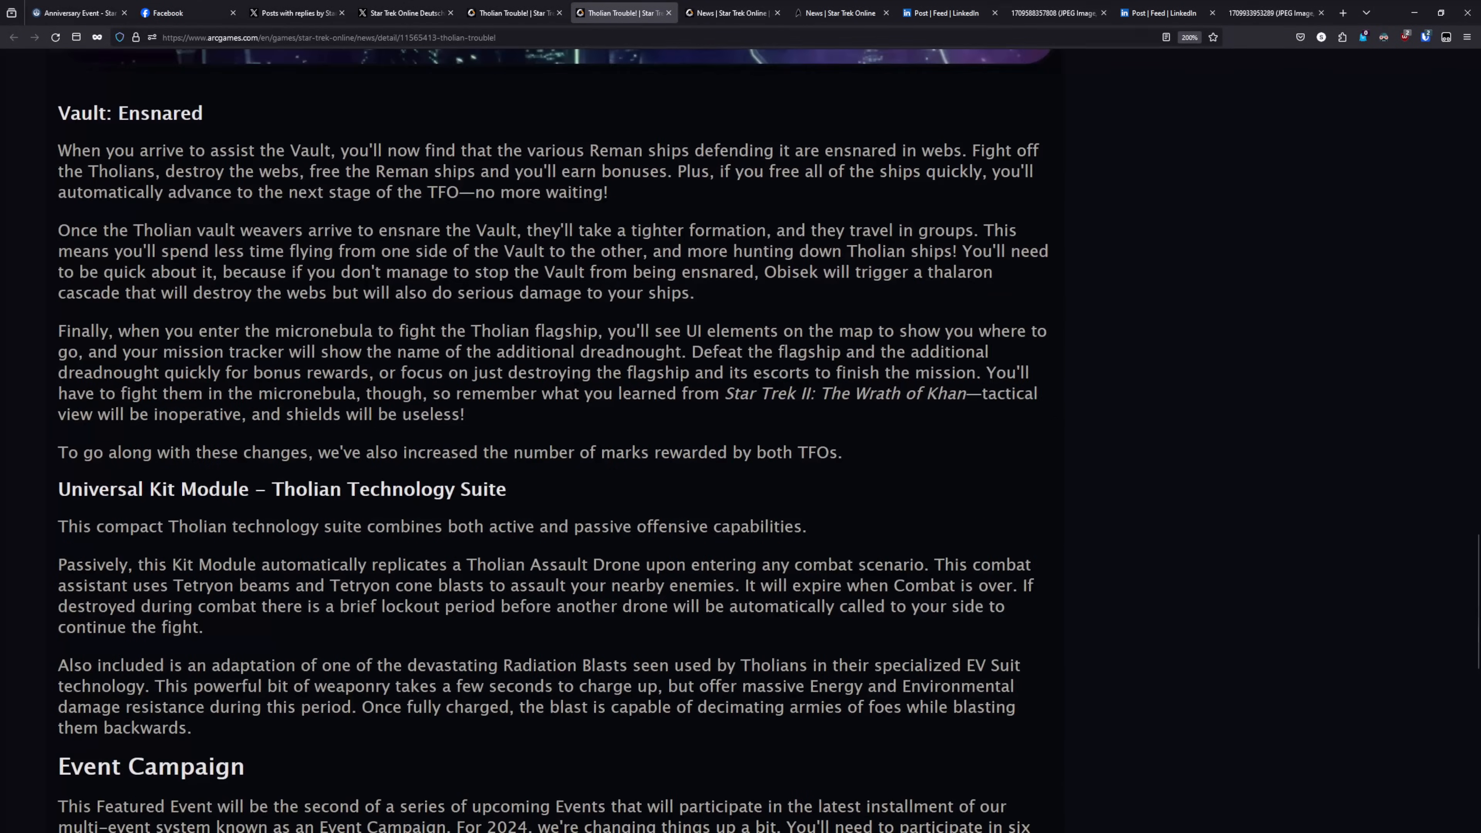
scroll(down, 3)
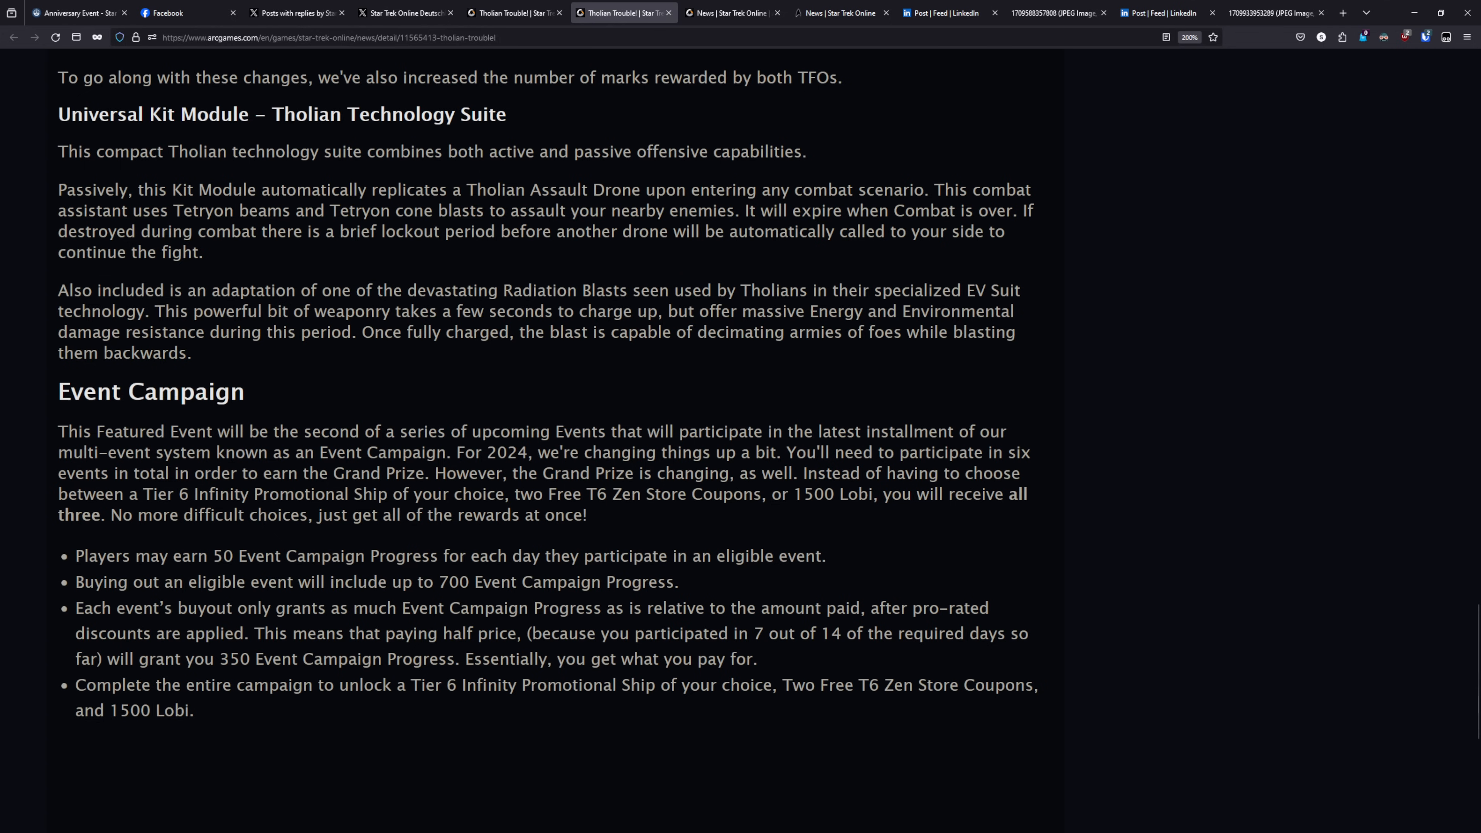
mouse_move(239, 360)
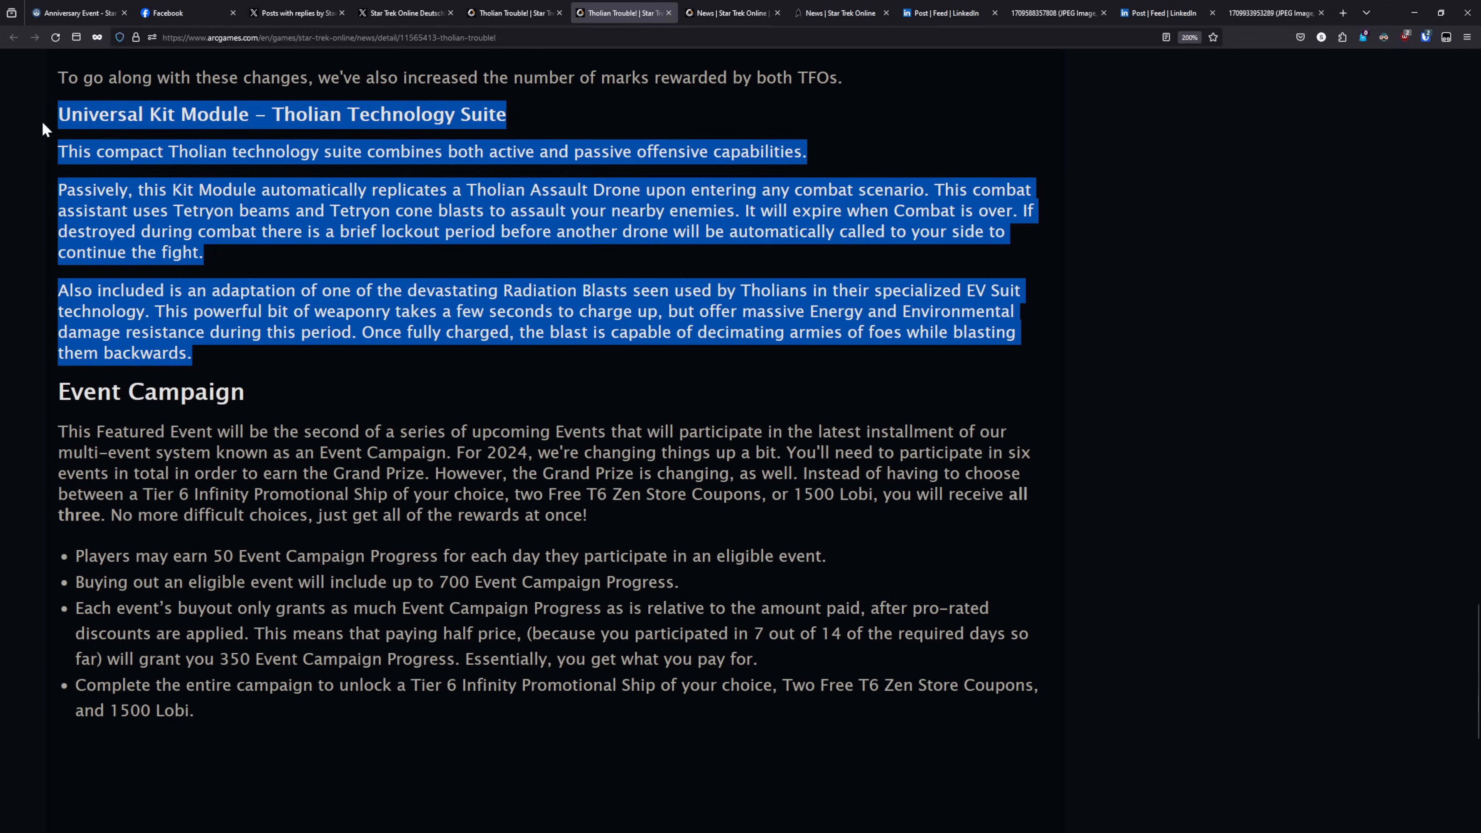
mouse_move(54, 97)
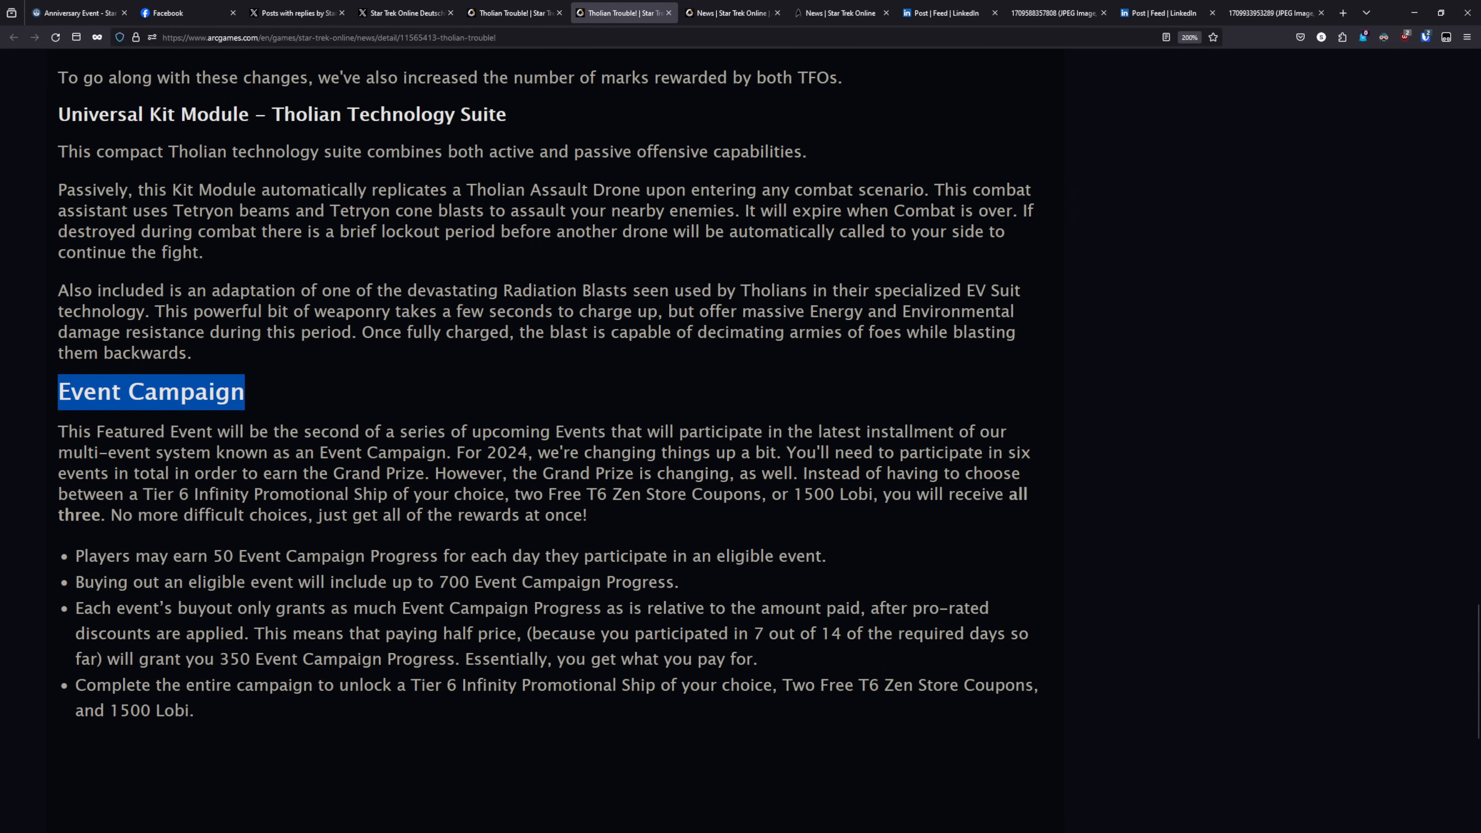
- Highlight the Event Campaign heading, then move to the First Contact Day wiki page
double_click(453, 582)
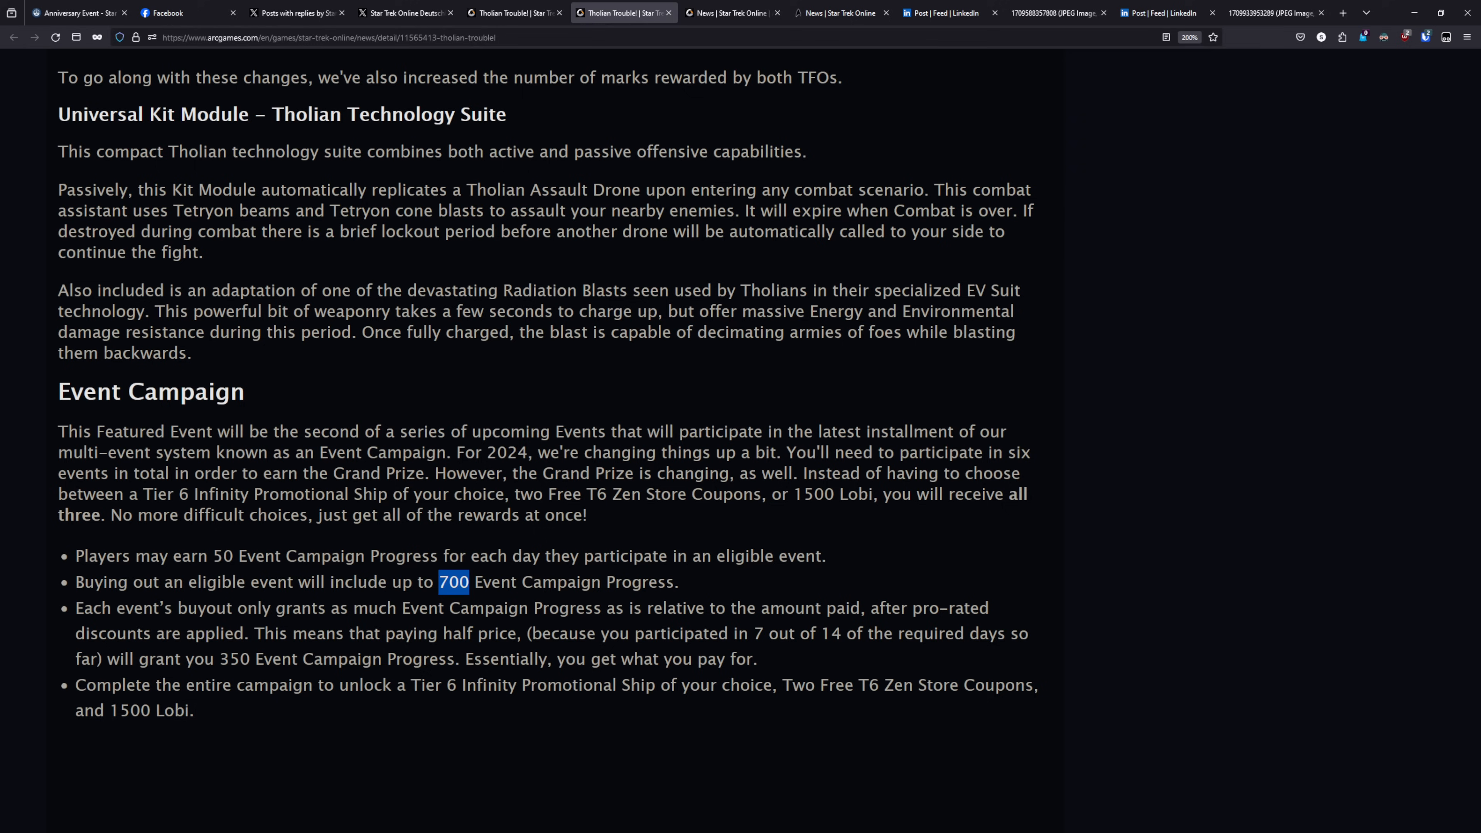
click(1279, 12)
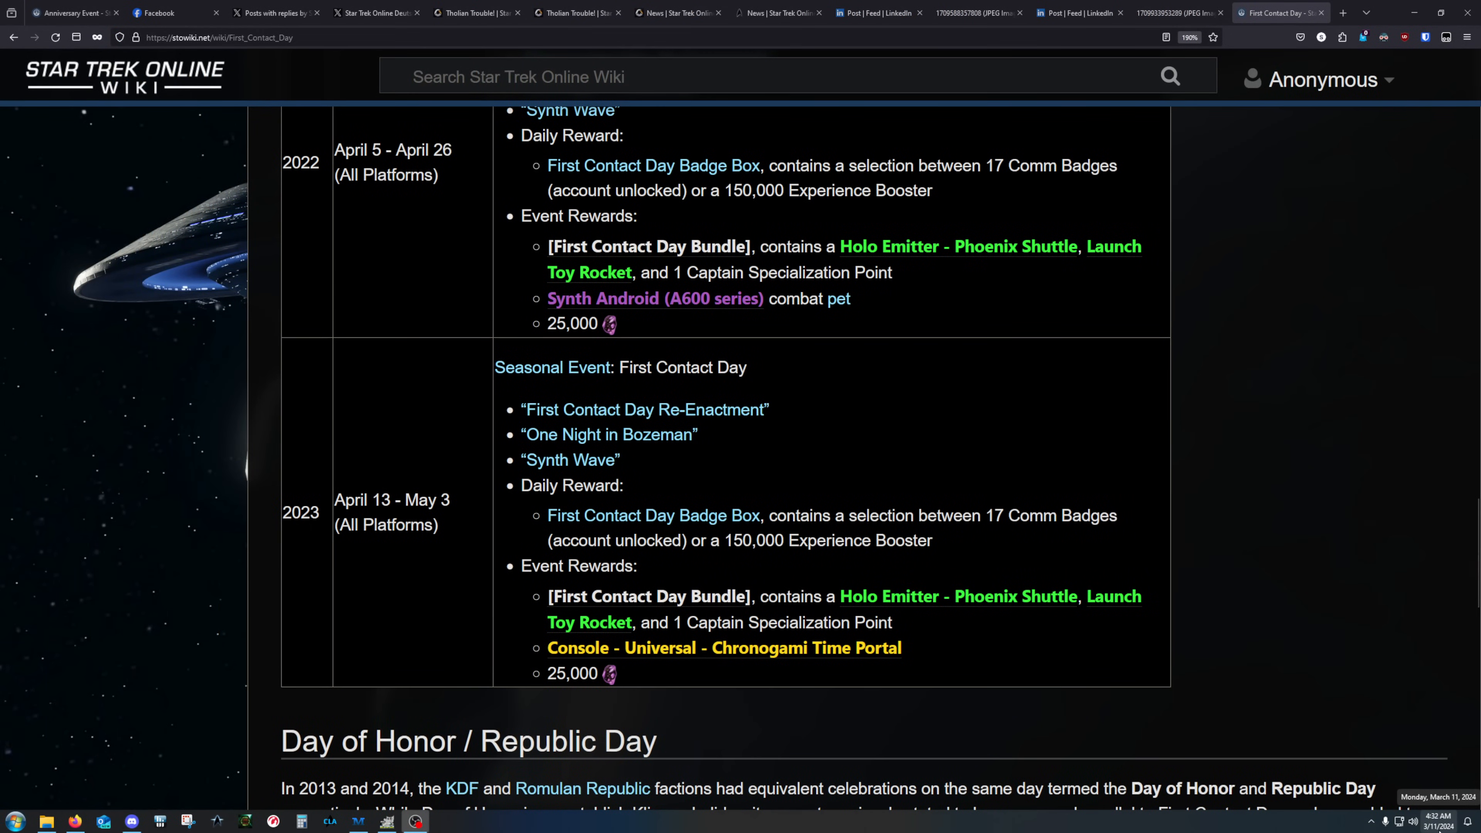
- Check today's date and review the First Contact Day event history table, including the 2022 and 2023 rewards
scroll(up, 3)
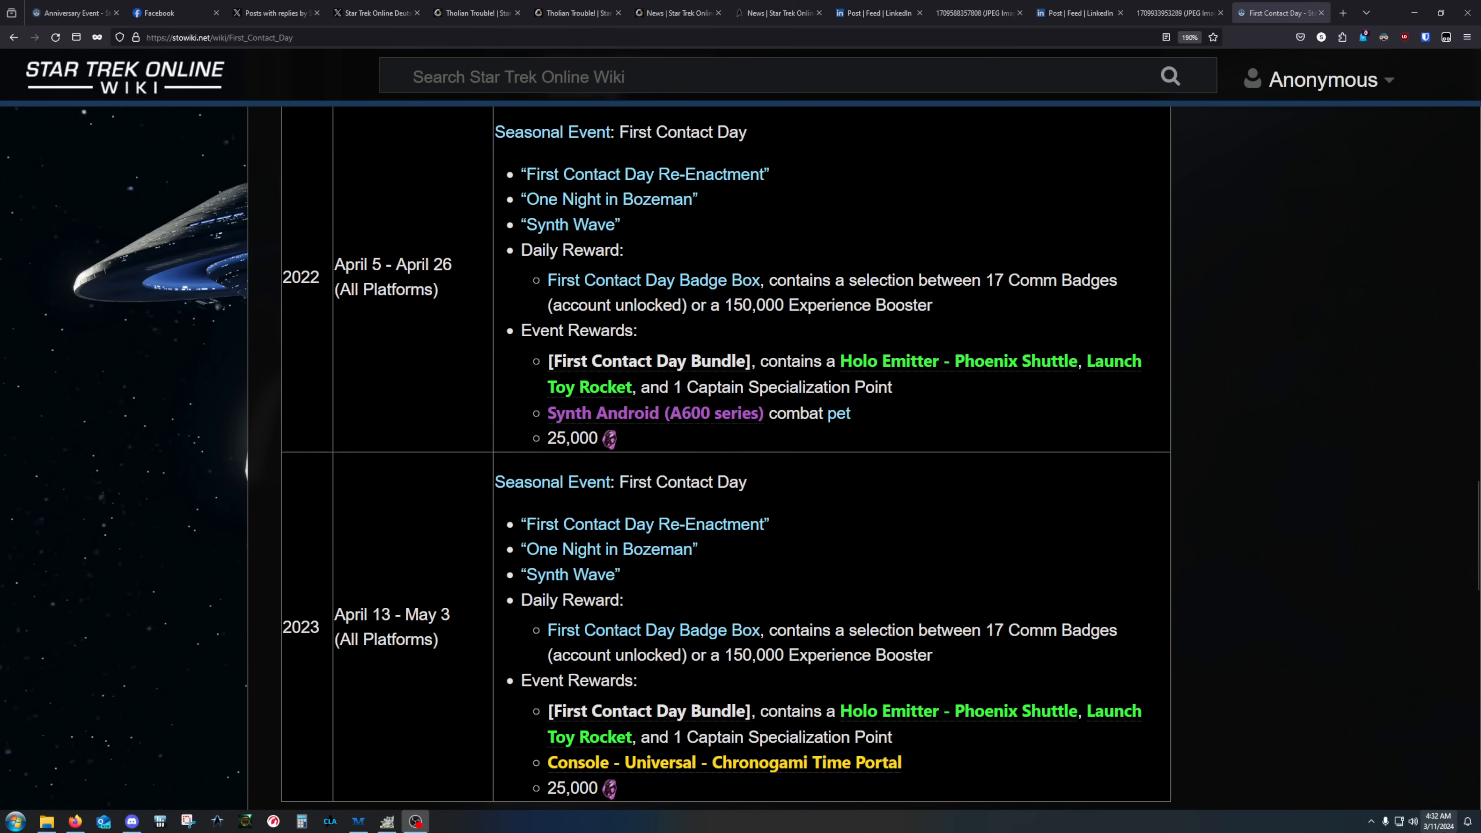
click(1440, 820)
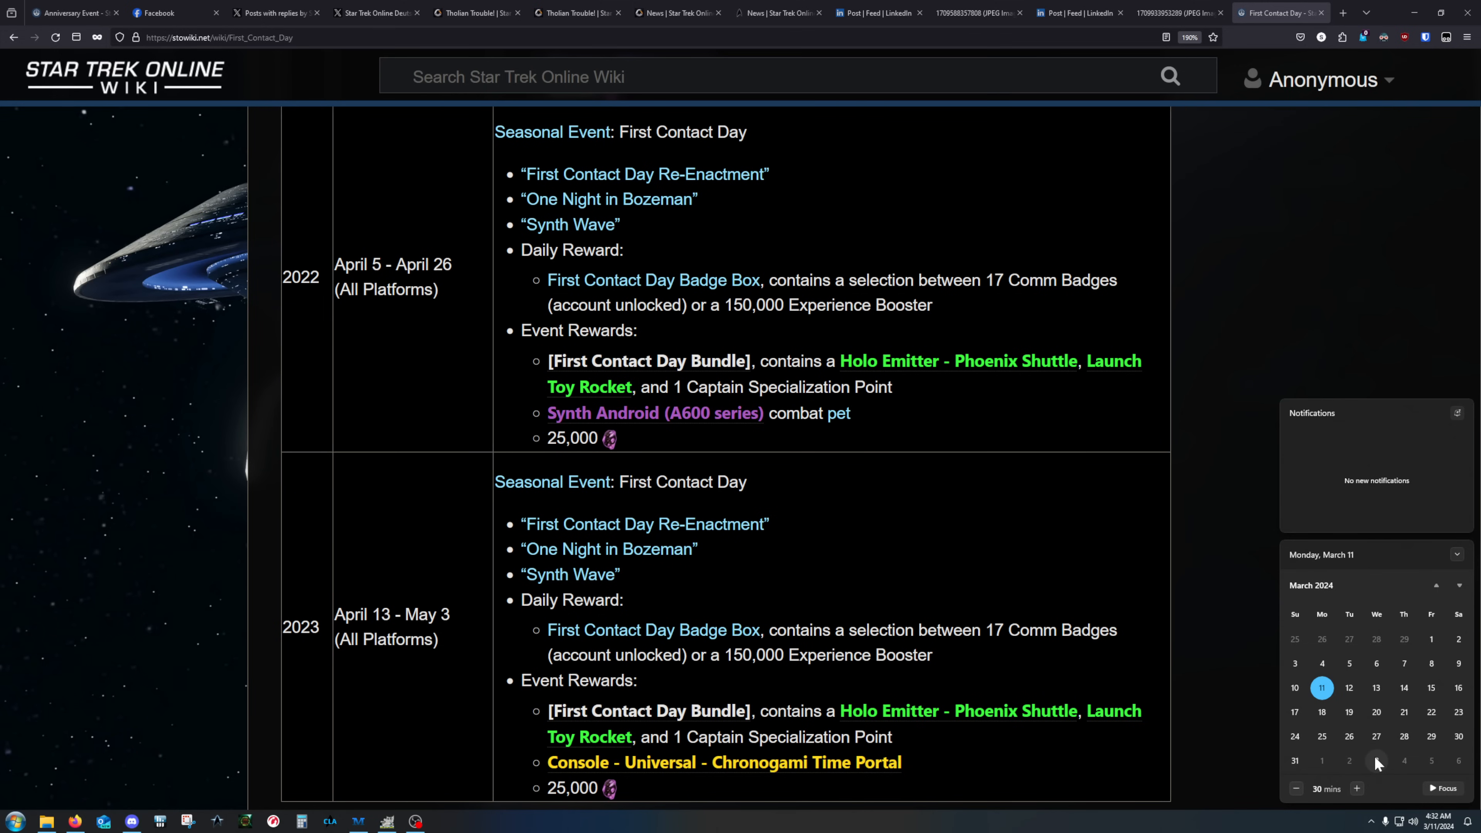
mouse_move(630, 151)
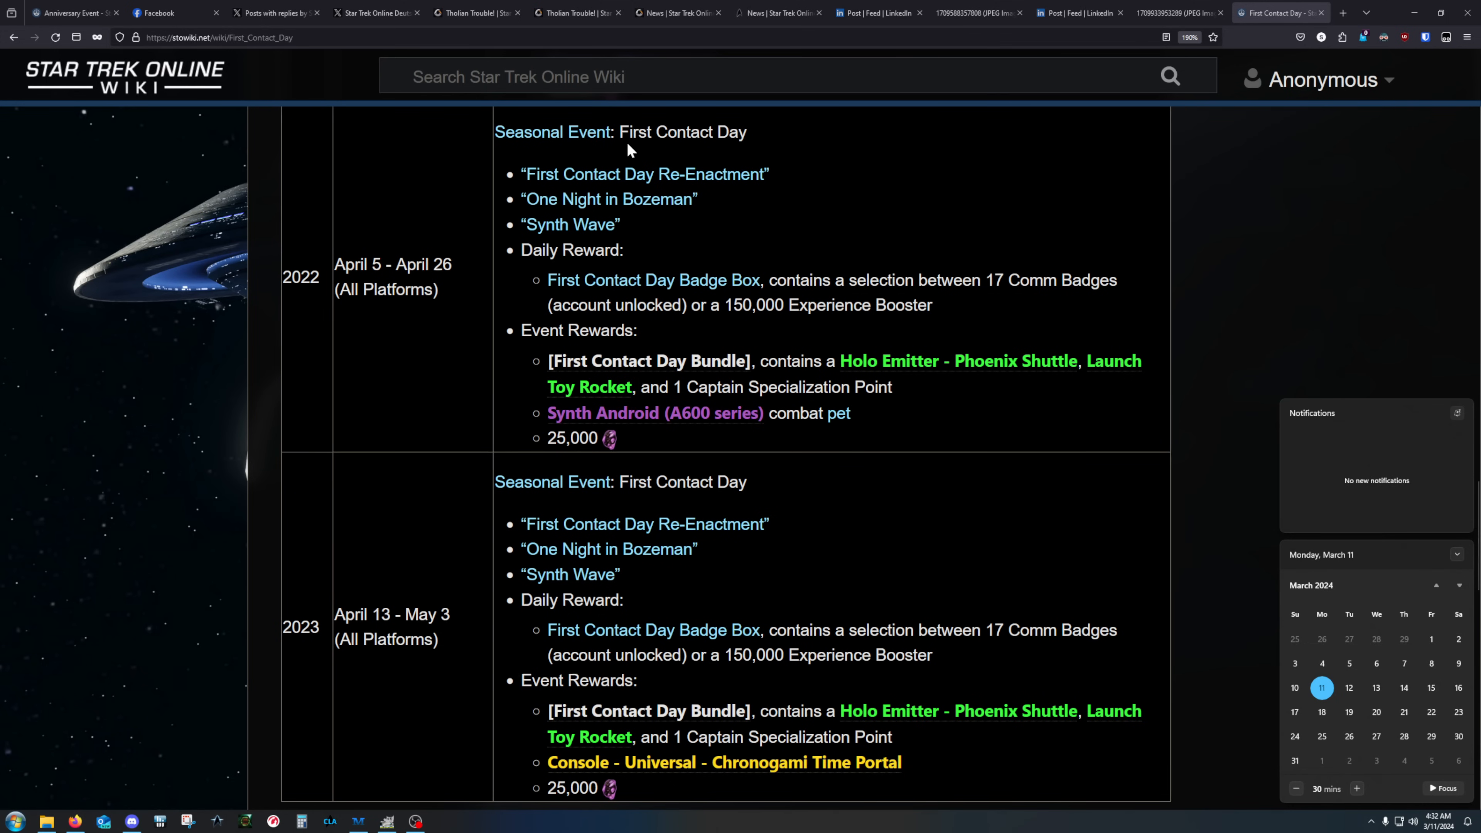
mouse_move(677, 259)
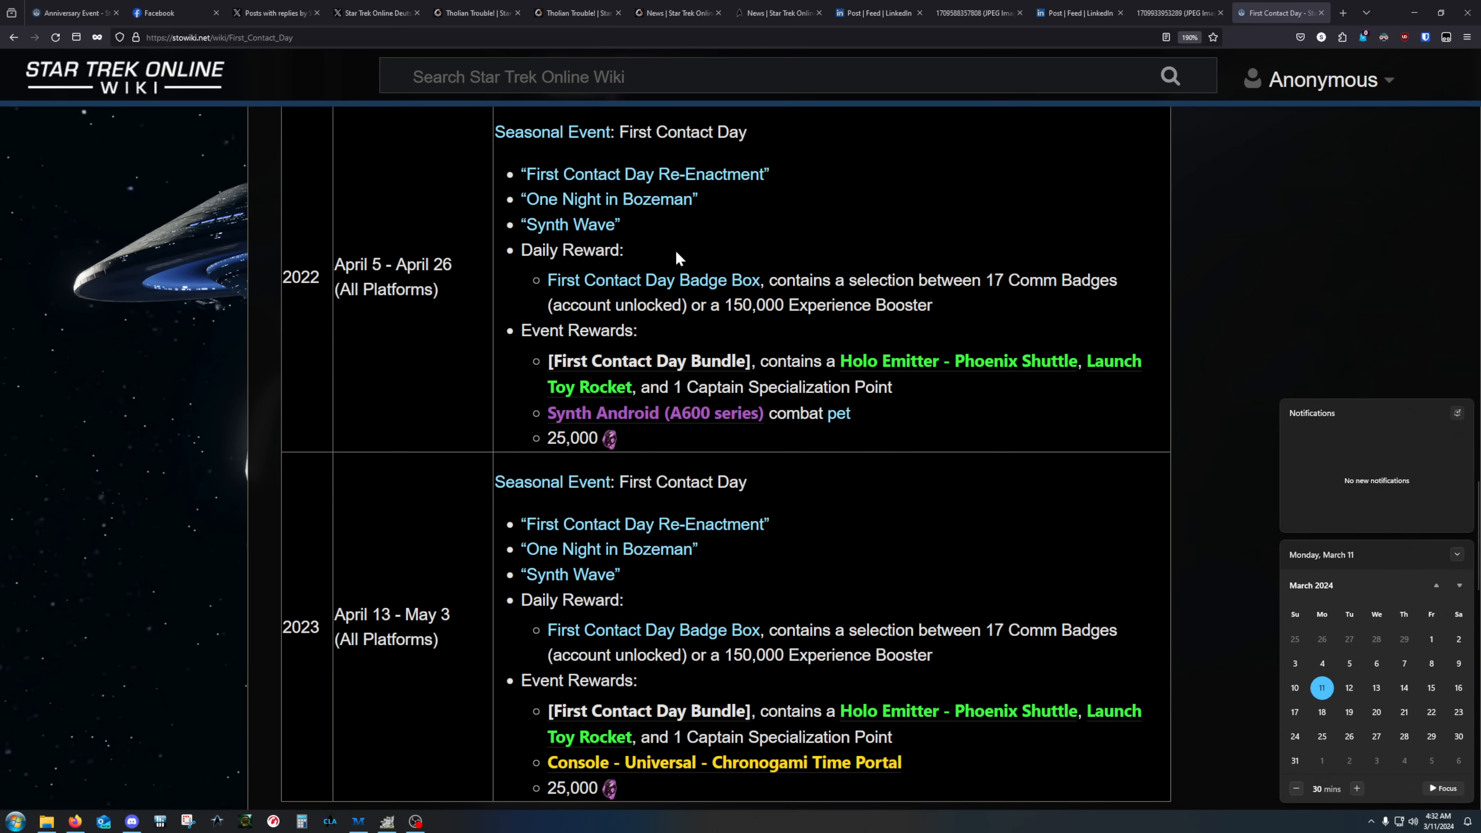
scroll(down, 3)
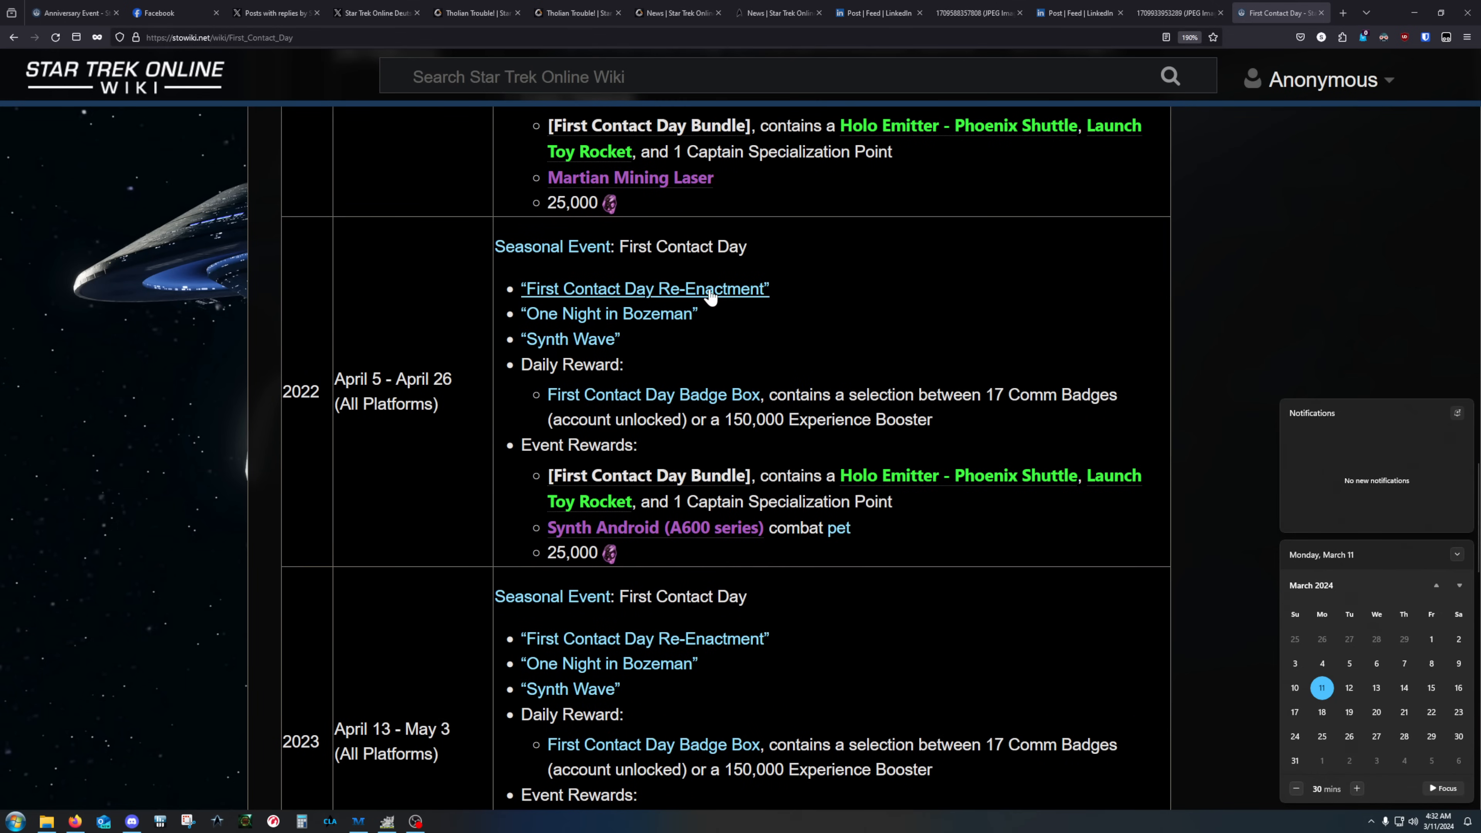
mouse_move(704, 324)
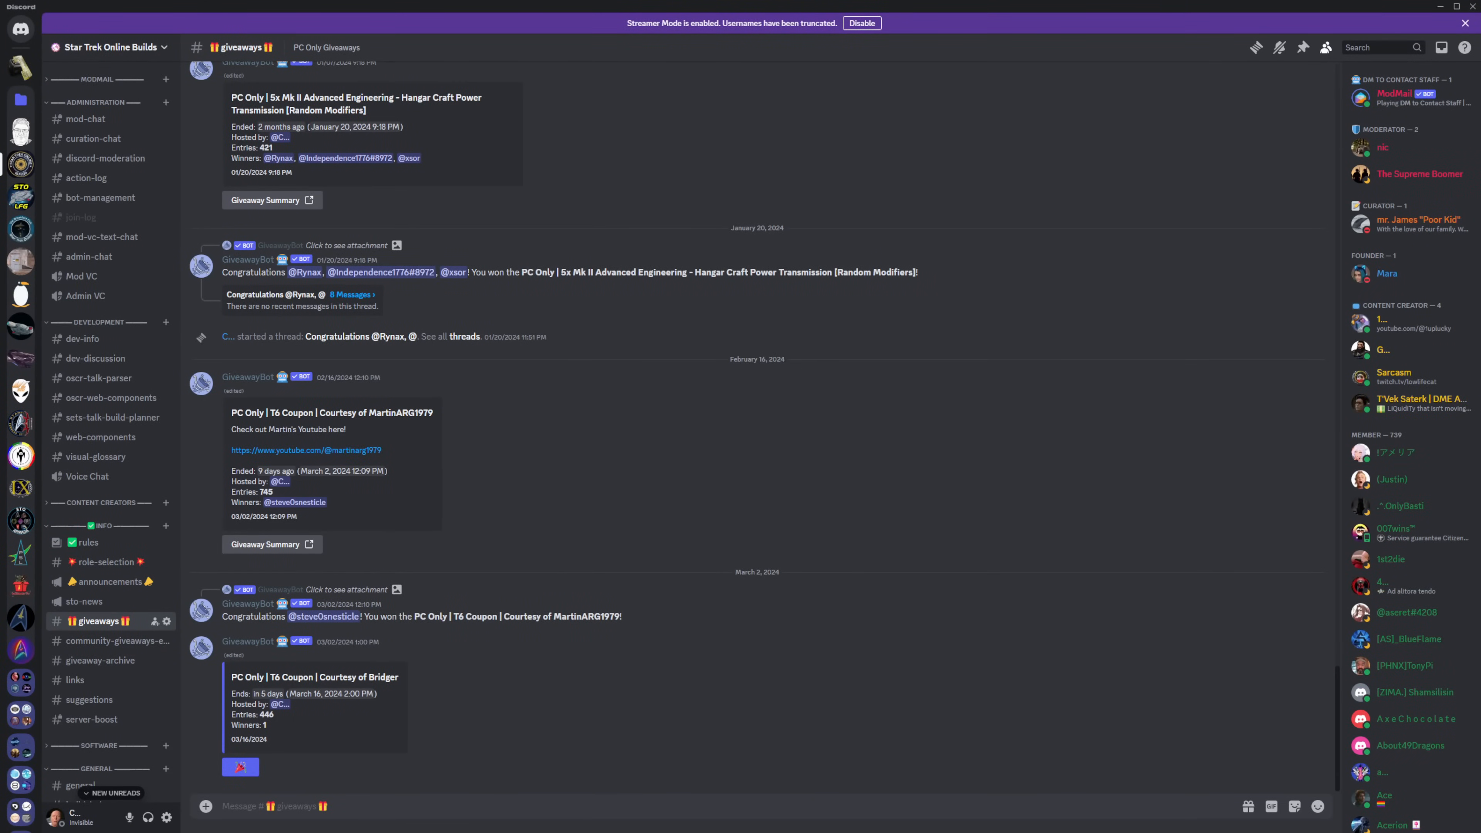
mouse_move(138, 804)
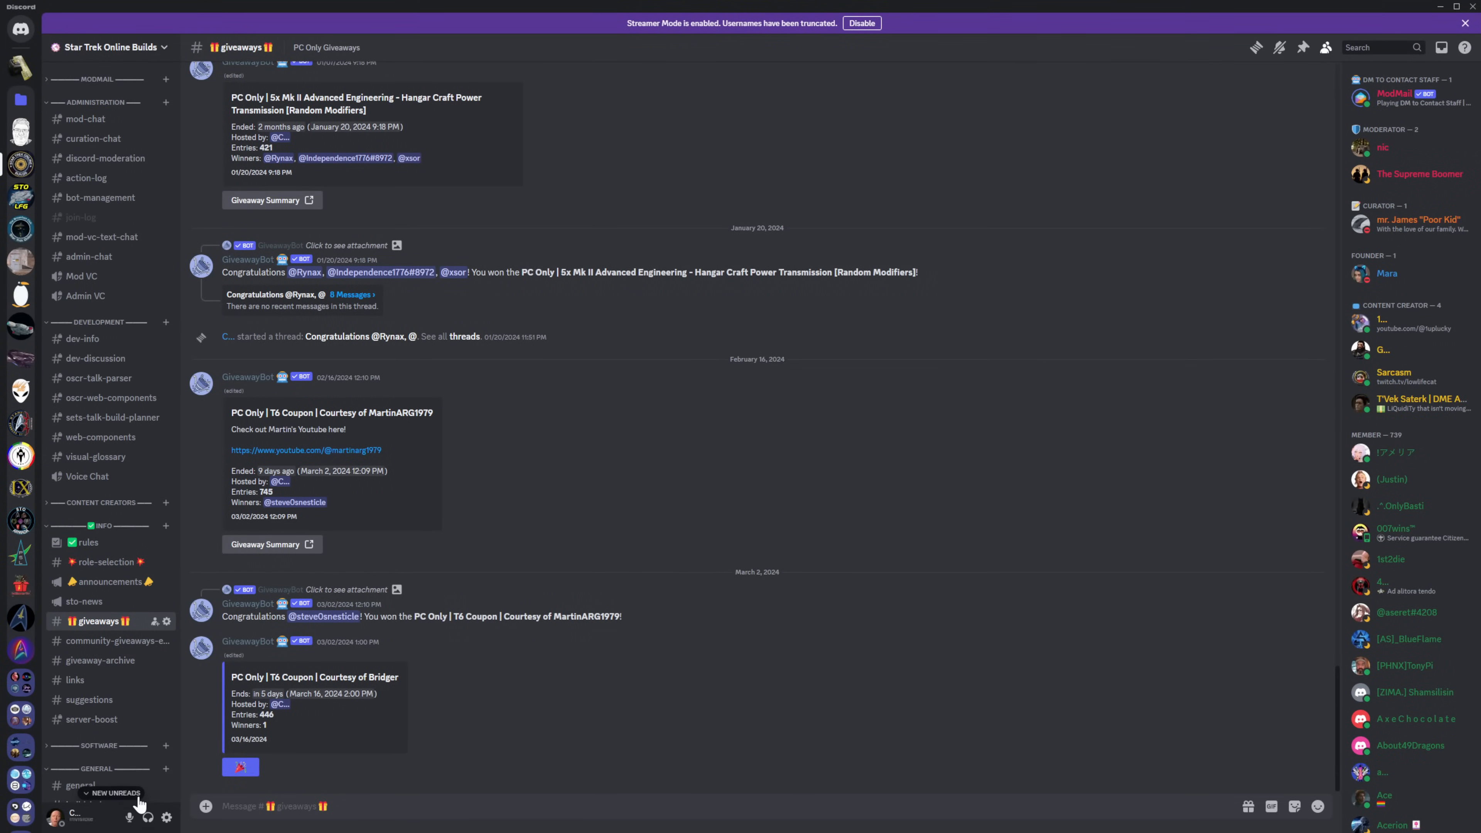
mouse_move(340, 735)
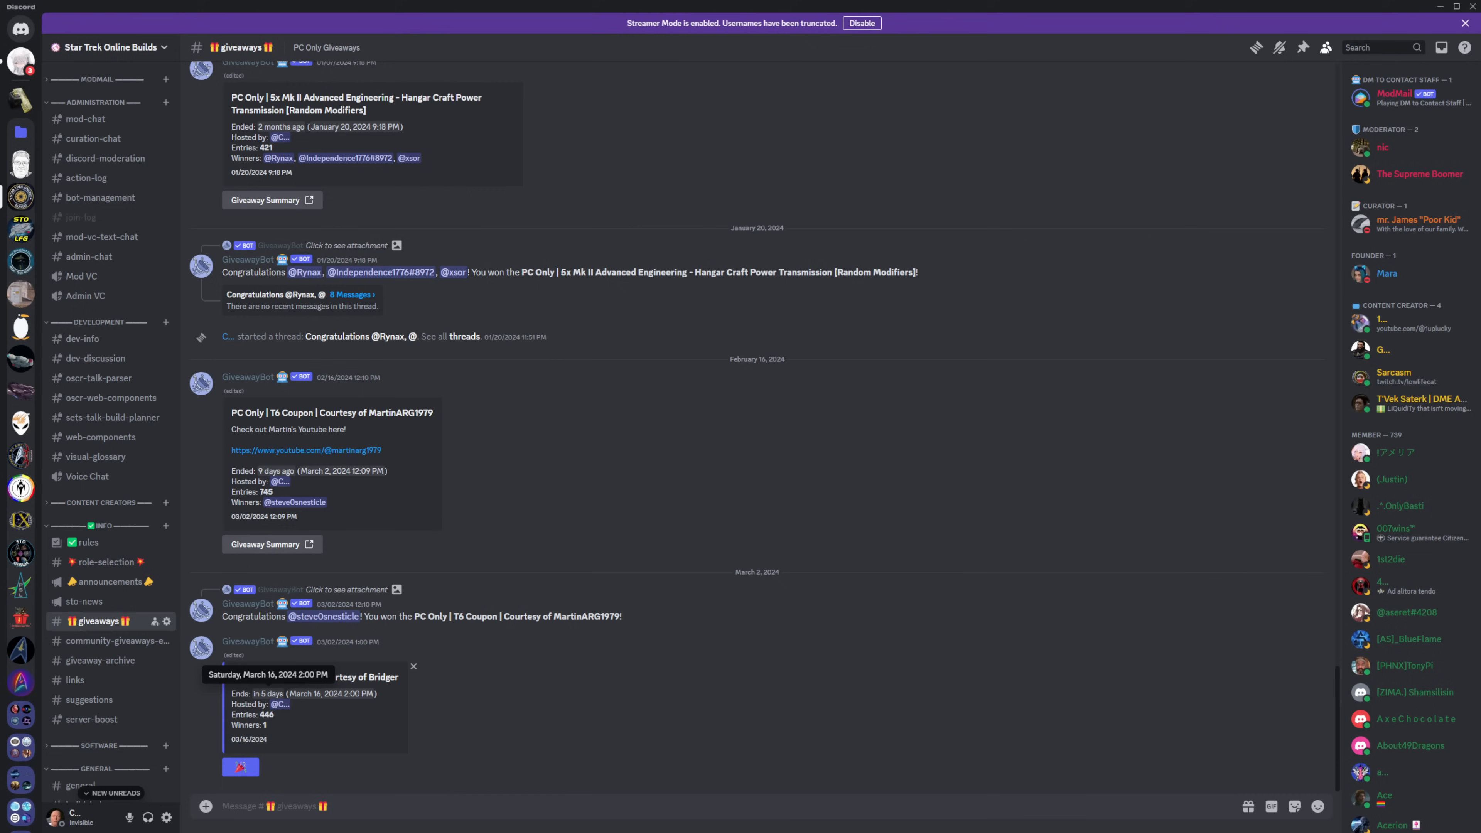
mouse_move(240, 761)
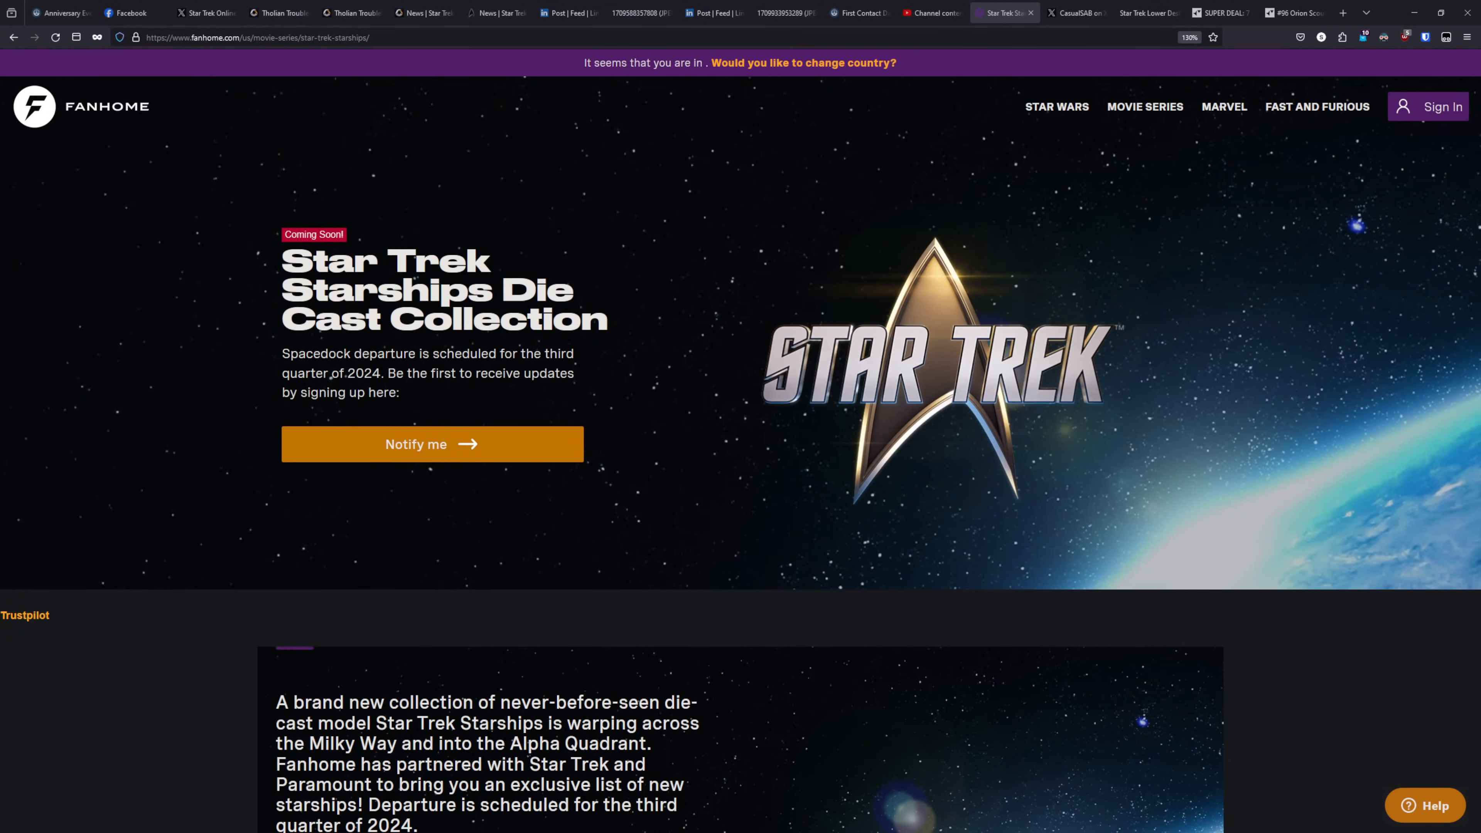
mouse_move(315, 548)
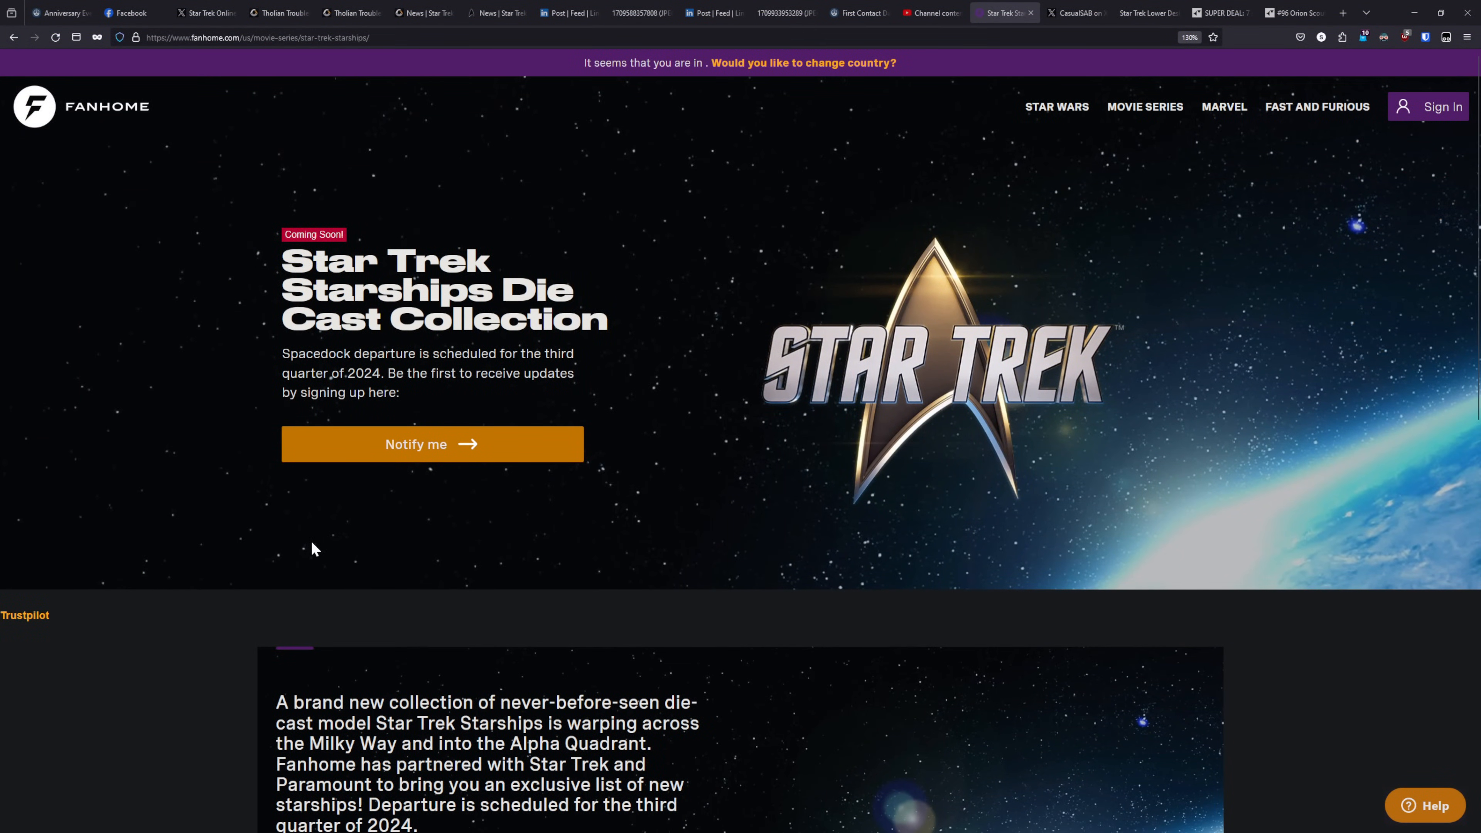
mouse_move(217, 502)
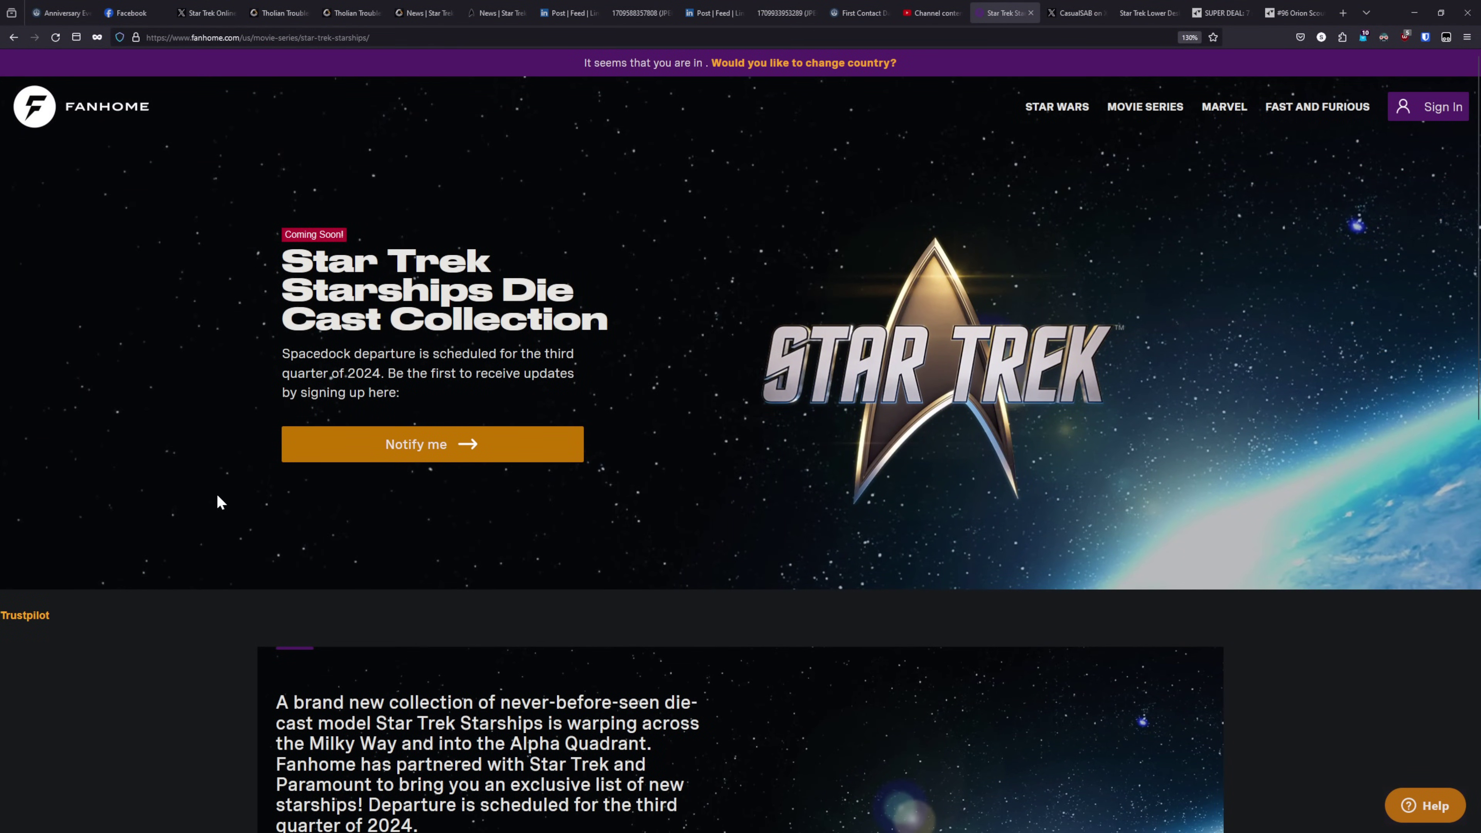
mouse_move(440, 352)
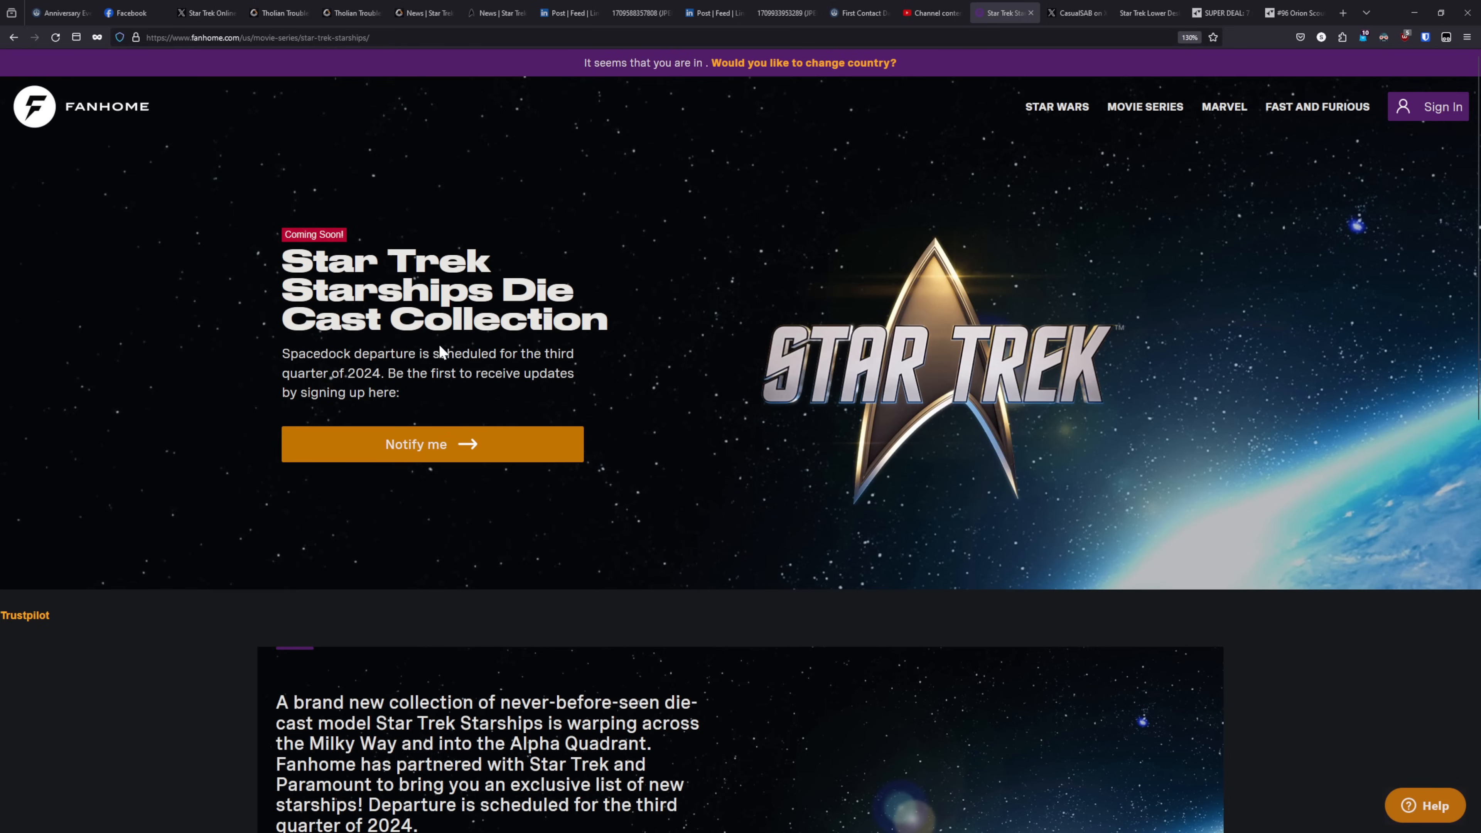
mouse_move(428, 329)
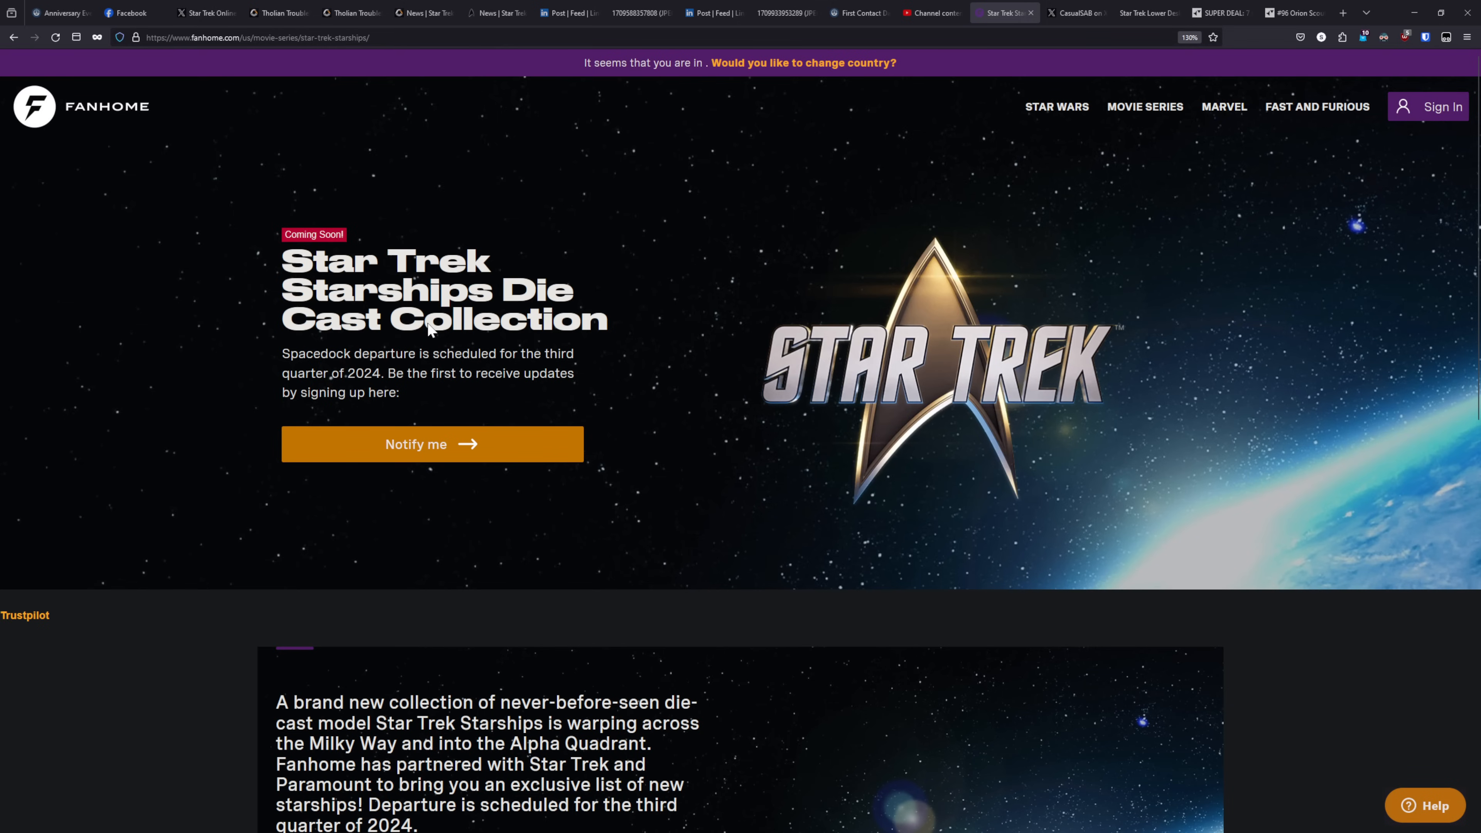
mouse_move(1041, 409)
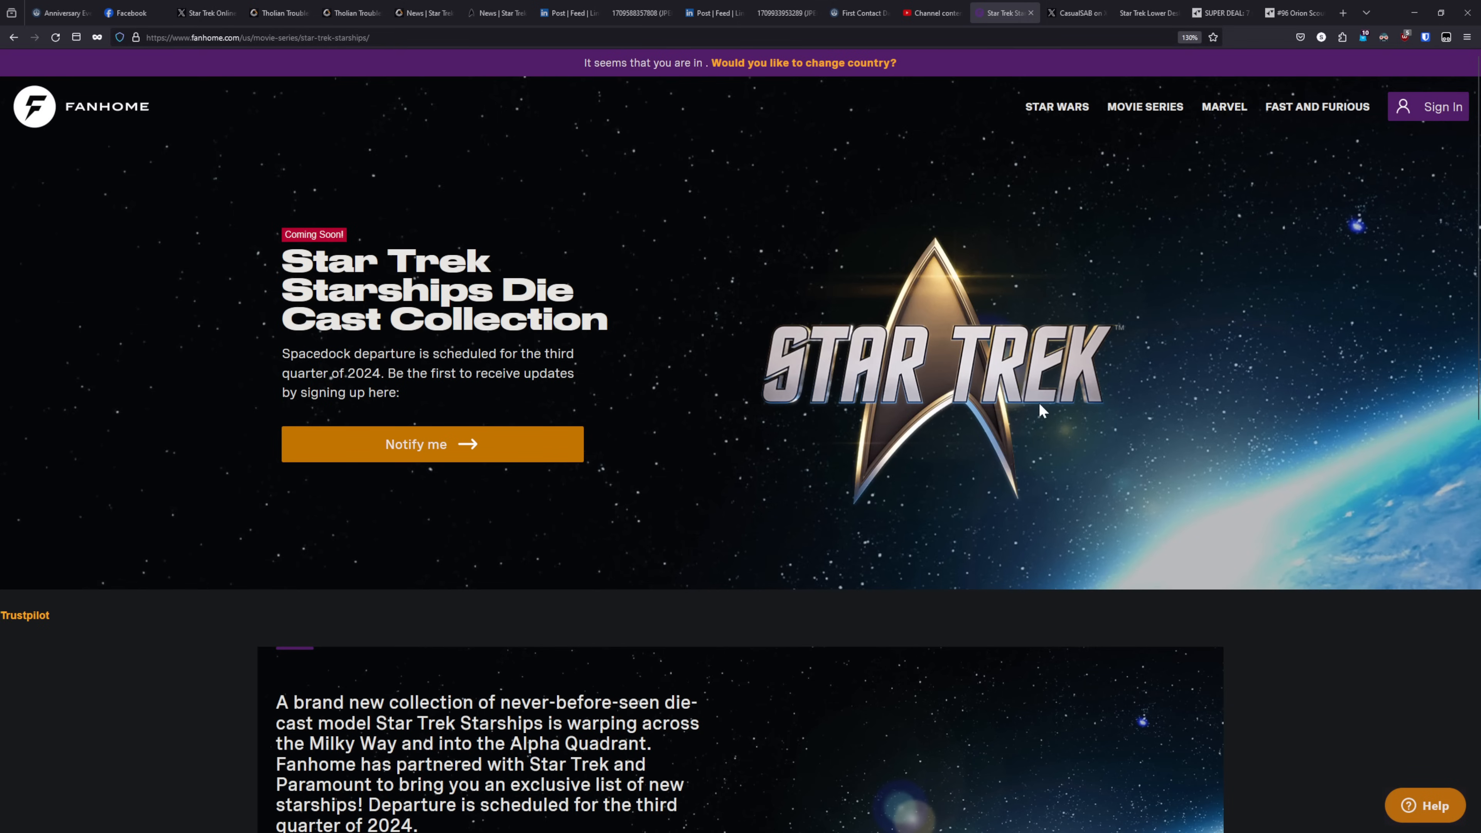
- Scroll to the collection description with its third-quarter 2024 departure and sign-up call
scroll(down, 3)
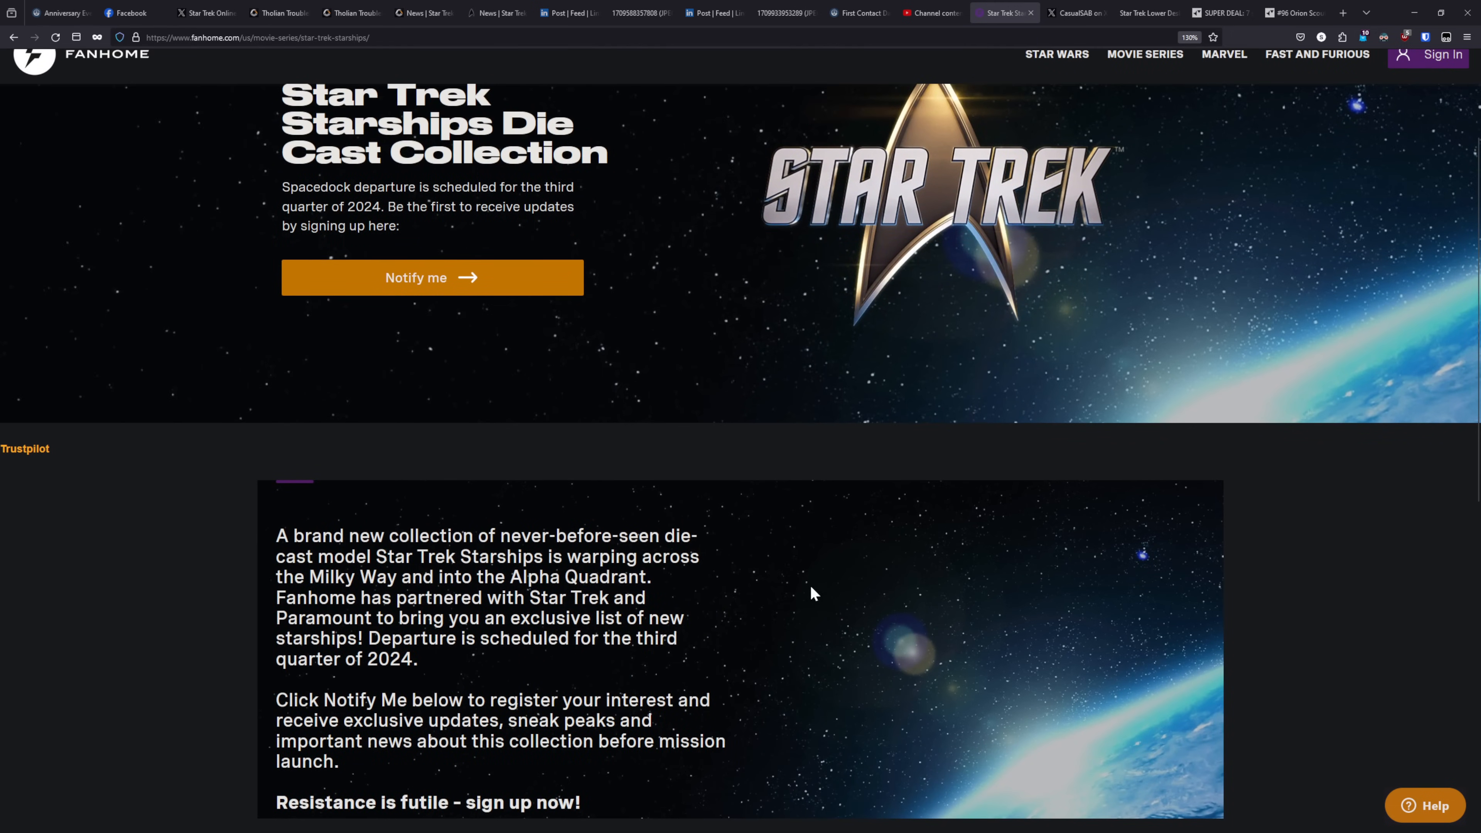
mouse_move(676, 477)
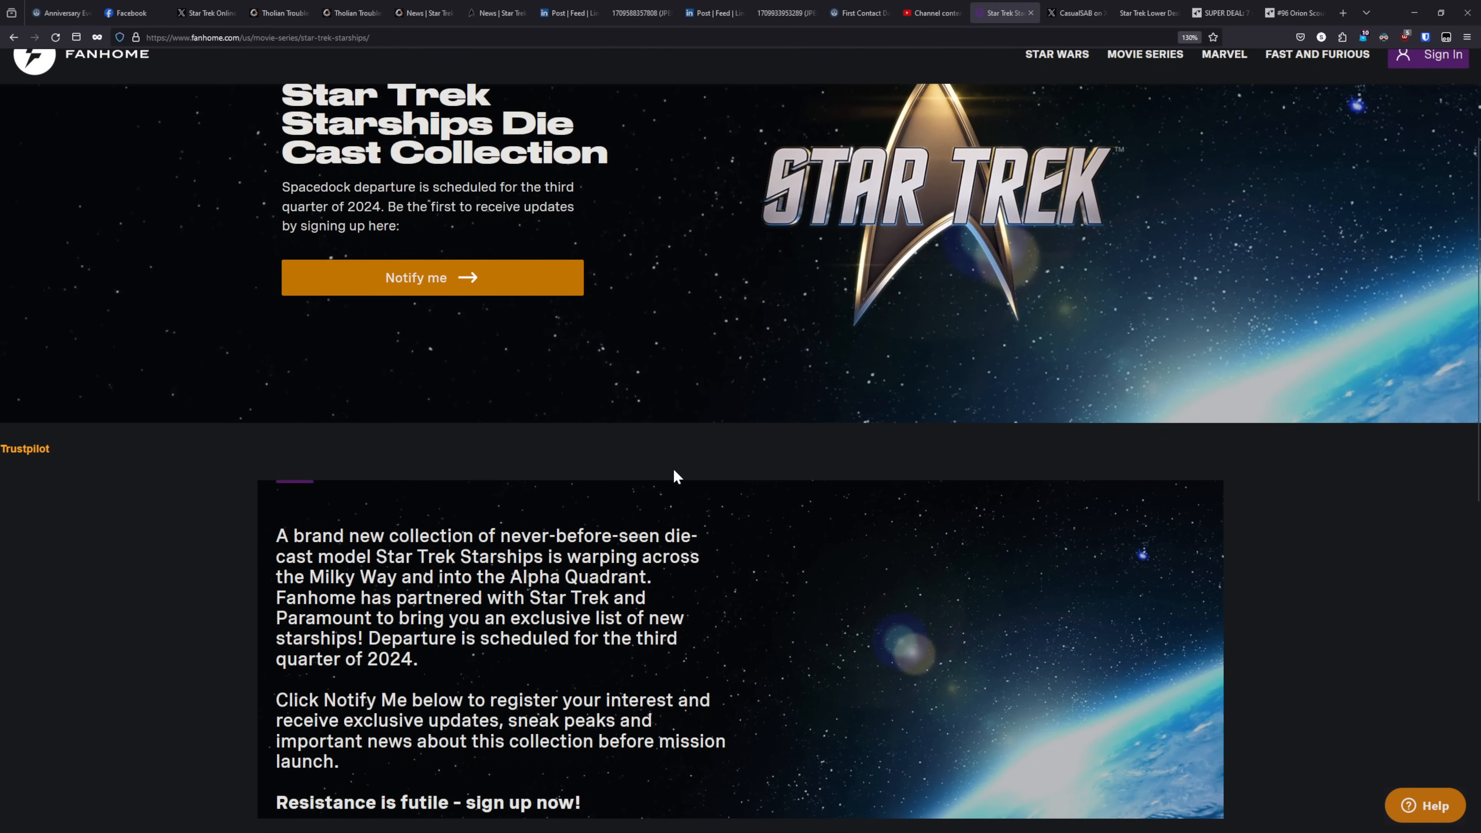
mouse_move(509, 765)
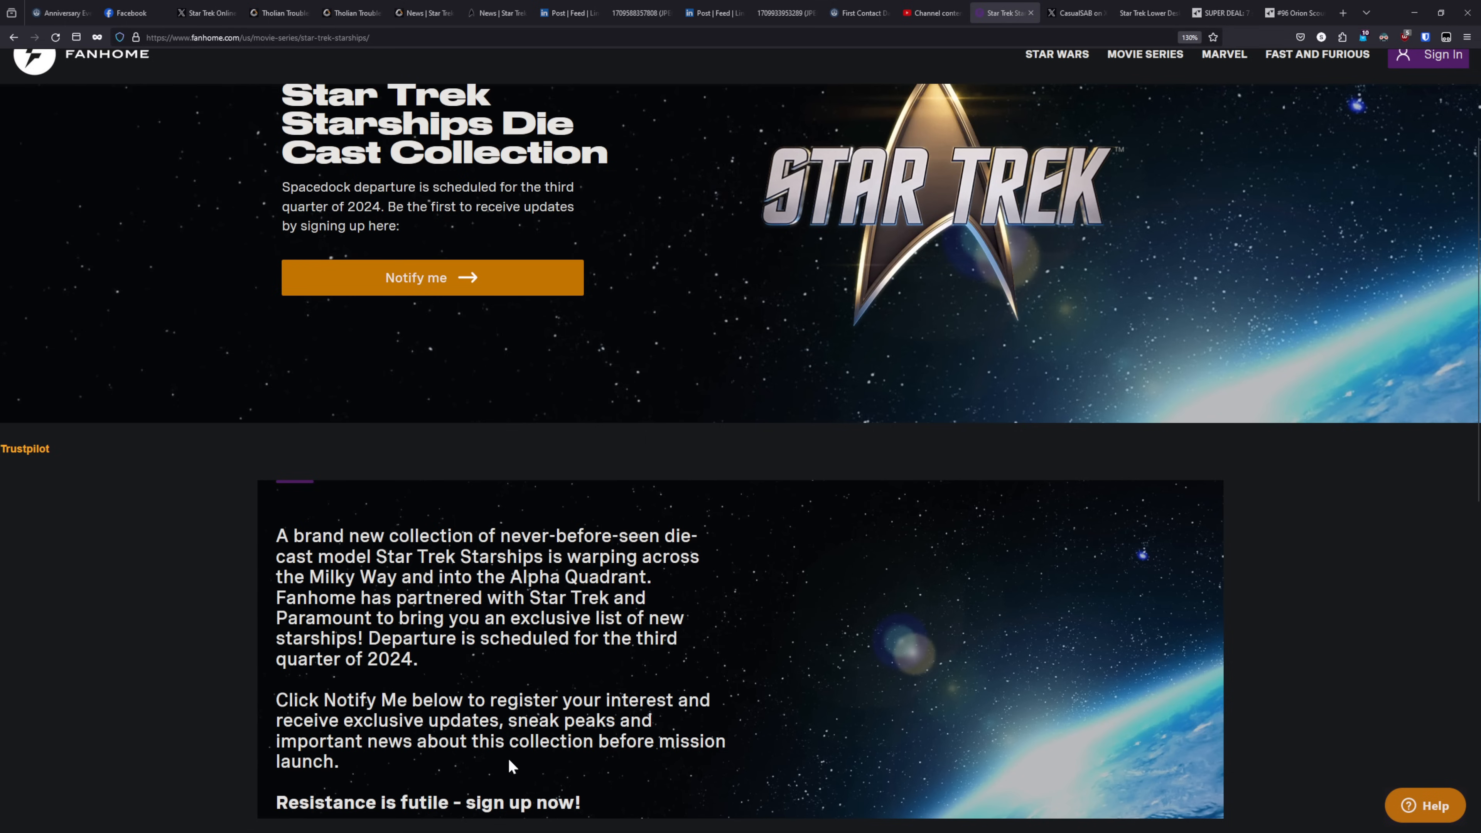
mouse_move(718, 502)
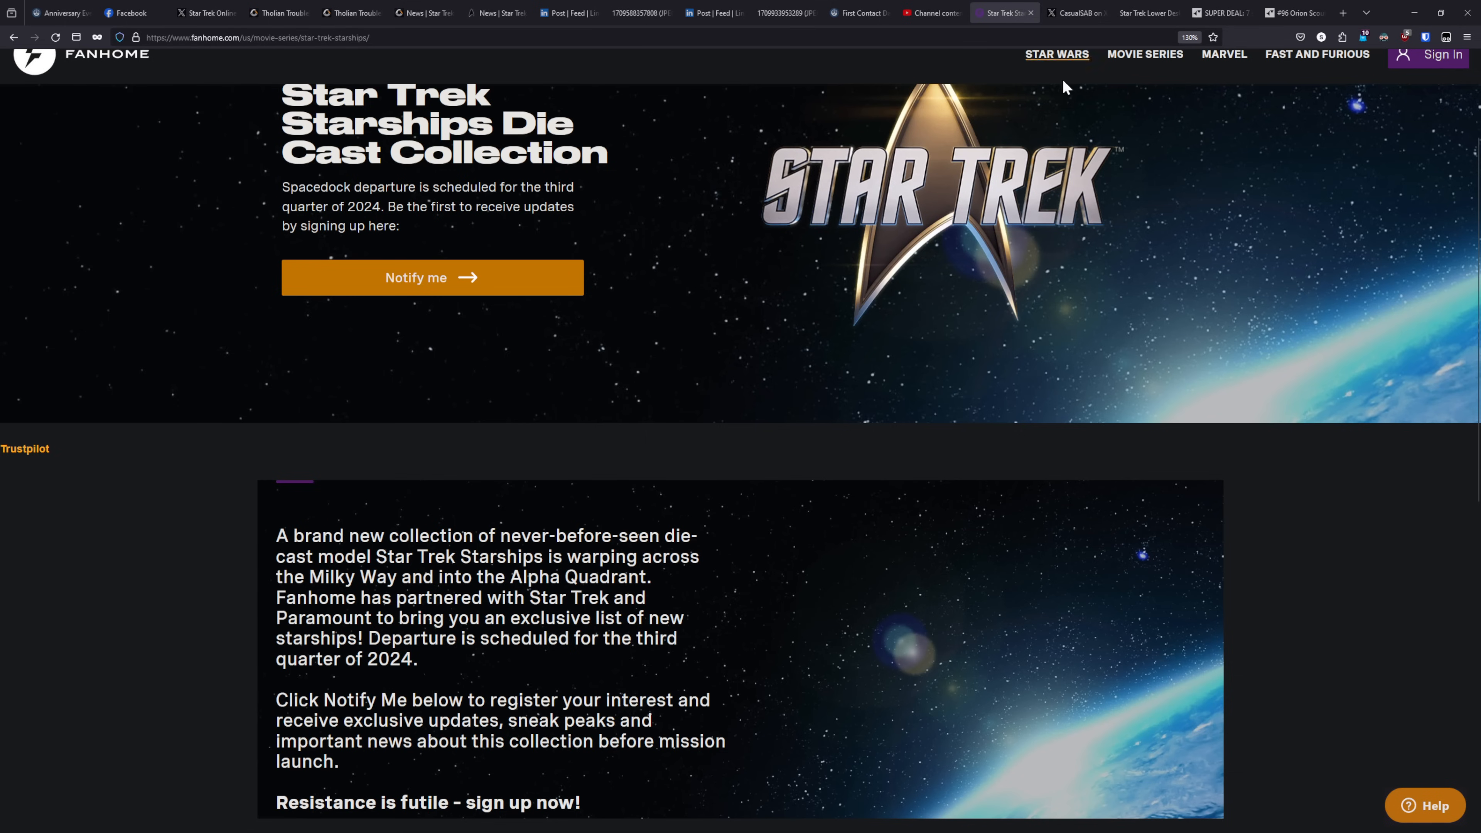
scroll(down, 3)
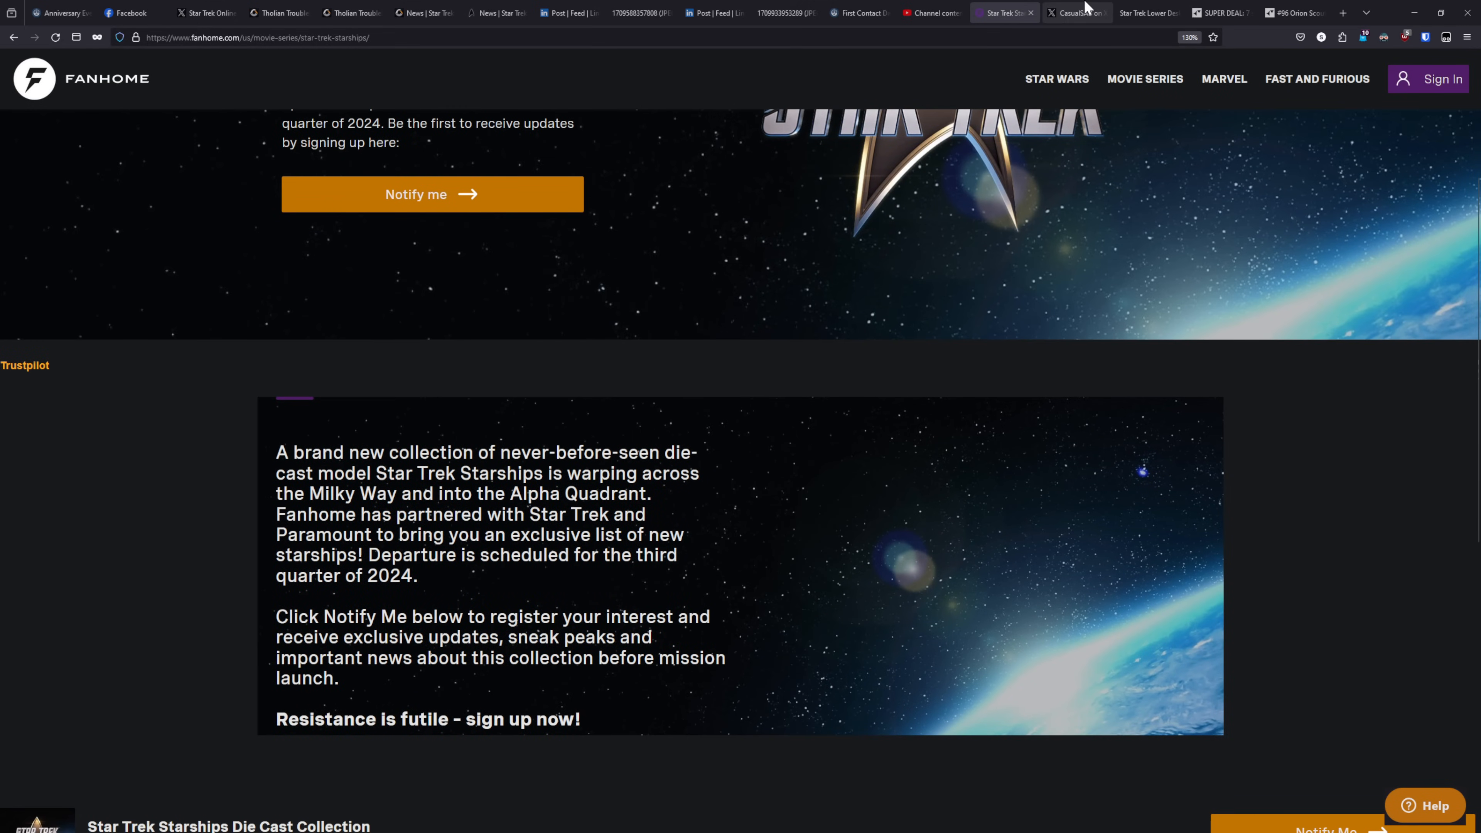
- Show CasualSAB's post image listing the Titan, Stargazer, Faragut and Enterprise-F
click(1076, 12)
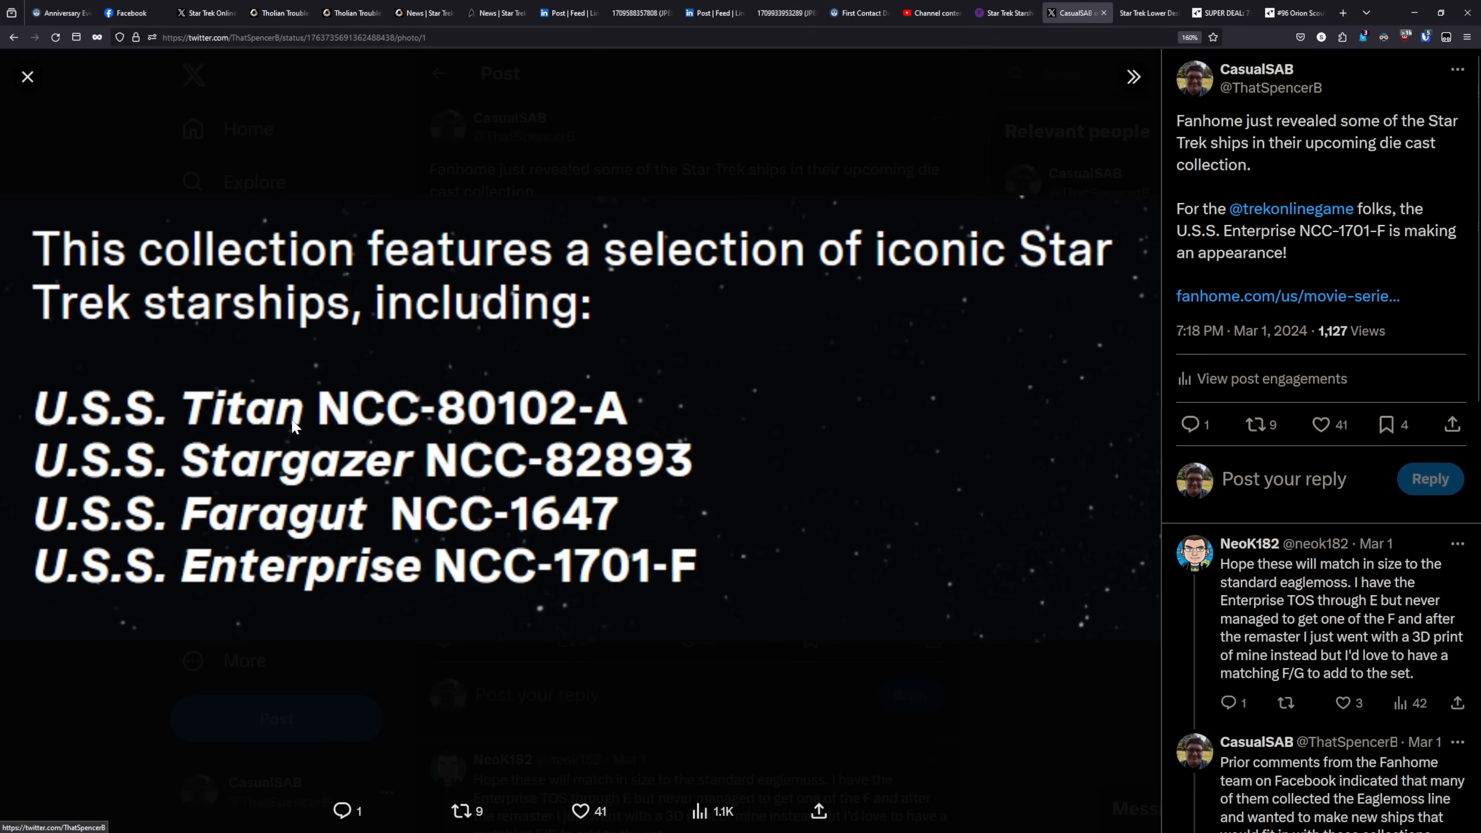
mouse_move(199, 538)
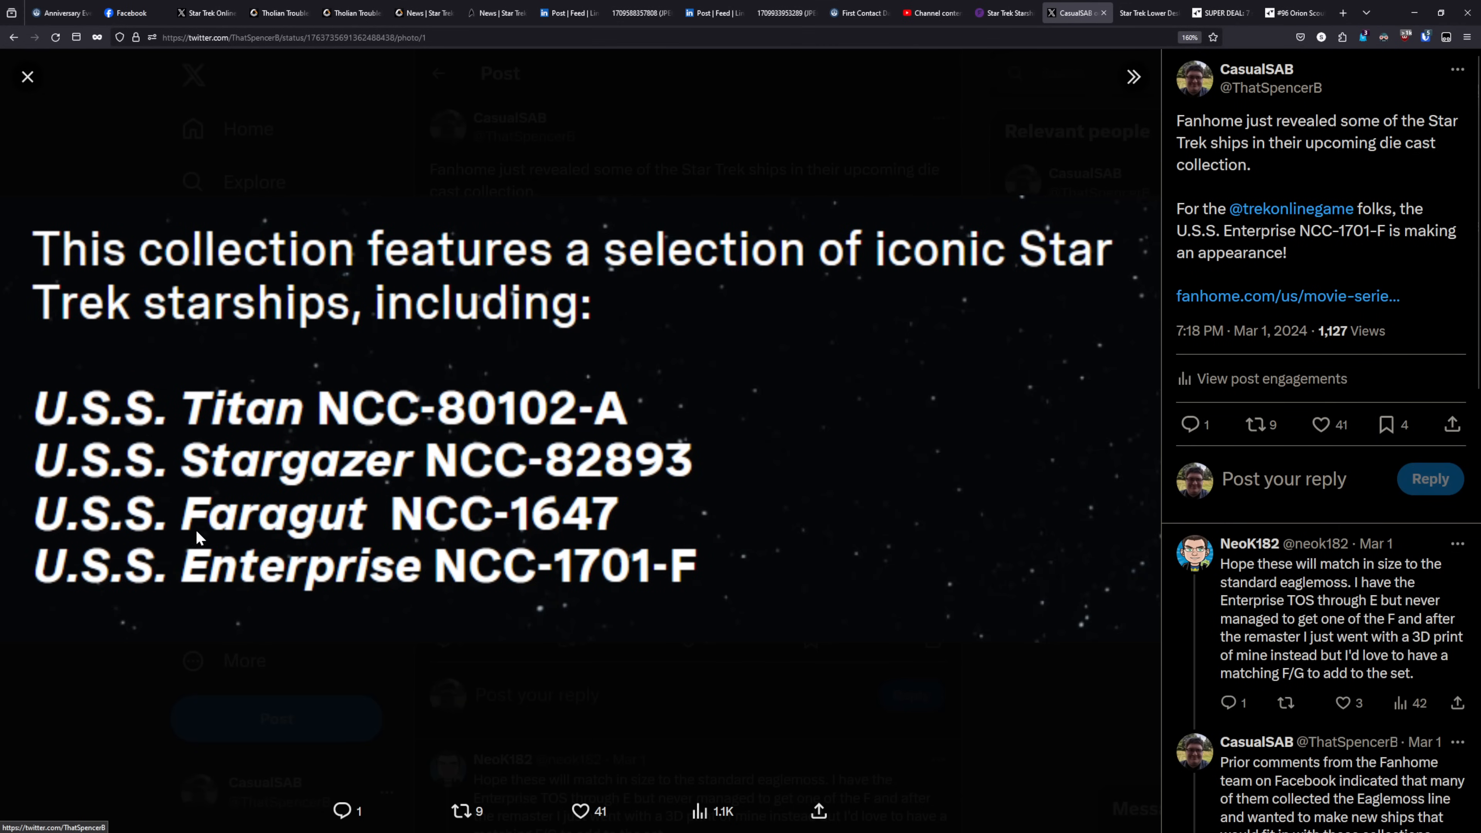
mouse_move(201, 579)
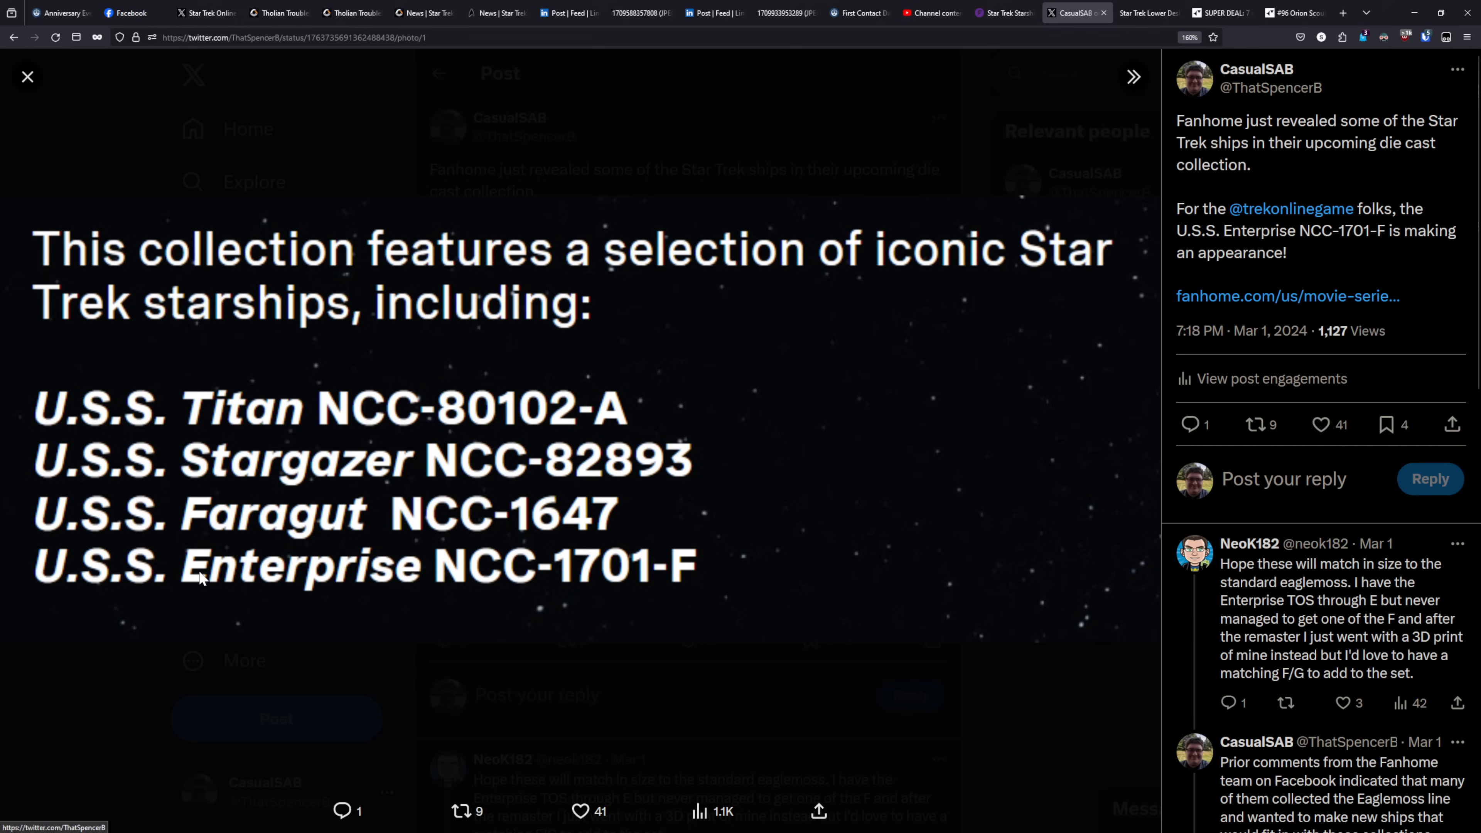
mouse_move(702, 584)
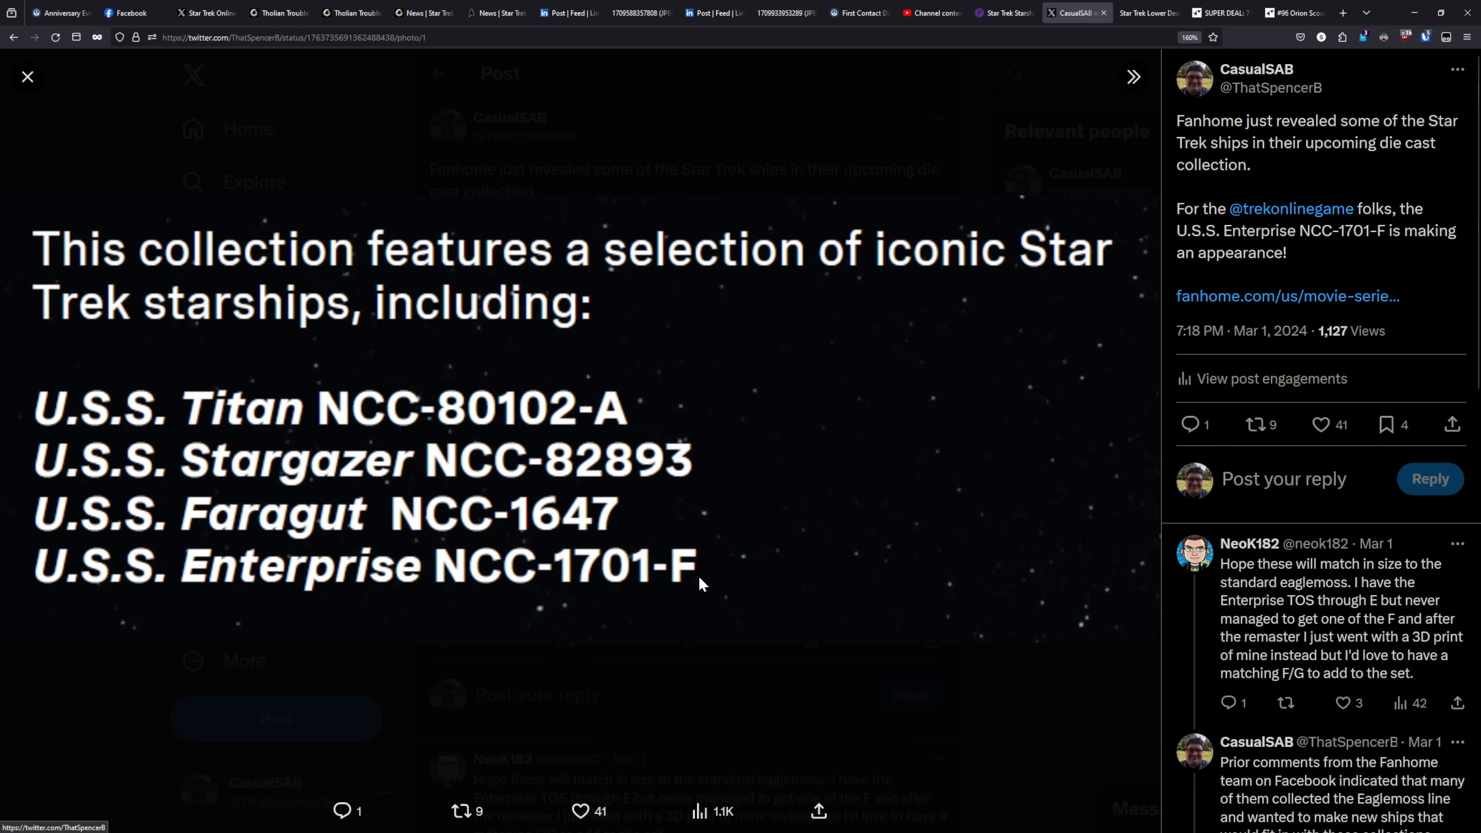
mouse_move(681, 585)
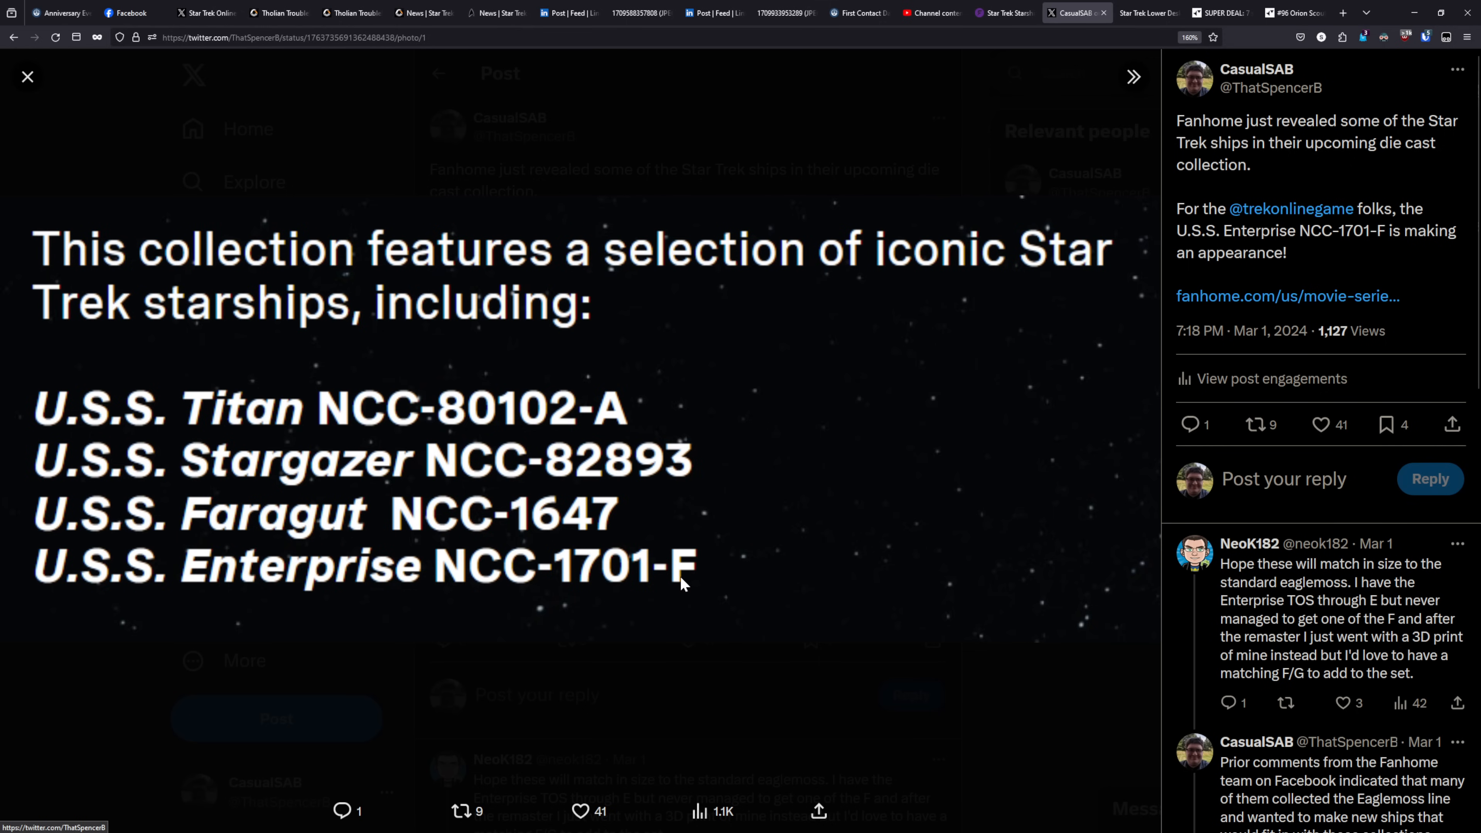
mouse_move(697, 576)
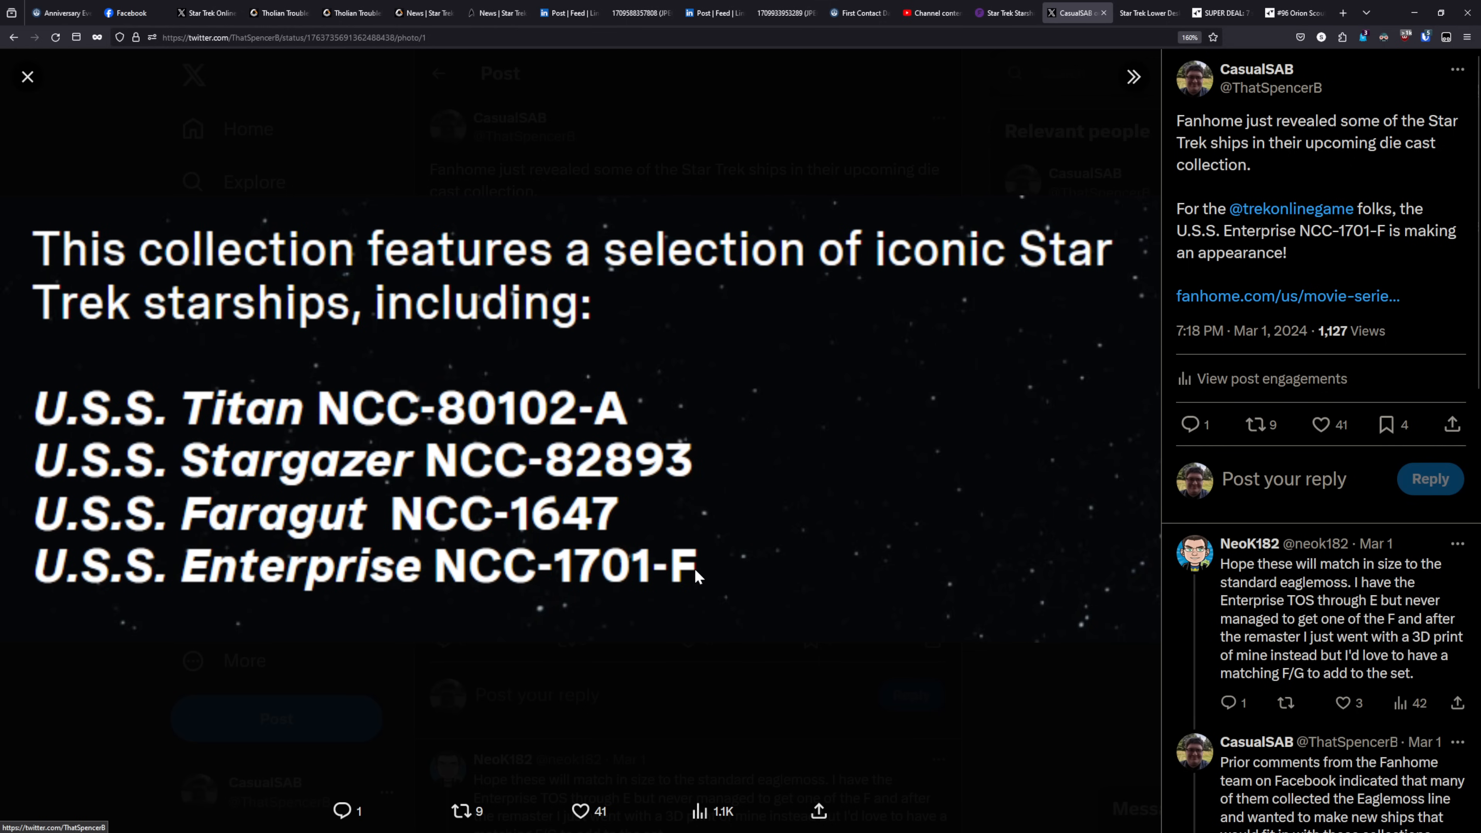
mouse_move(736, 480)
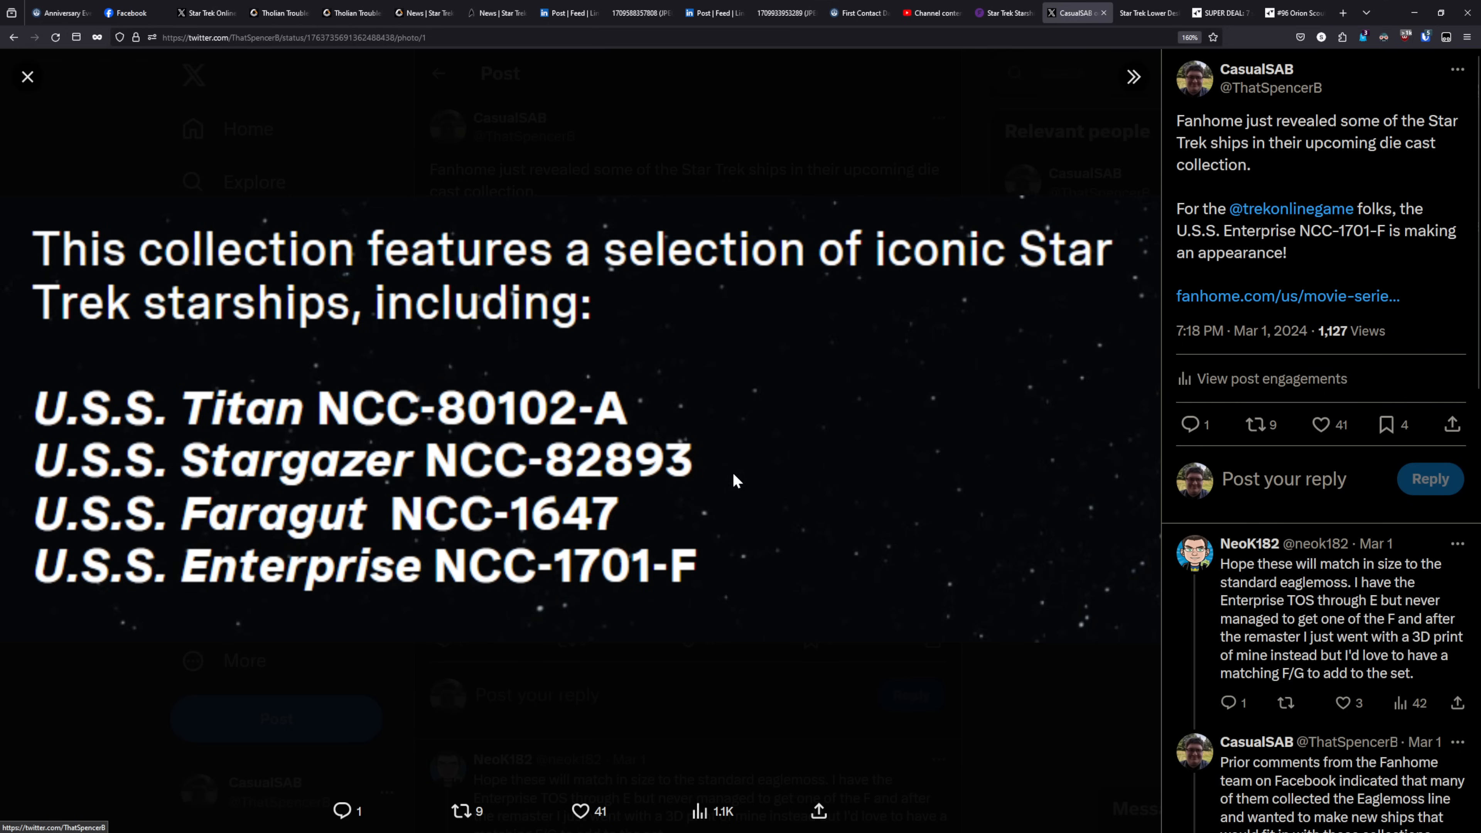
mouse_move(546, 480)
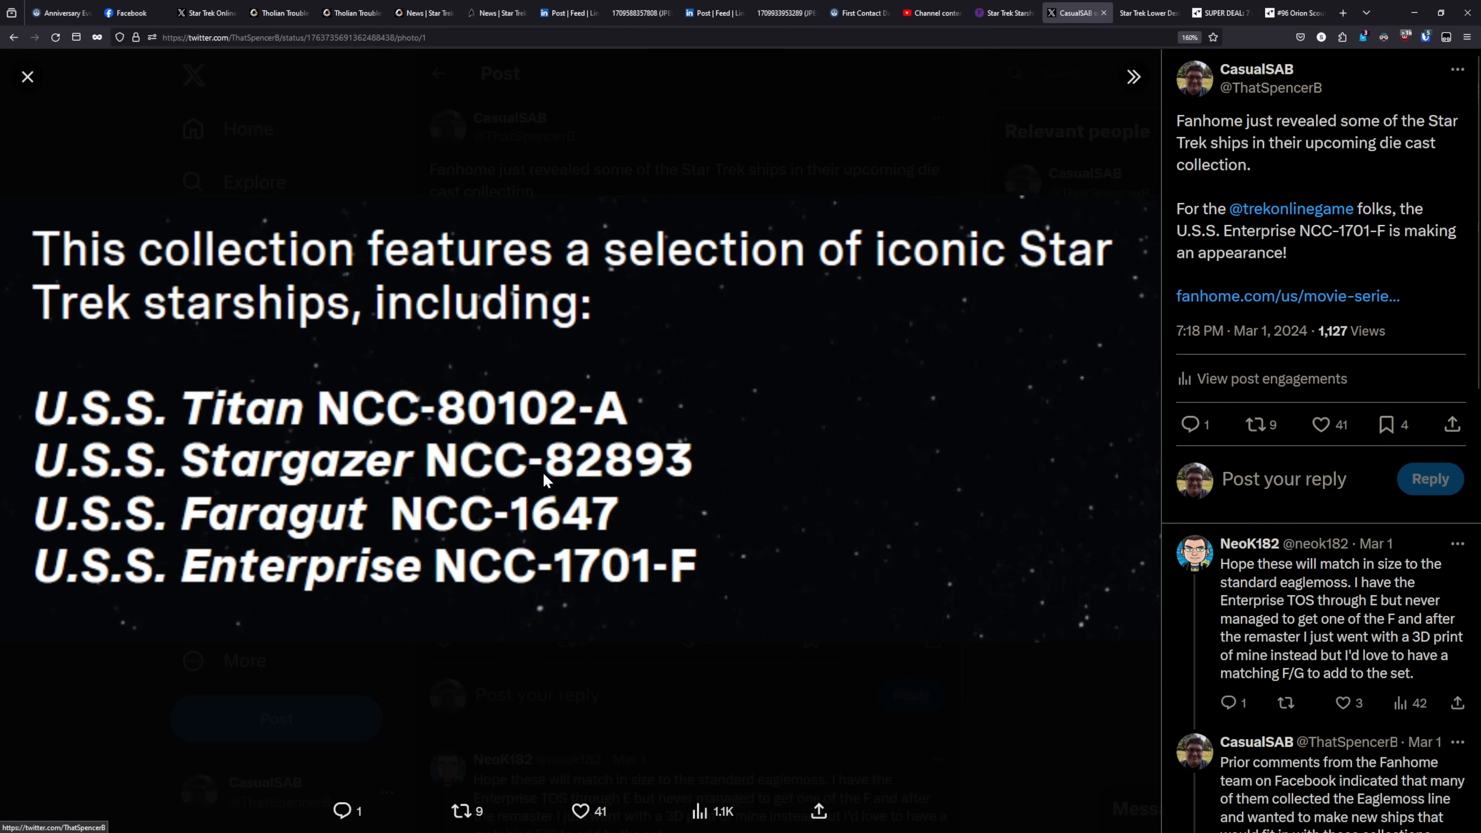
mouse_move(1149, 12)
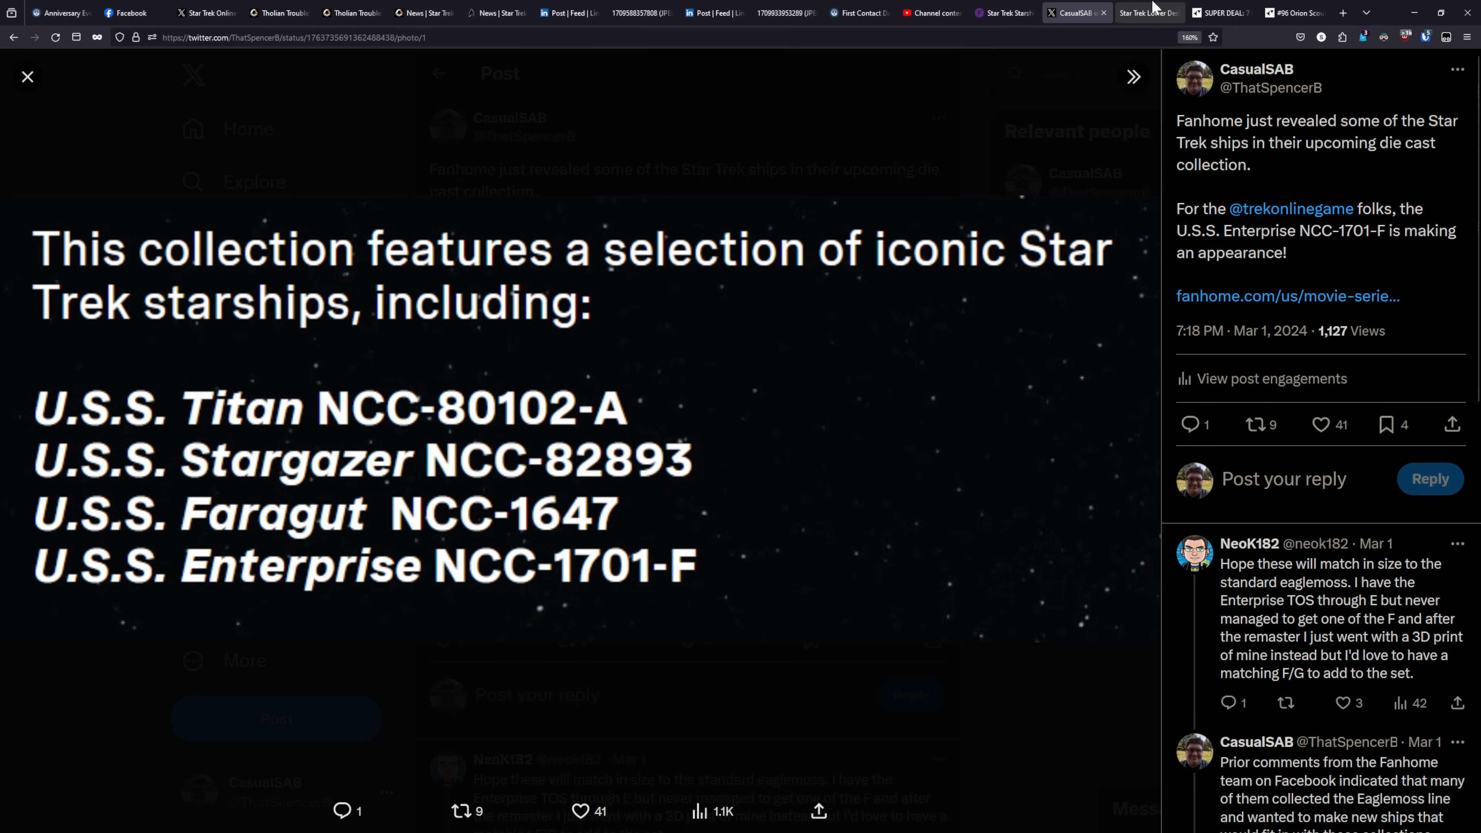
- View the Moopsy 10-inch plush pre-order page down to its description and 13th May shipping week
click(1148, 12)
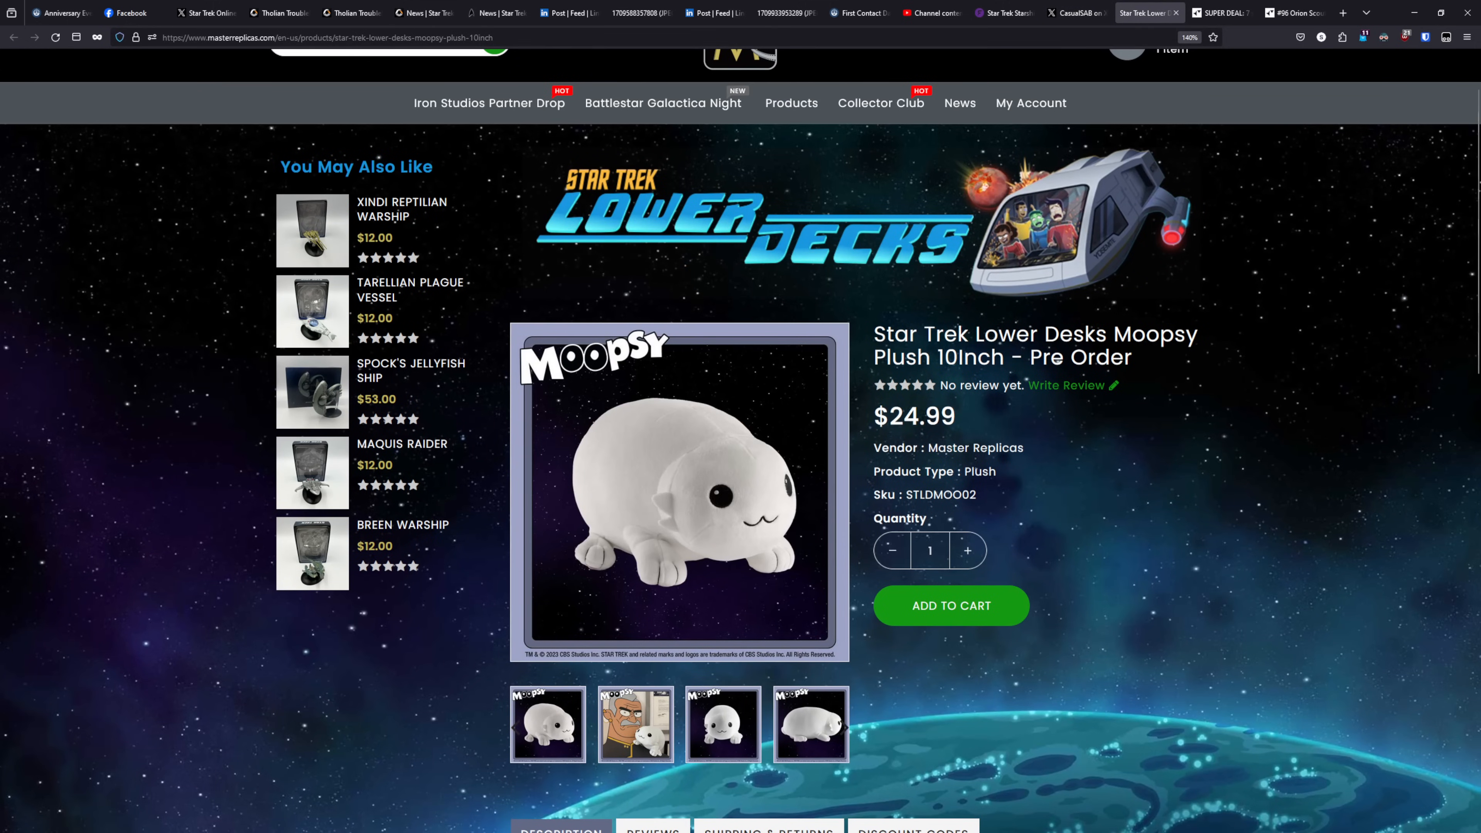
mouse_move(941, 380)
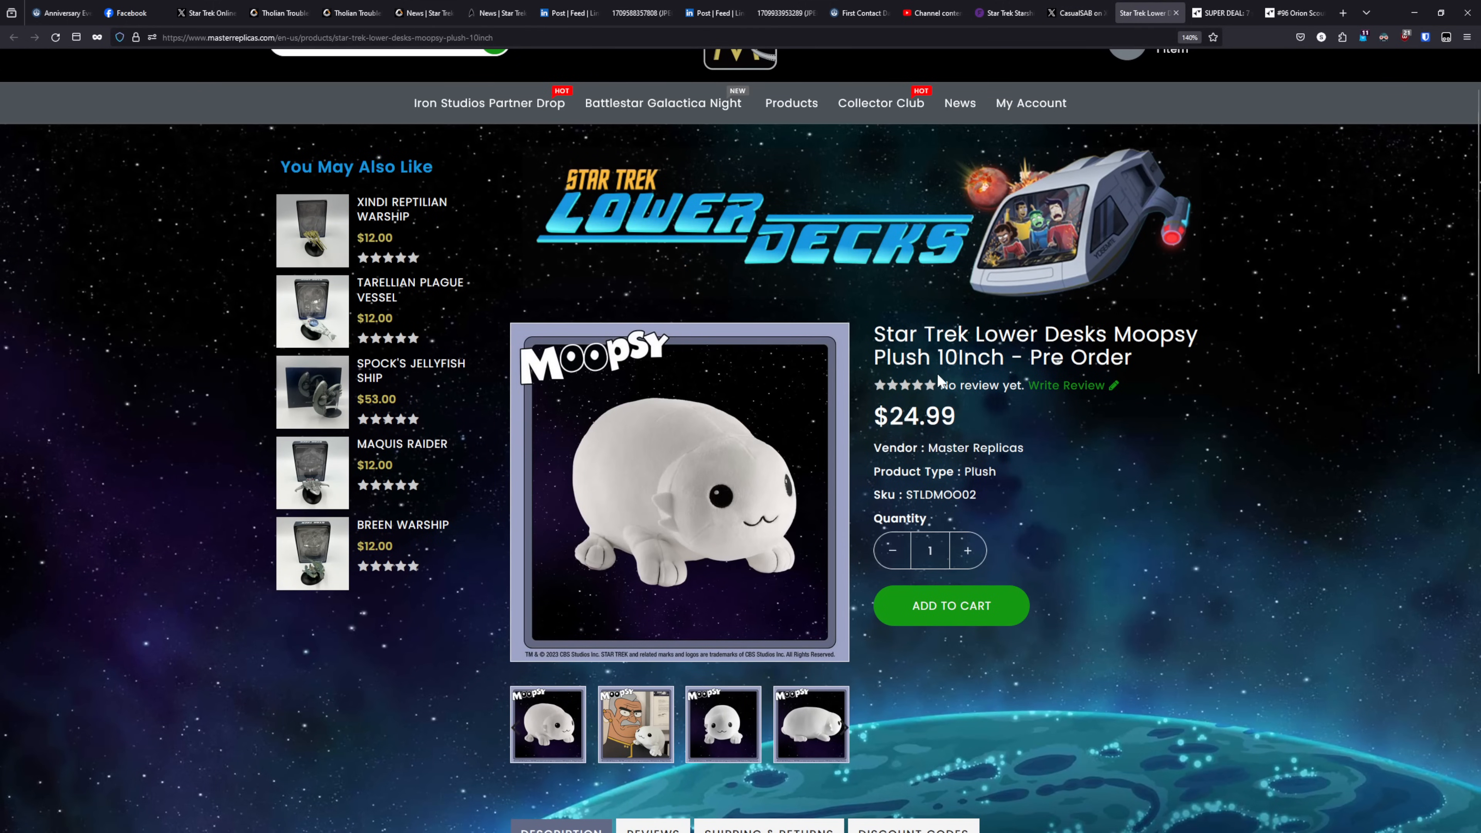
mouse_move(869, 319)
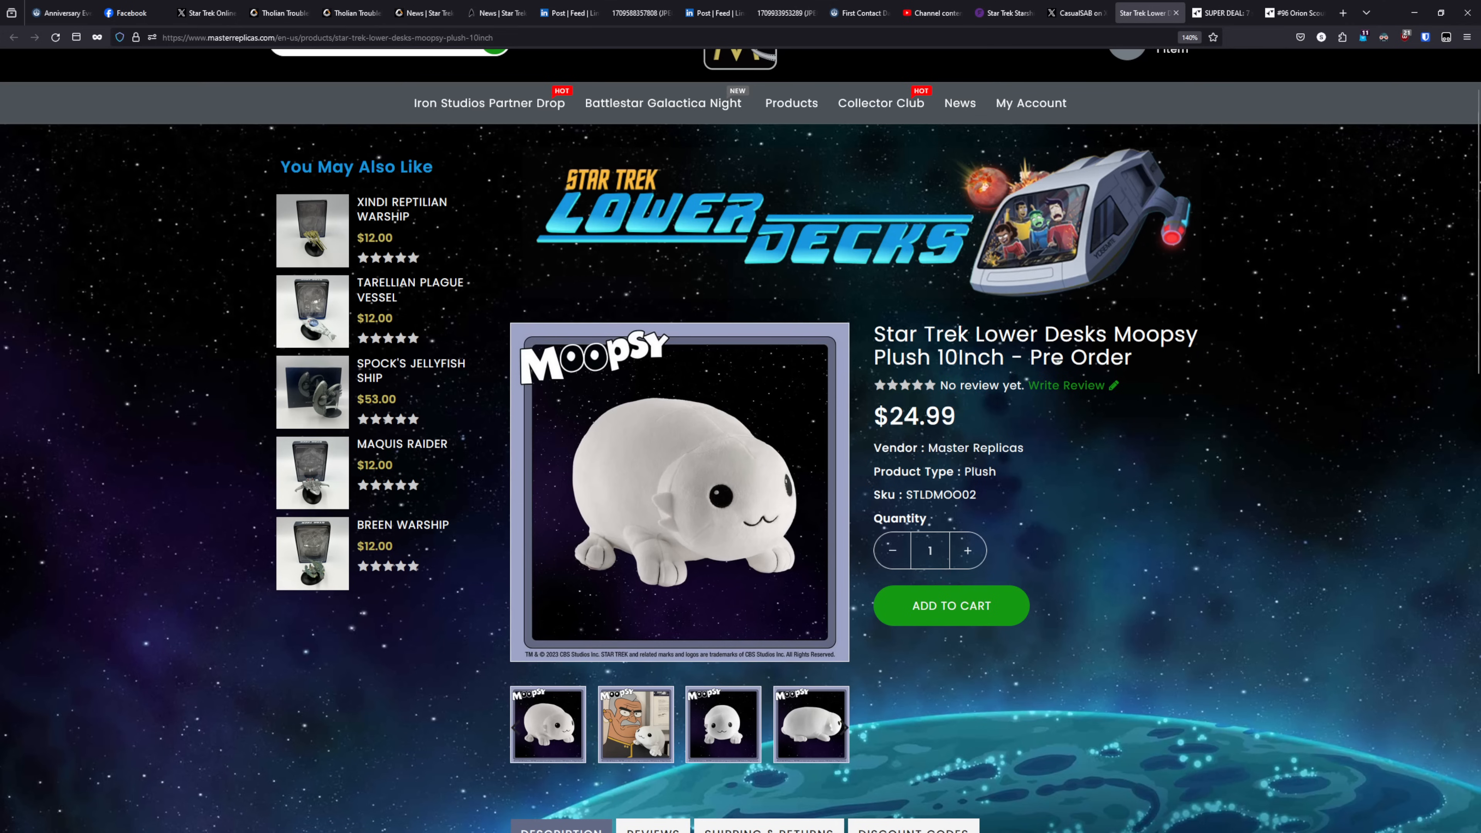
scroll(down, 3)
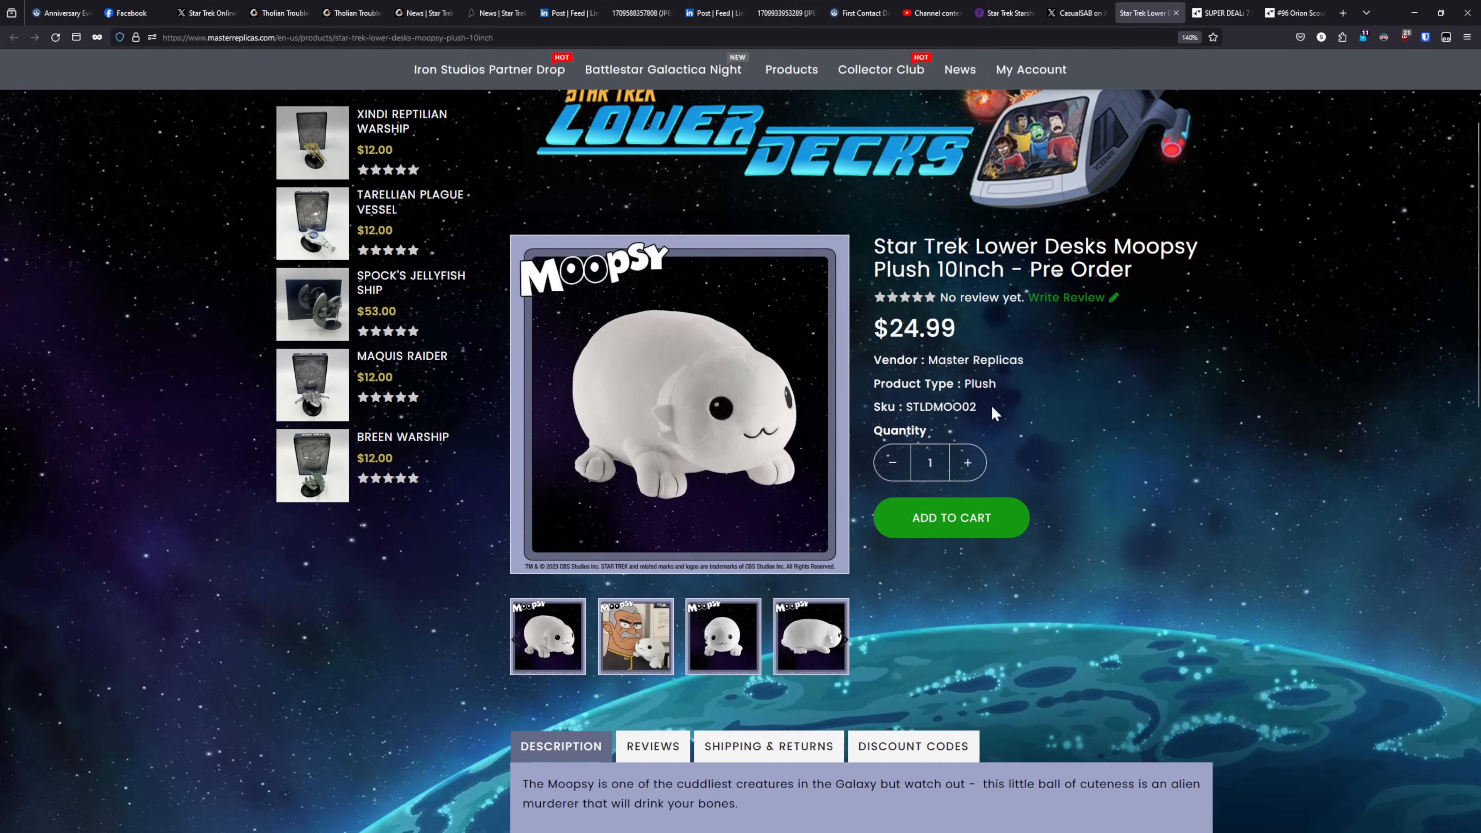
mouse_move(1064, 527)
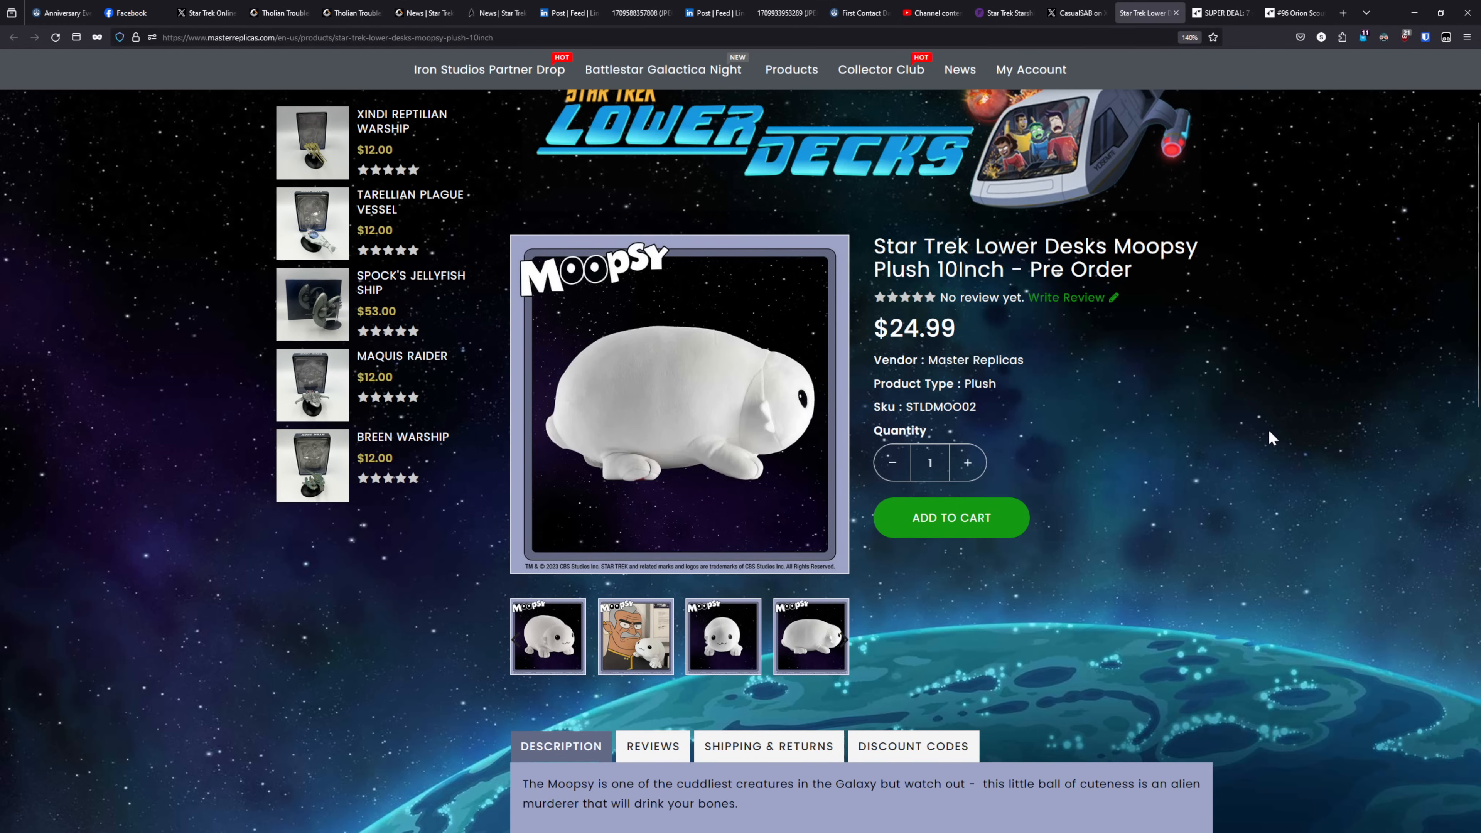
scroll(down, 3)
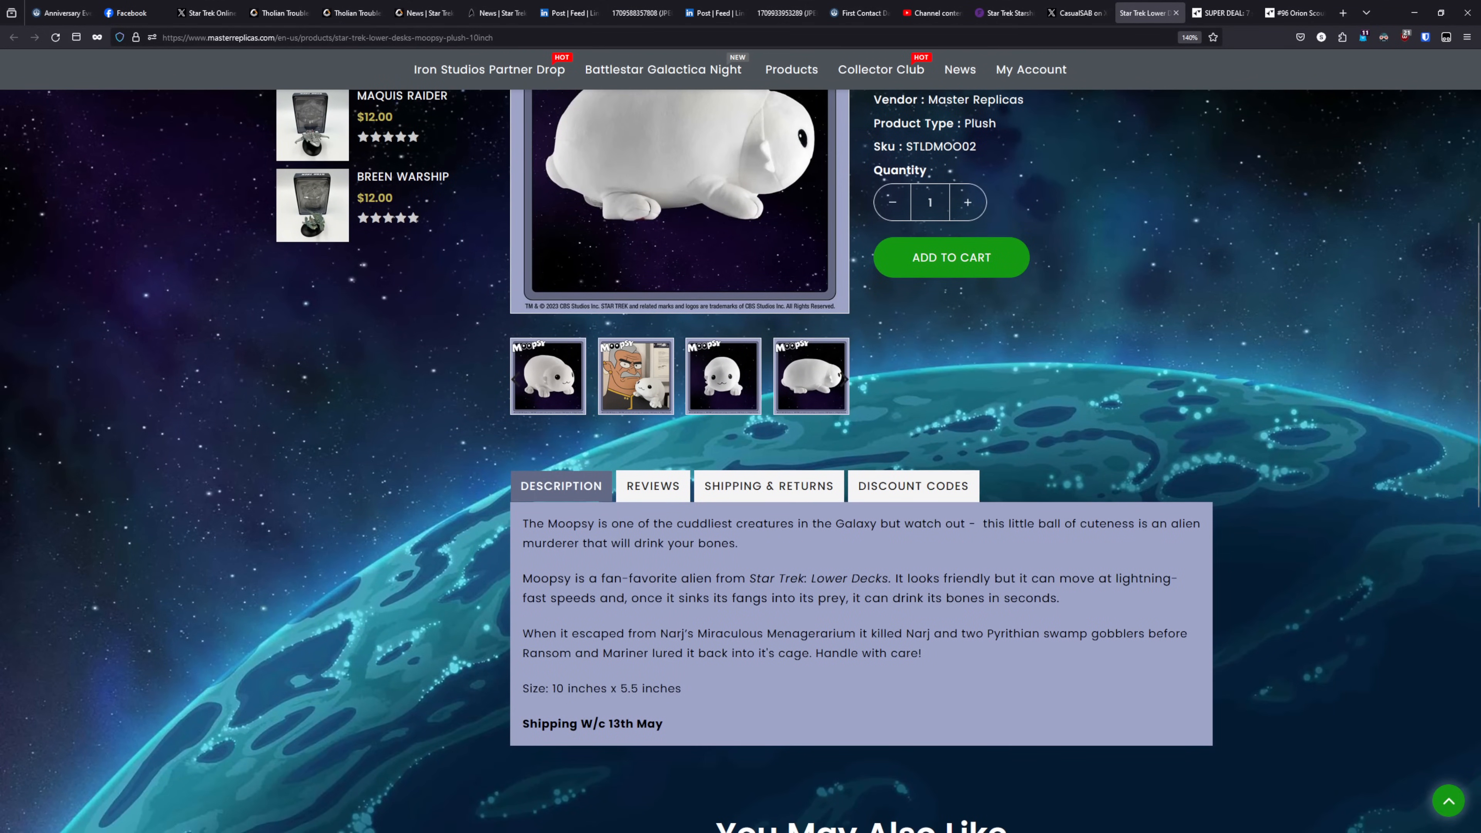
mouse_move(665, 732)
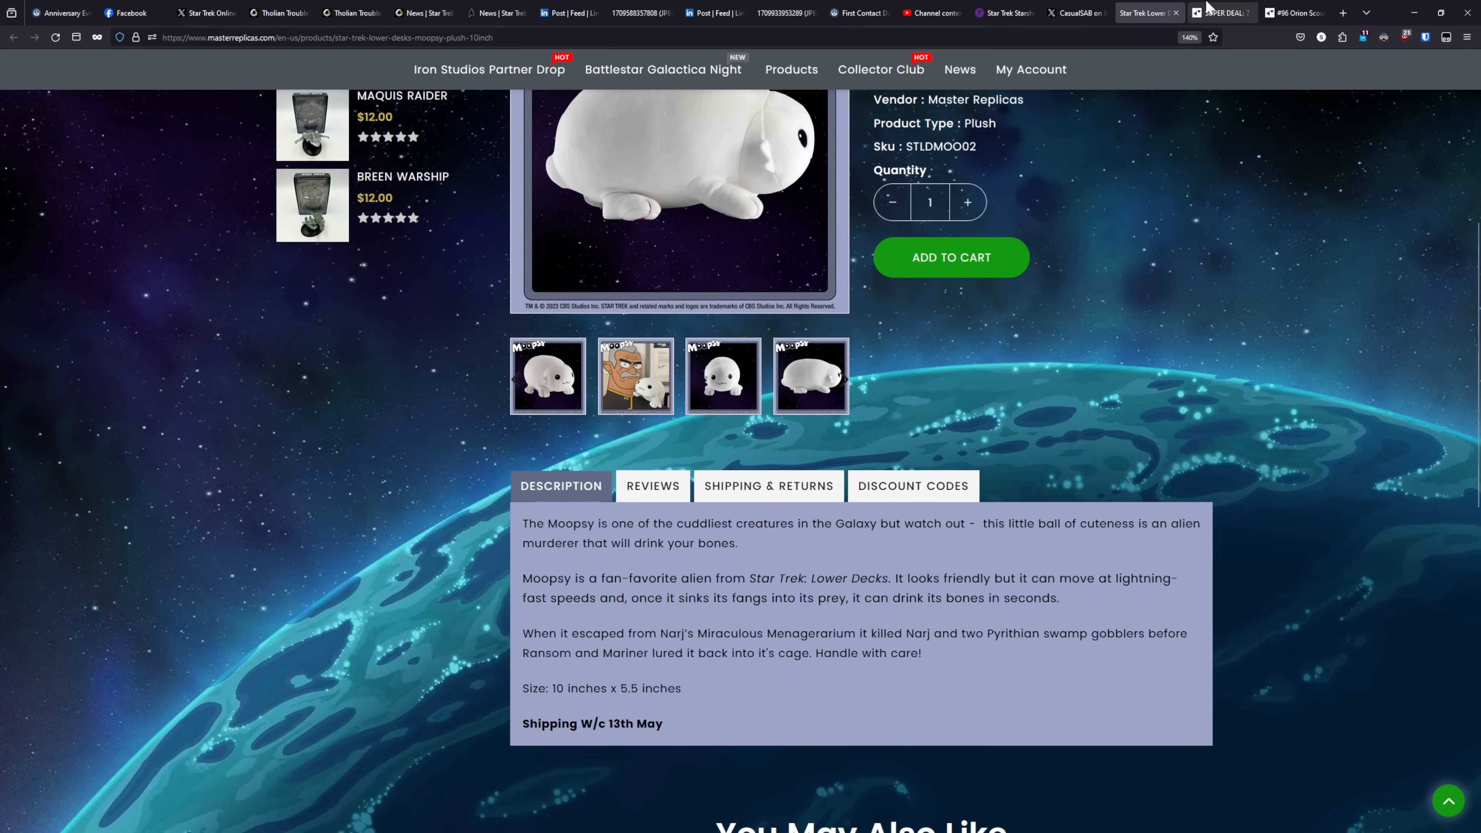
mouse_move(1215, 7)
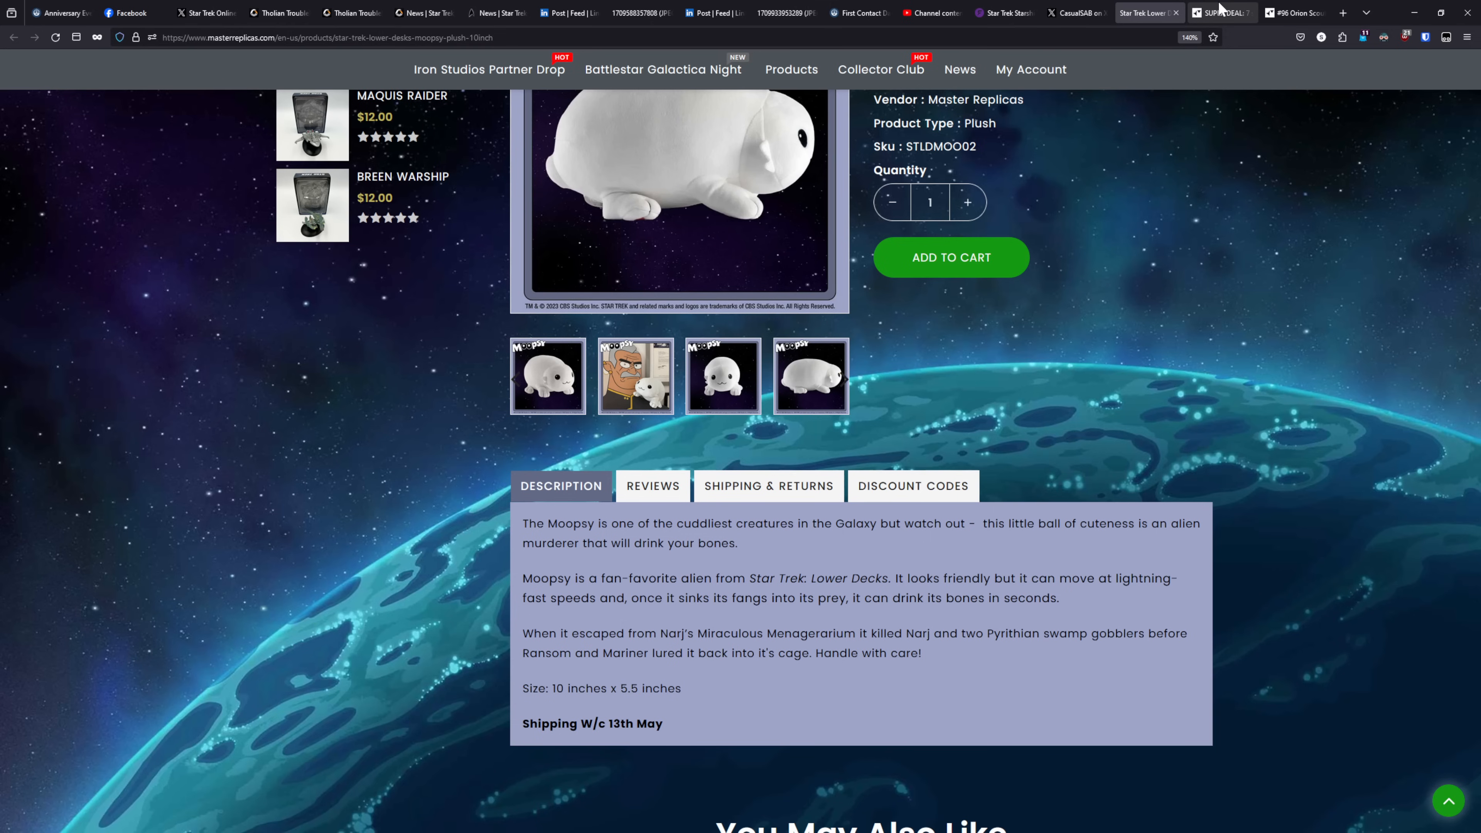
- Browse the SUPER DEAL list of 7 ships for £30/€35/$40
click(1218, 13)
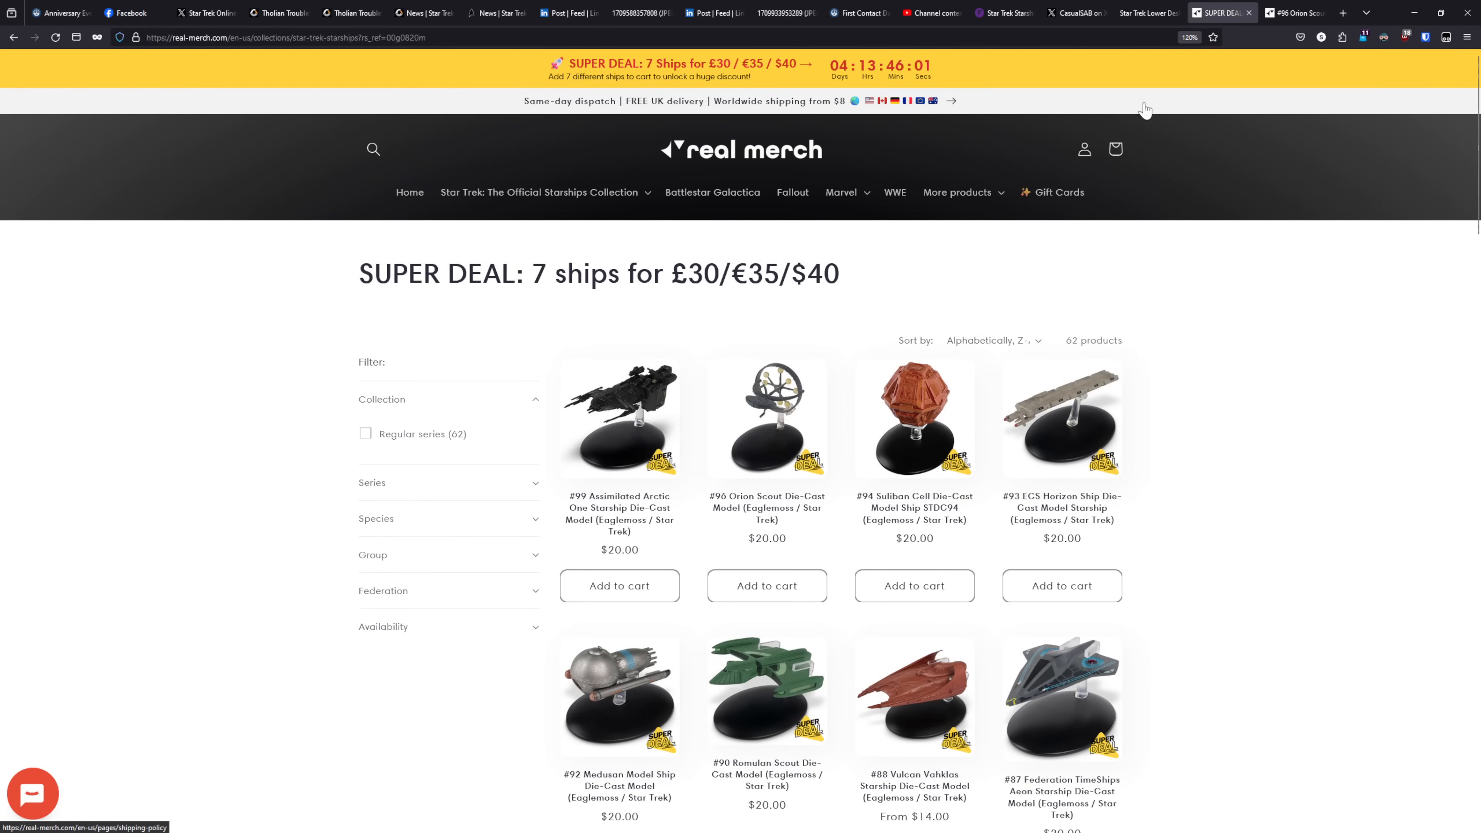
mouse_move(661, 83)
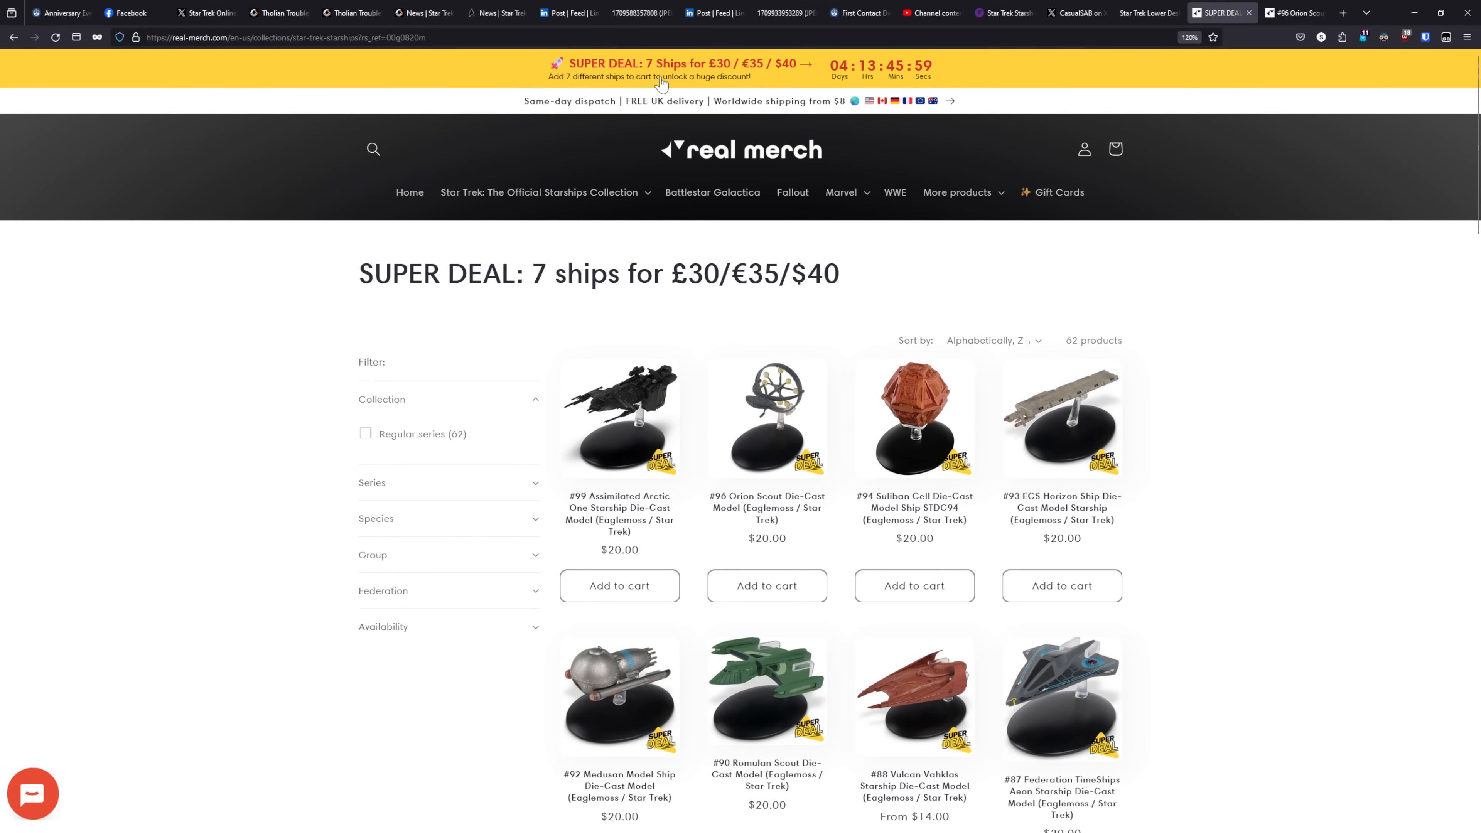
mouse_move(721, 85)
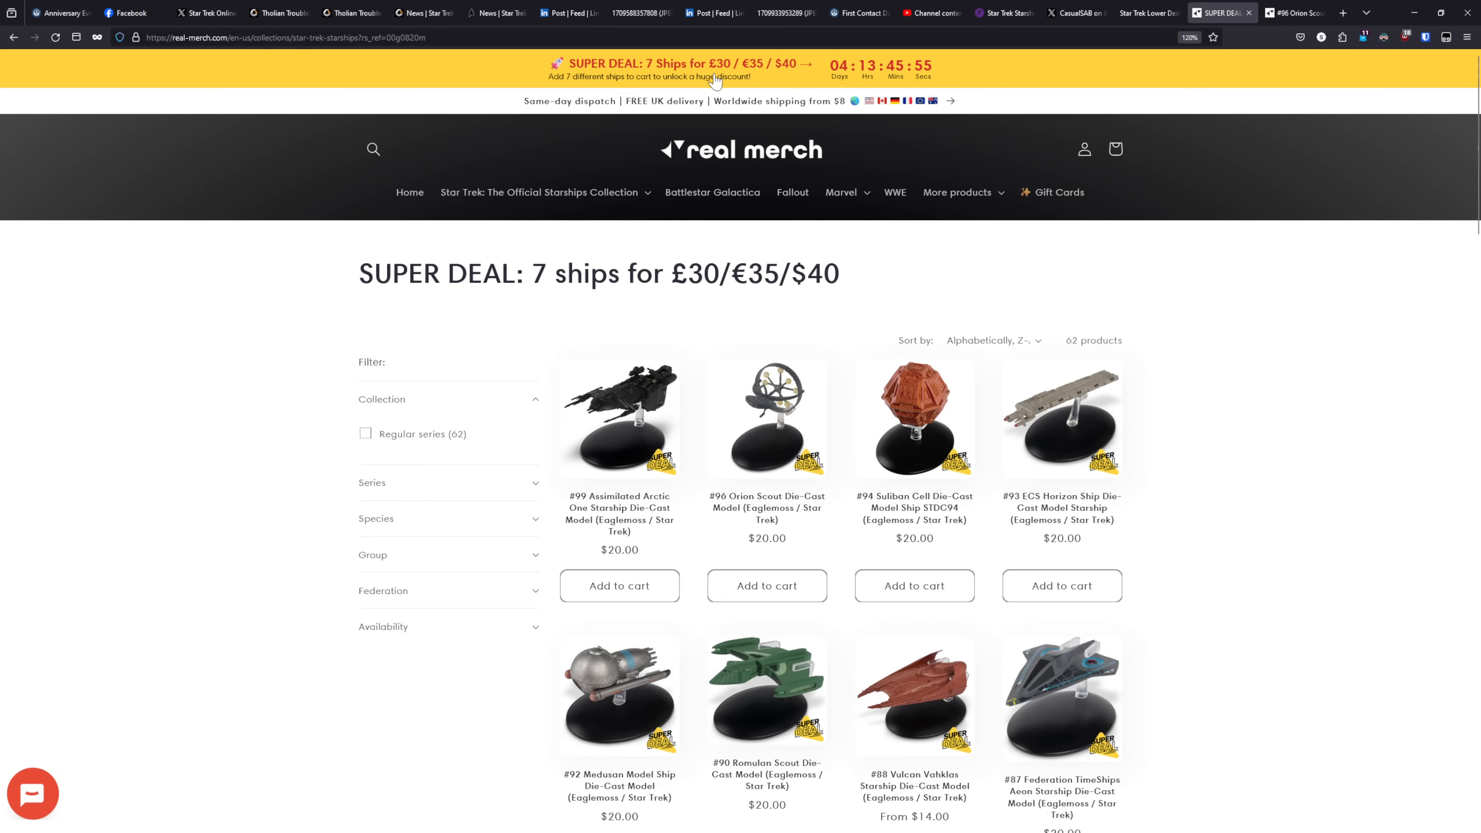
mouse_move(780, 77)
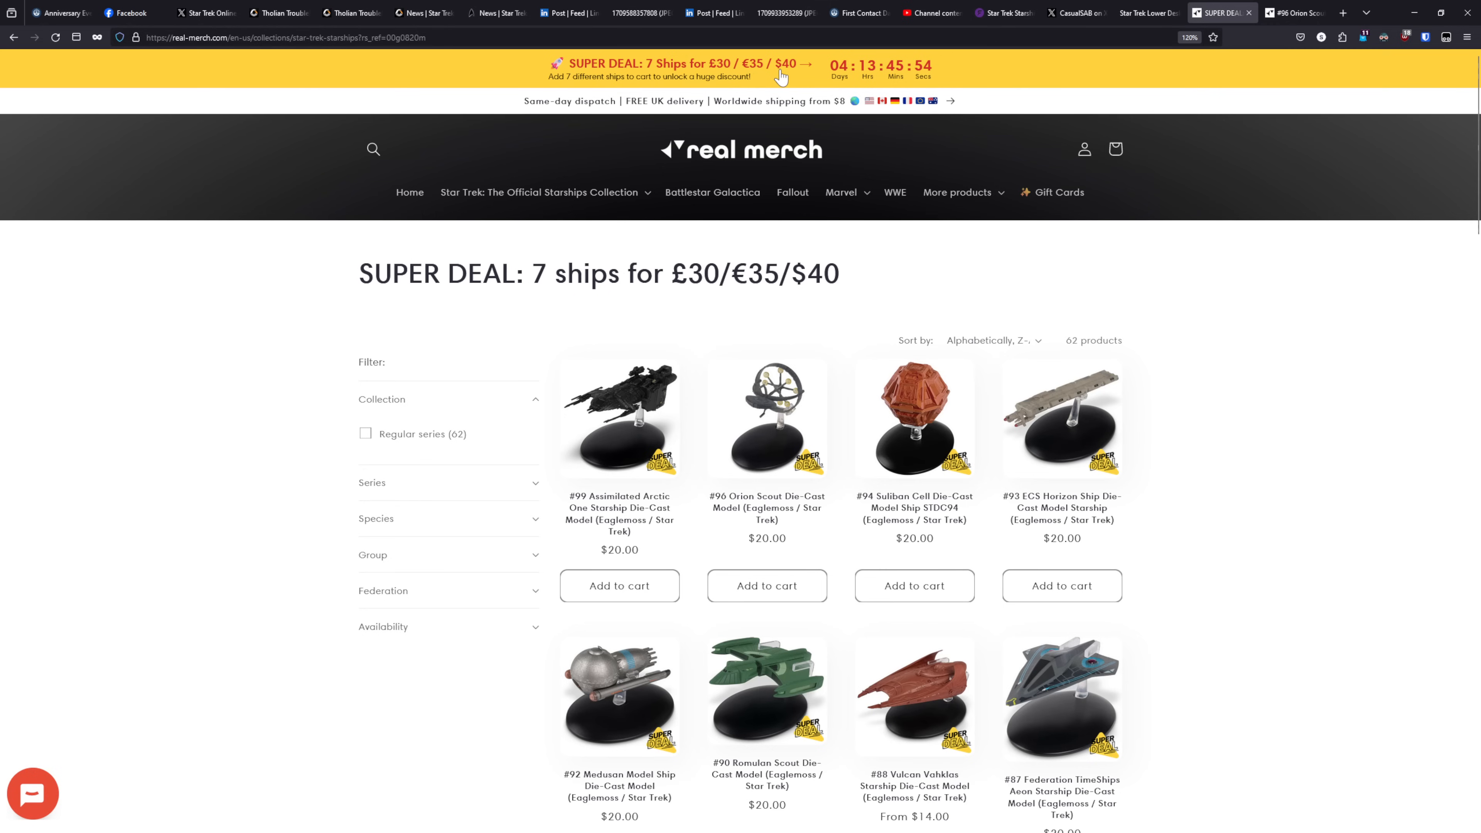
mouse_move(859, 79)
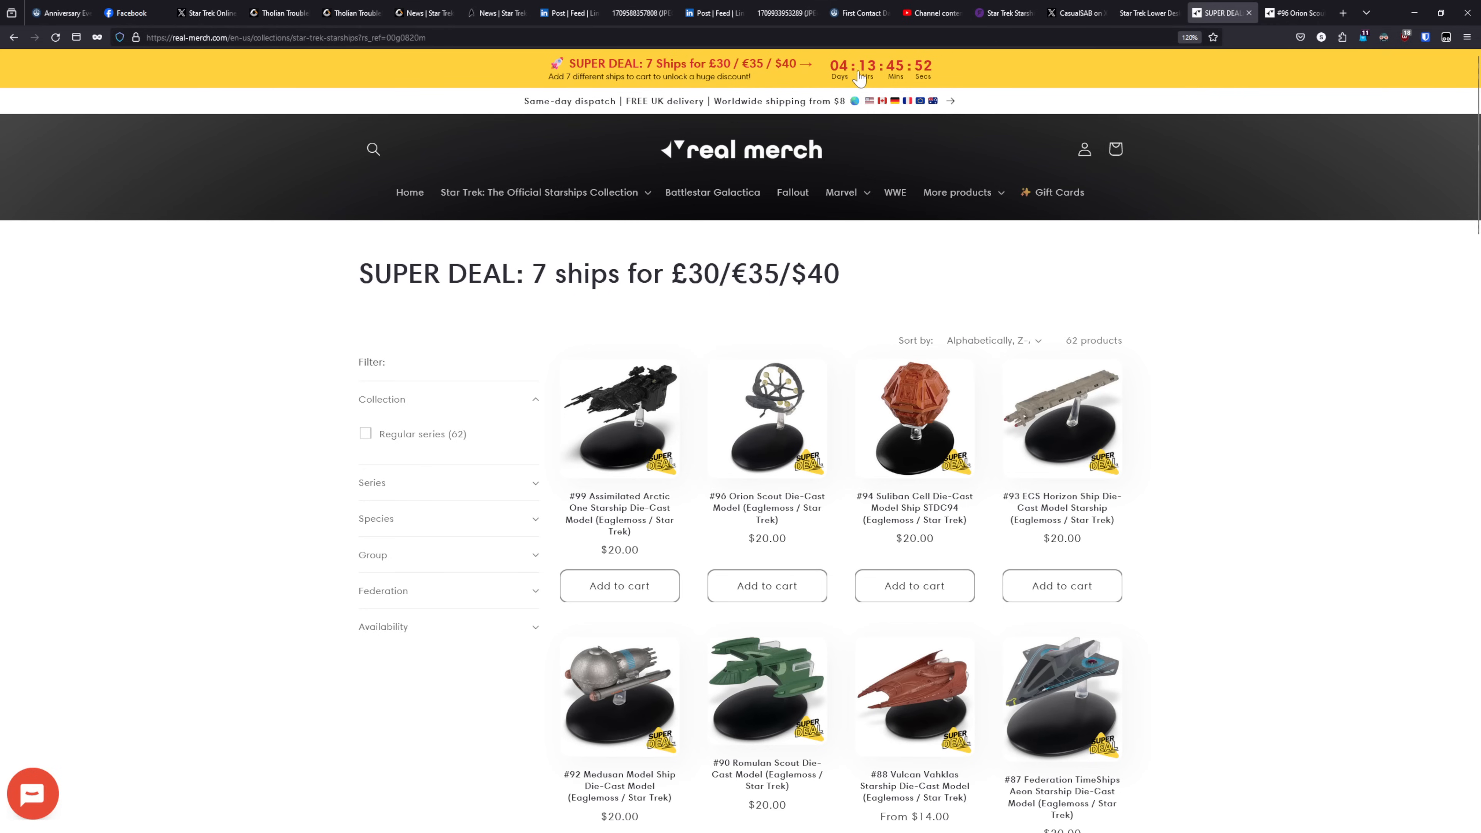
scroll(down, 3)
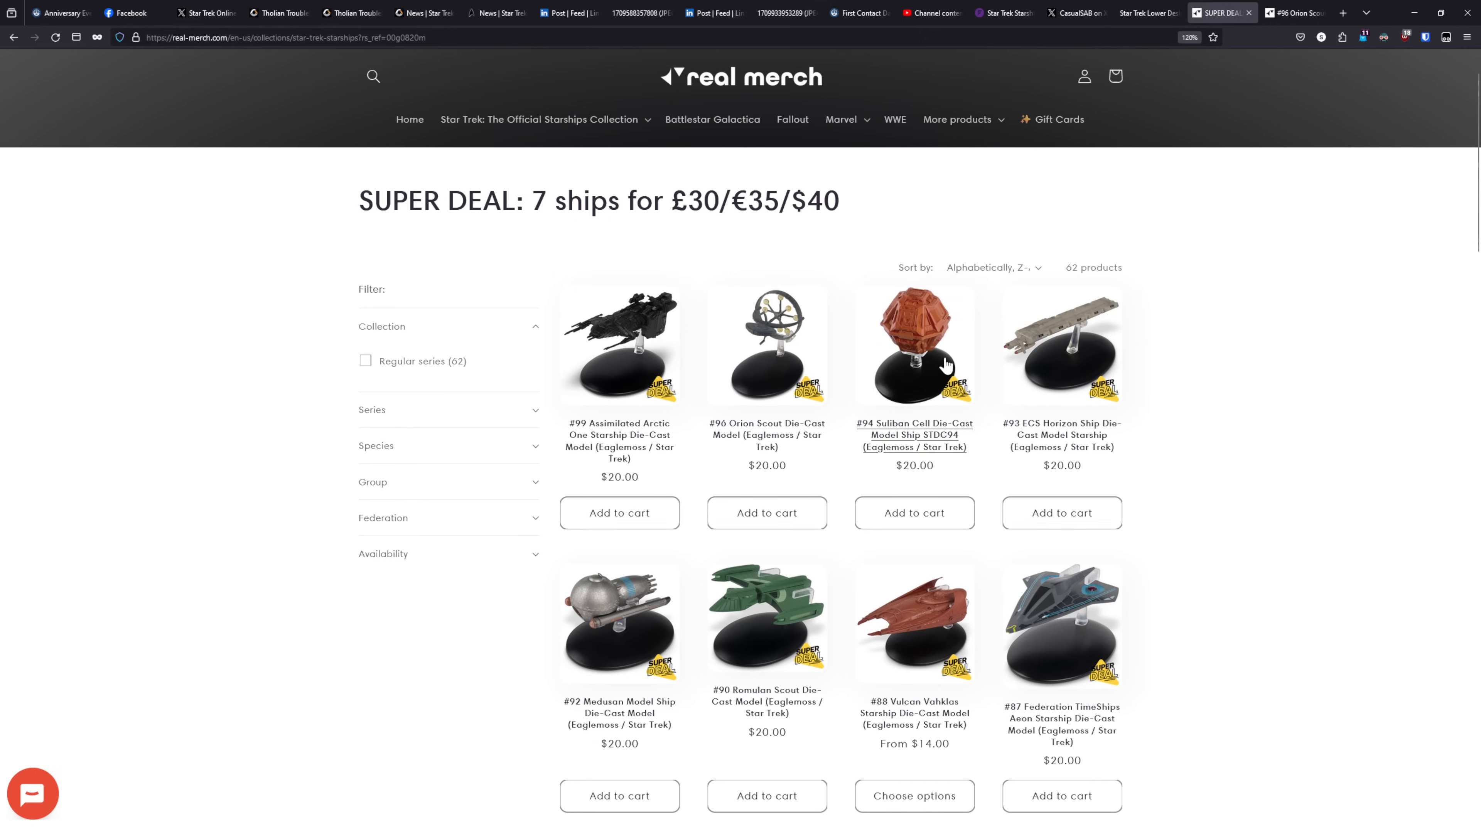
scroll(down, 3)
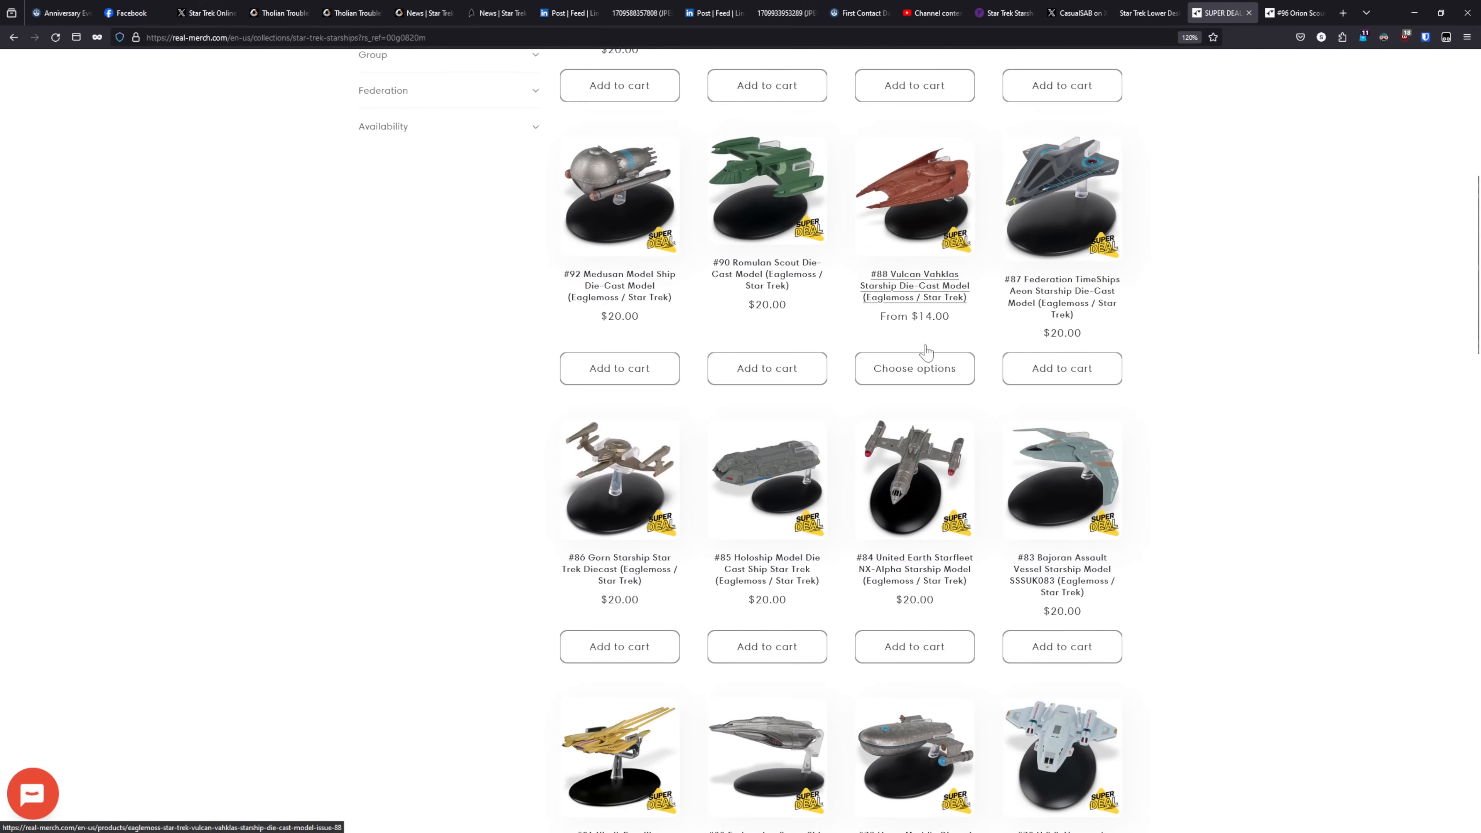
scroll(down, 3)
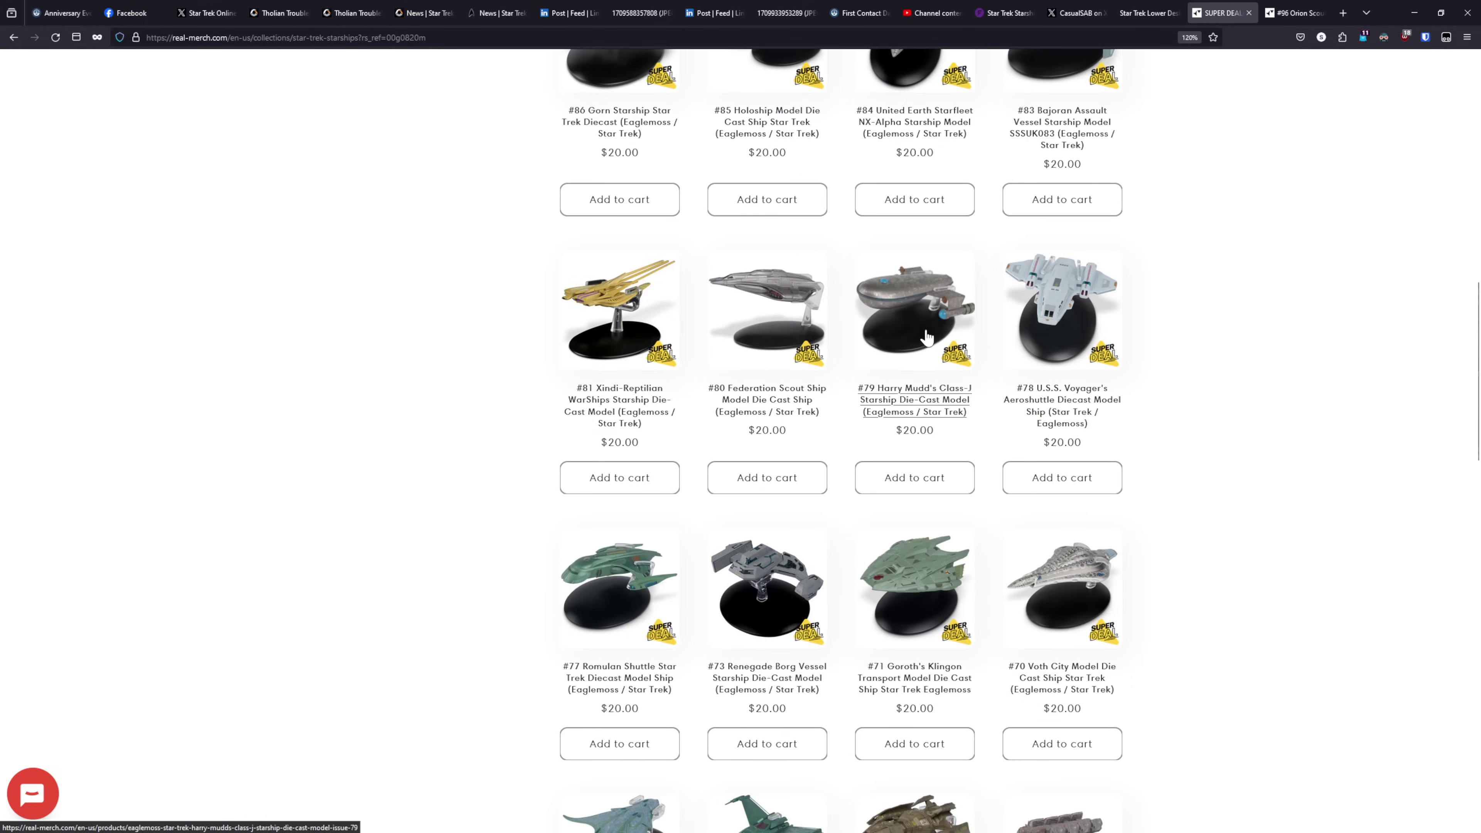
scroll(down, 3)
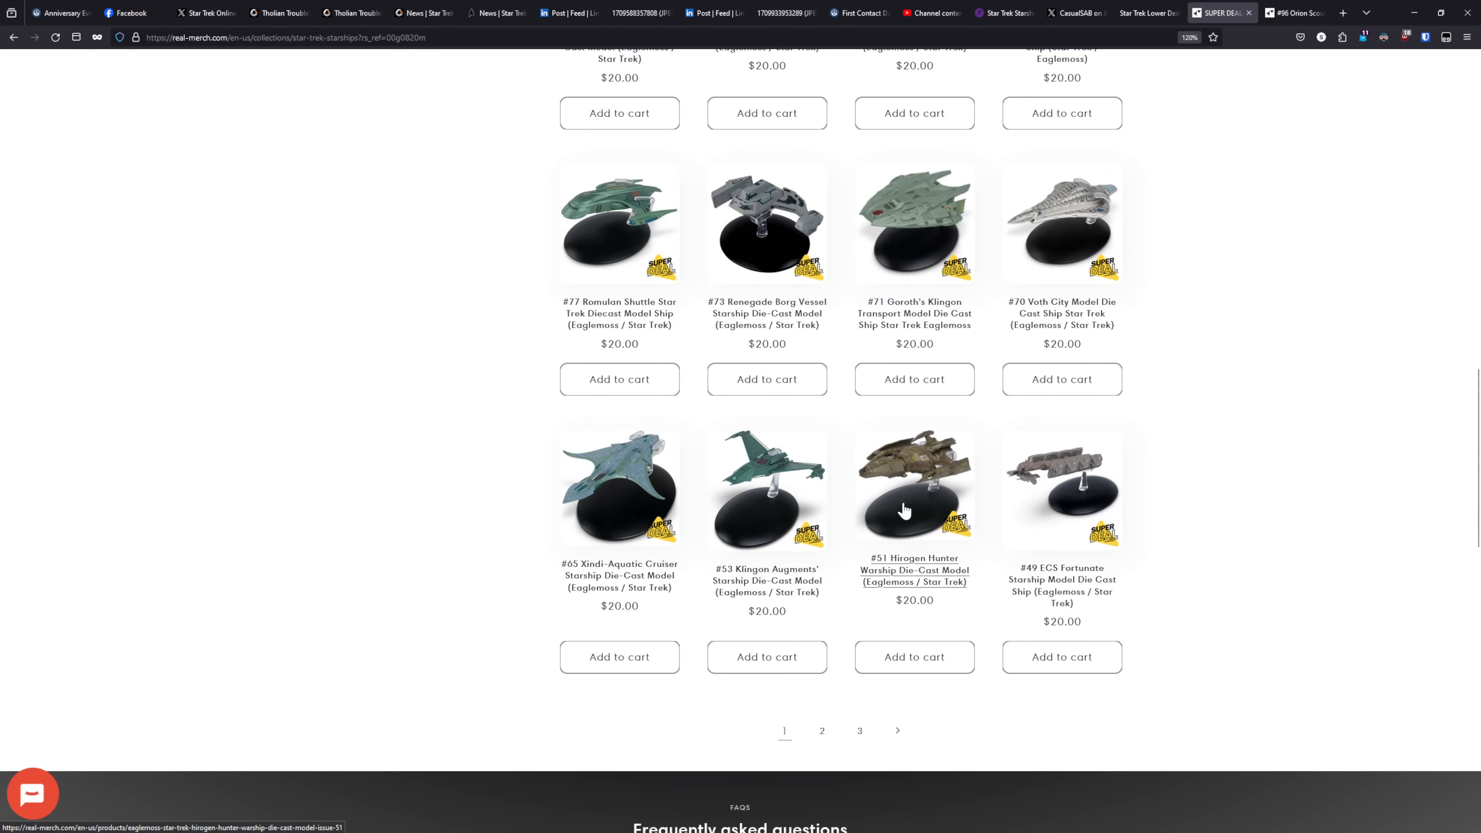
scroll(up, 3)
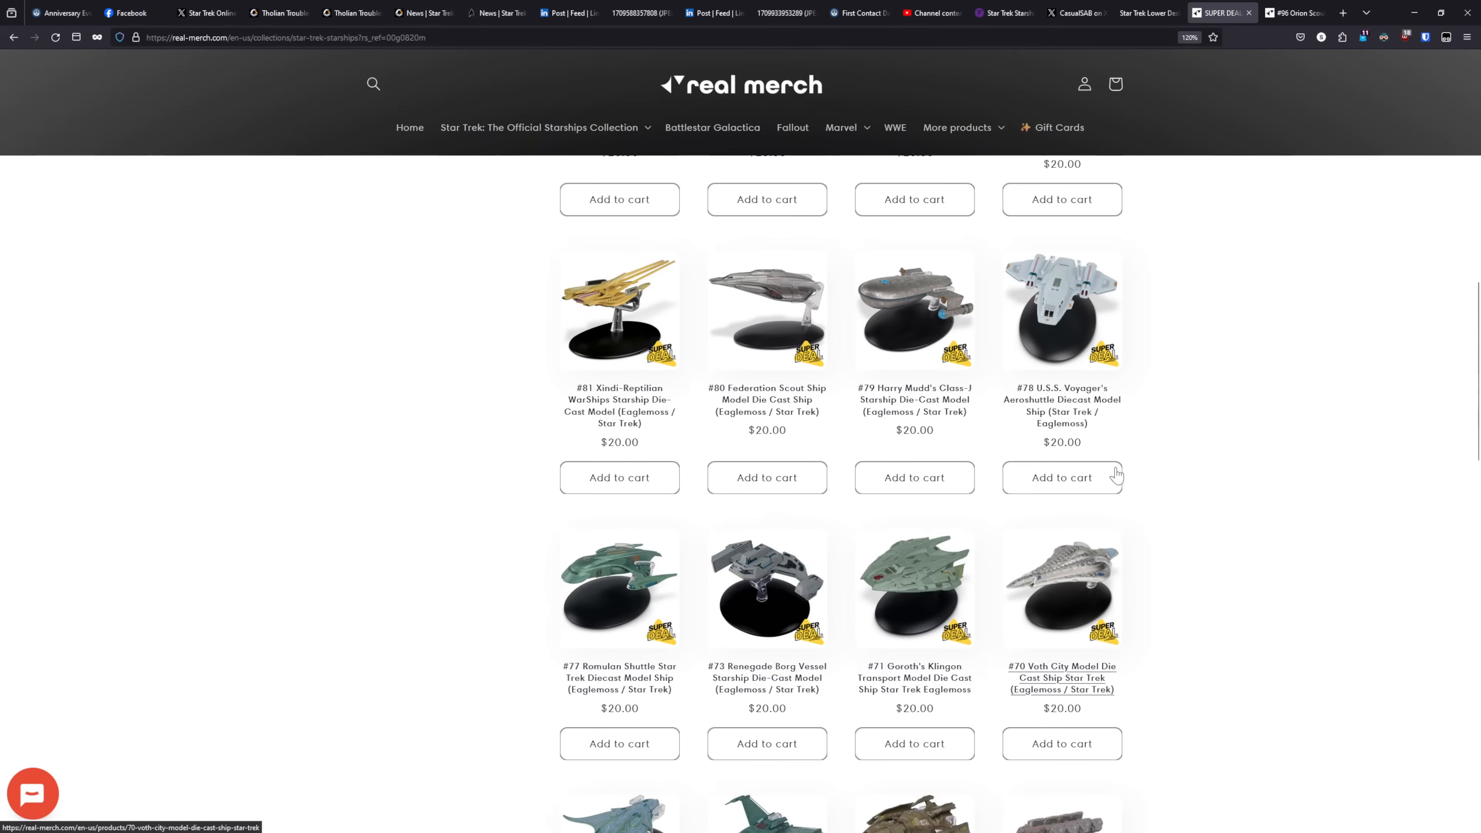
scroll(up, 3)
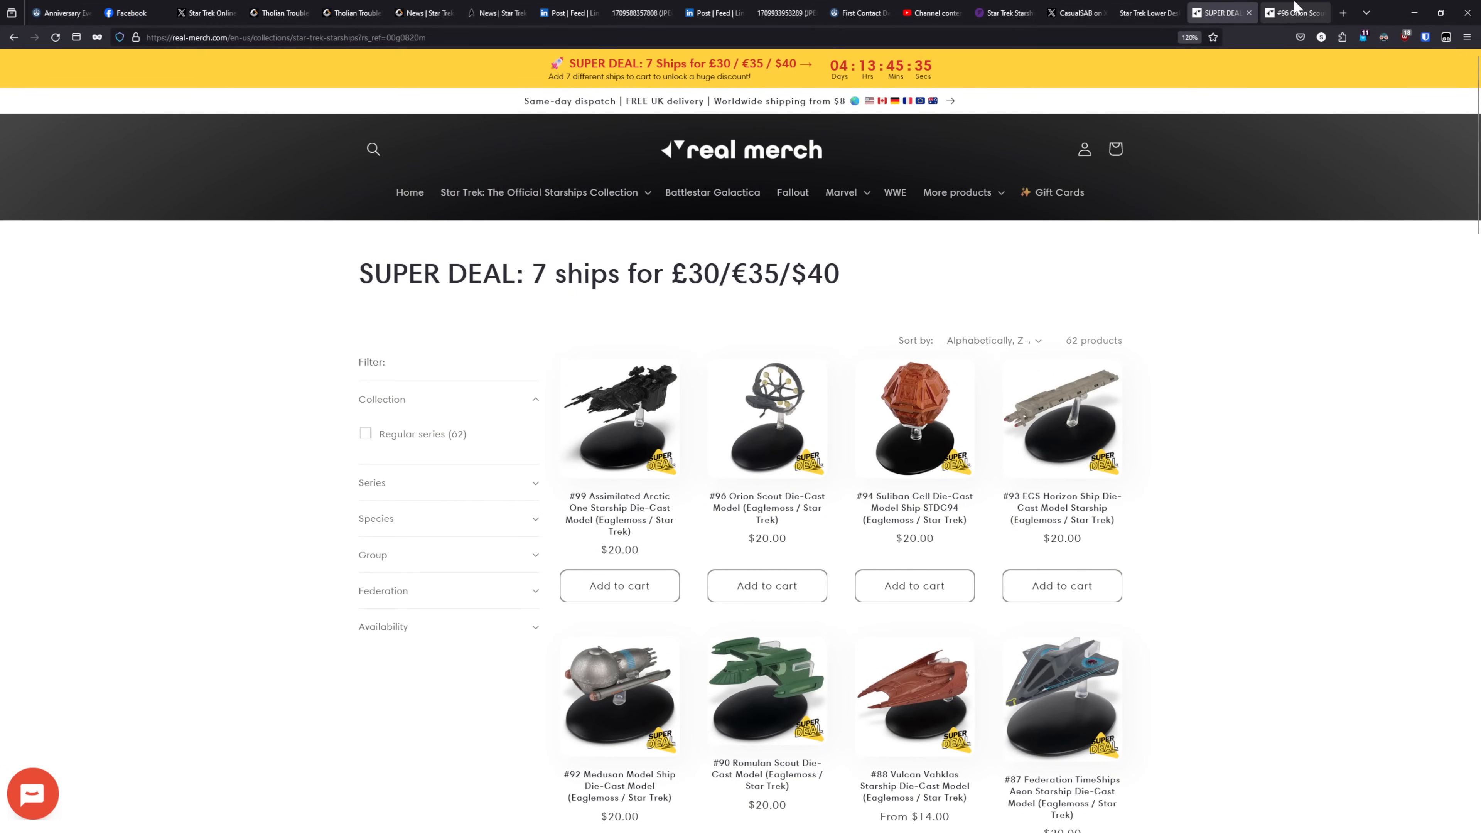
- Check the #96 Orion Scout model page, then return to the SUPER DEAL collection
click(766, 417)
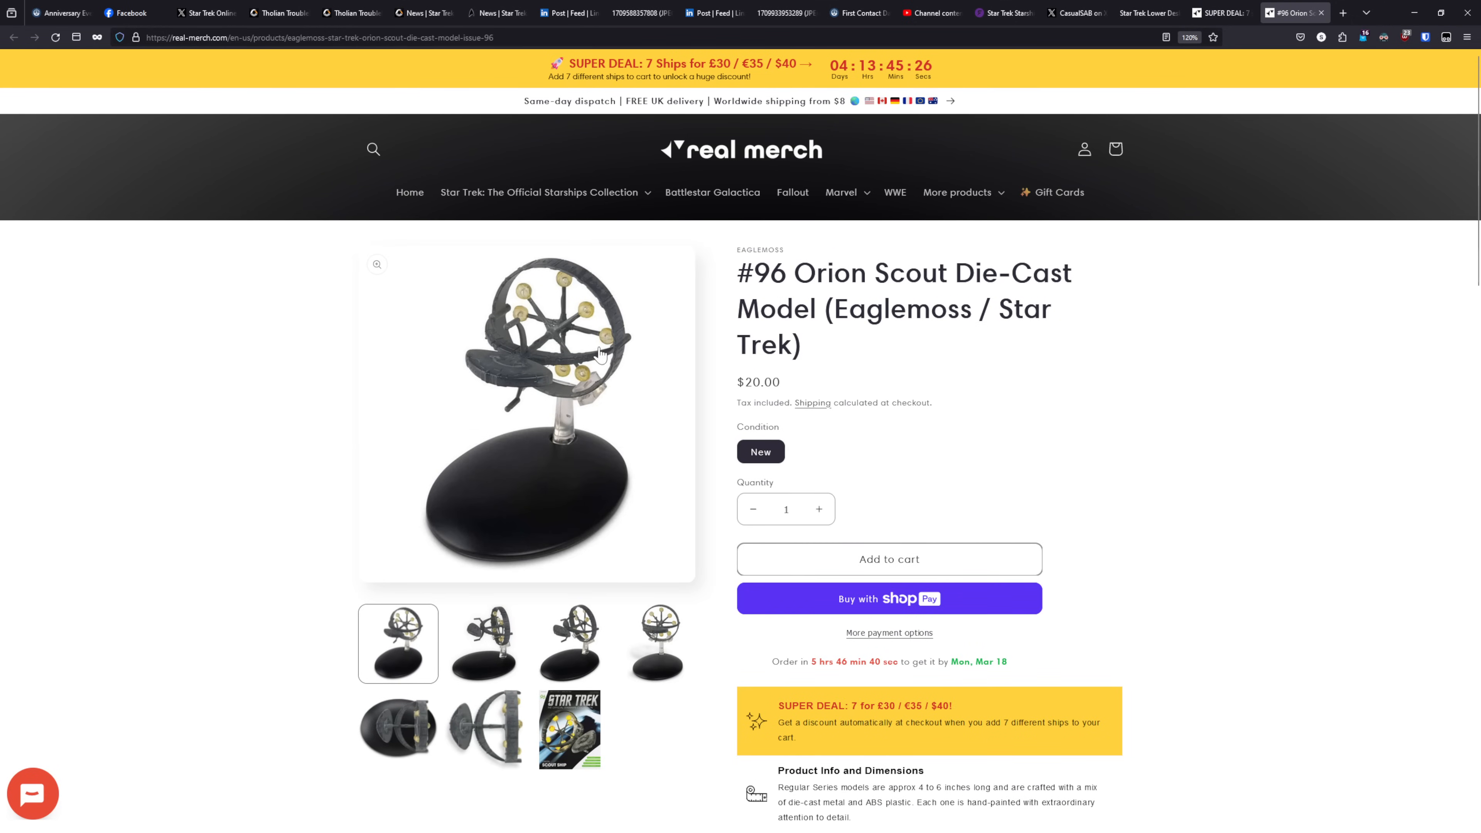
click(1221, 12)
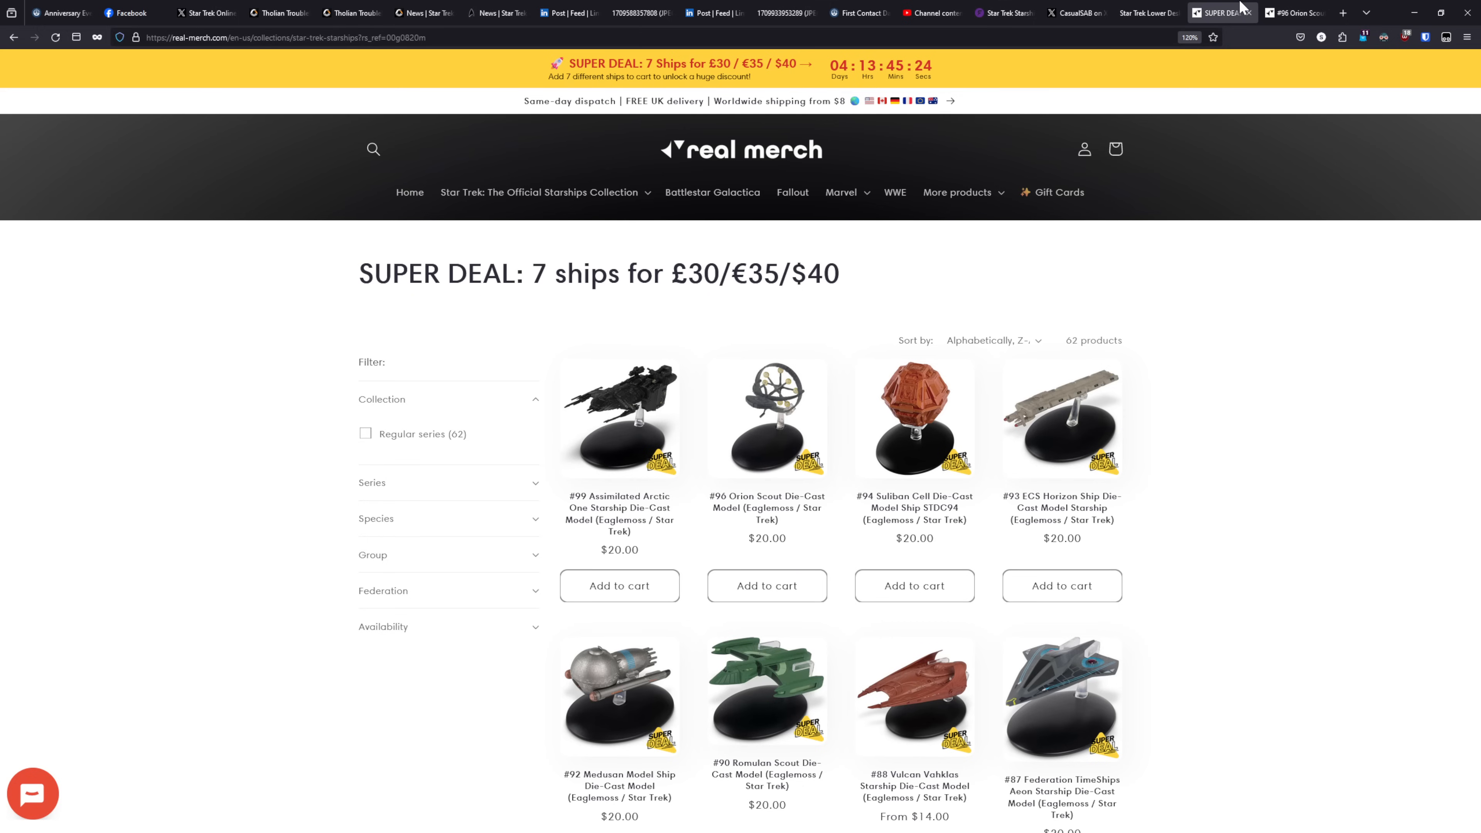
mouse_move(1237, 11)
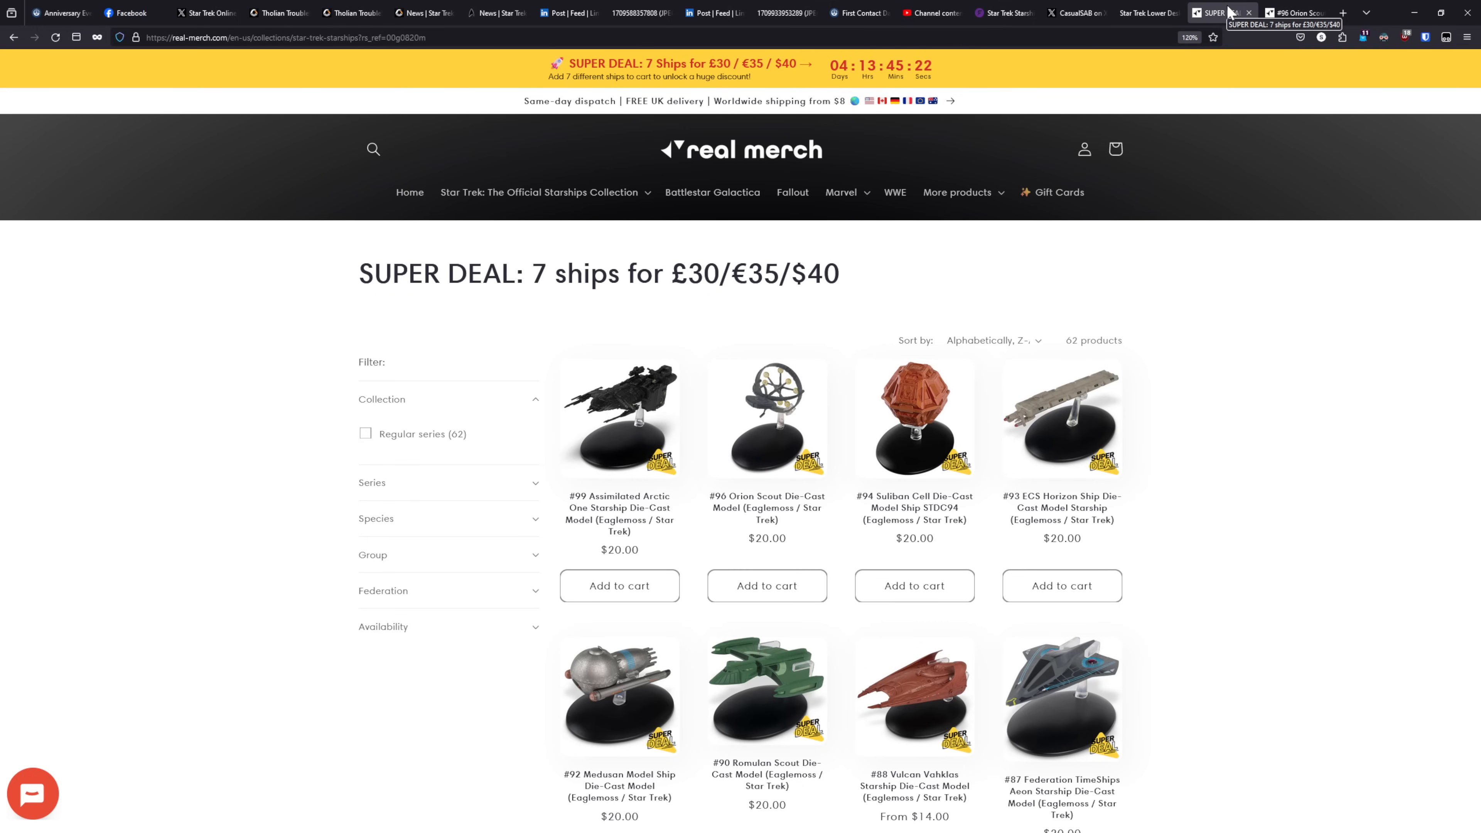
mouse_move(1256, 8)
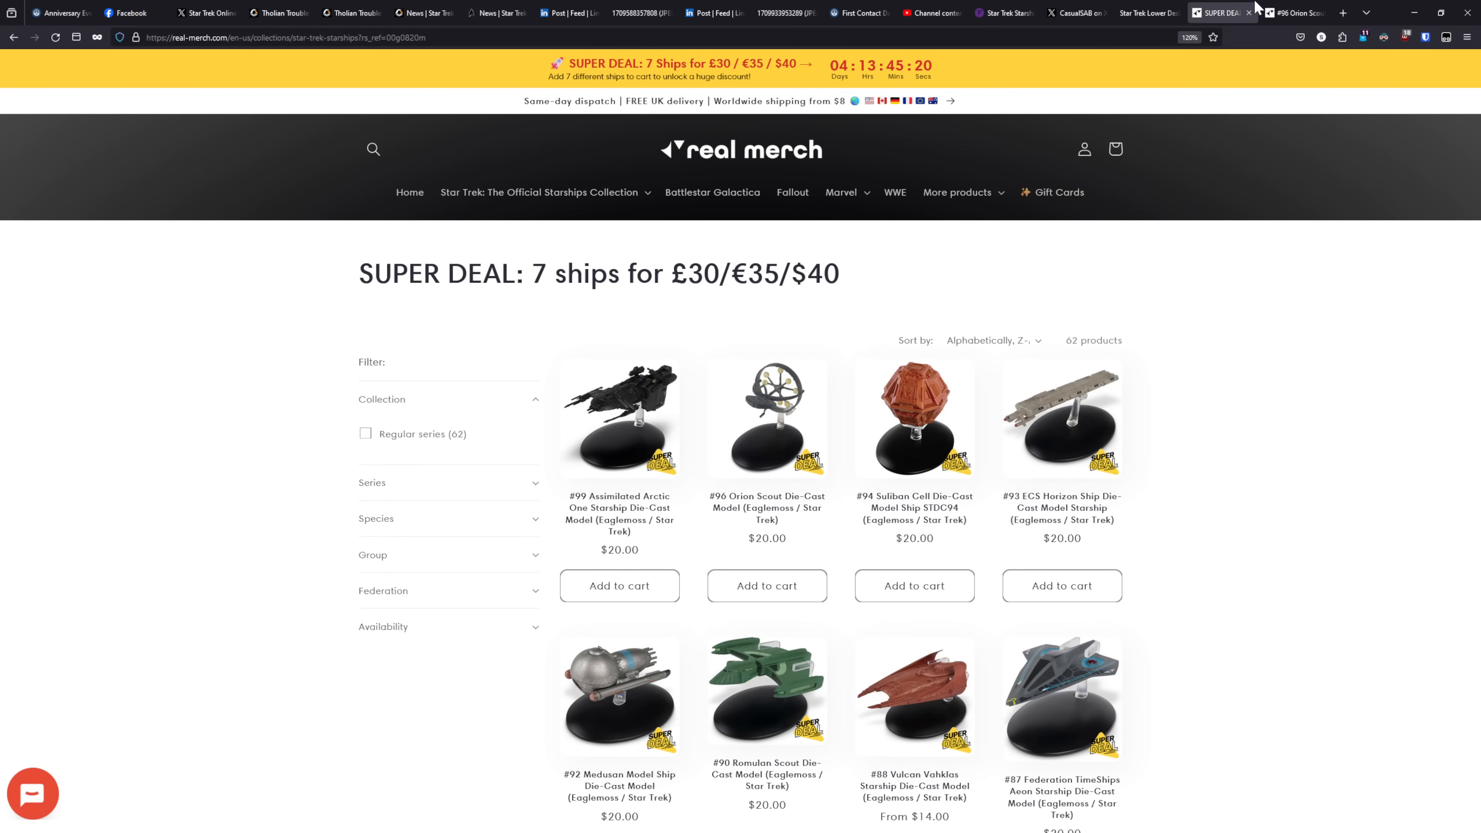
scroll(down, 3)
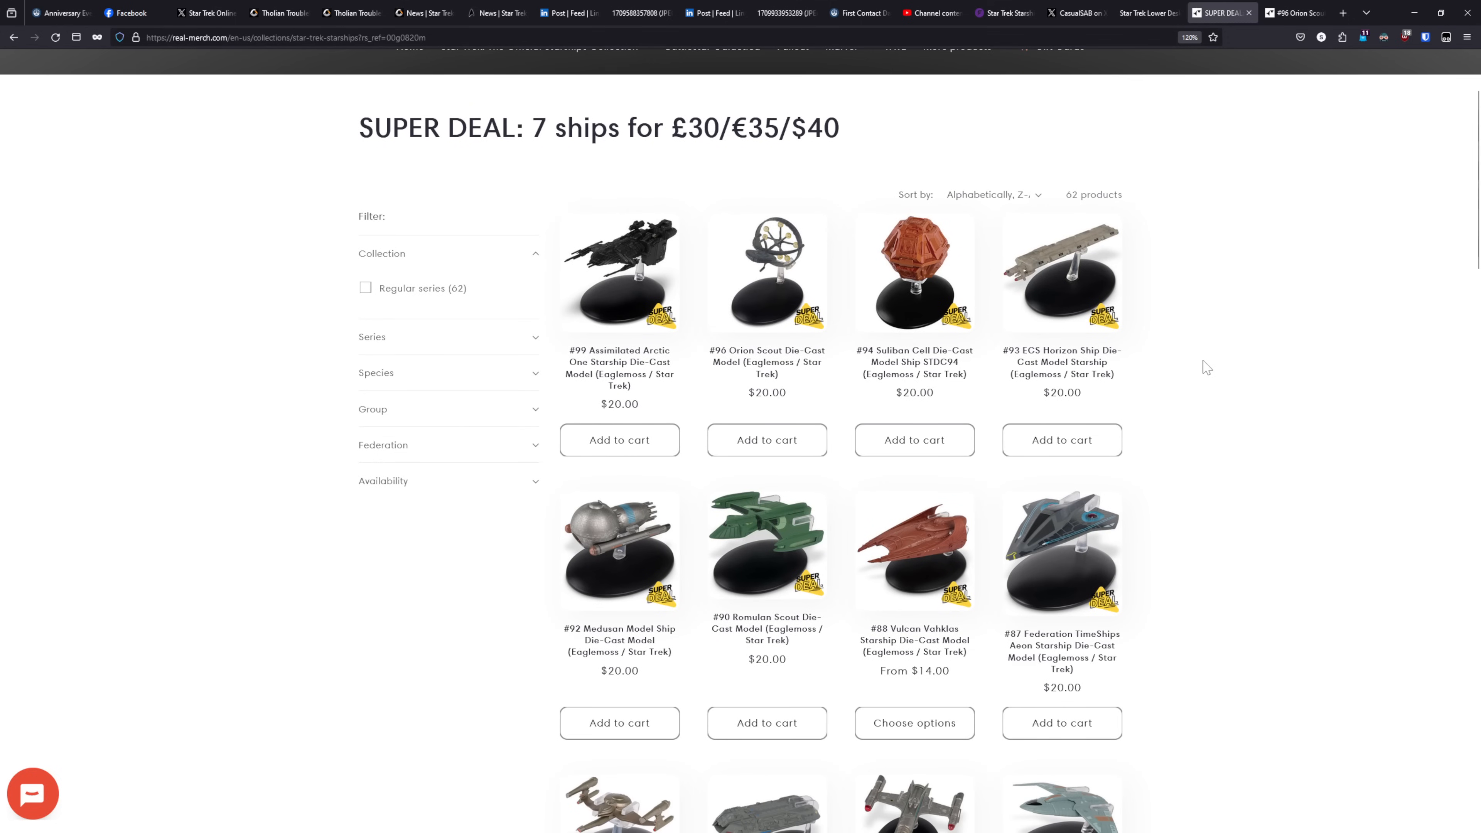
mouse_move(1169, 365)
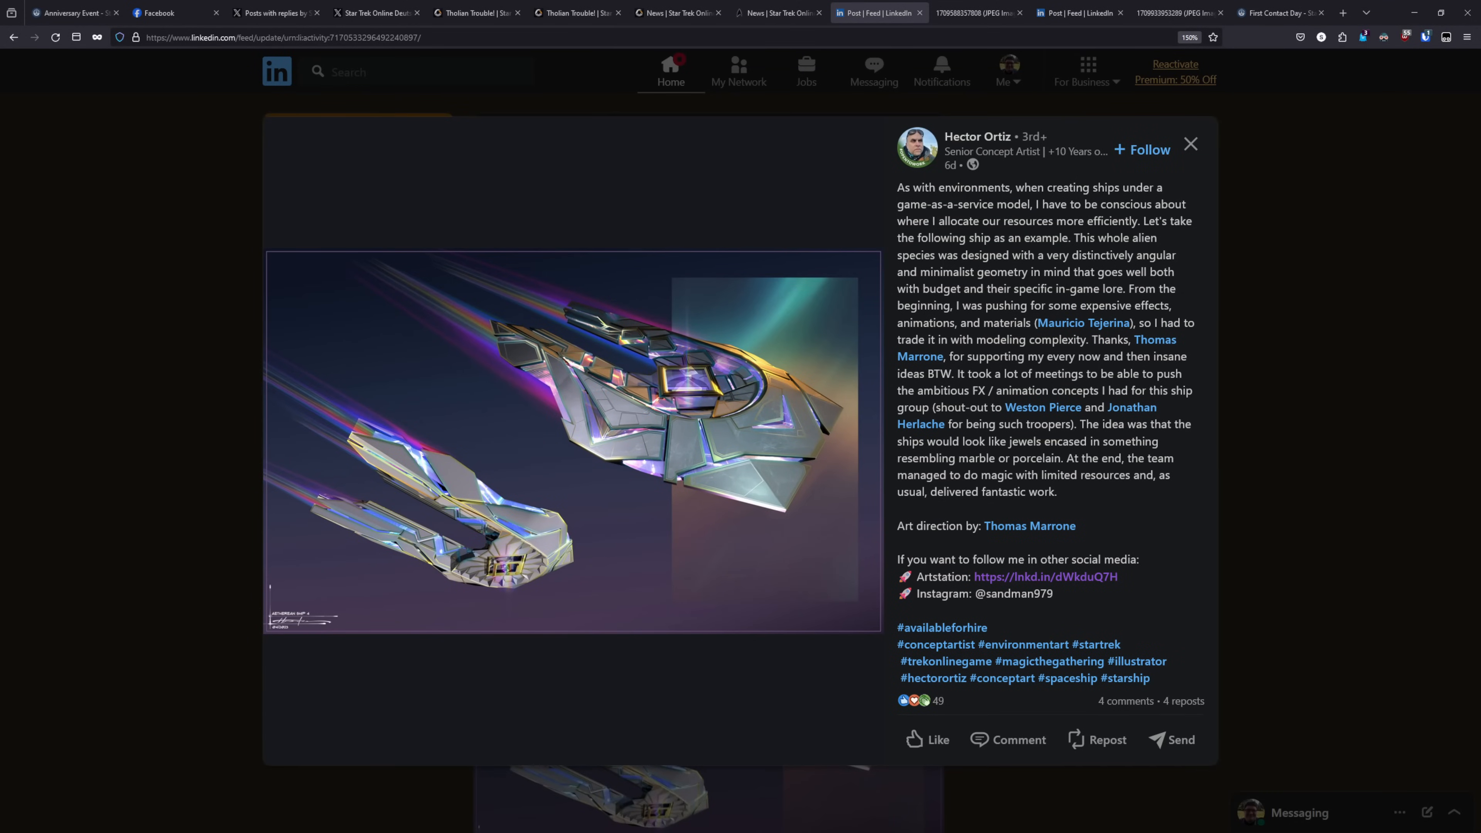
mouse_move(735, 457)
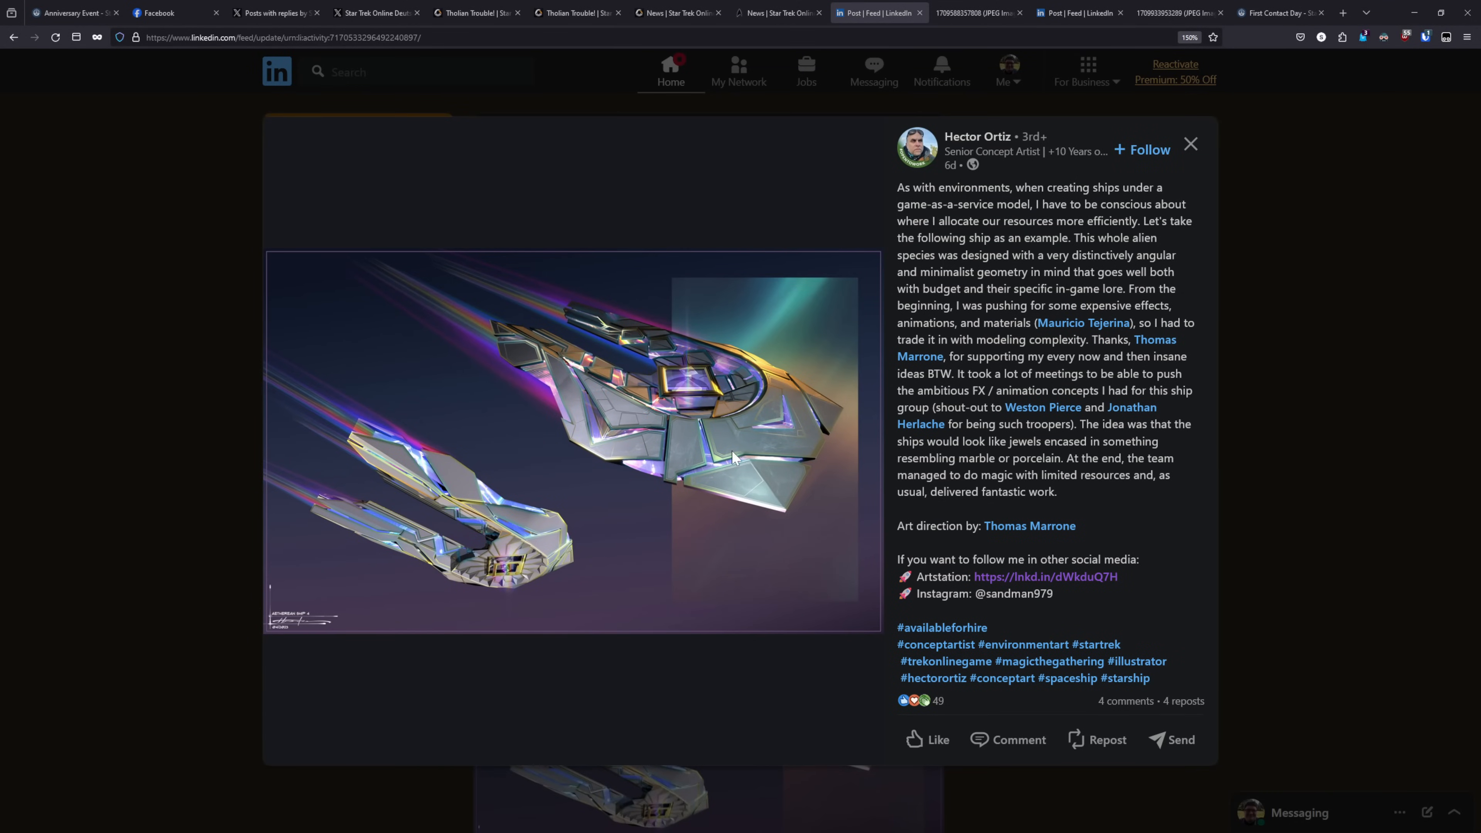
mouse_move(1009, 200)
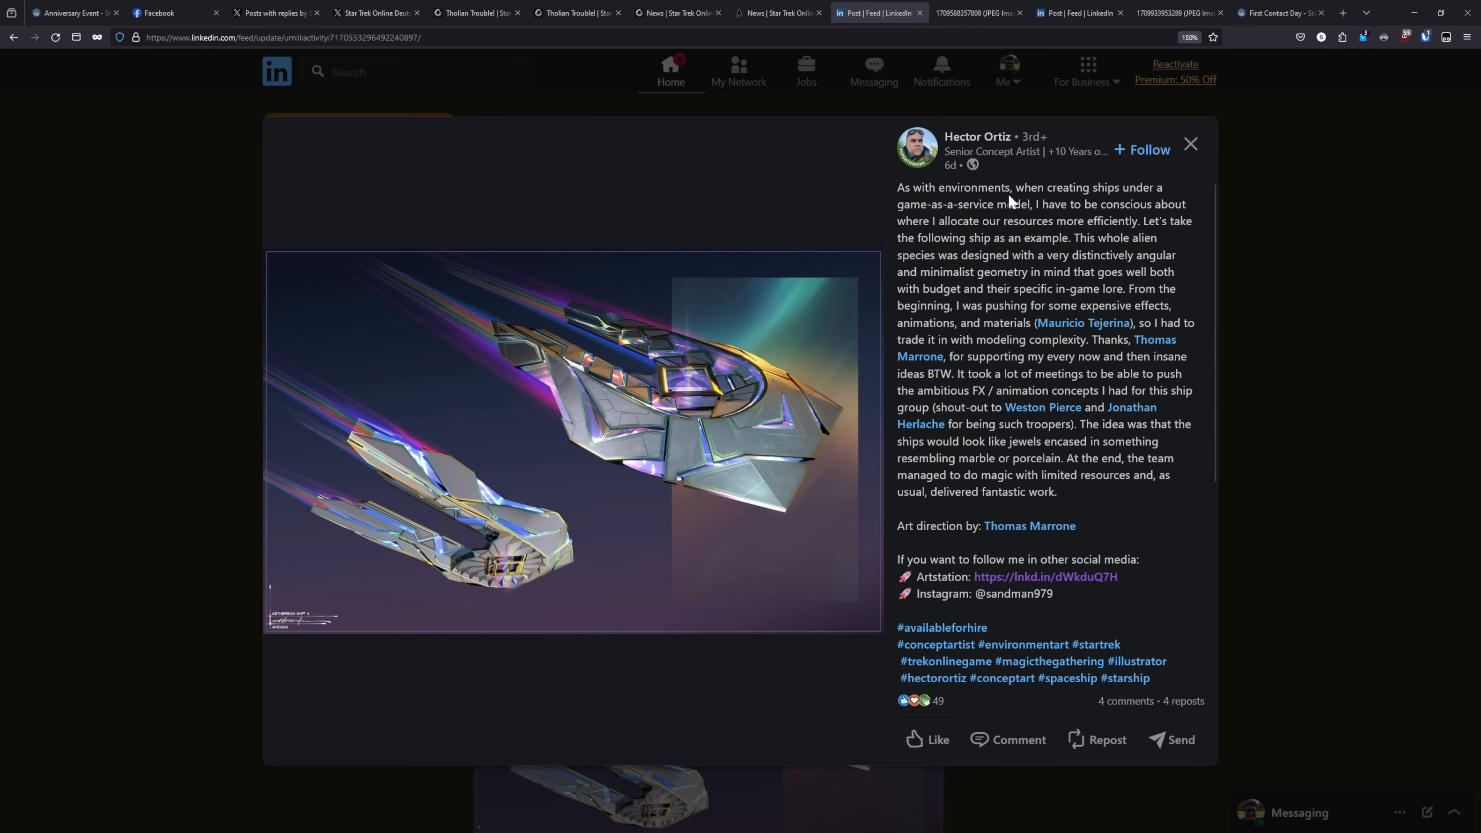
mouse_move(702, 383)
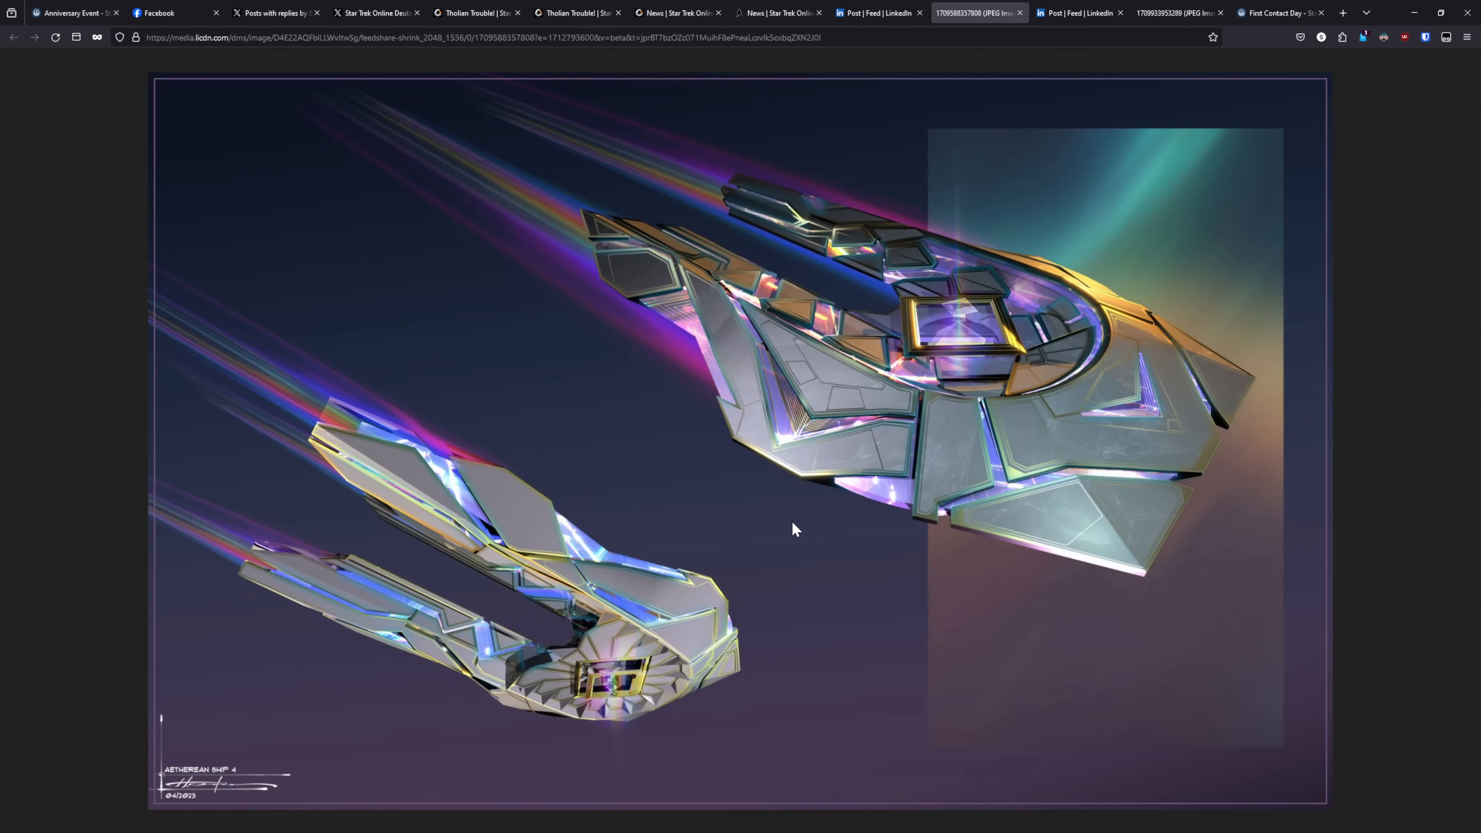
mouse_move(884, 551)
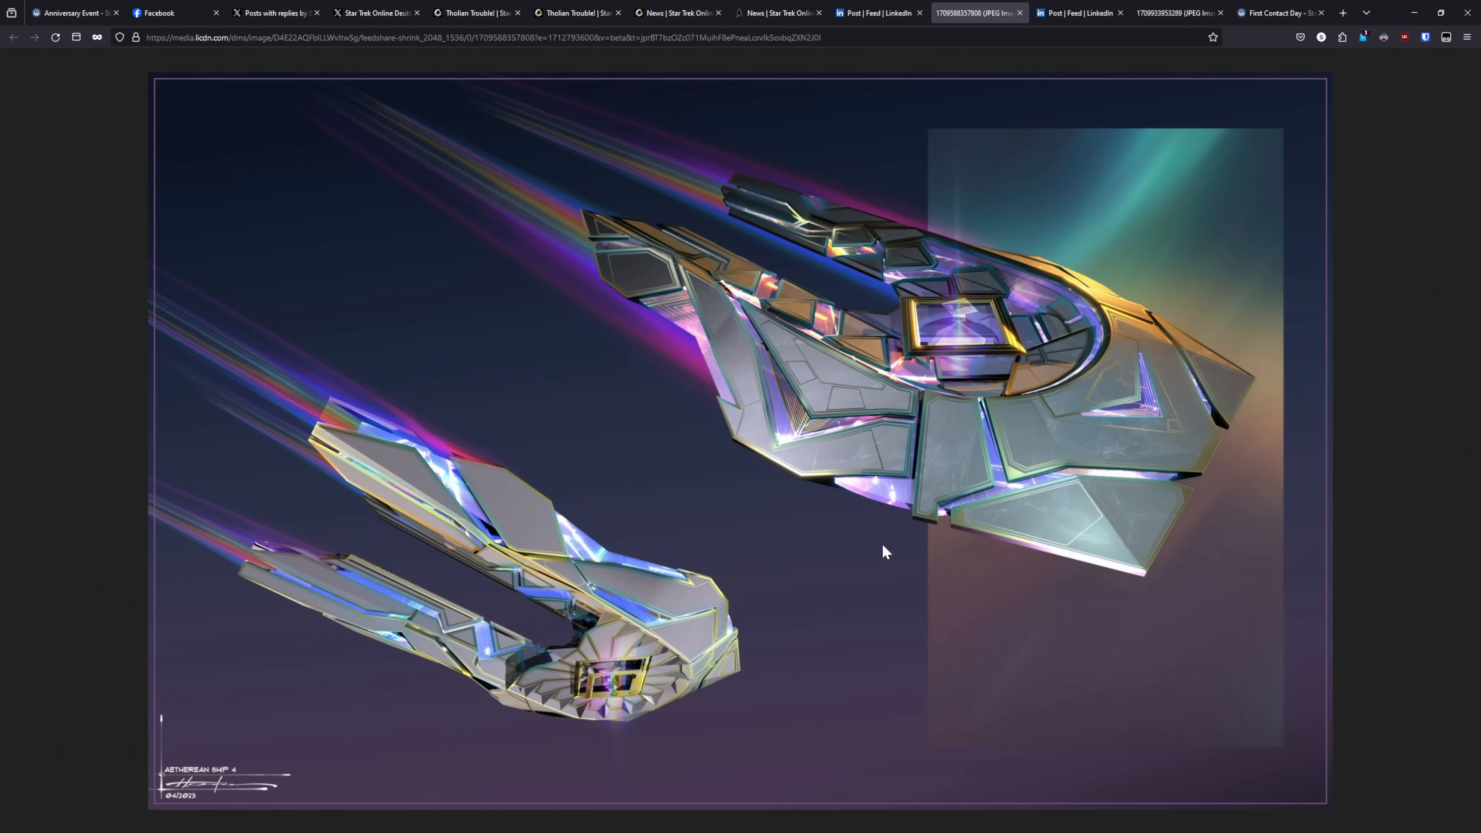
mouse_move(805, 590)
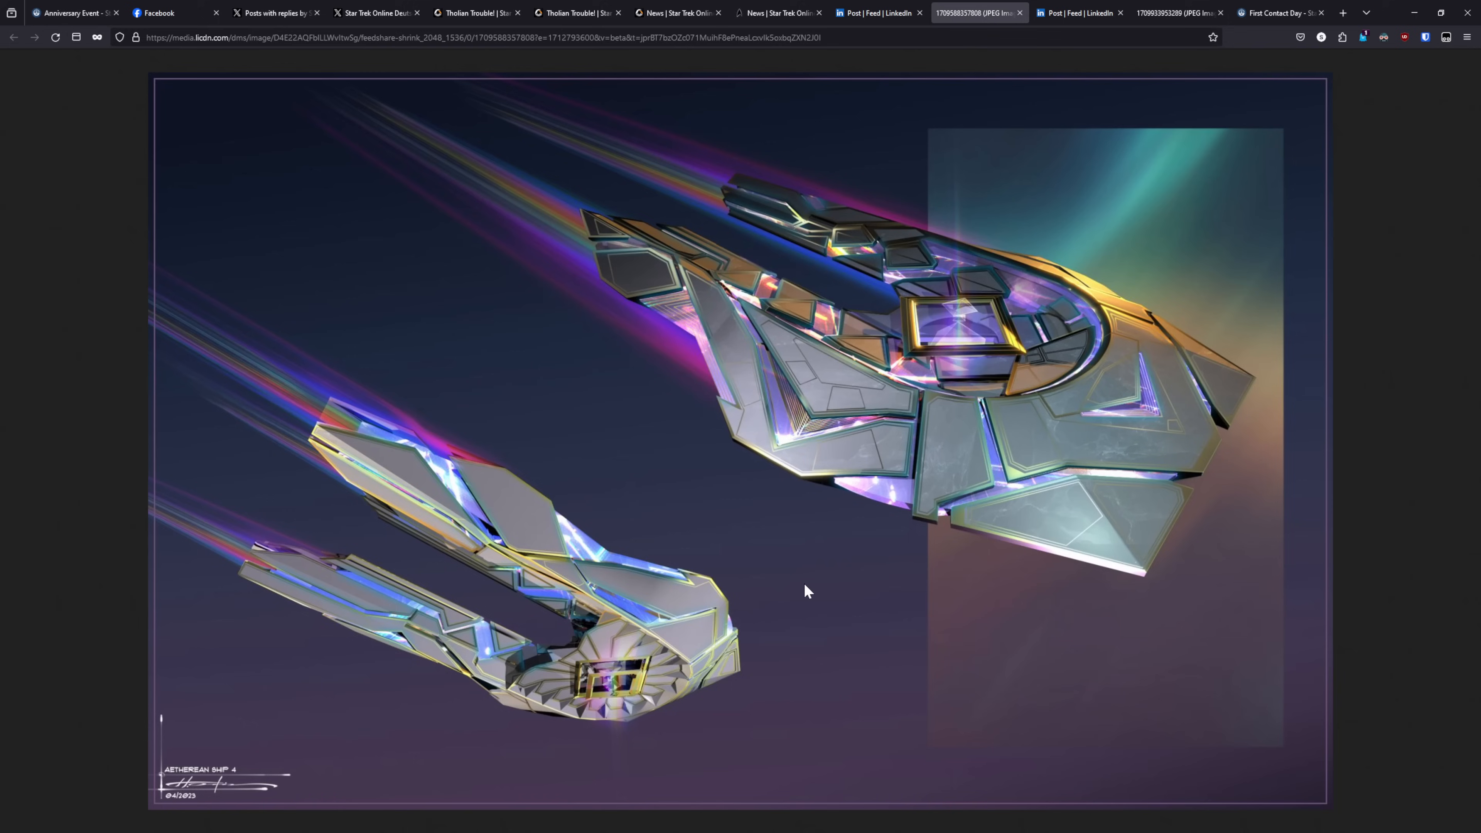
mouse_move(545, 678)
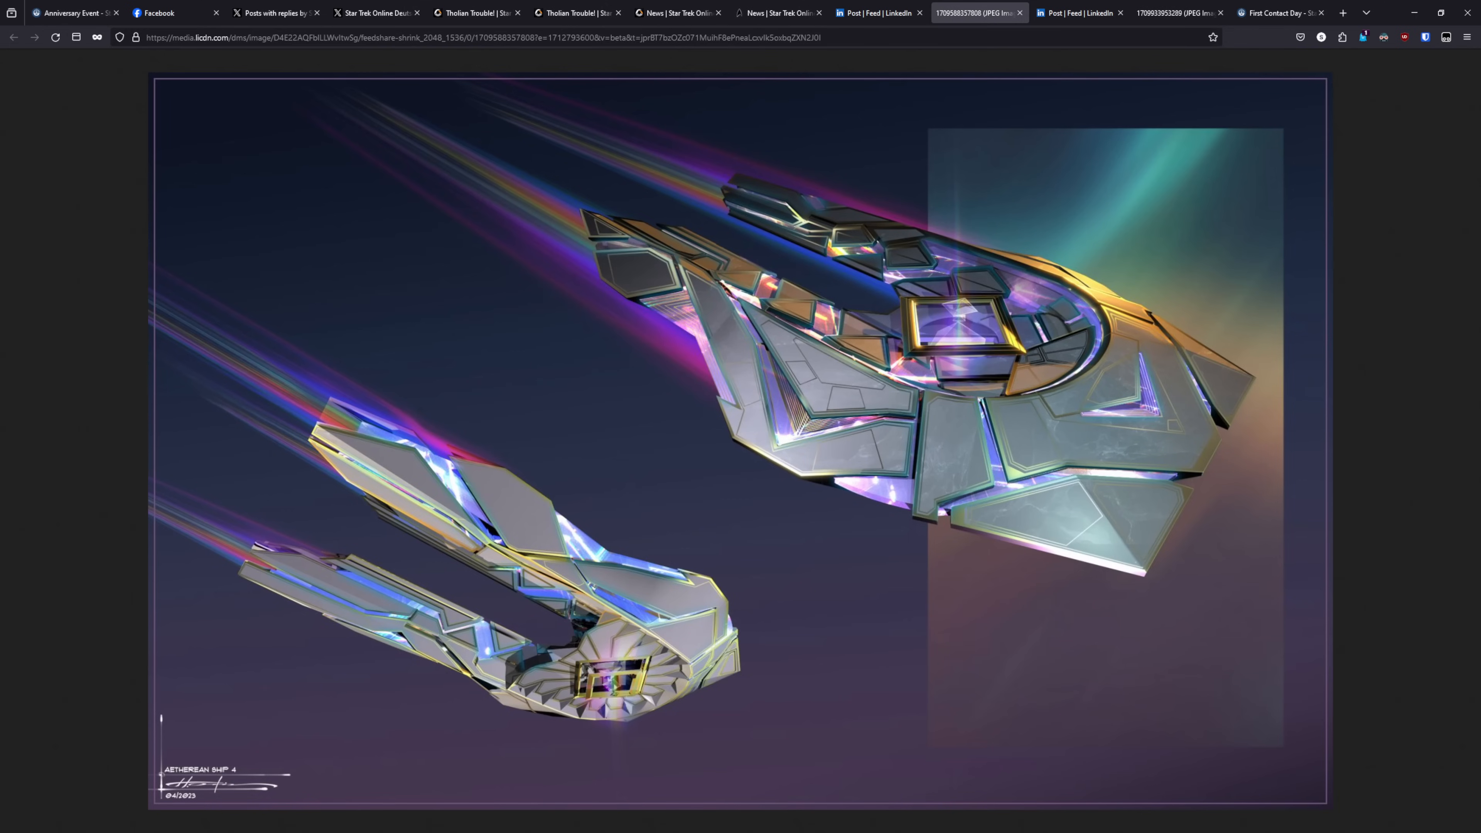
mouse_move(1086, 12)
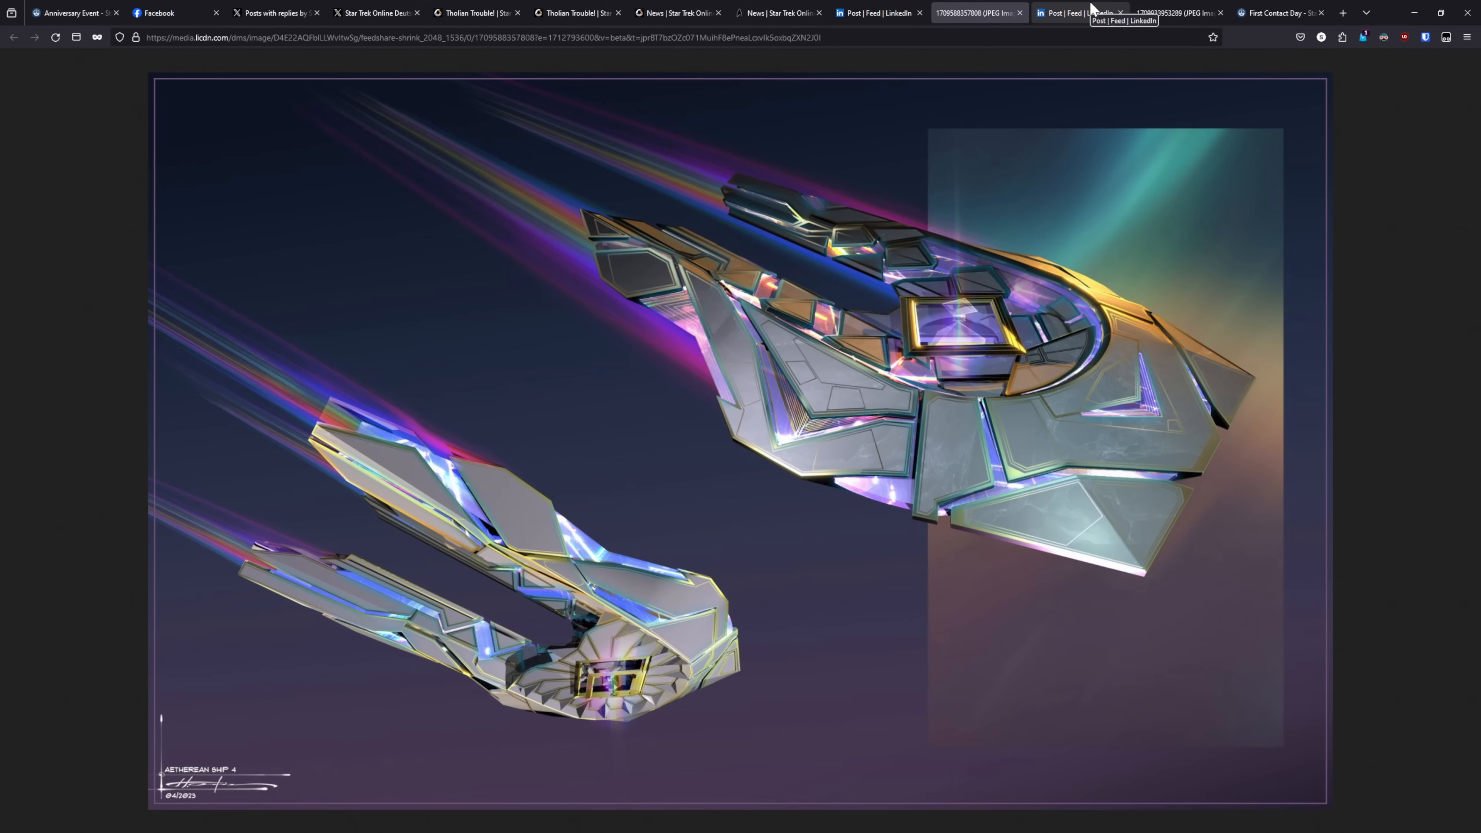
- Display the full-size Aetherean costume concept showing back and front views
click(1077, 12)
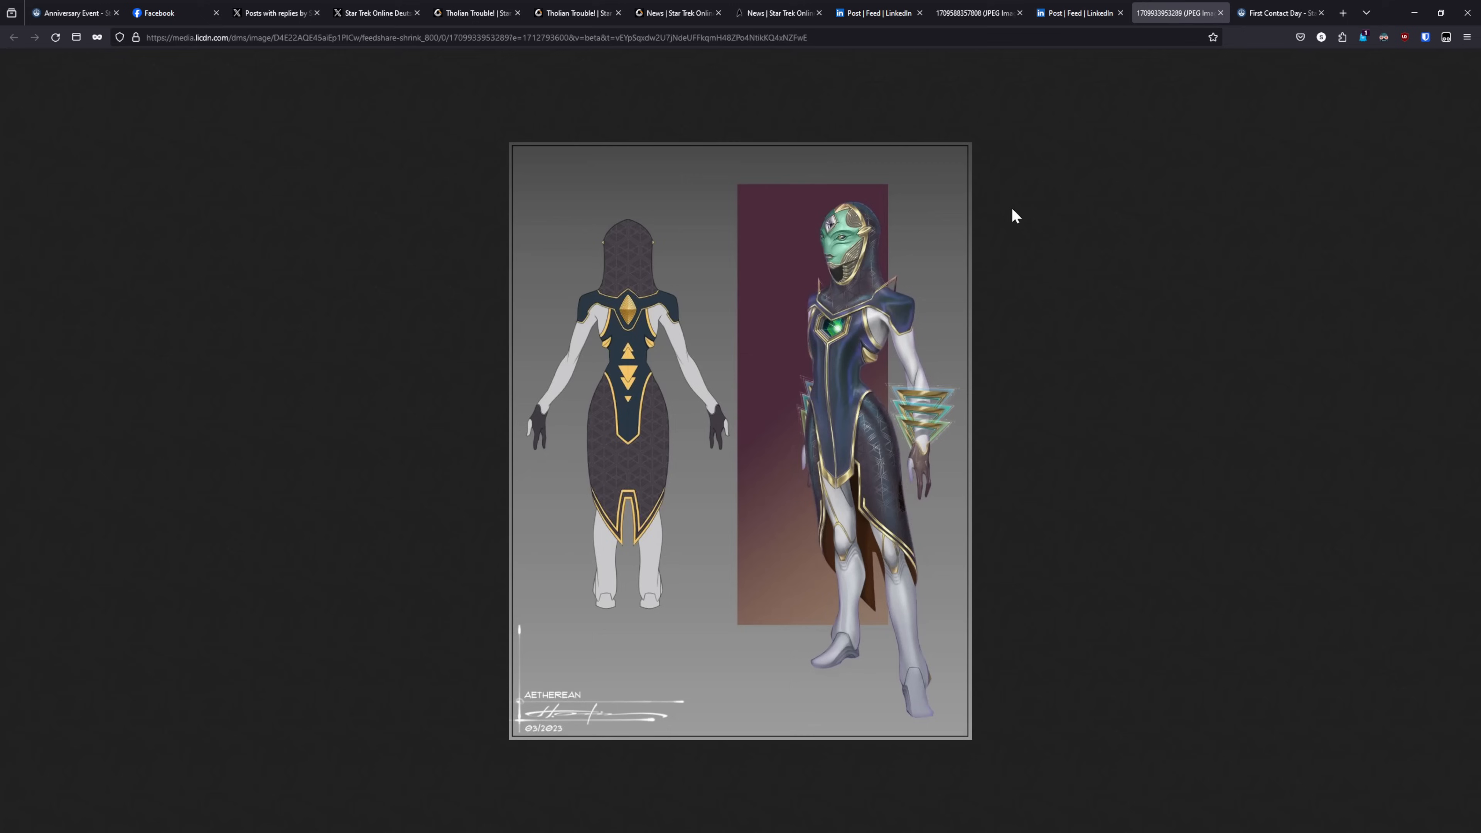
mouse_move(895, 392)
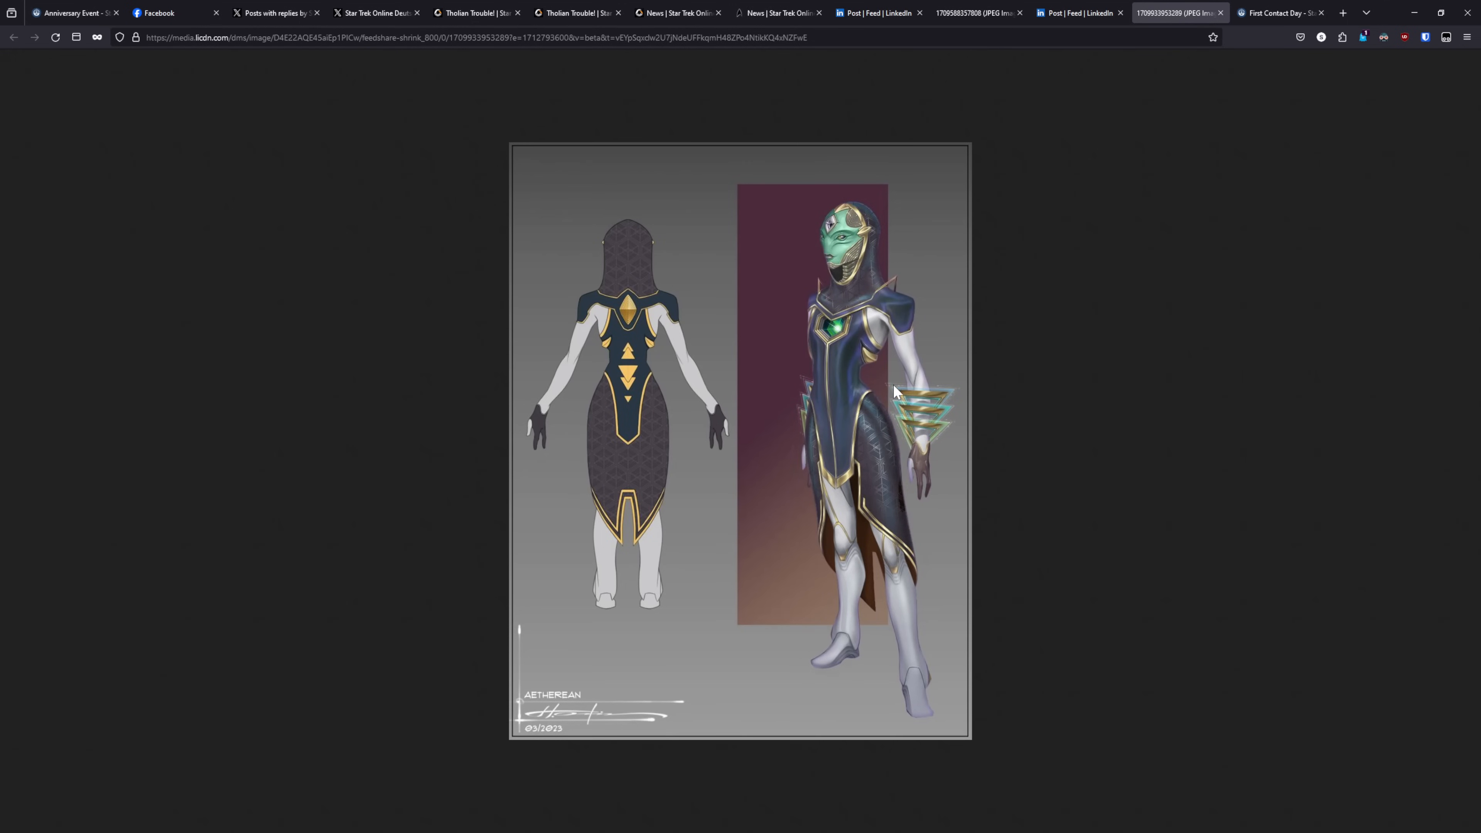